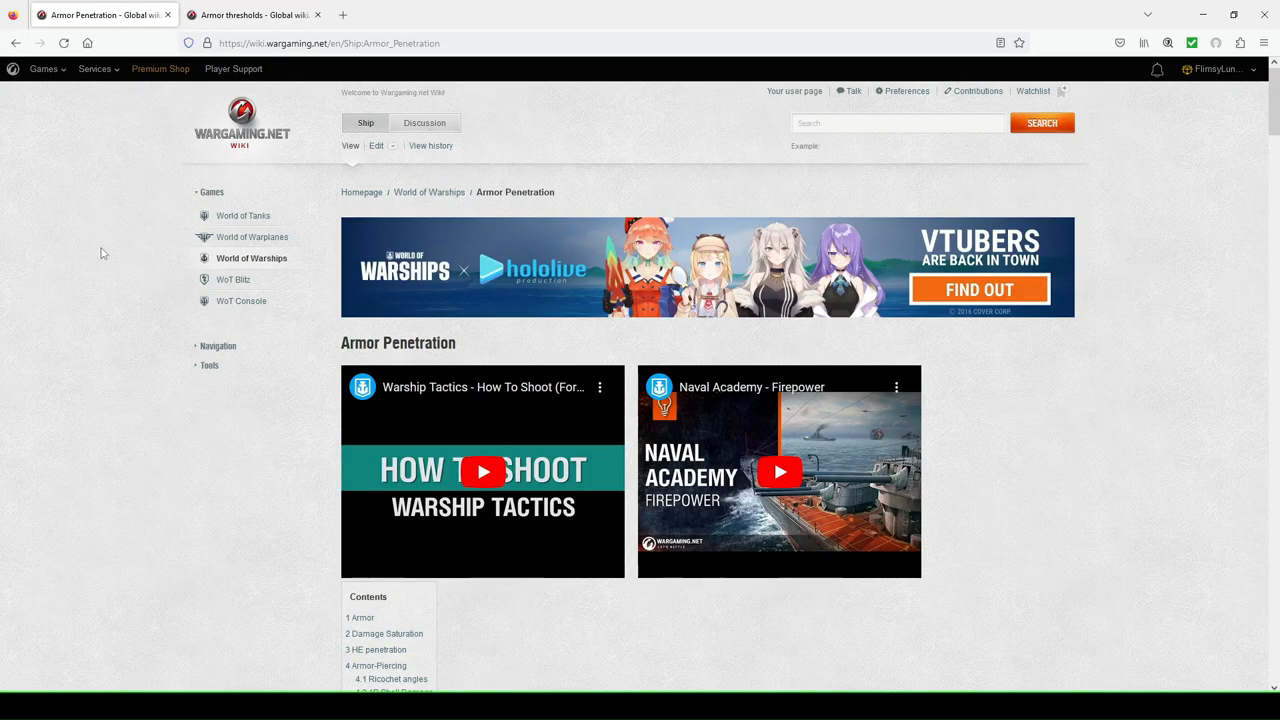
mouse_move(184, 174)
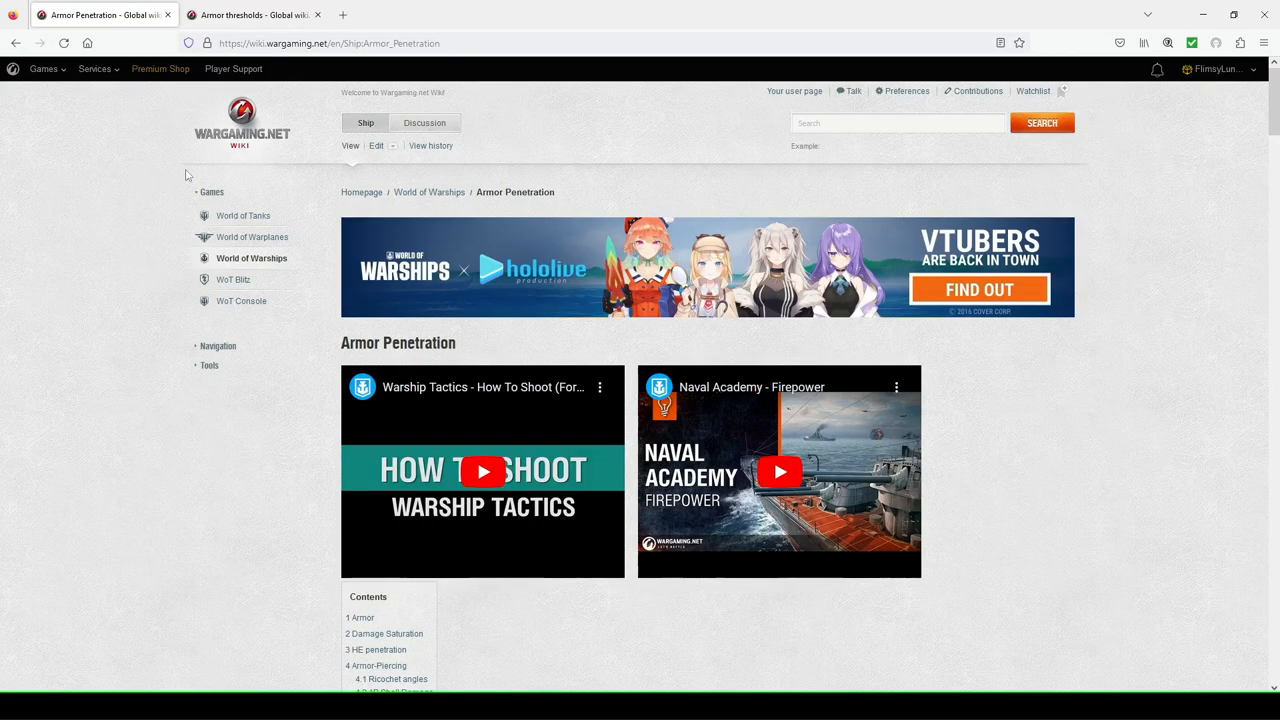
mouse_move(178, 268)
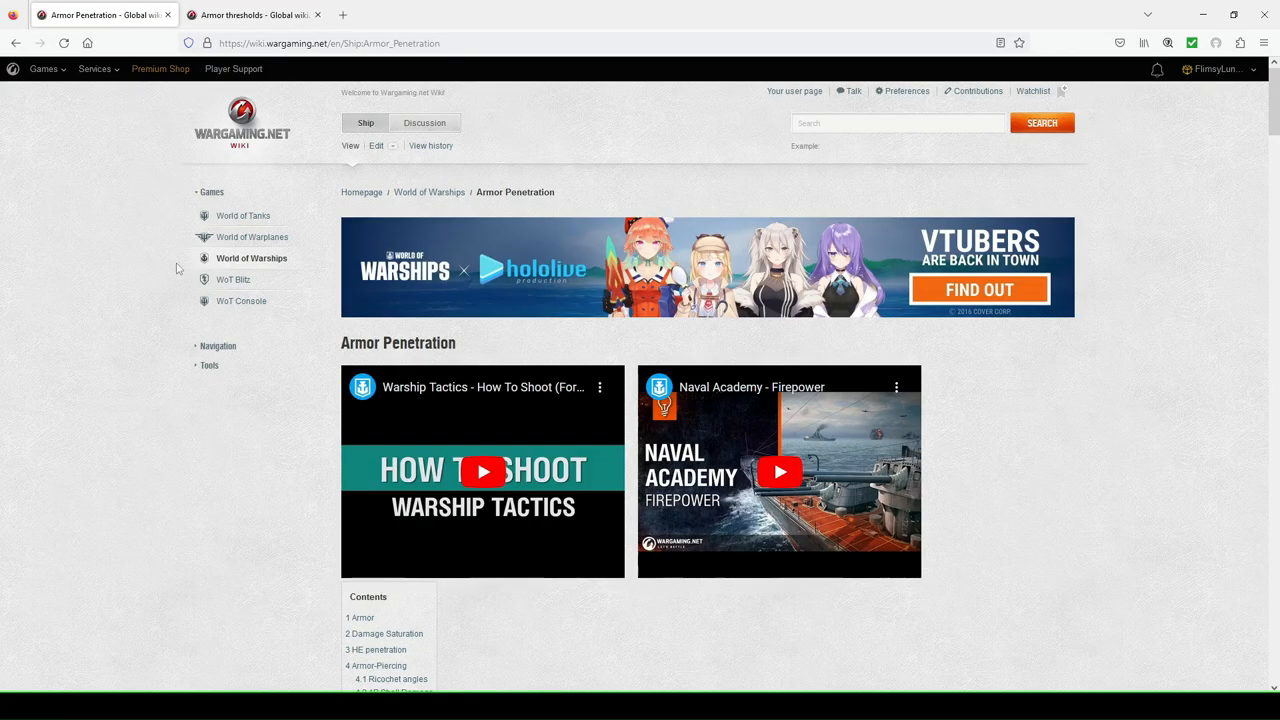
mouse_move(244, 216)
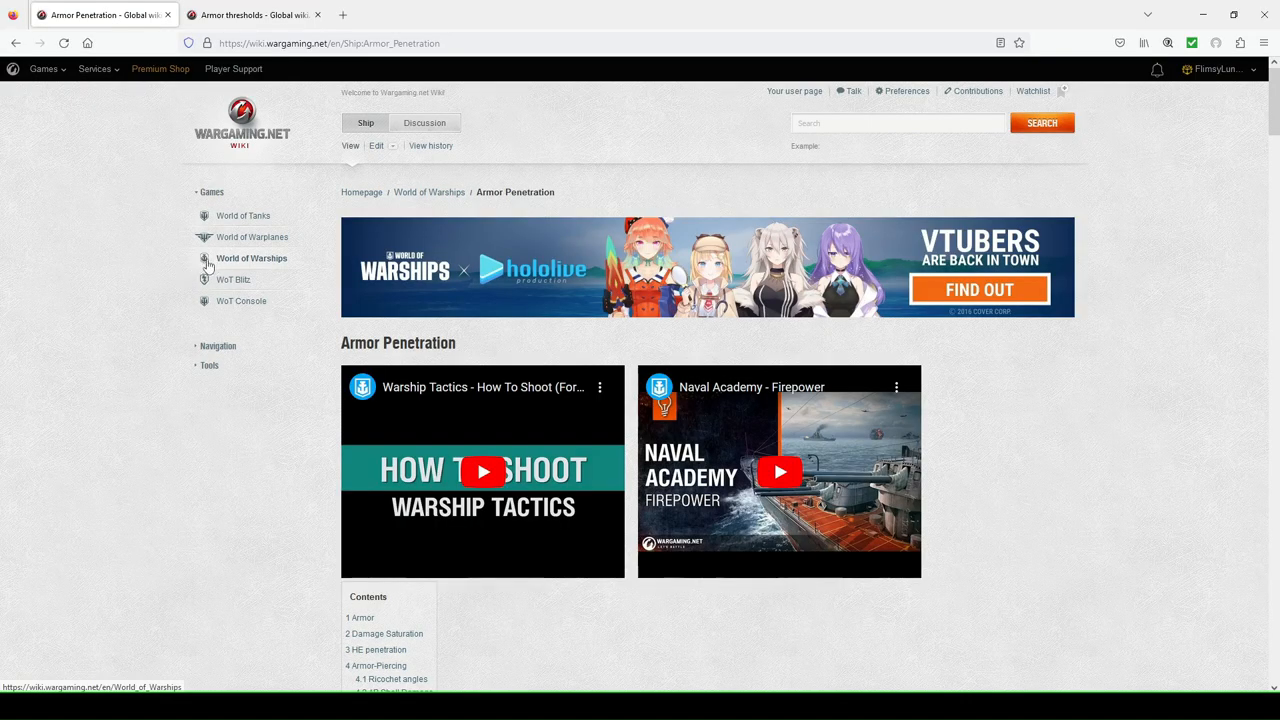
- Scroll the Armor Penetration page down to its Contents box and the Armor heading
scroll("down", 3)
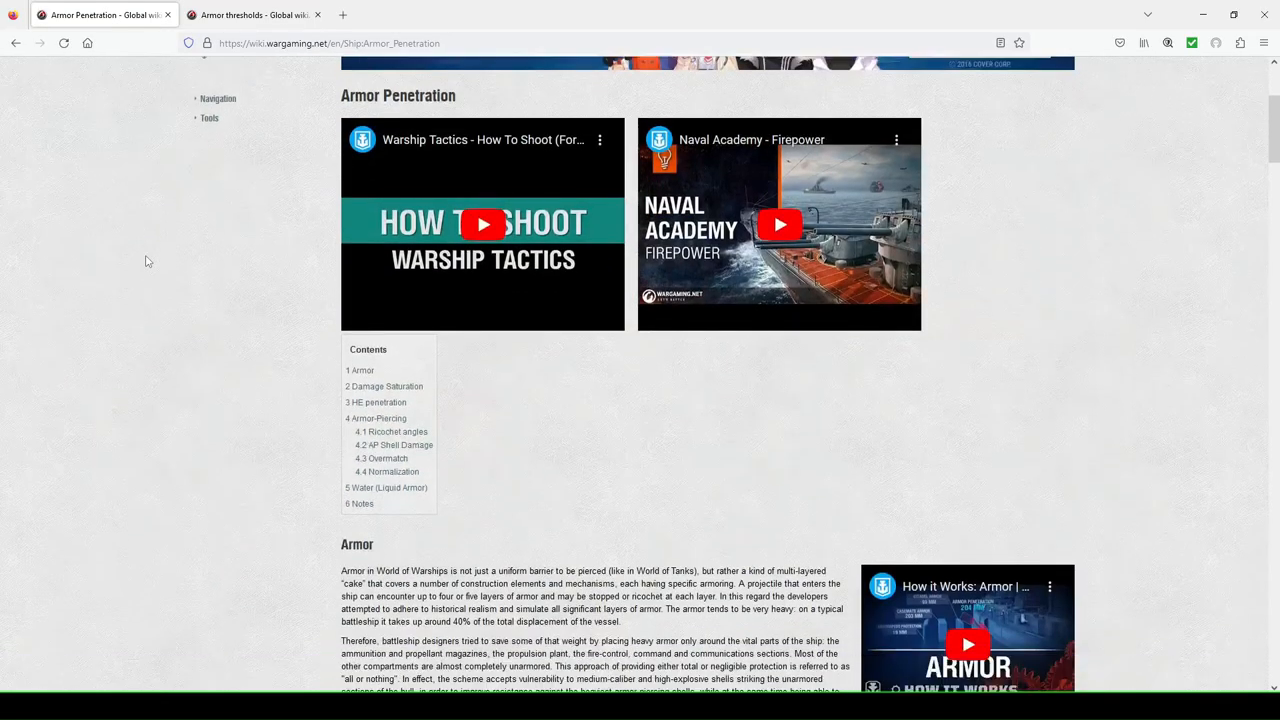
scroll("down", 3)
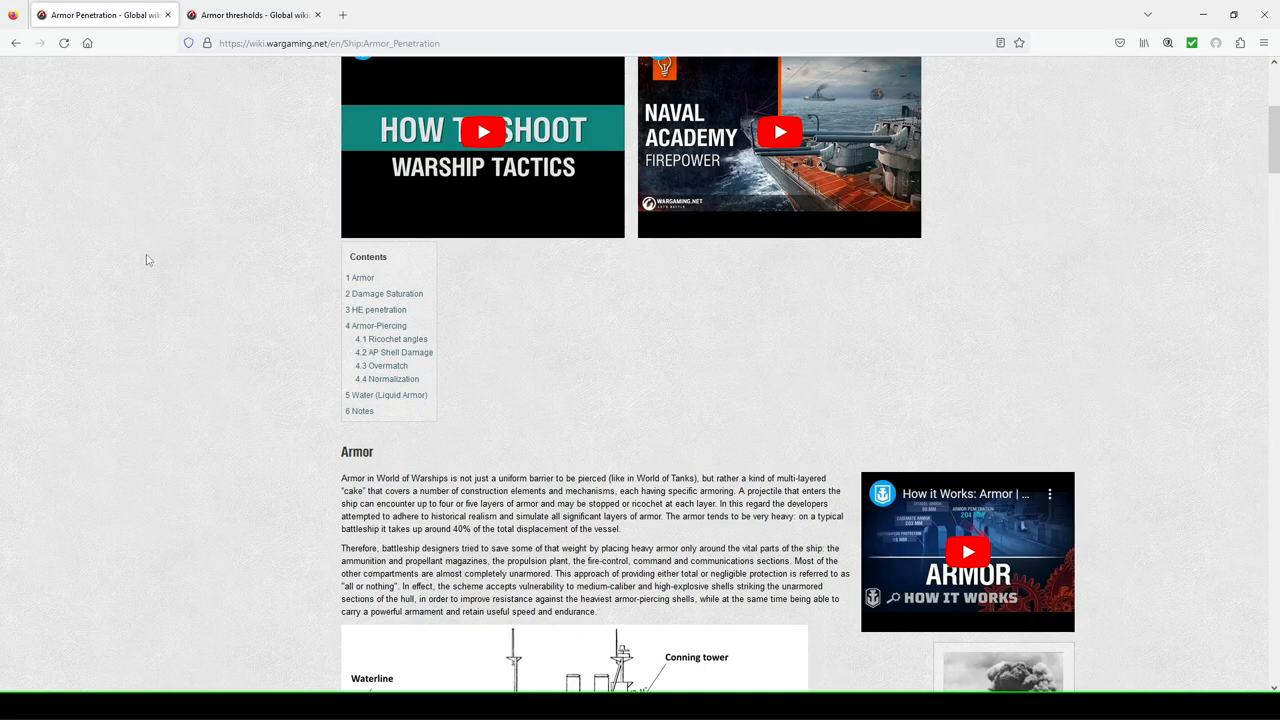
mouse_move(524, 300)
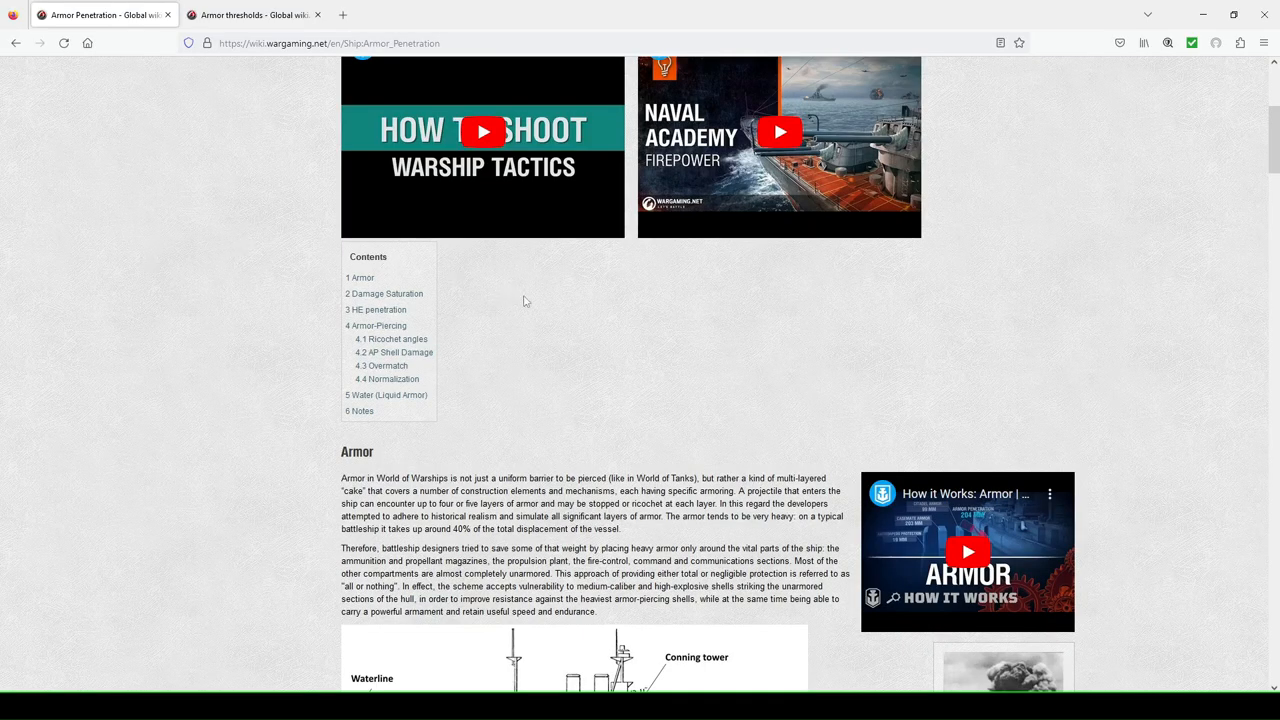
mouse_move(548, 320)
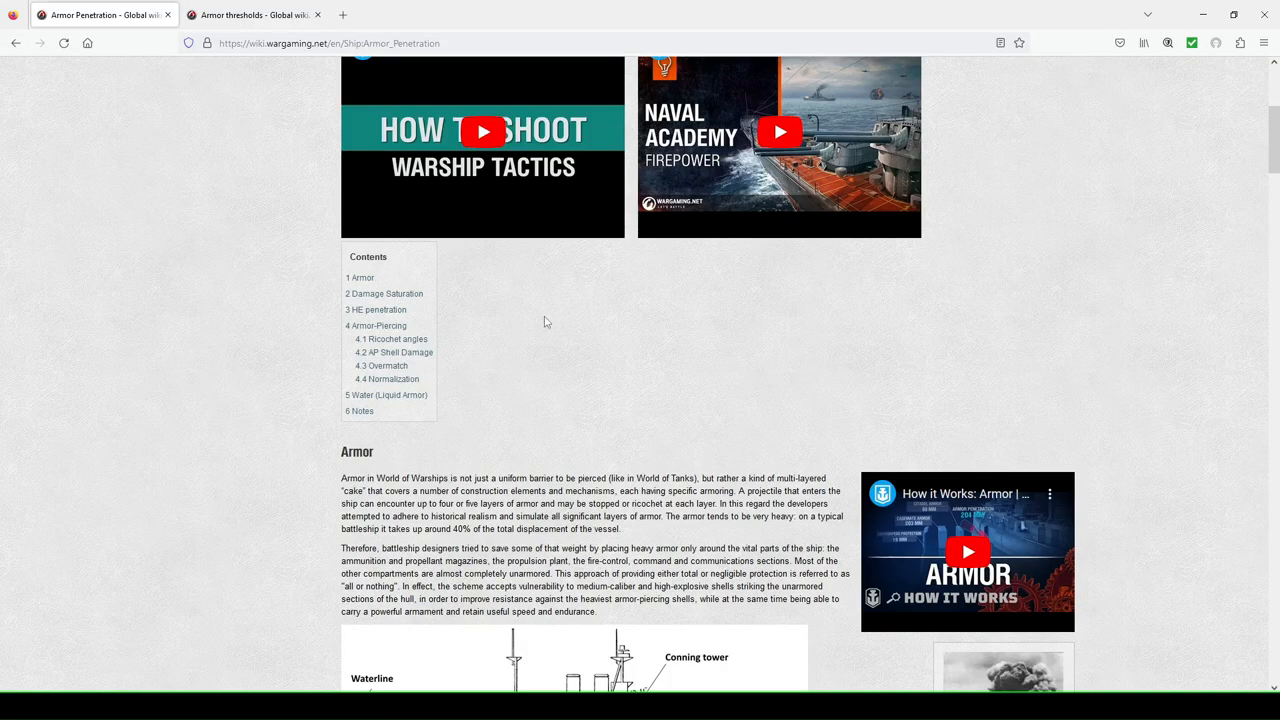
mouse_move(492, 304)
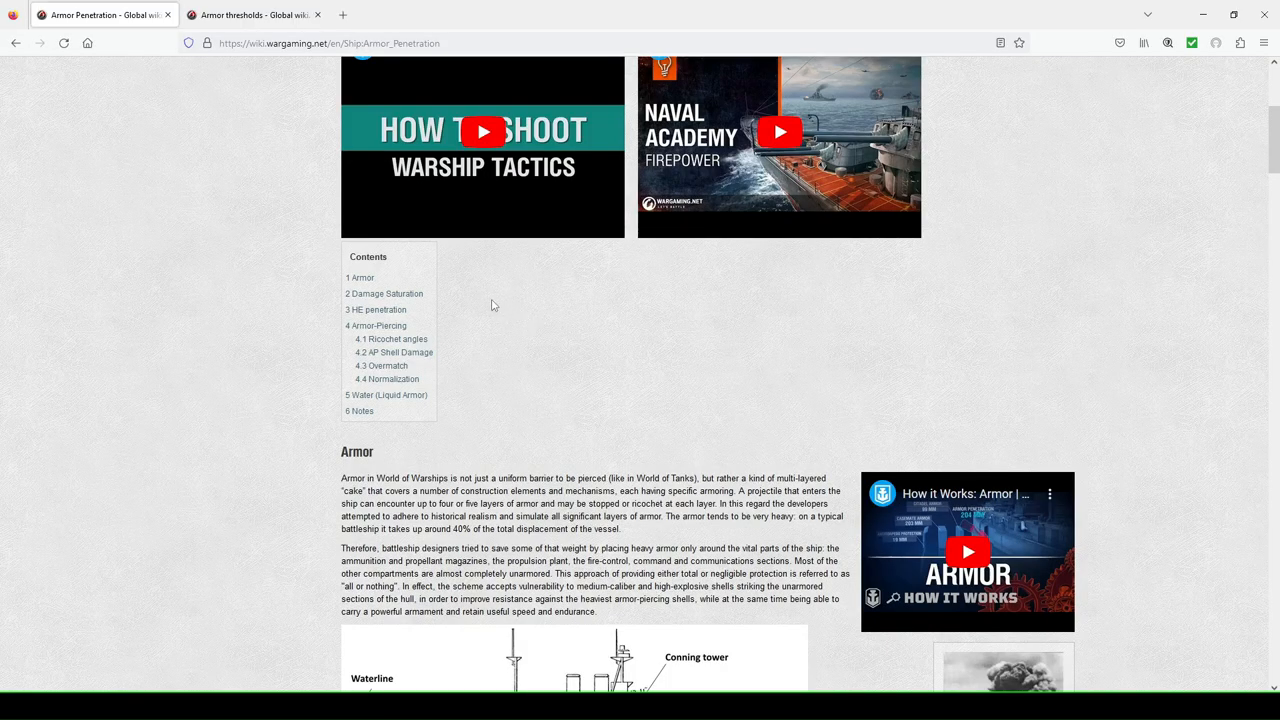
mouse_move(484, 304)
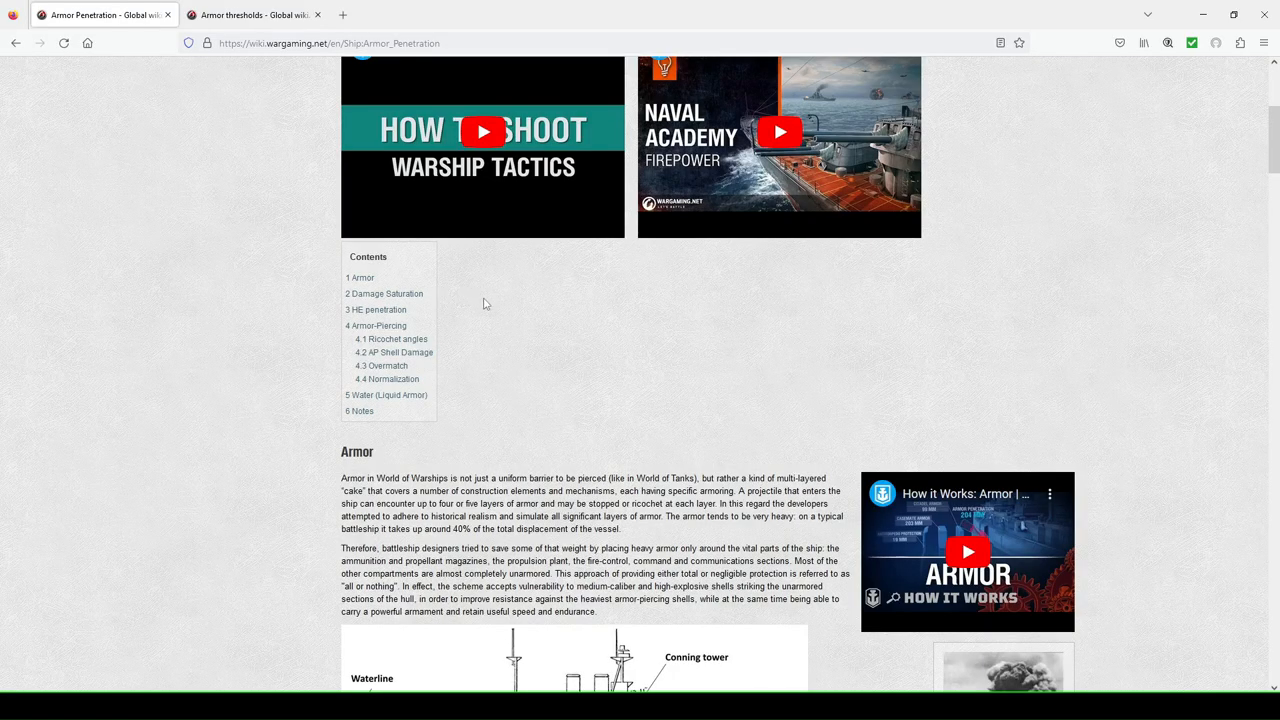
mouse_move(456, 334)
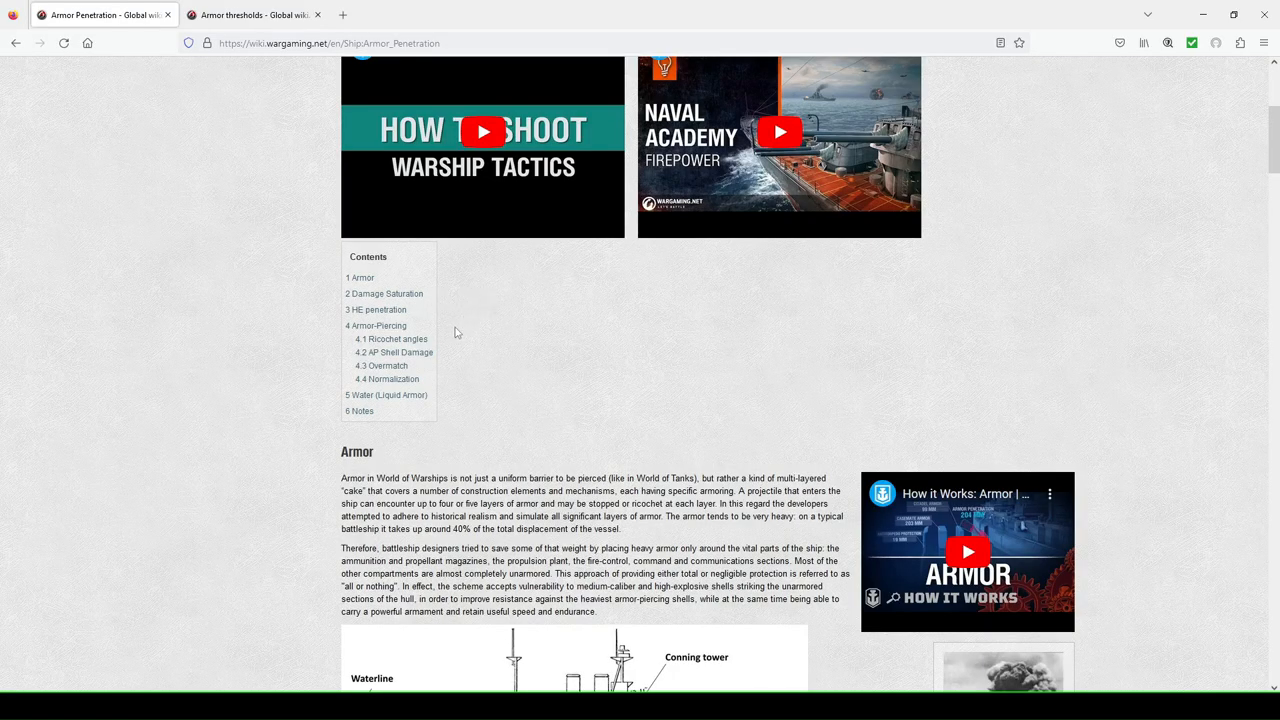
mouse_move(450, 364)
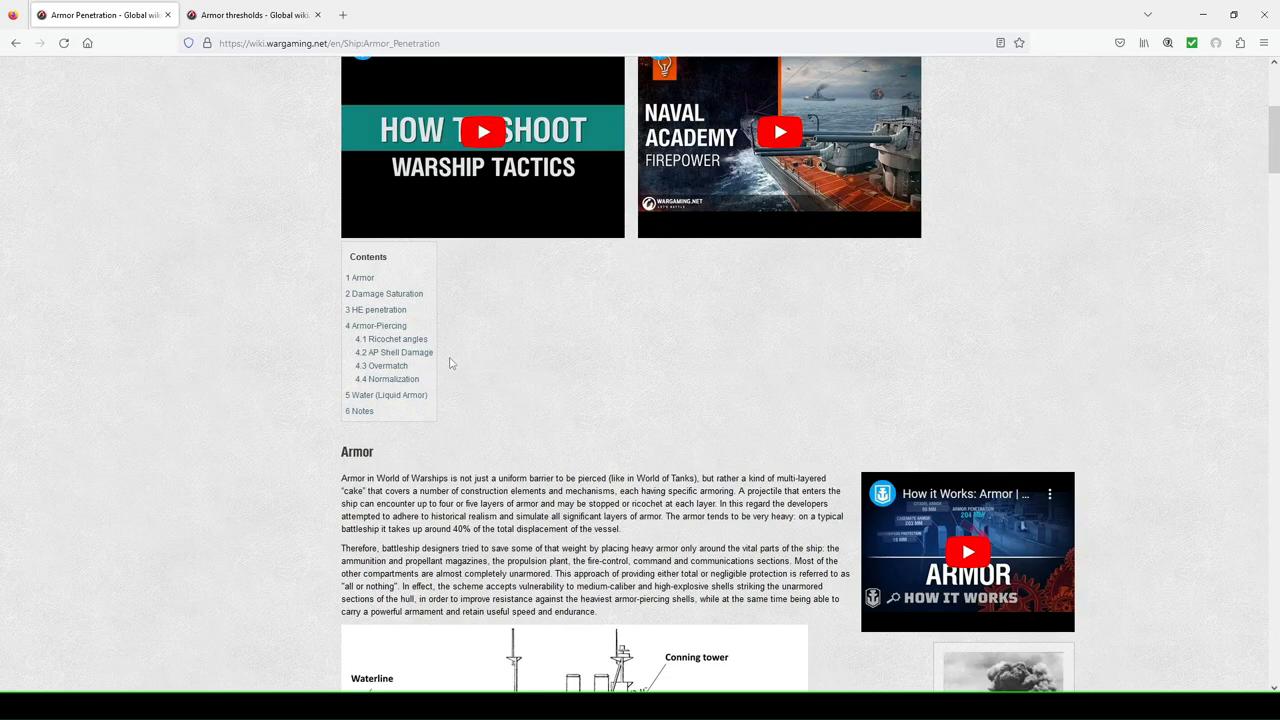
mouse_move(456, 382)
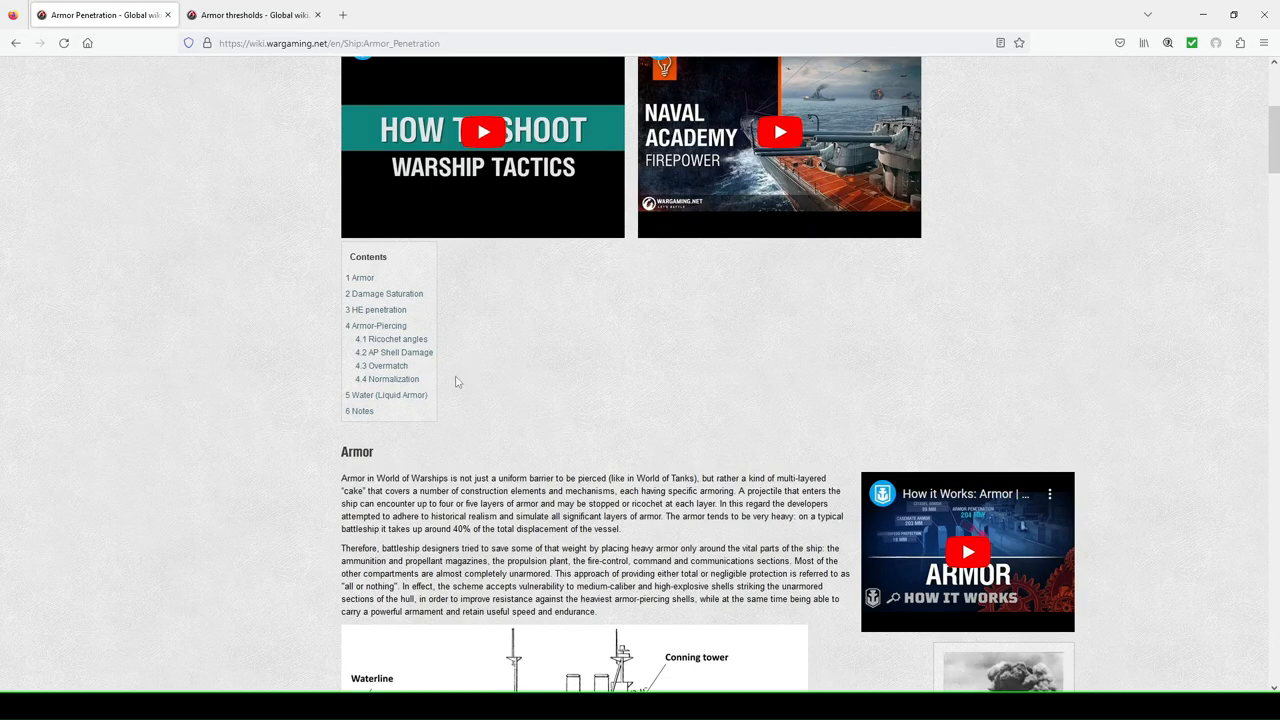
mouse_move(450, 408)
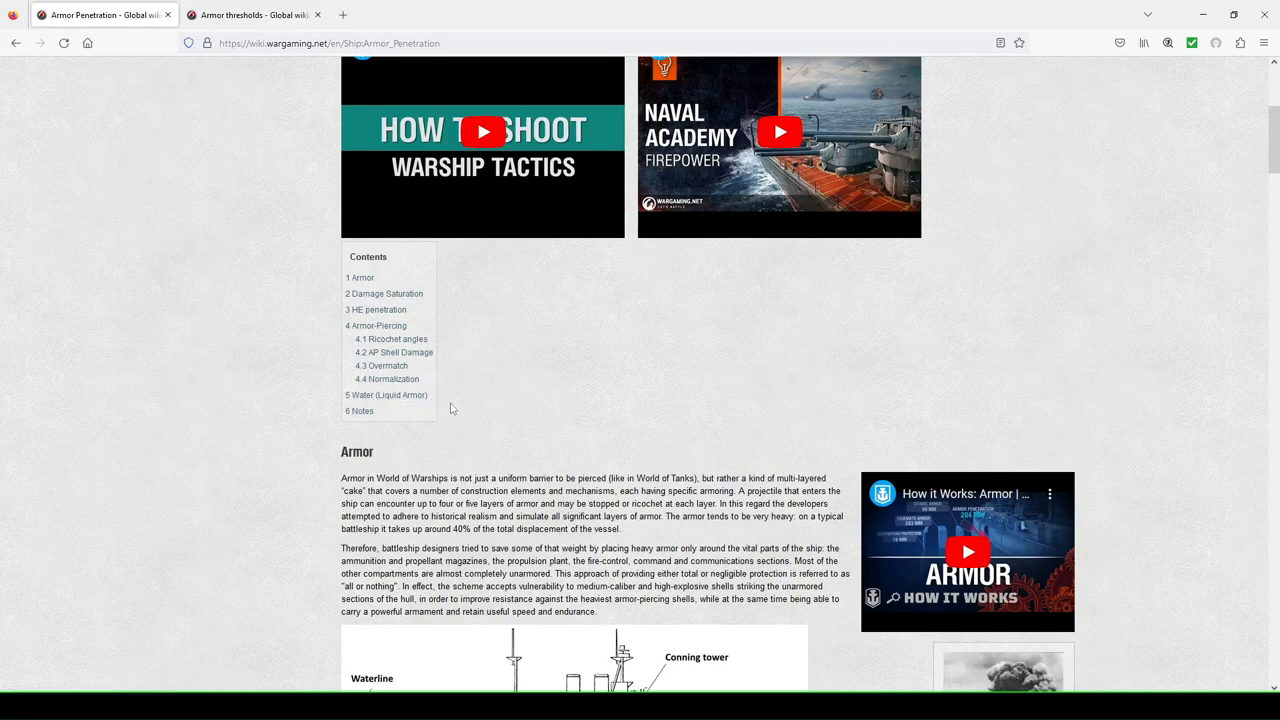
mouse_move(478, 404)
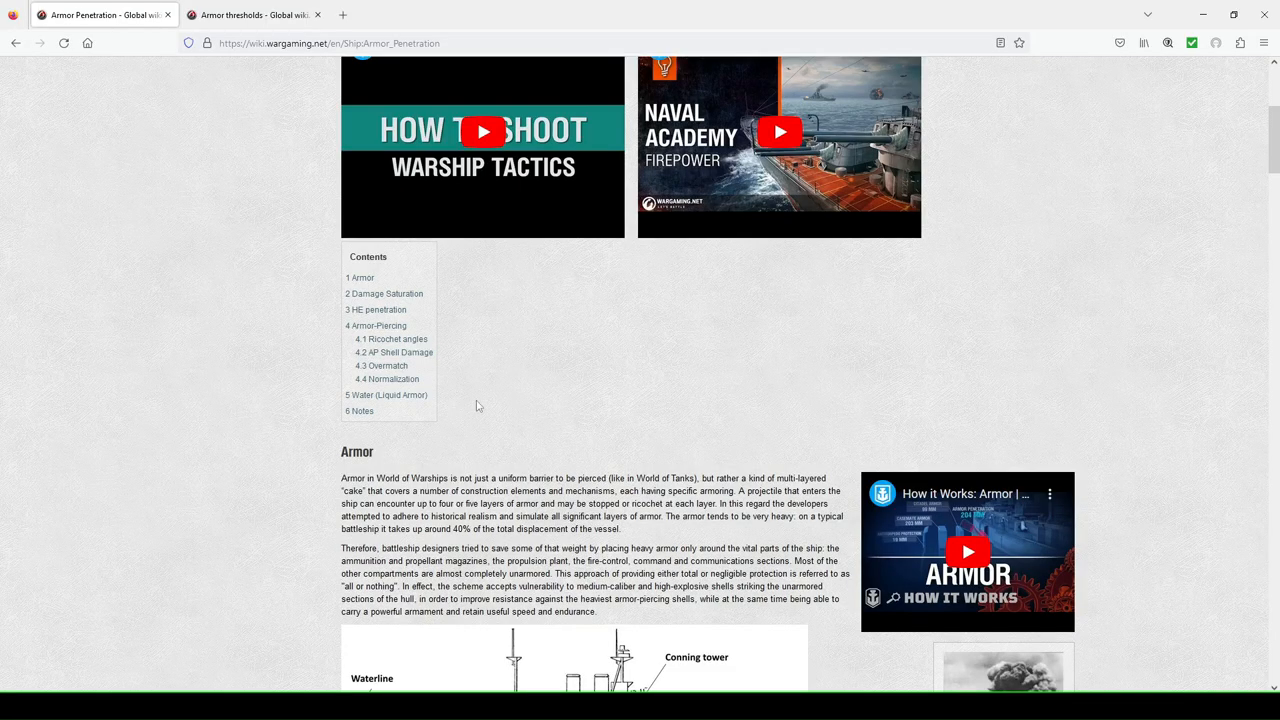
- Scroll down through the Armor section text to the battleship citadel schematic
scroll("down", 3)
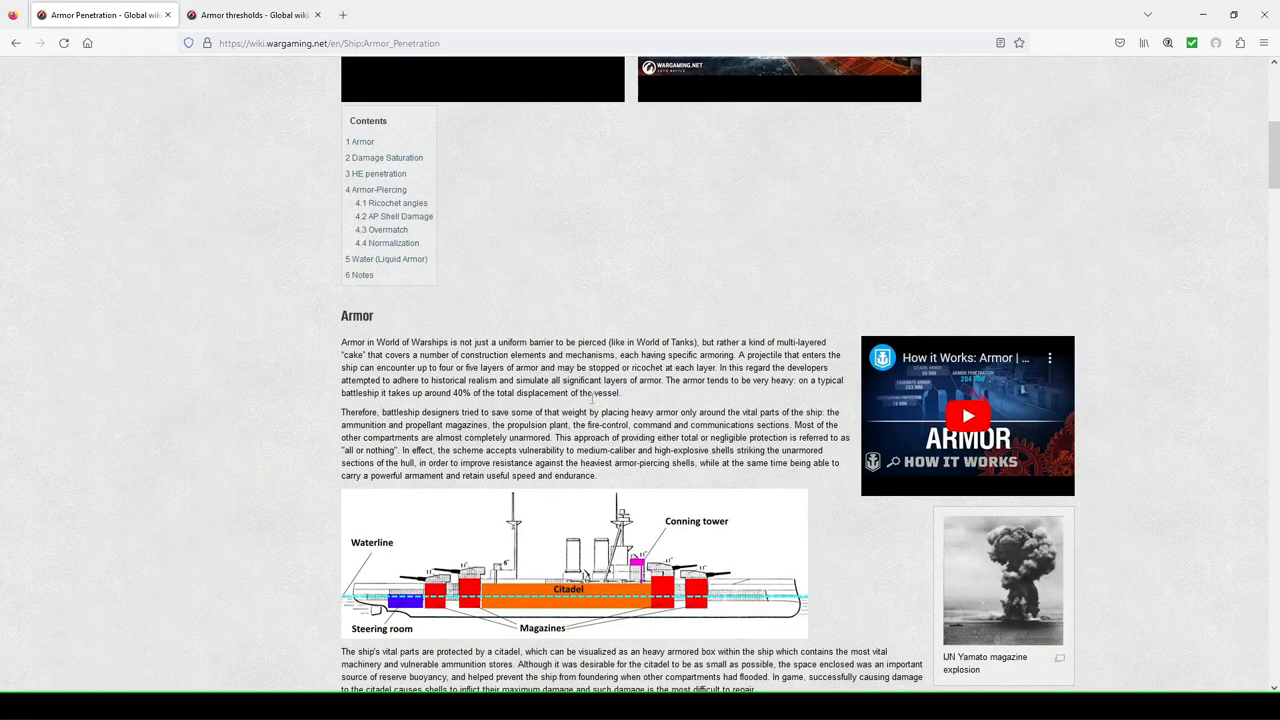
scroll("down", 3)
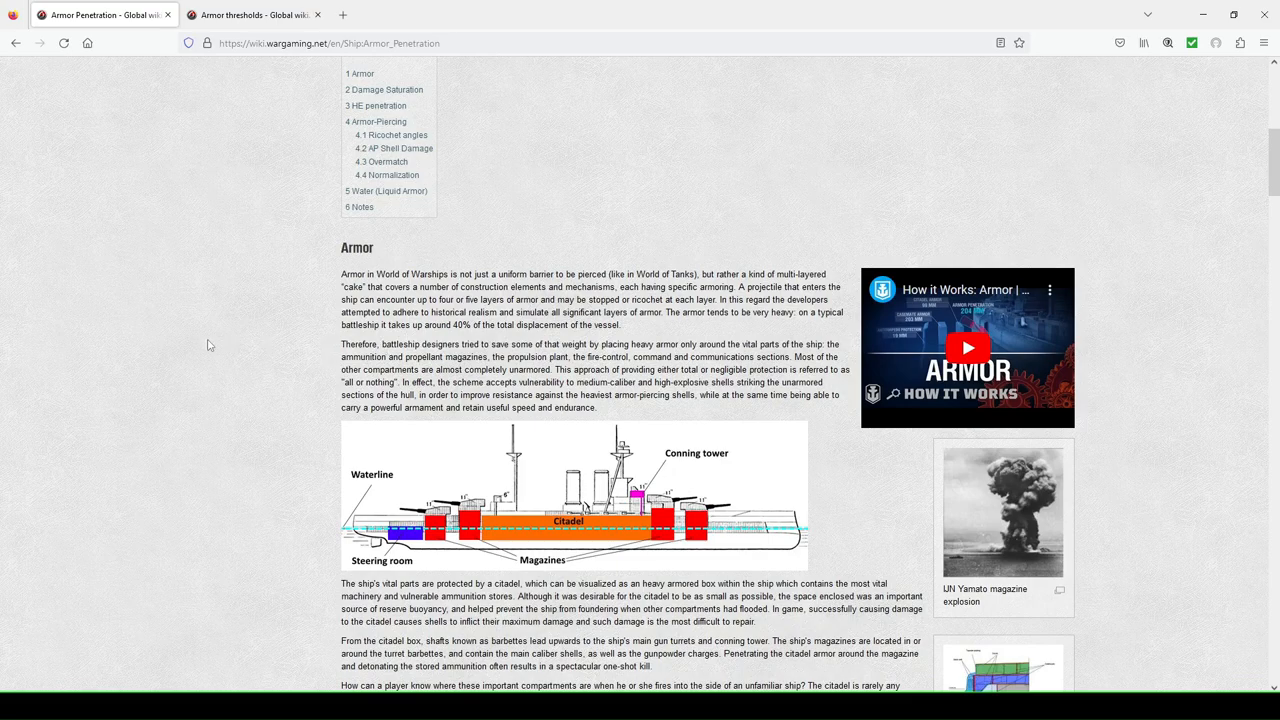
mouse_move(202, 364)
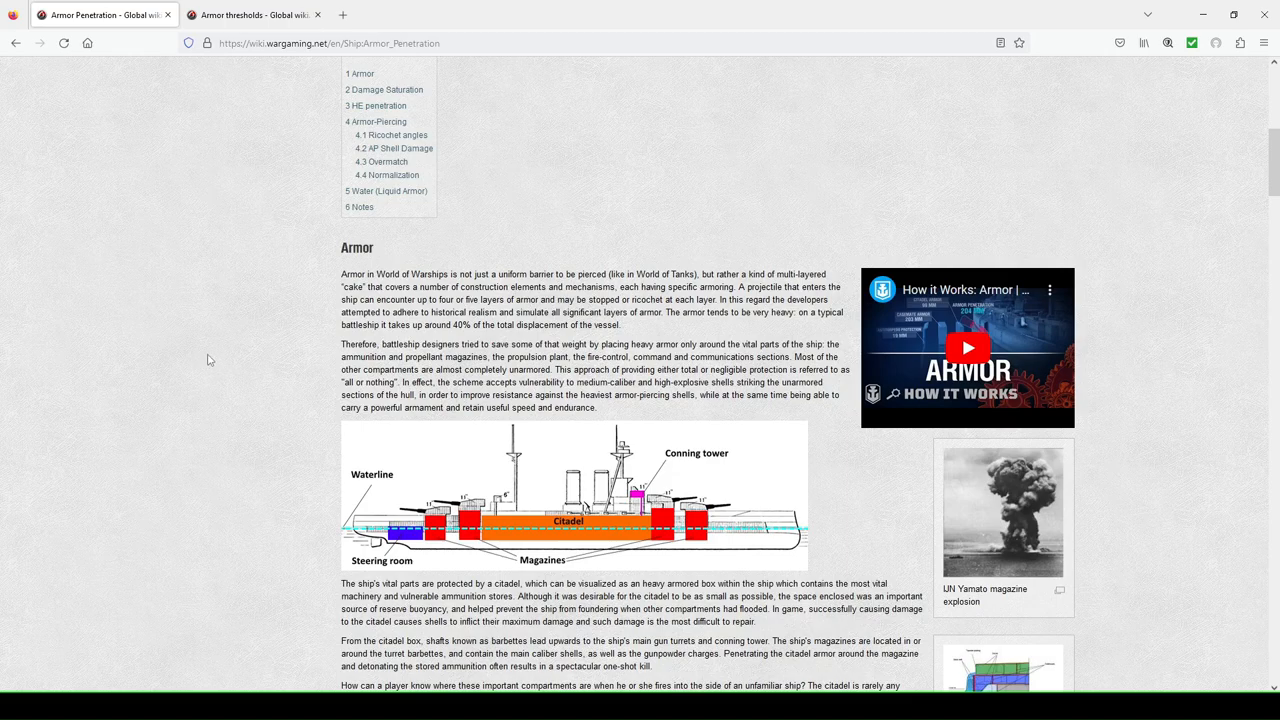
scroll("down", 3)
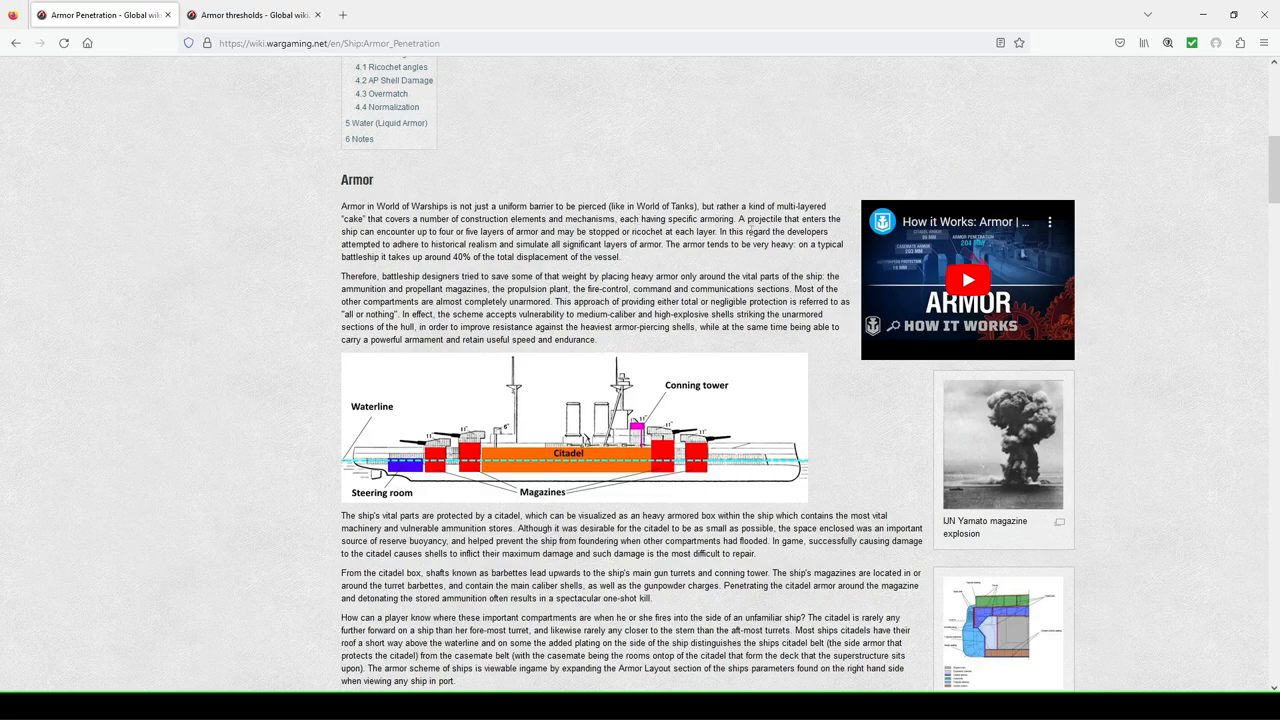
mouse_move(704, 266)
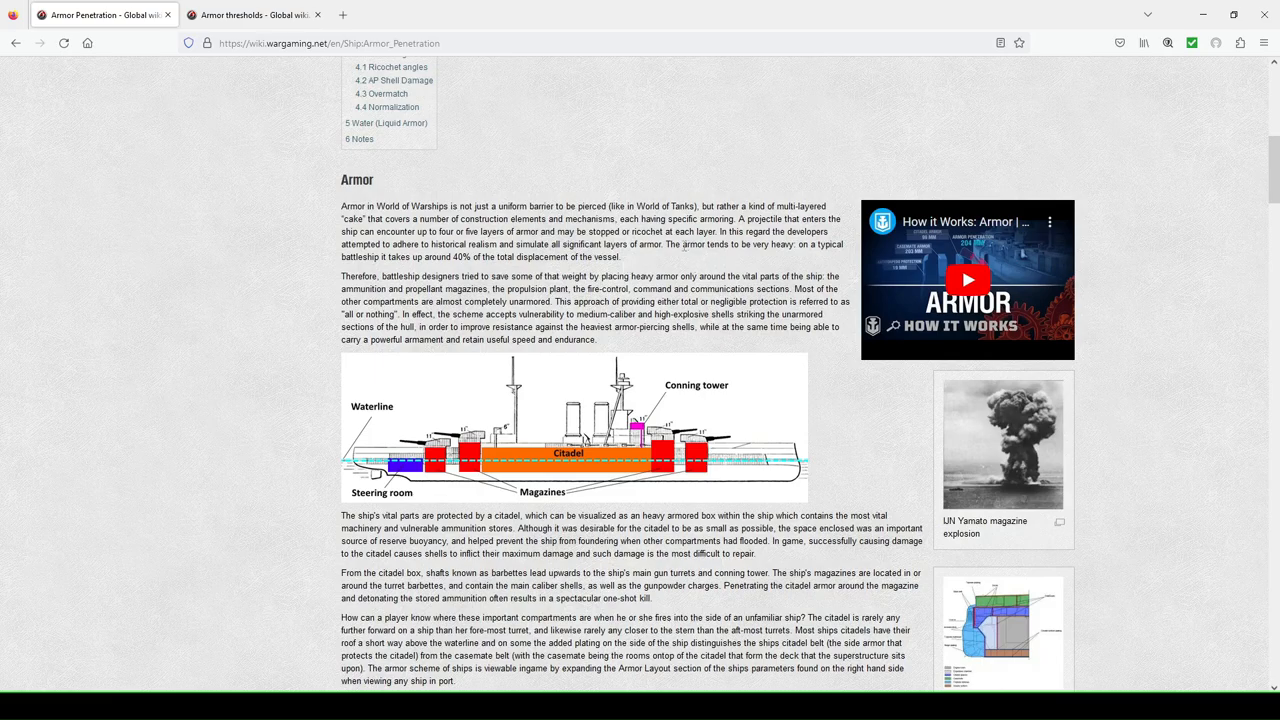
- Highlight the phrase about shells meeting layers of armor in the Armor paragraph
left_click_drag(452, 232, 712, 232)
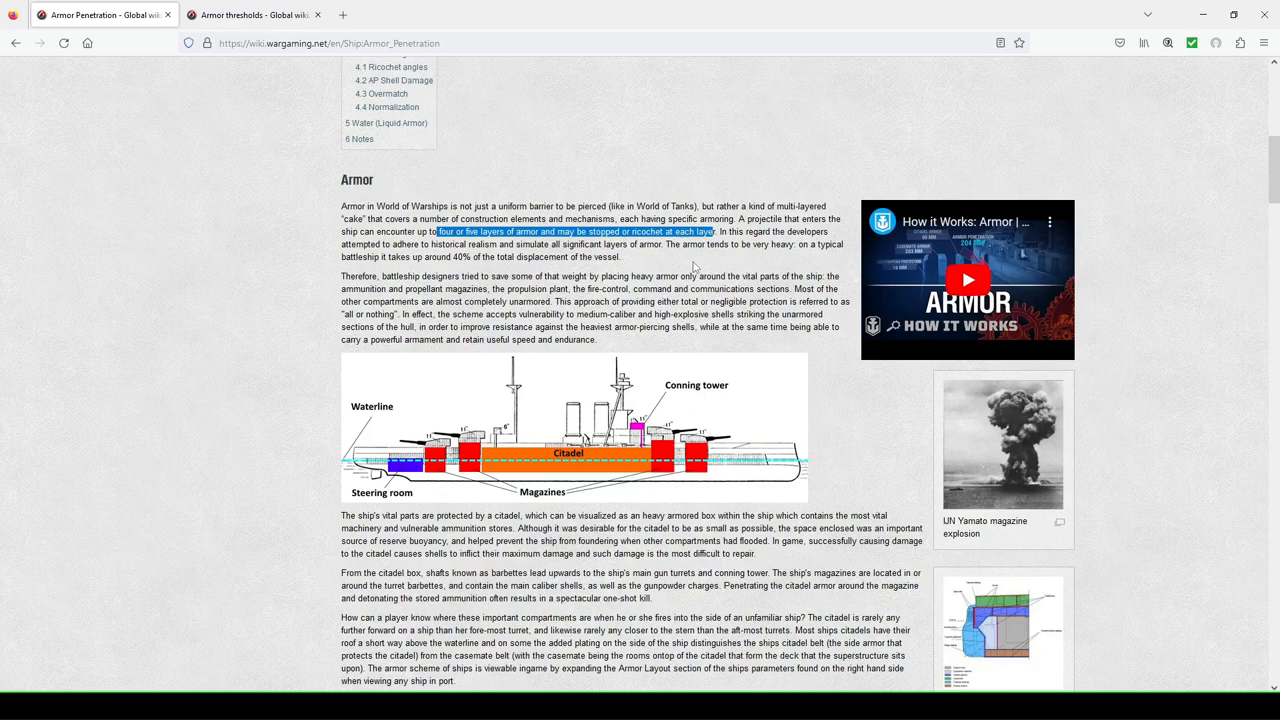
mouse_move(700, 284)
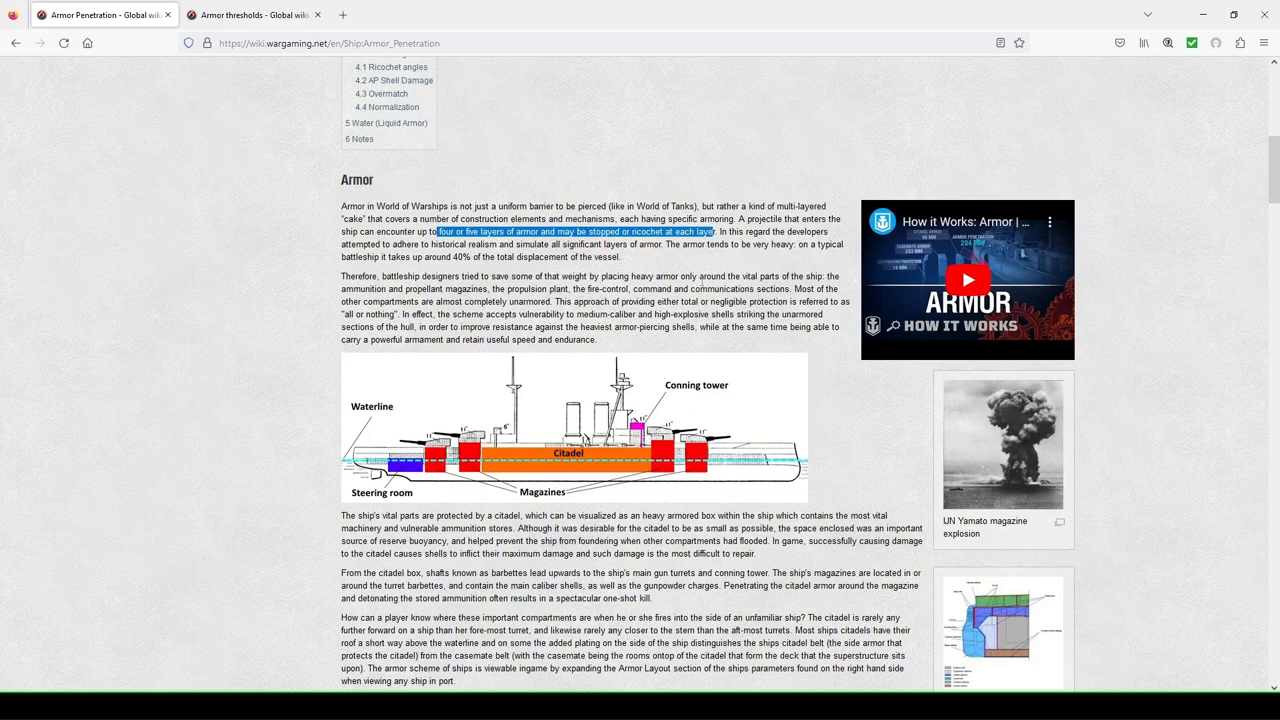
mouse_move(710, 276)
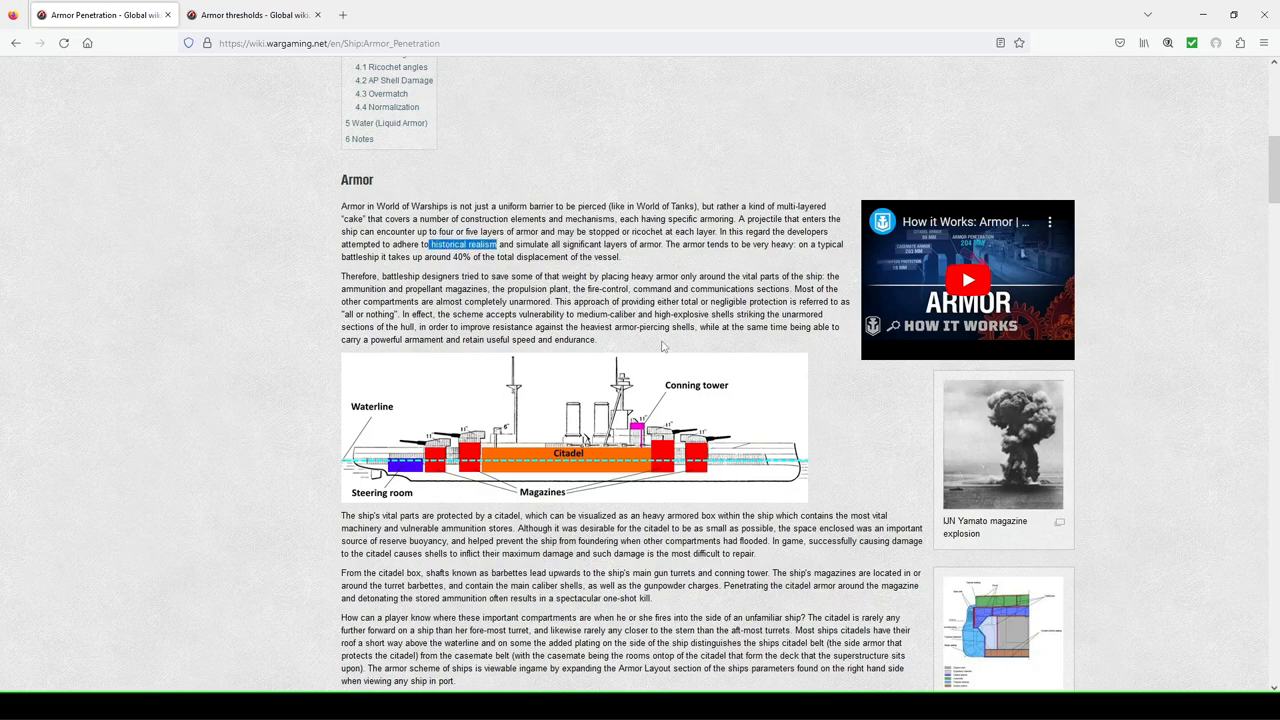
mouse_move(664, 348)
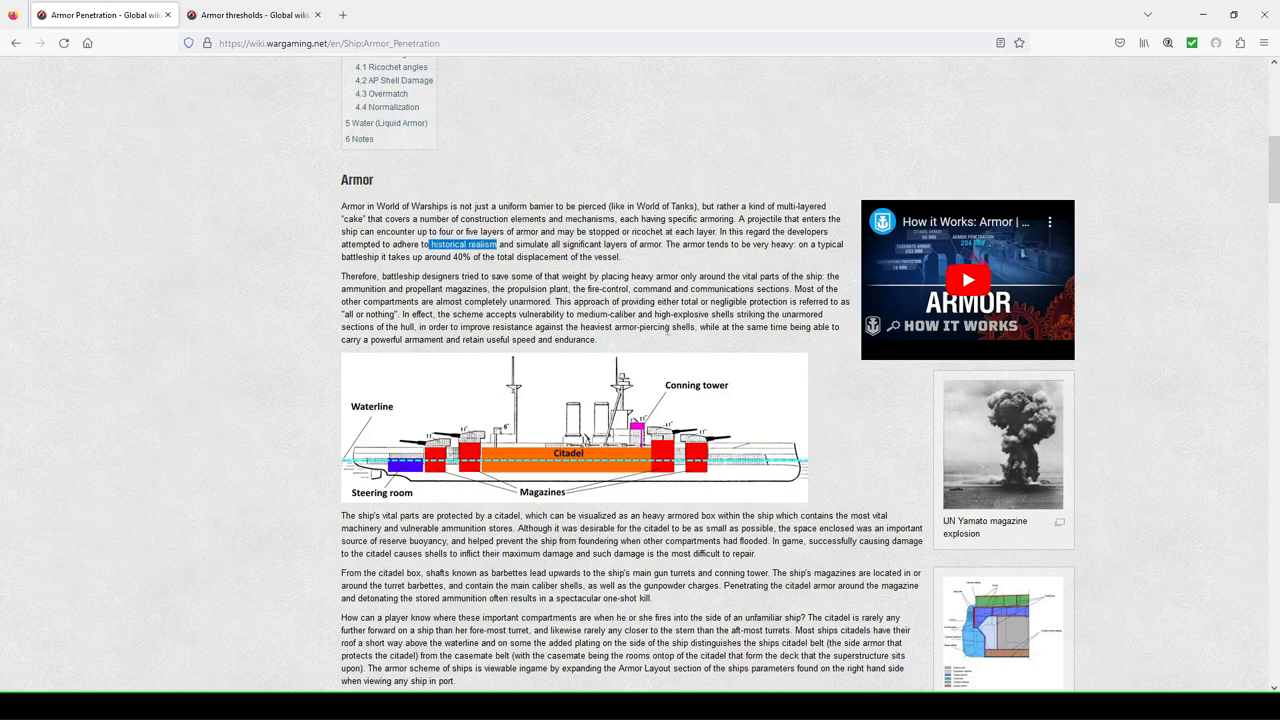
mouse_move(756, 260)
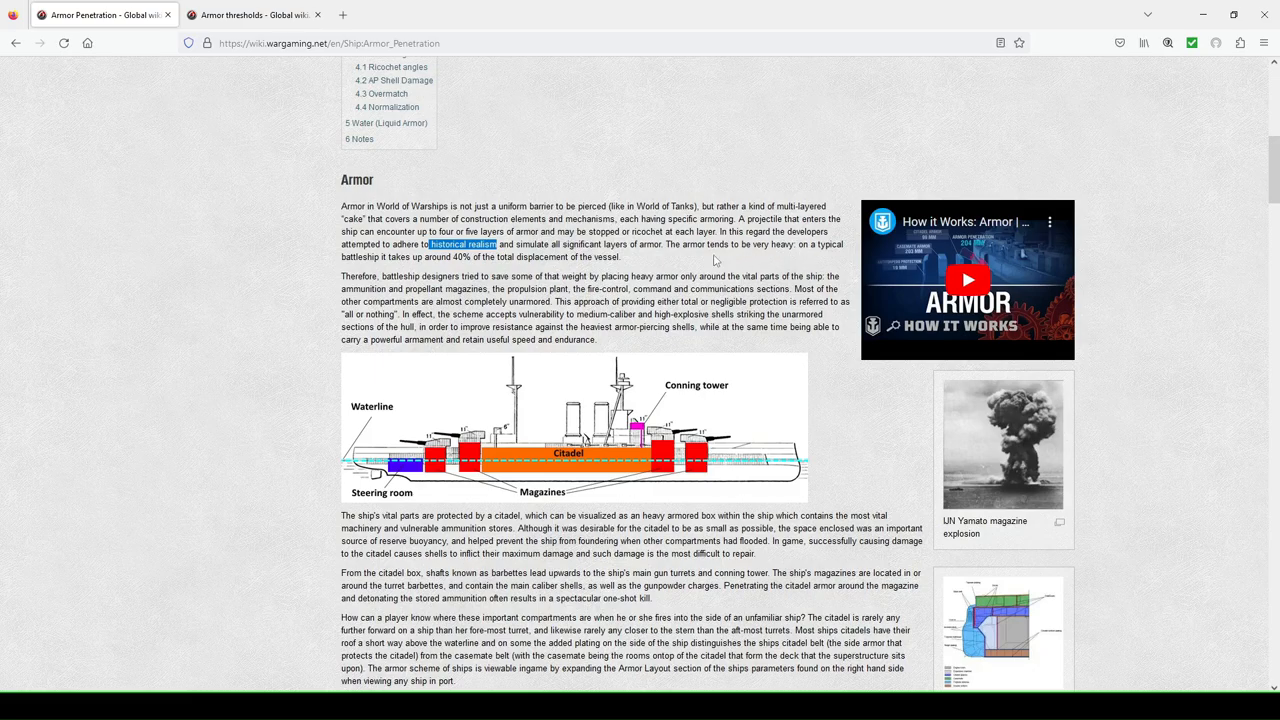
mouse_move(648, 260)
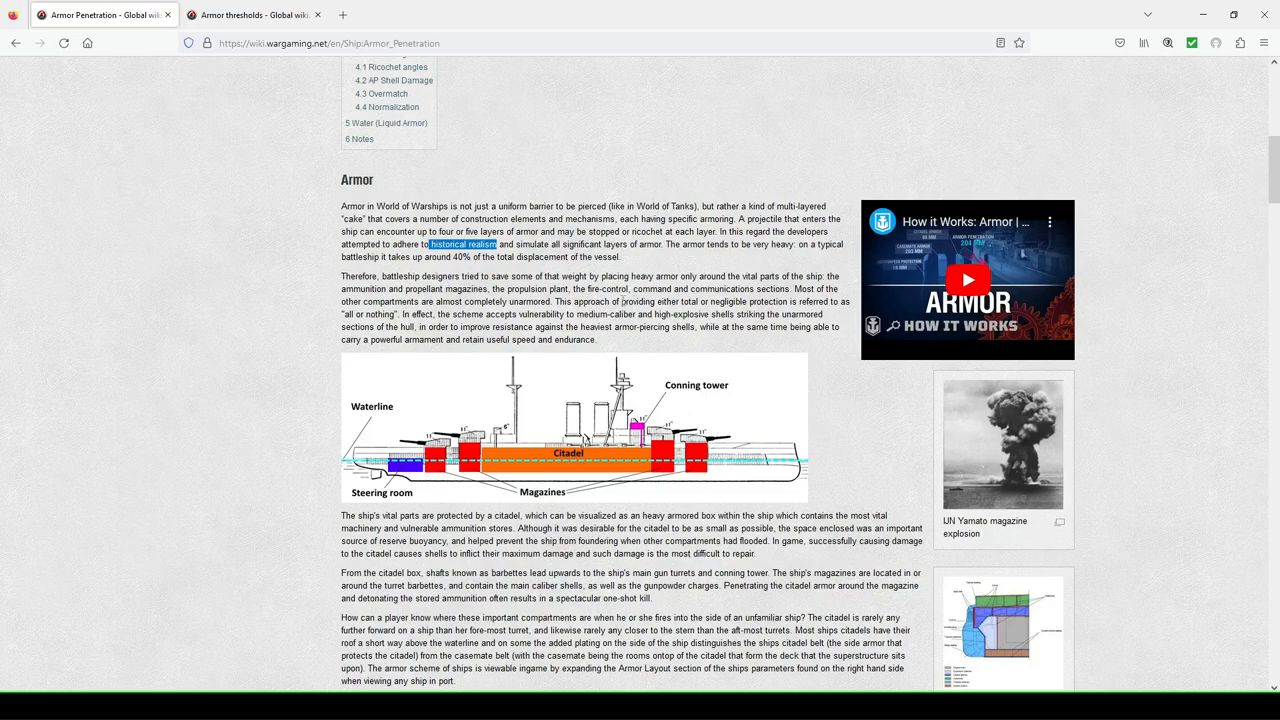
scroll("down", 3)
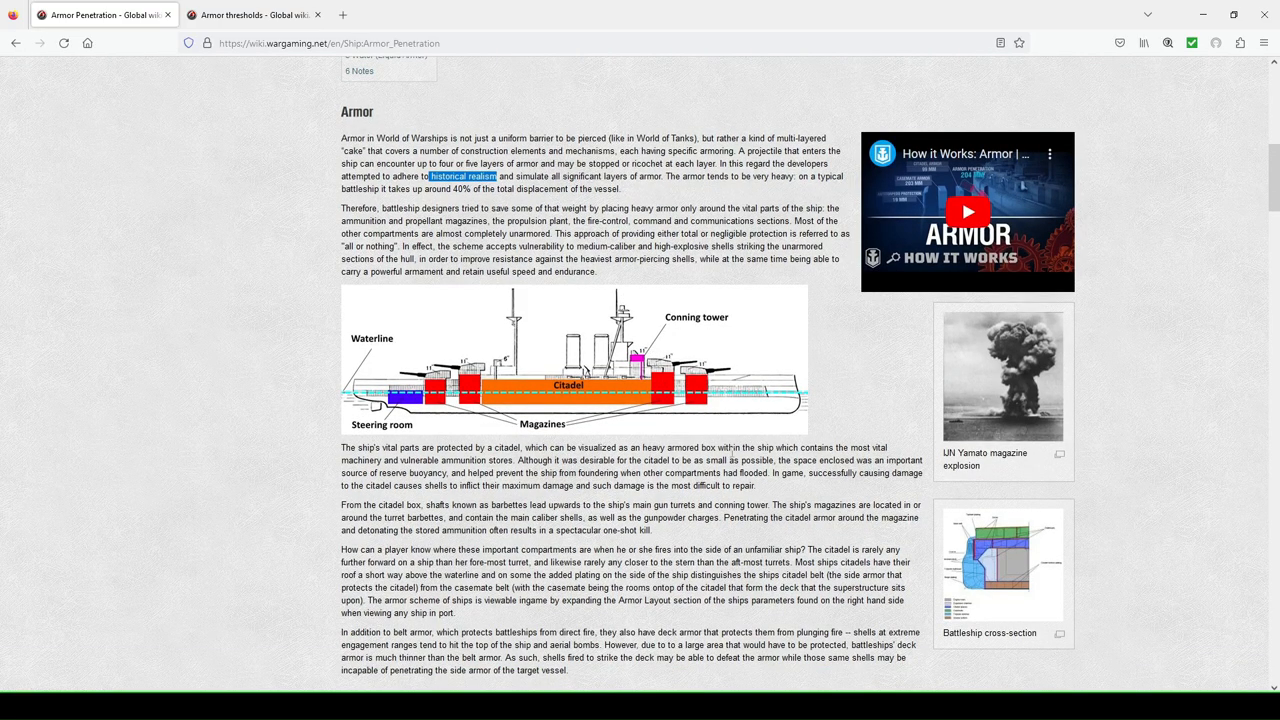
mouse_move(472, 400)
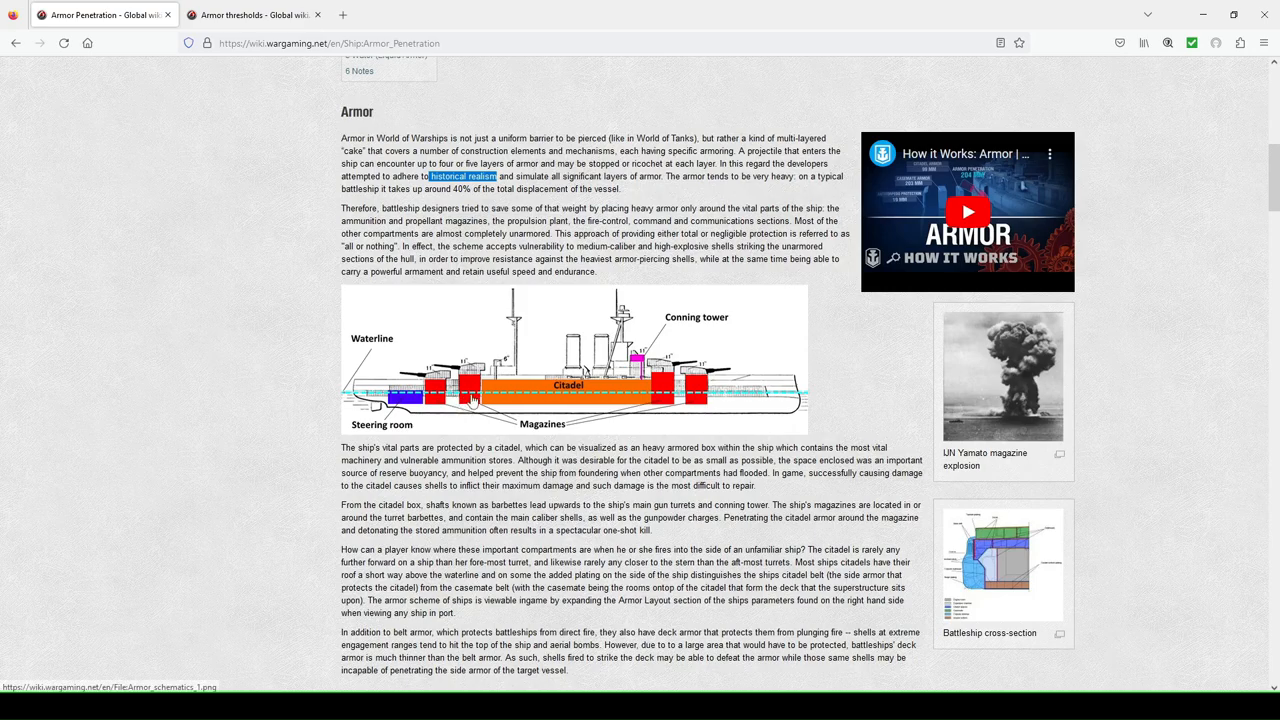
mouse_move(682, 404)
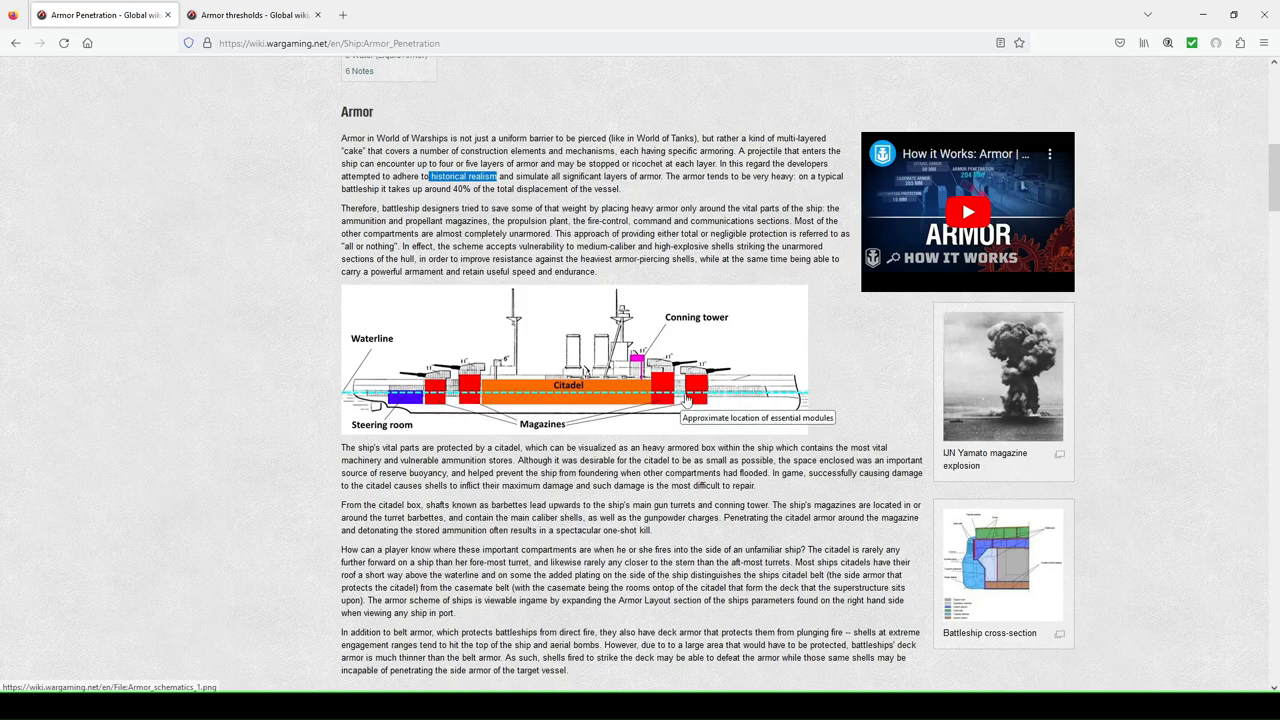
mouse_move(688, 404)
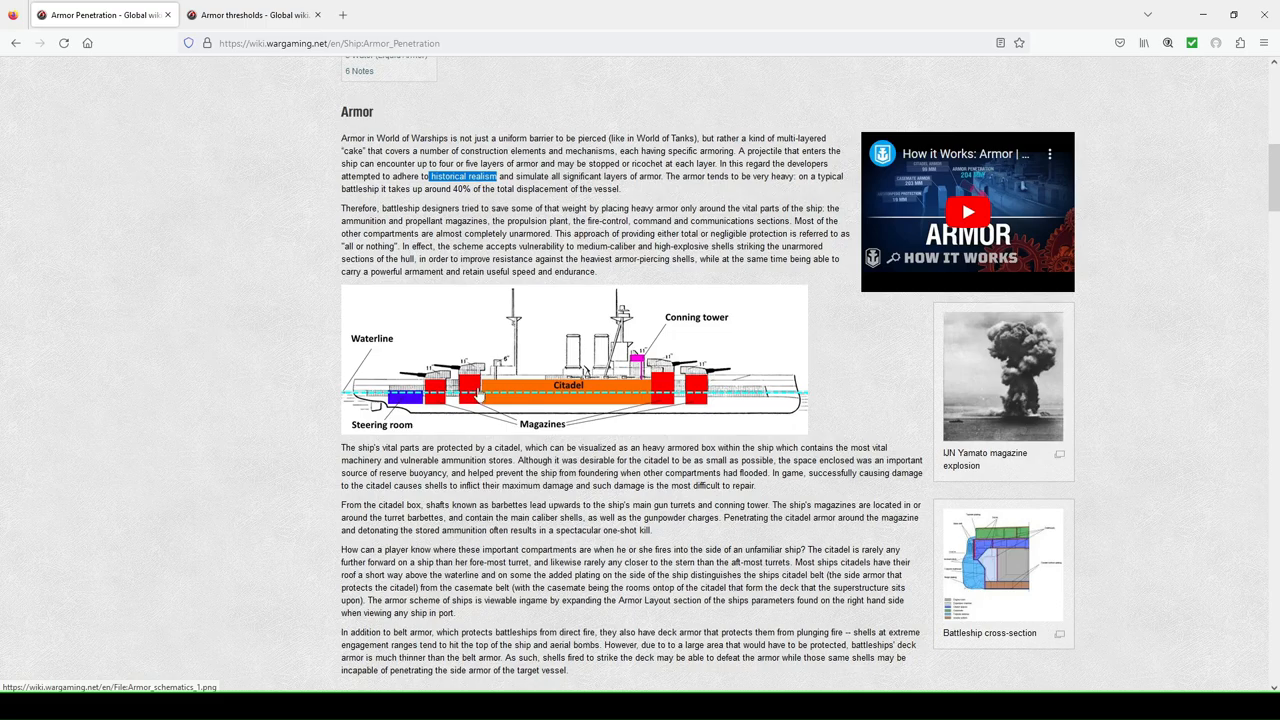
mouse_move(490, 390)
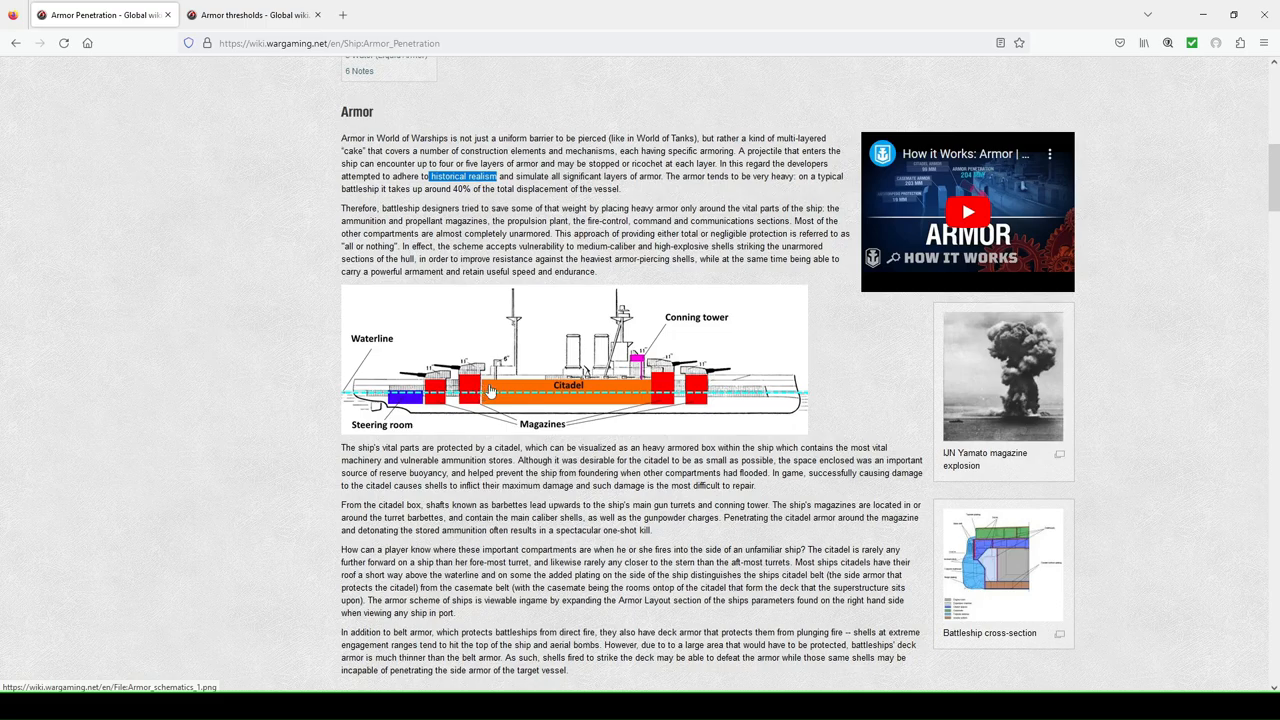
mouse_move(810, 412)
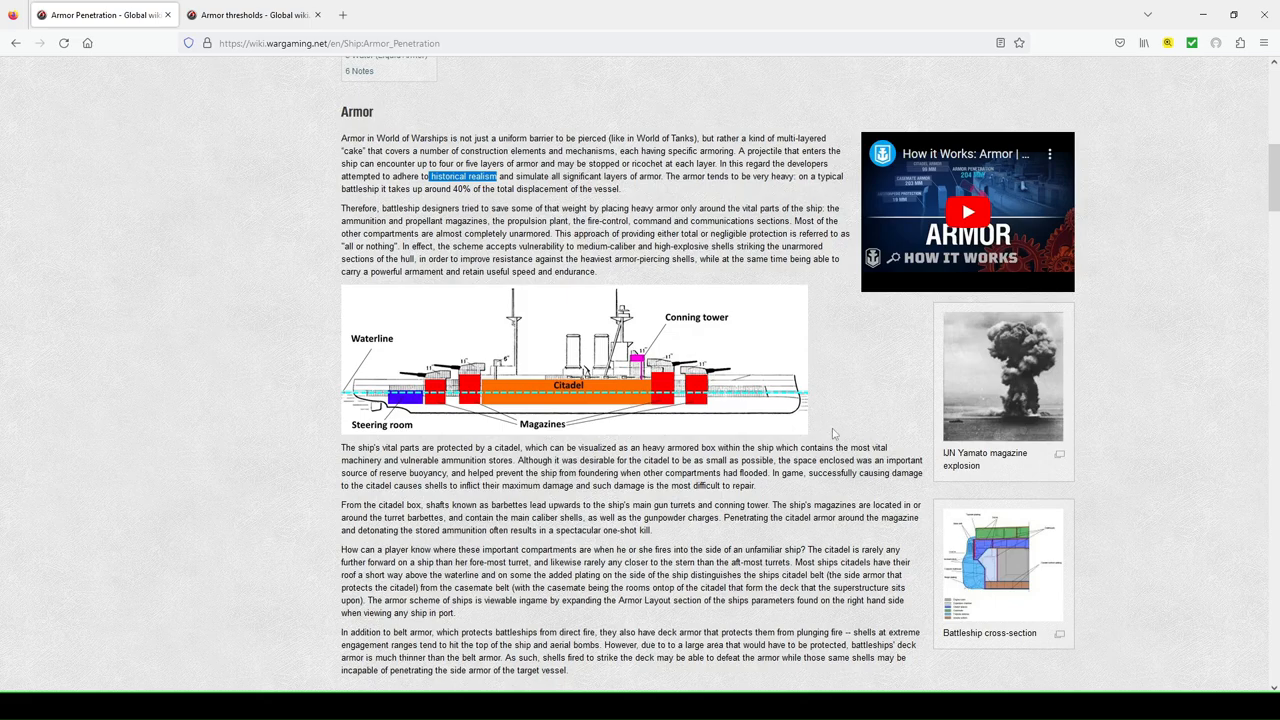
mouse_move(590, 390)
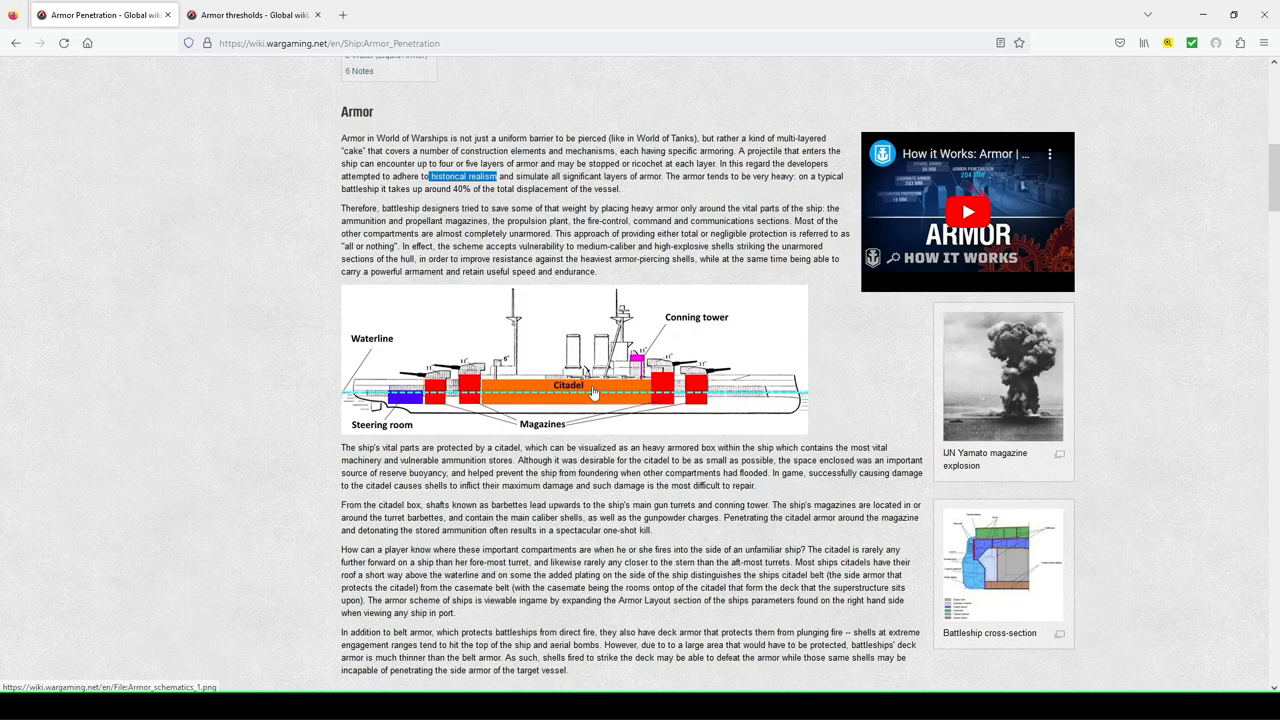
mouse_move(664, 404)
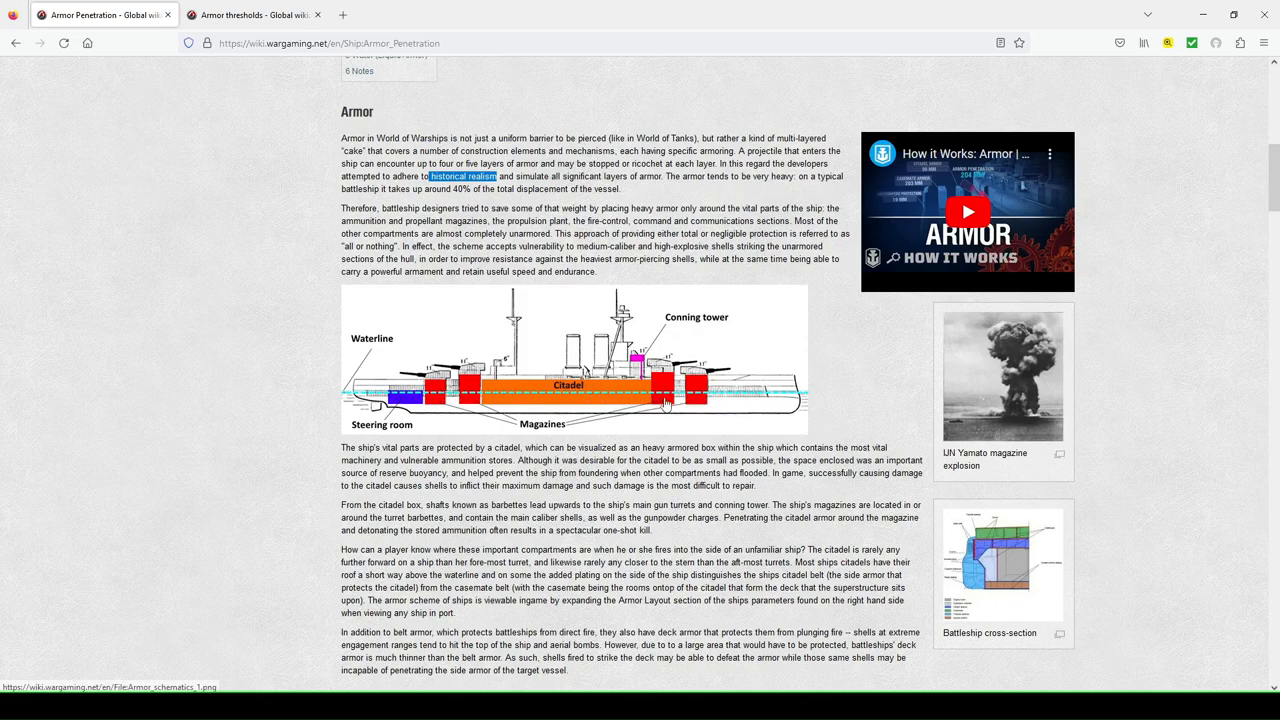
mouse_move(750, 420)
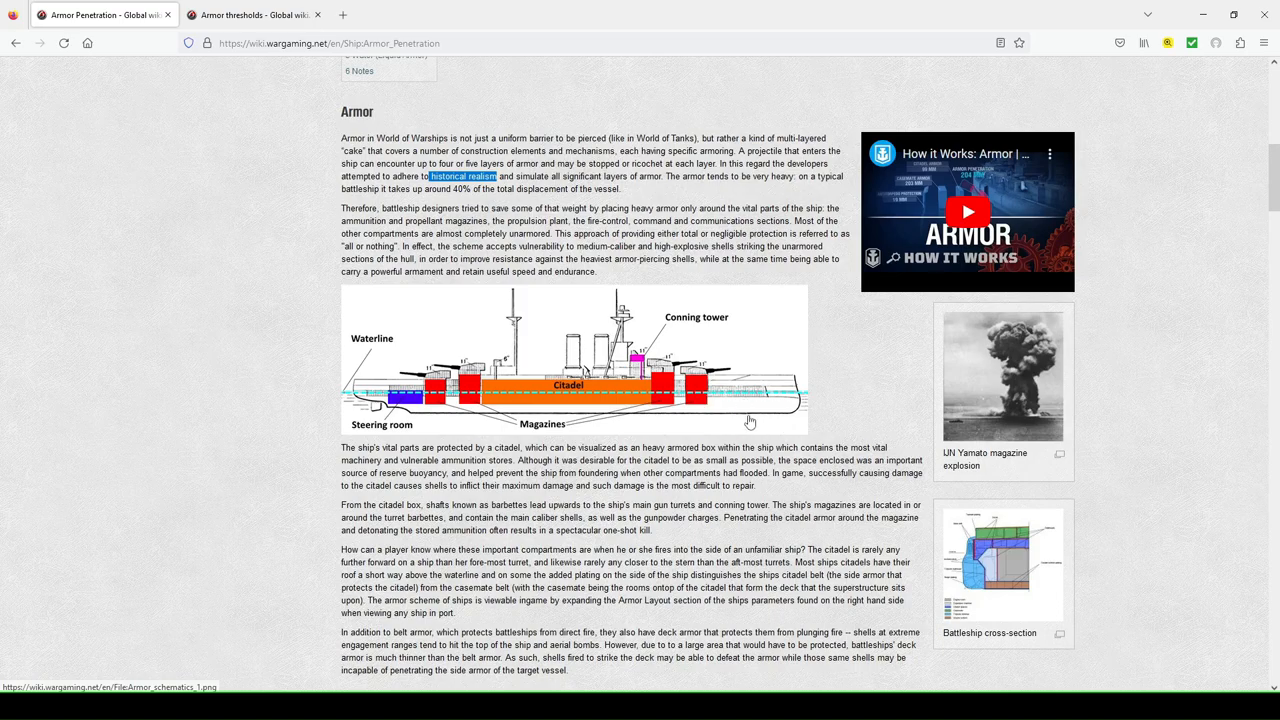
mouse_move(704, 398)
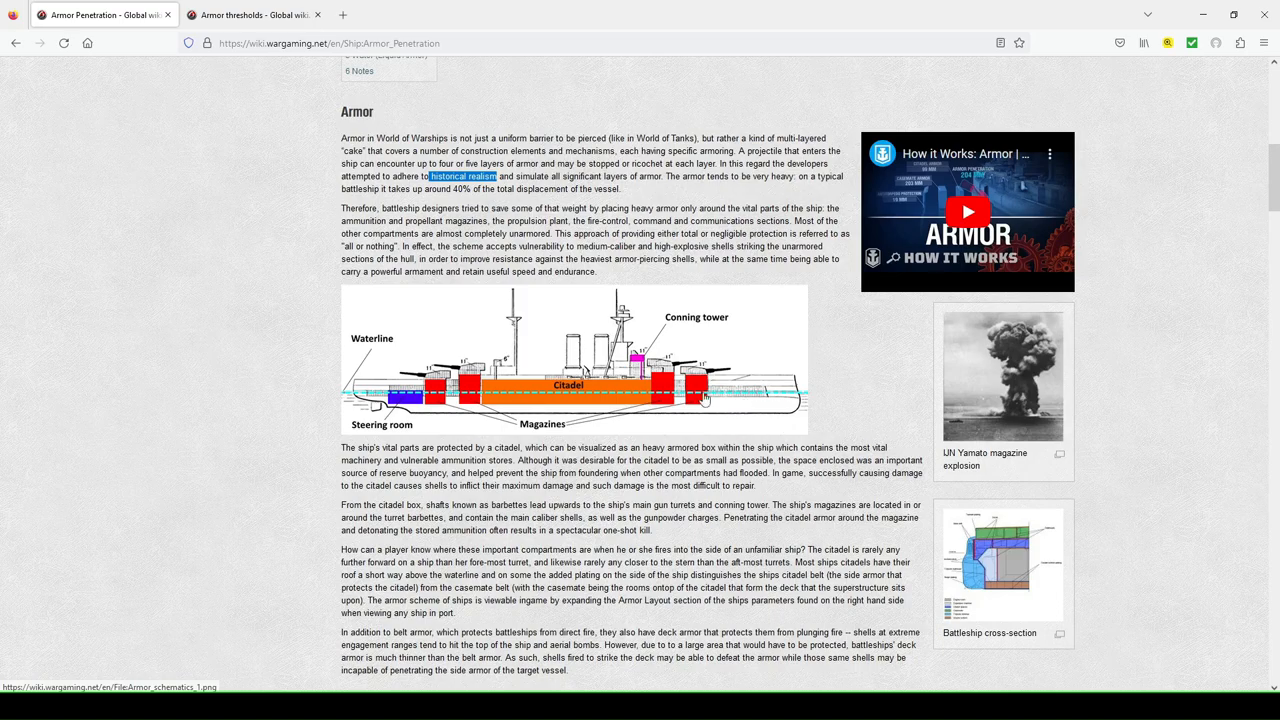
mouse_move(724, 410)
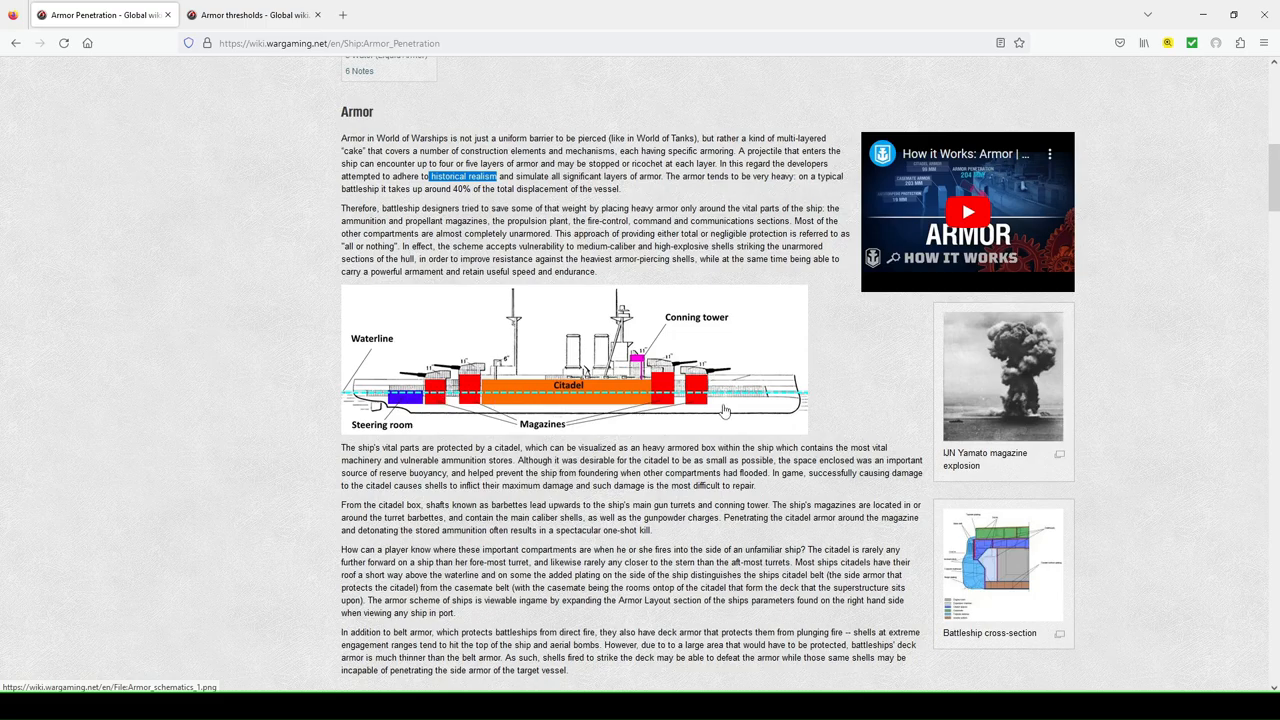
scroll("down", 3)
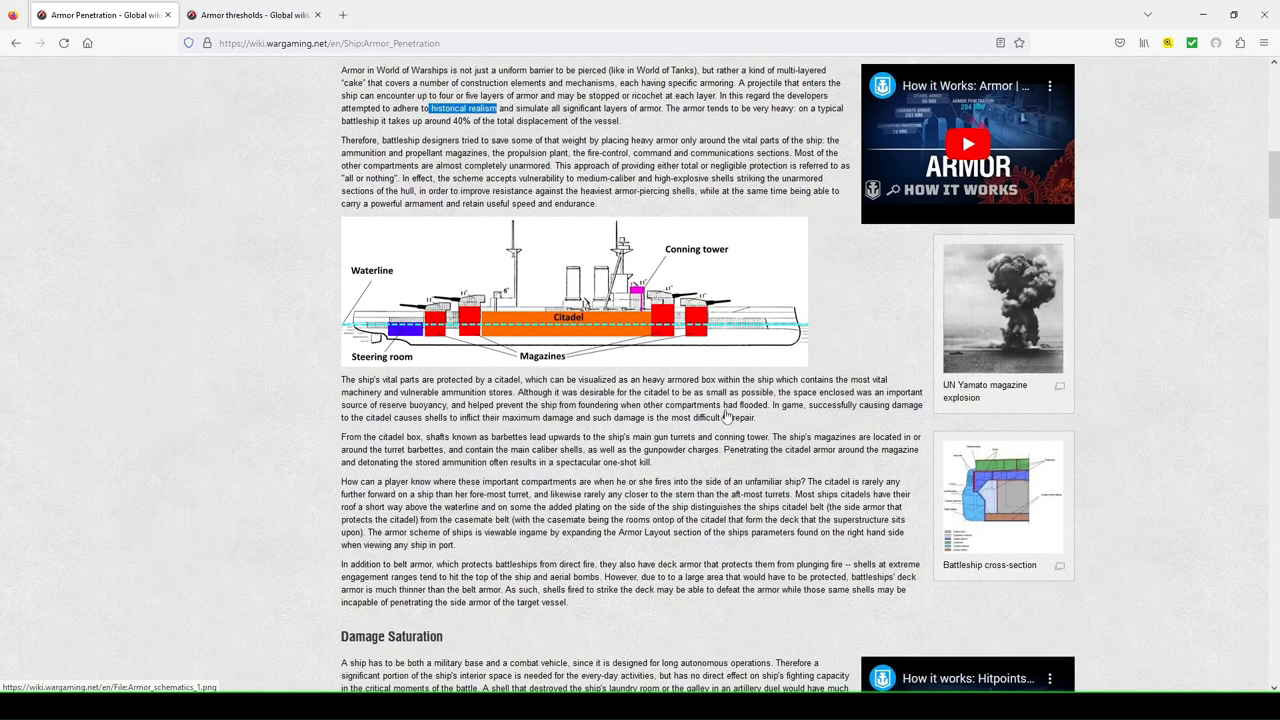
mouse_move(688, 374)
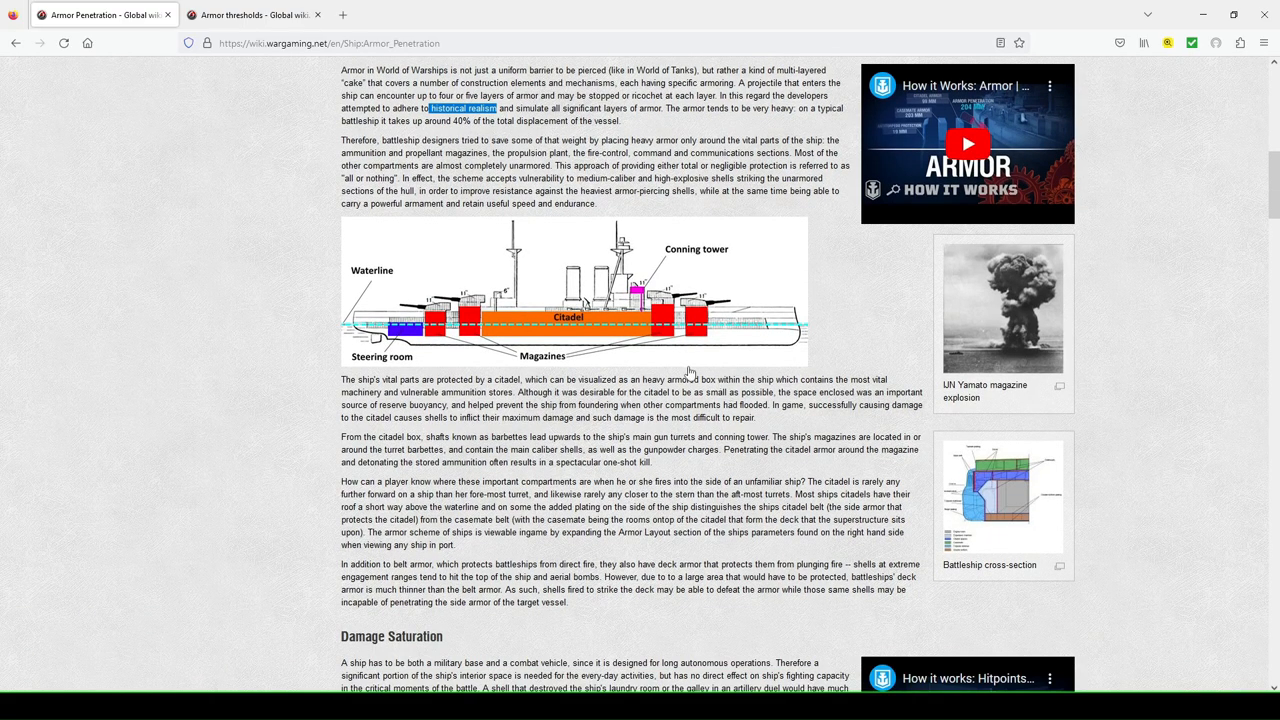
mouse_move(688, 356)
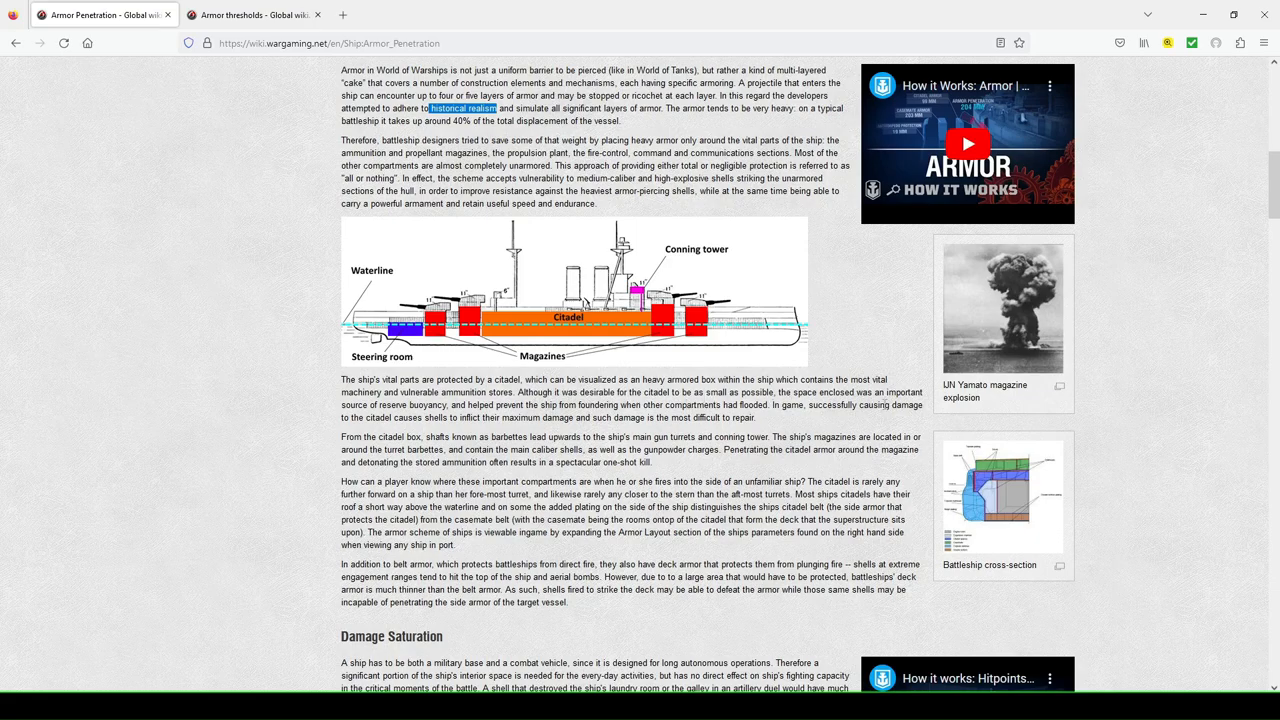
mouse_move(660, 430)
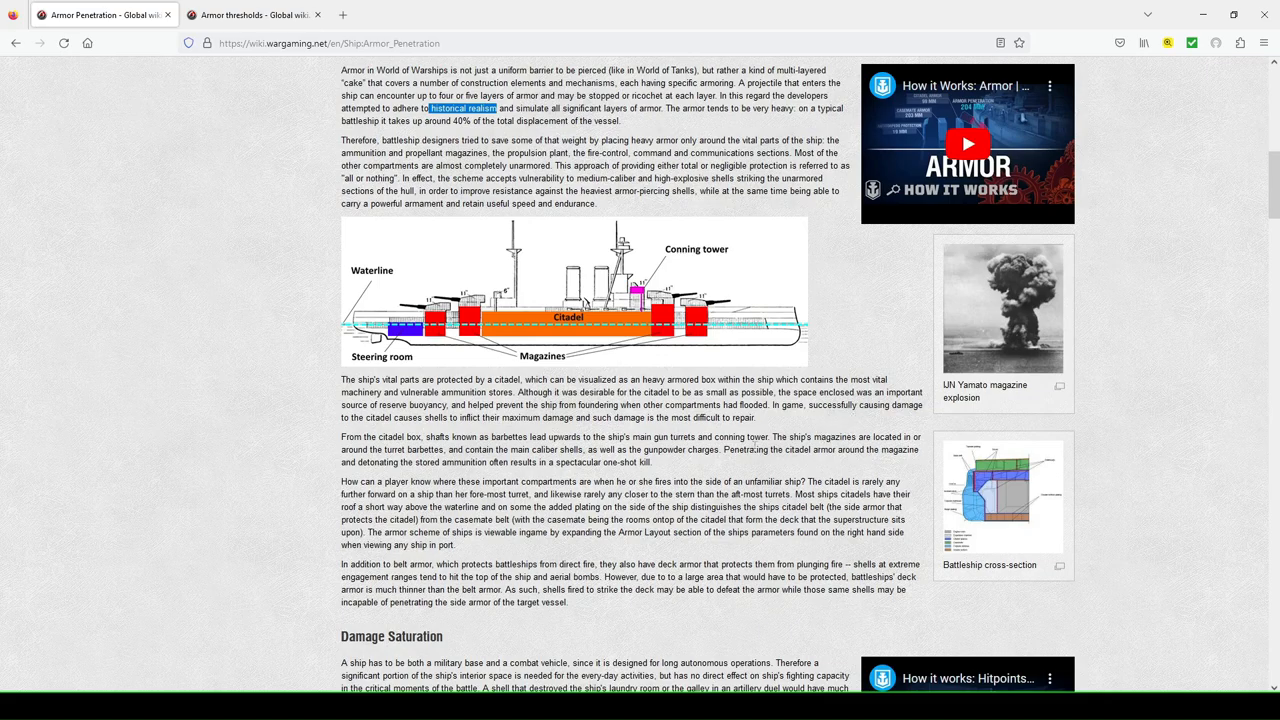
mouse_move(700, 364)
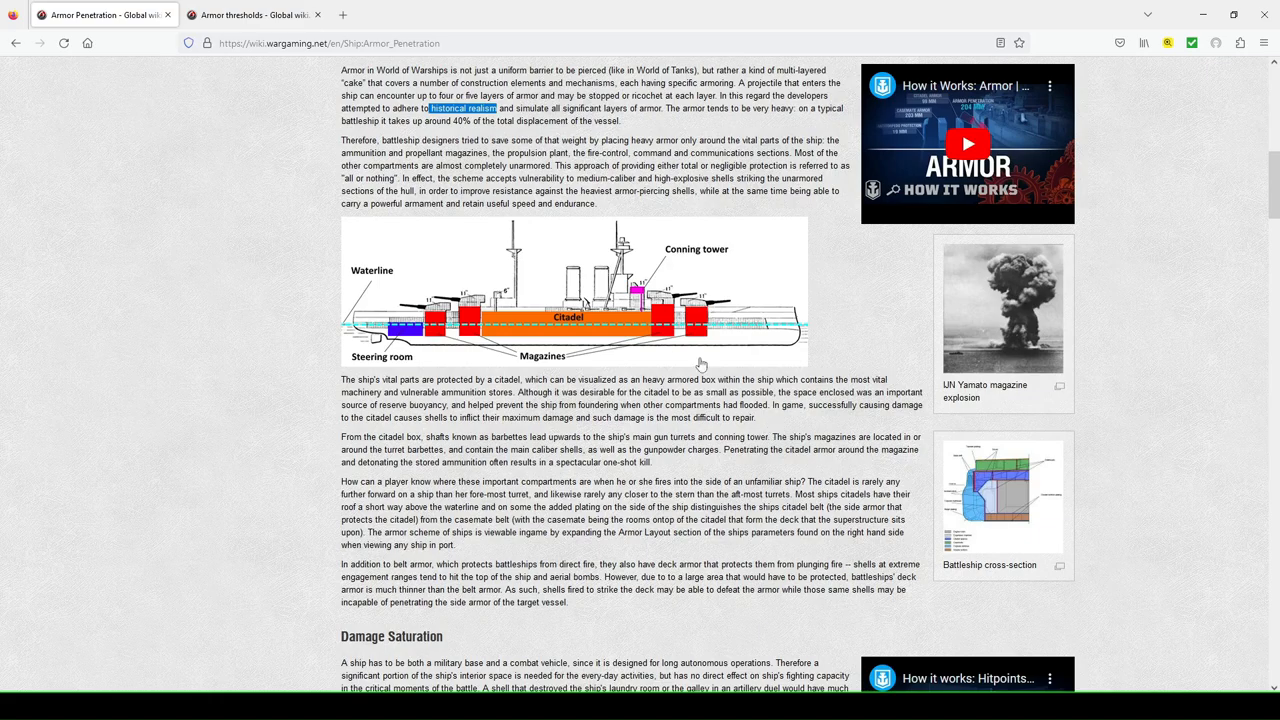
mouse_move(602, 332)
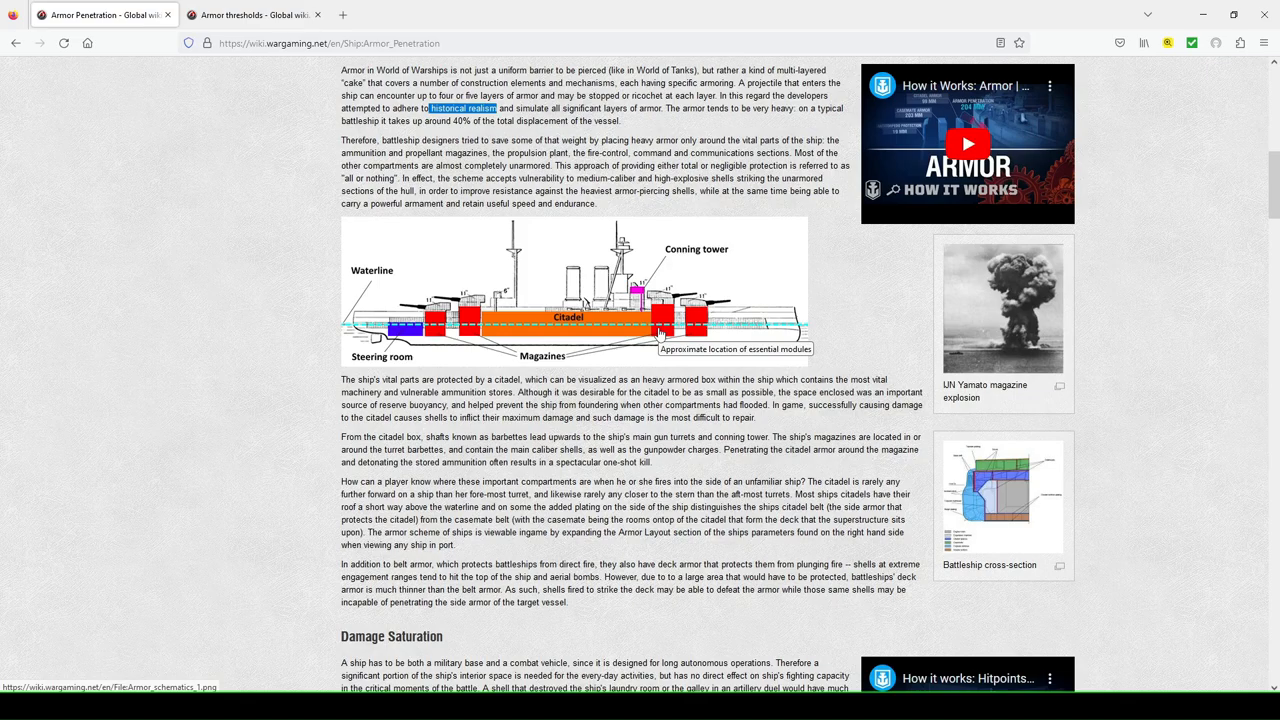
mouse_move(650, 336)
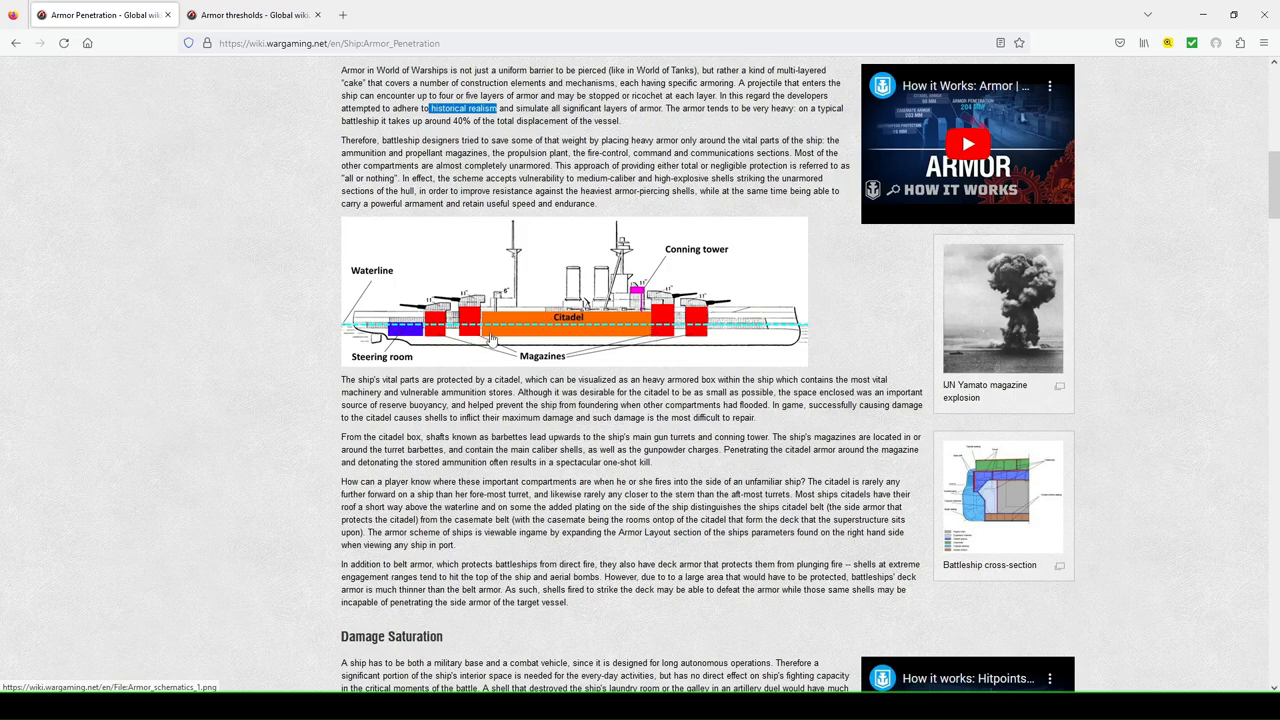
mouse_move(718, 332)
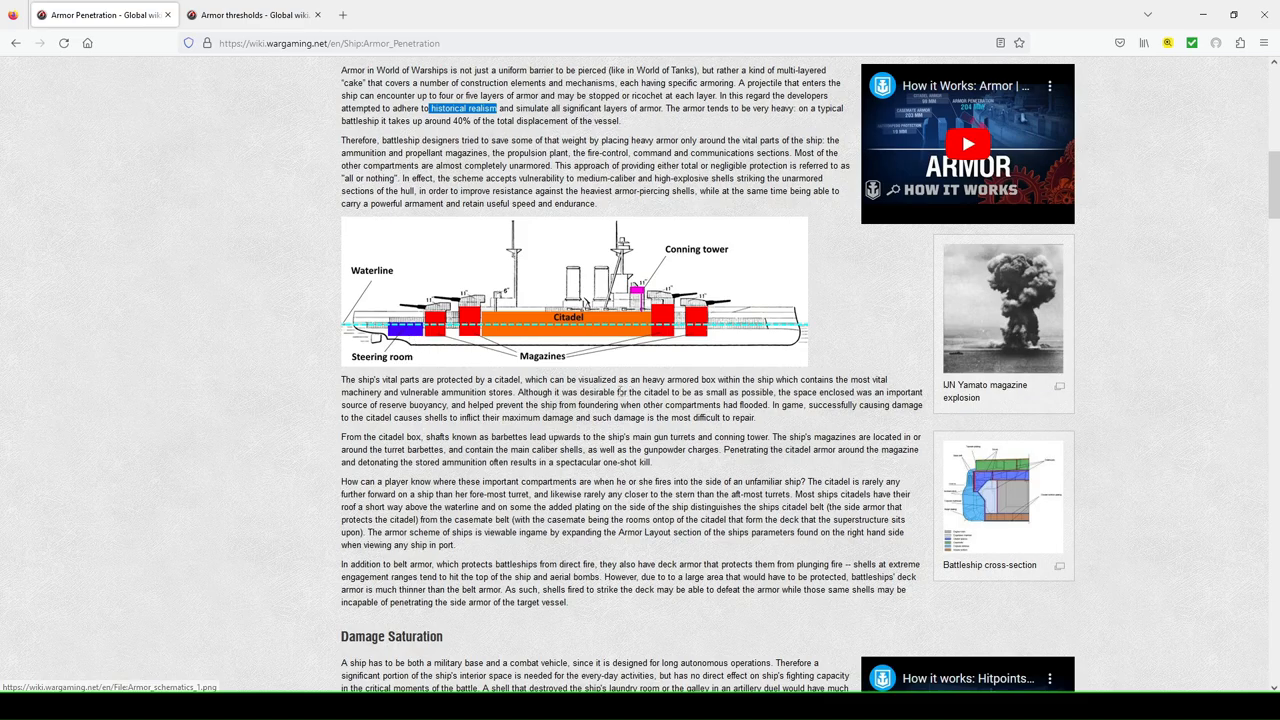
scroll("down", 3)
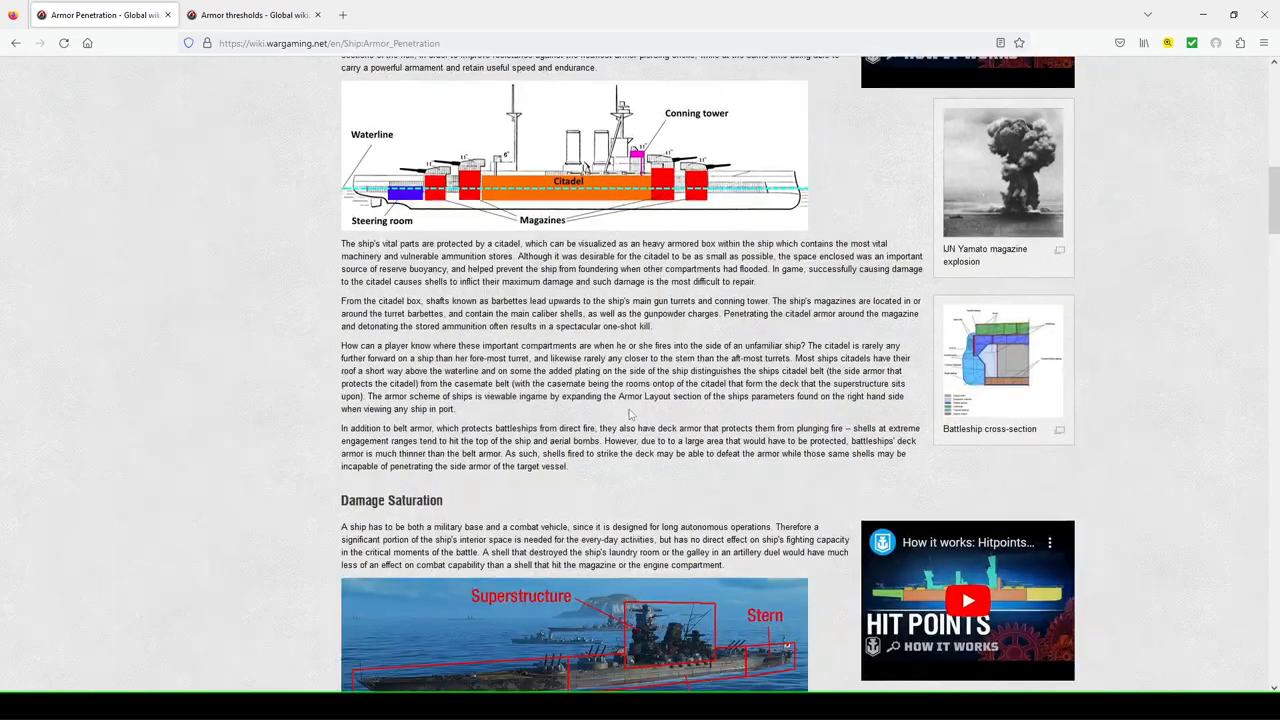
mouse_move(604, 192)
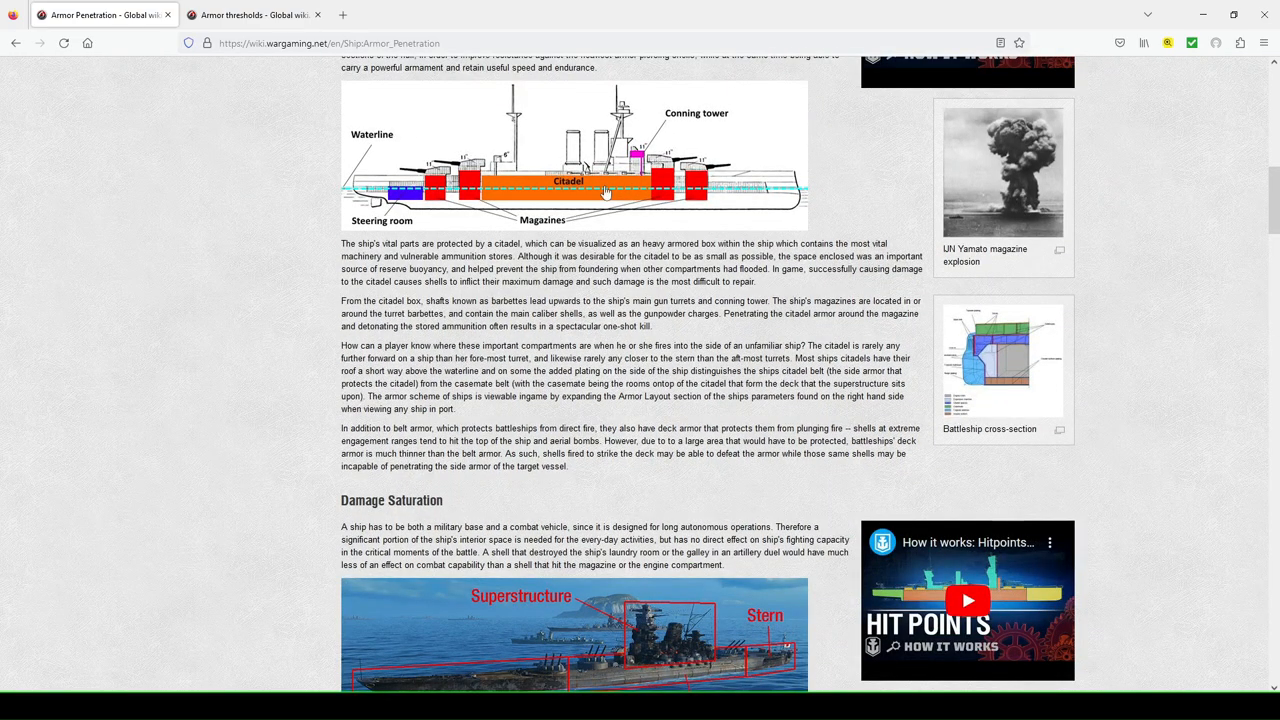
mouse_move(620, 196)
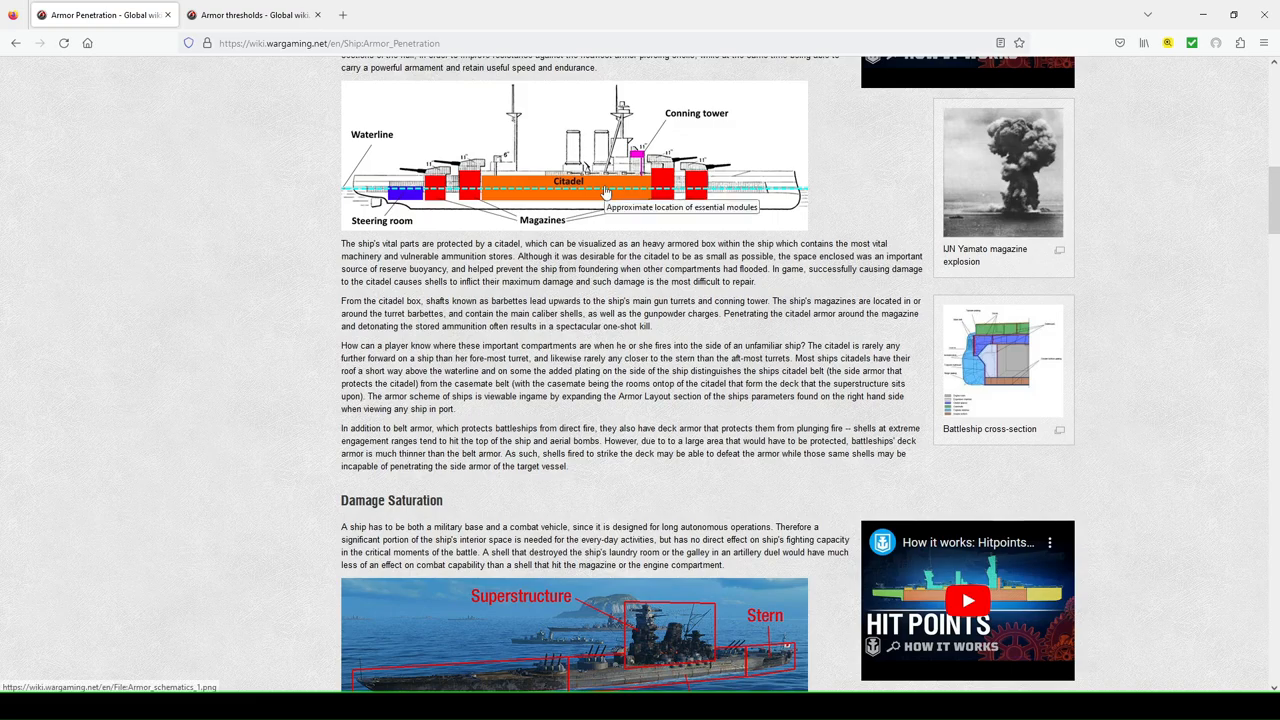
mouse_move(500, 210)
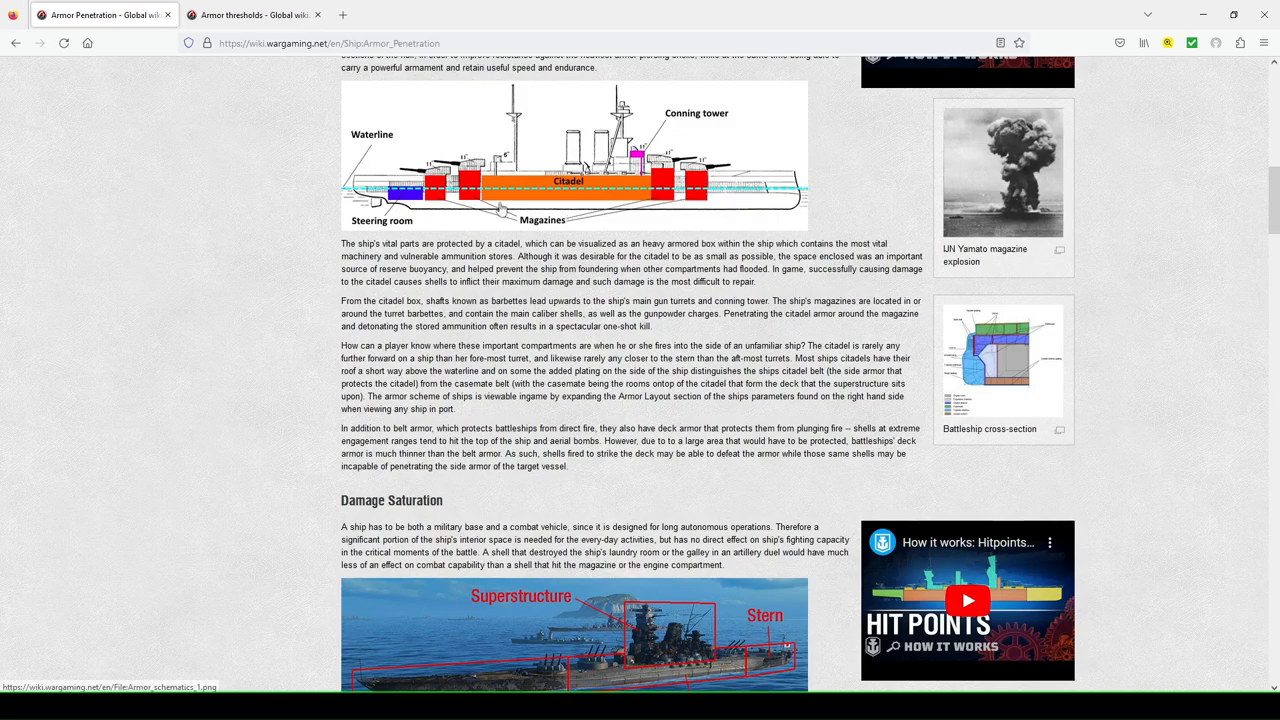
mouse_move(556, 196)
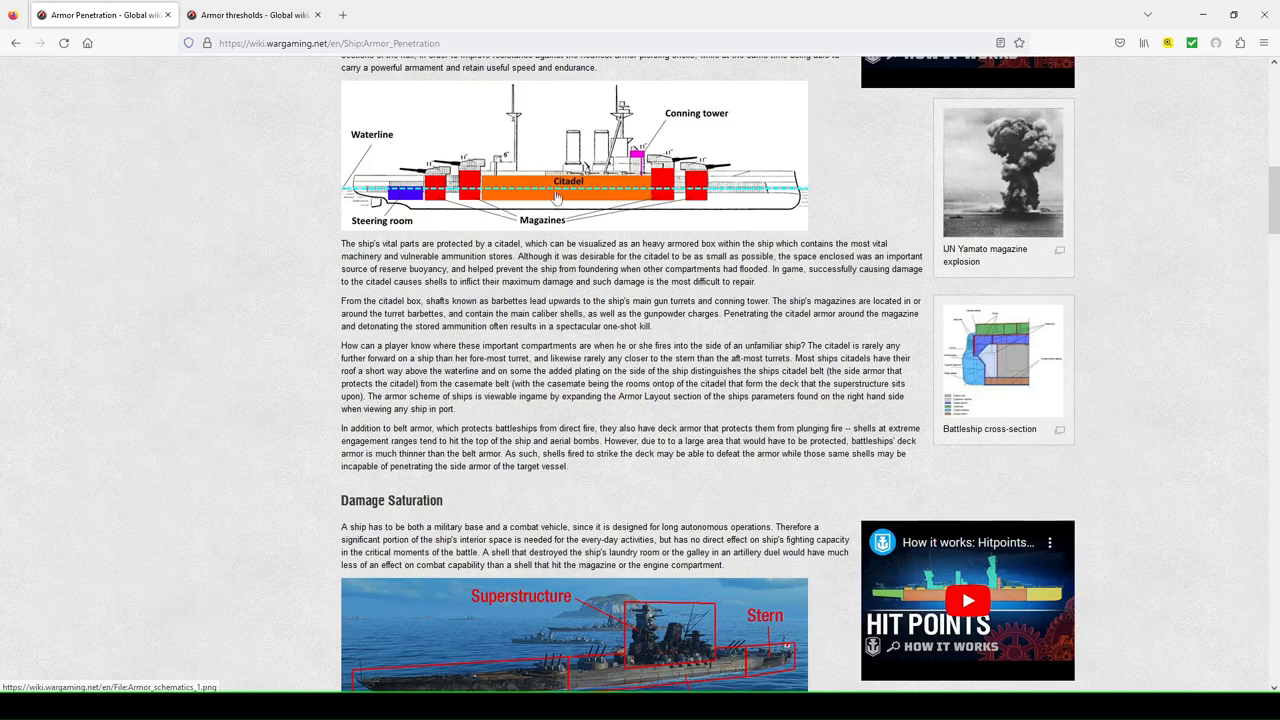
mouse_move(572, 184)
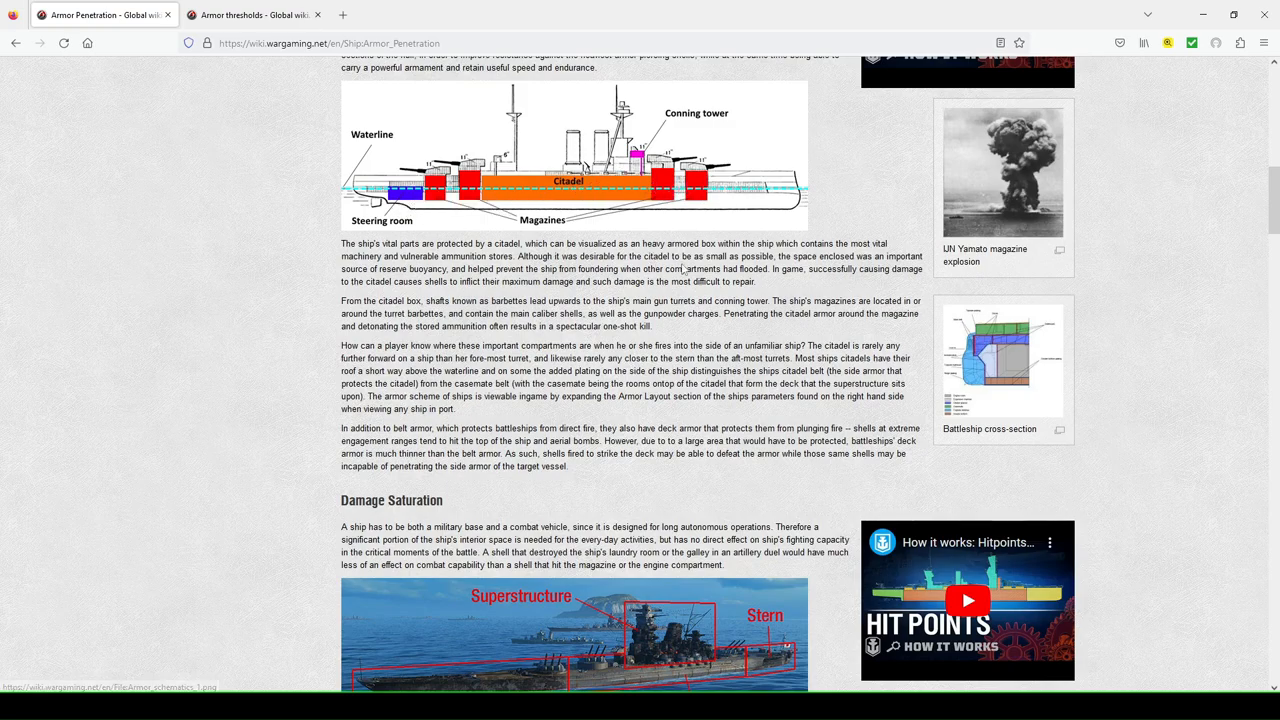
mouse_move(674, 128)
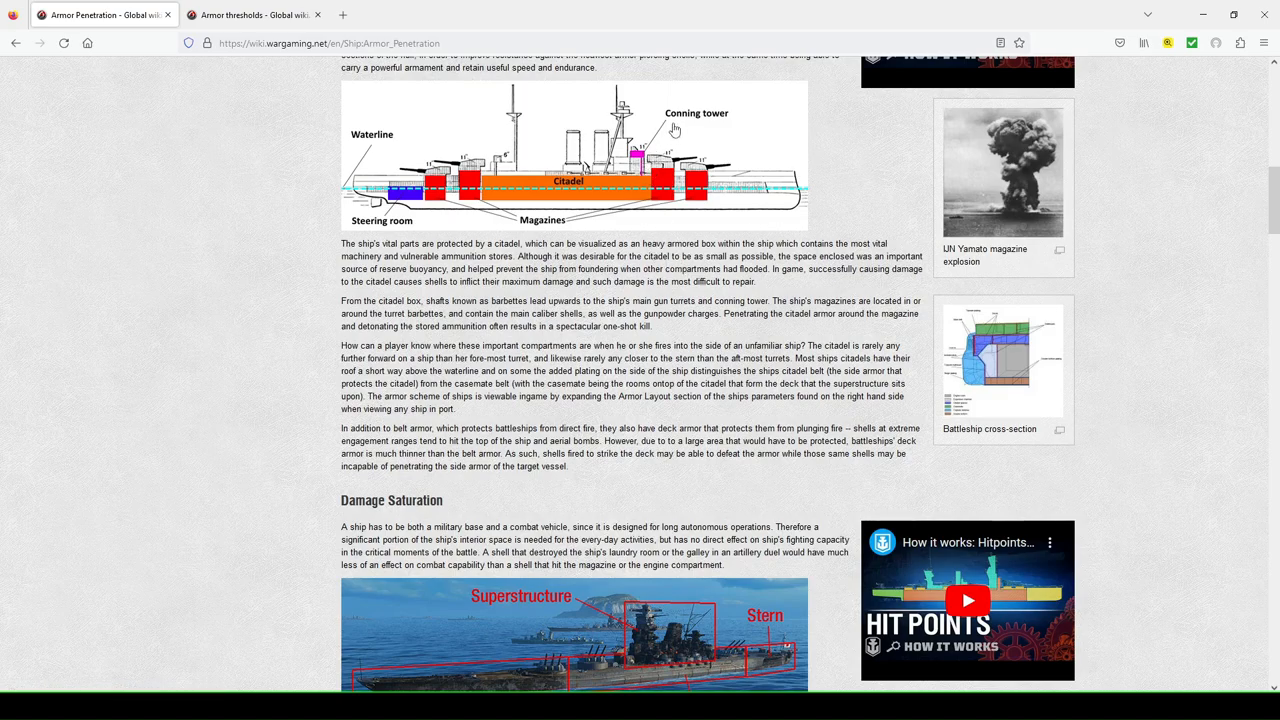
mouse_move(642, 160)
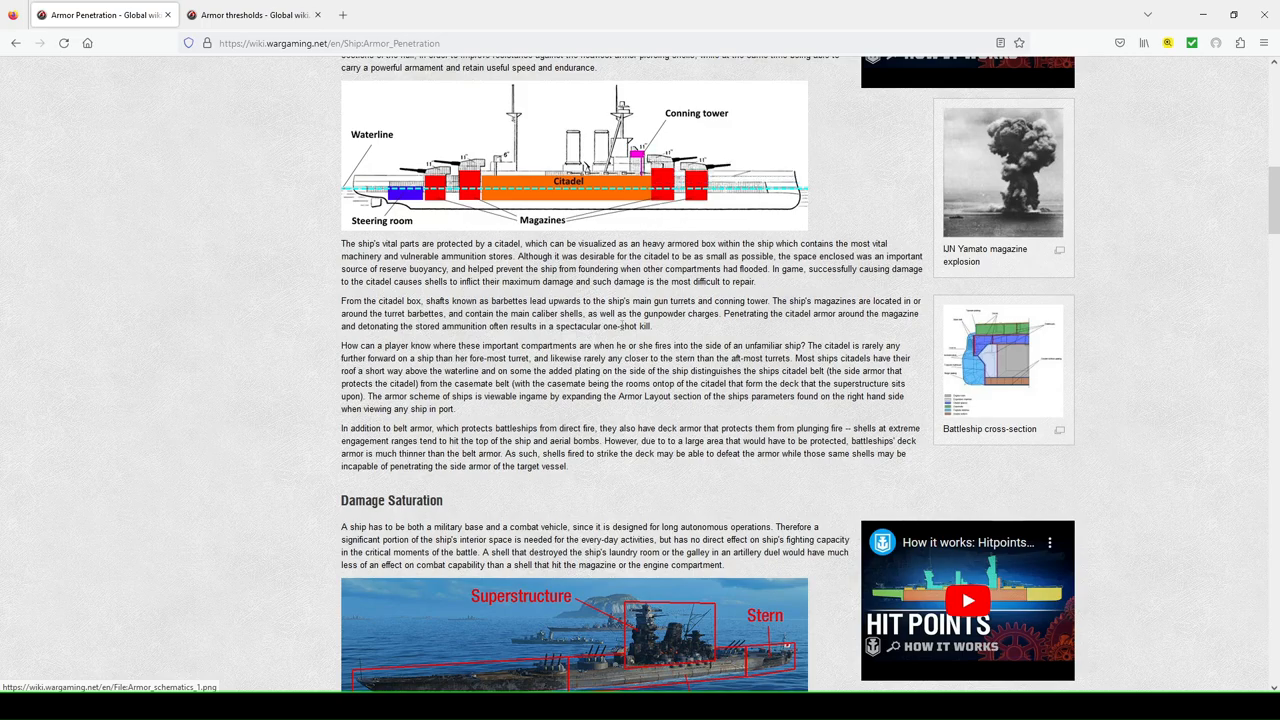
scroll("down", 3)
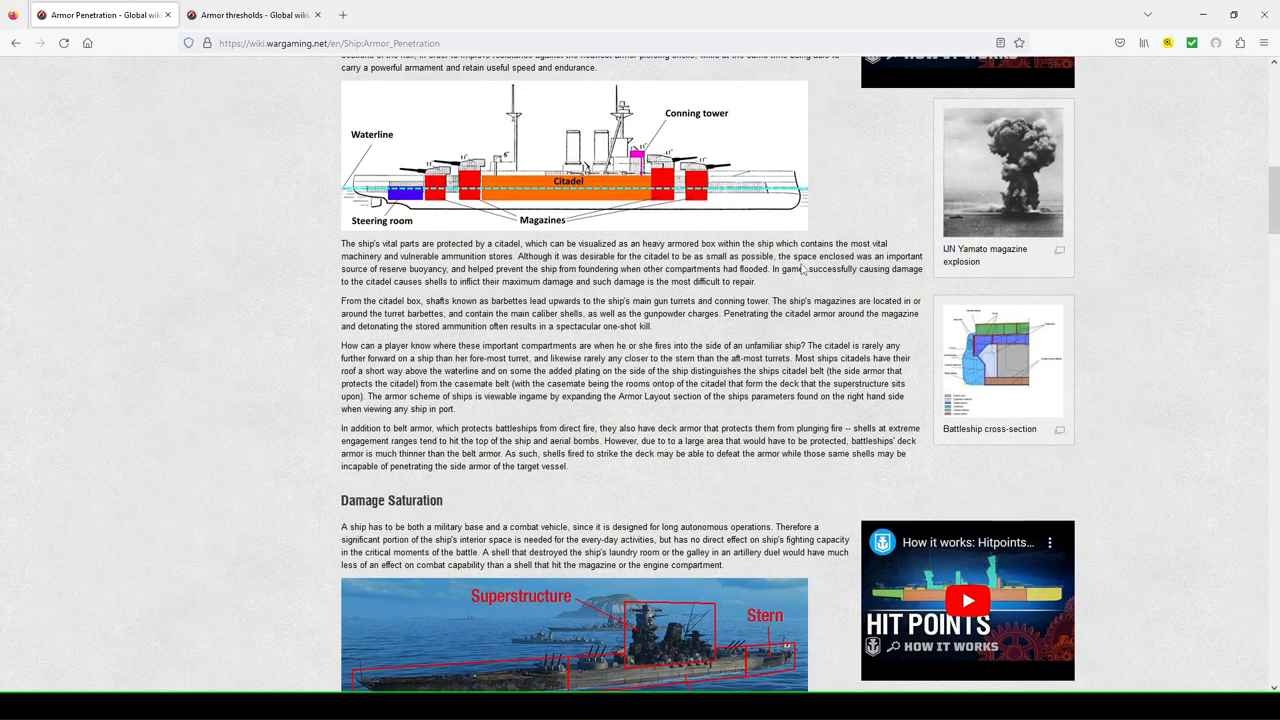
mouse_move(560, 220)
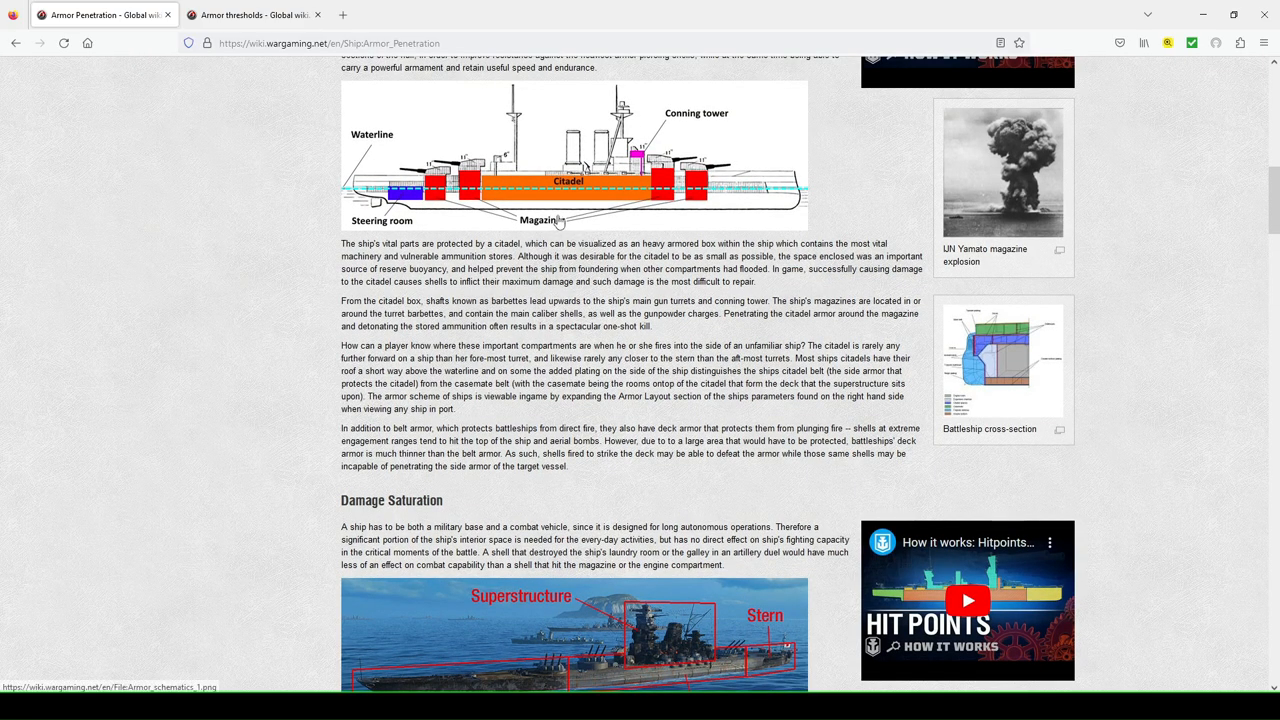
mouse_move(710, 204)
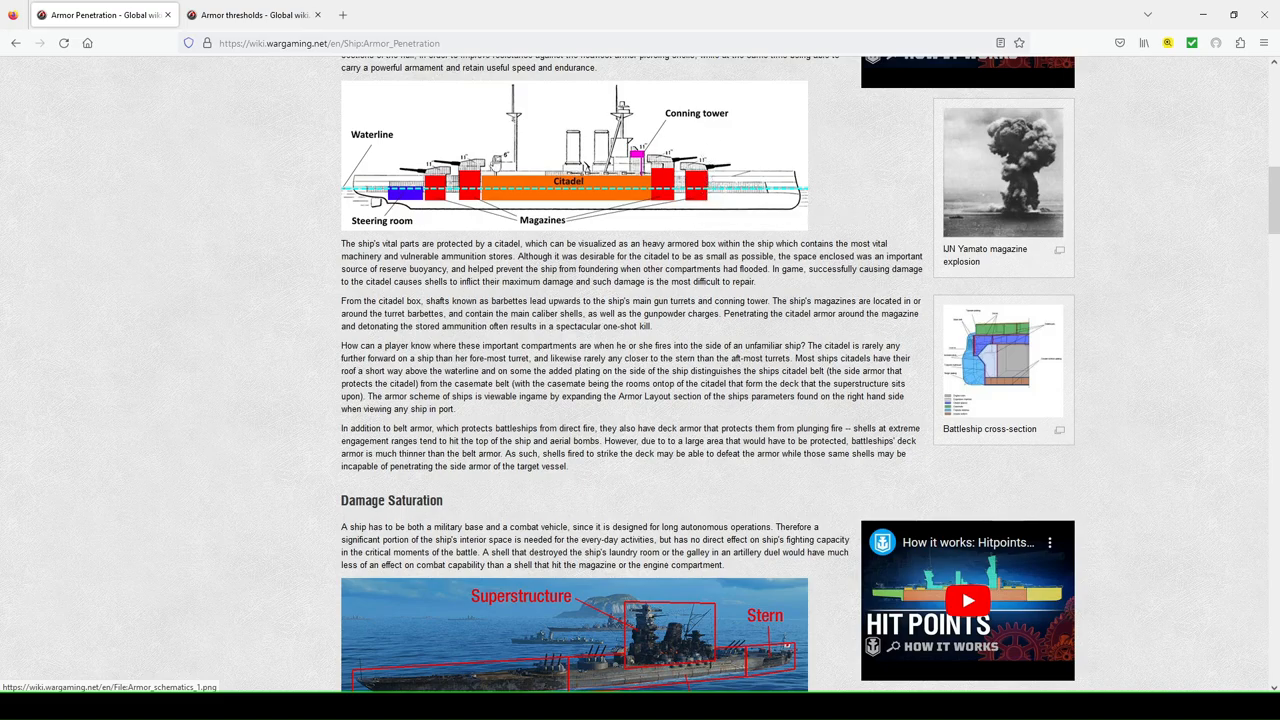
mouse_move(464, 166)
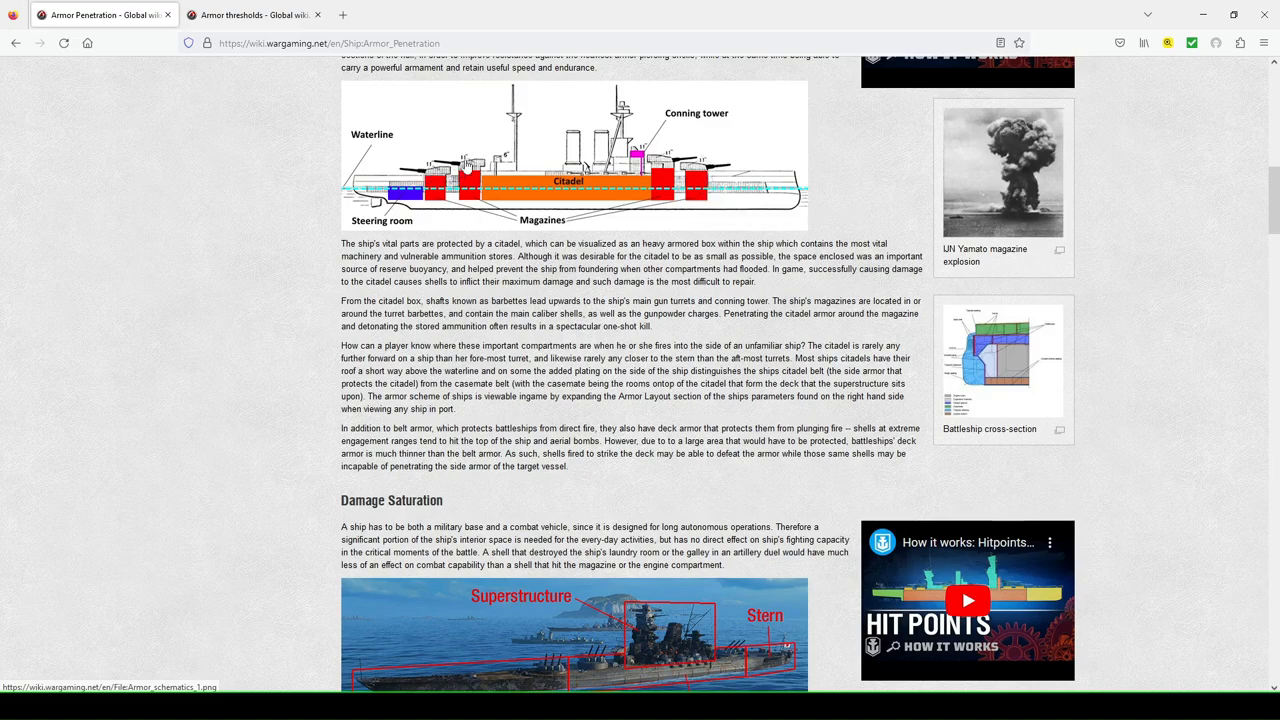
mouse_move(620, 184)
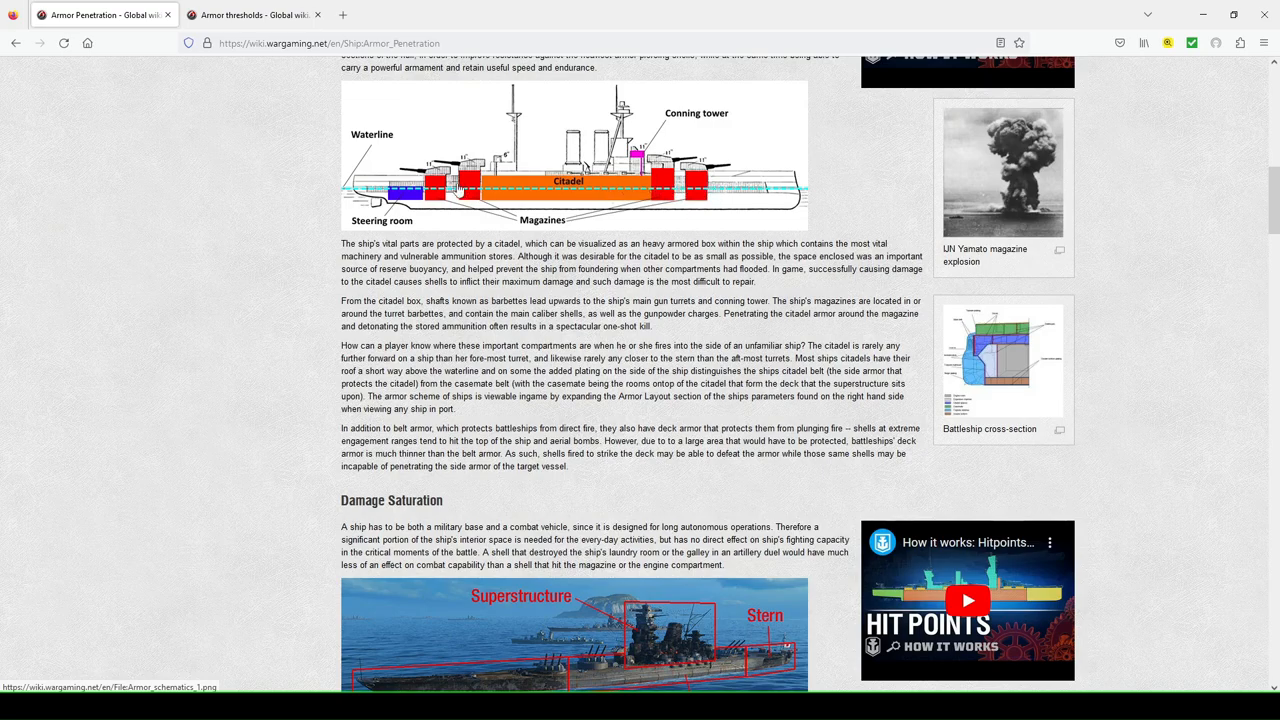
mouse_move(588, 218)
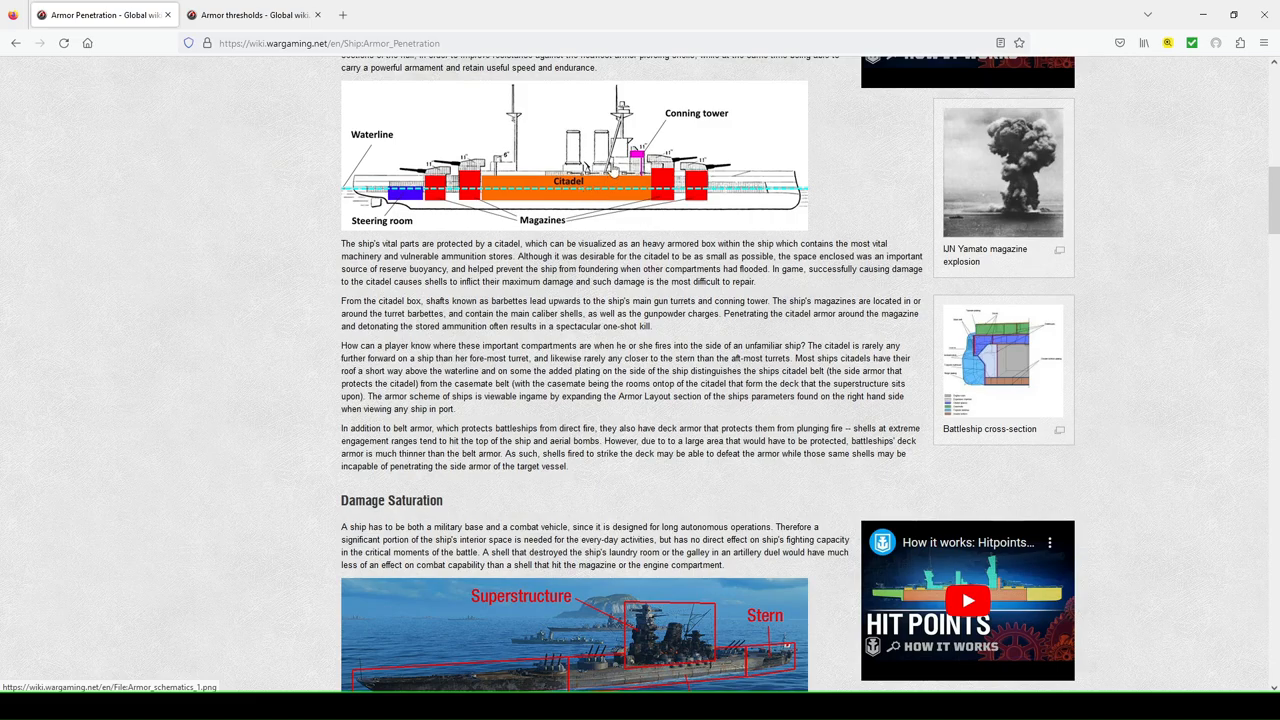
mouse_move(440, 172)
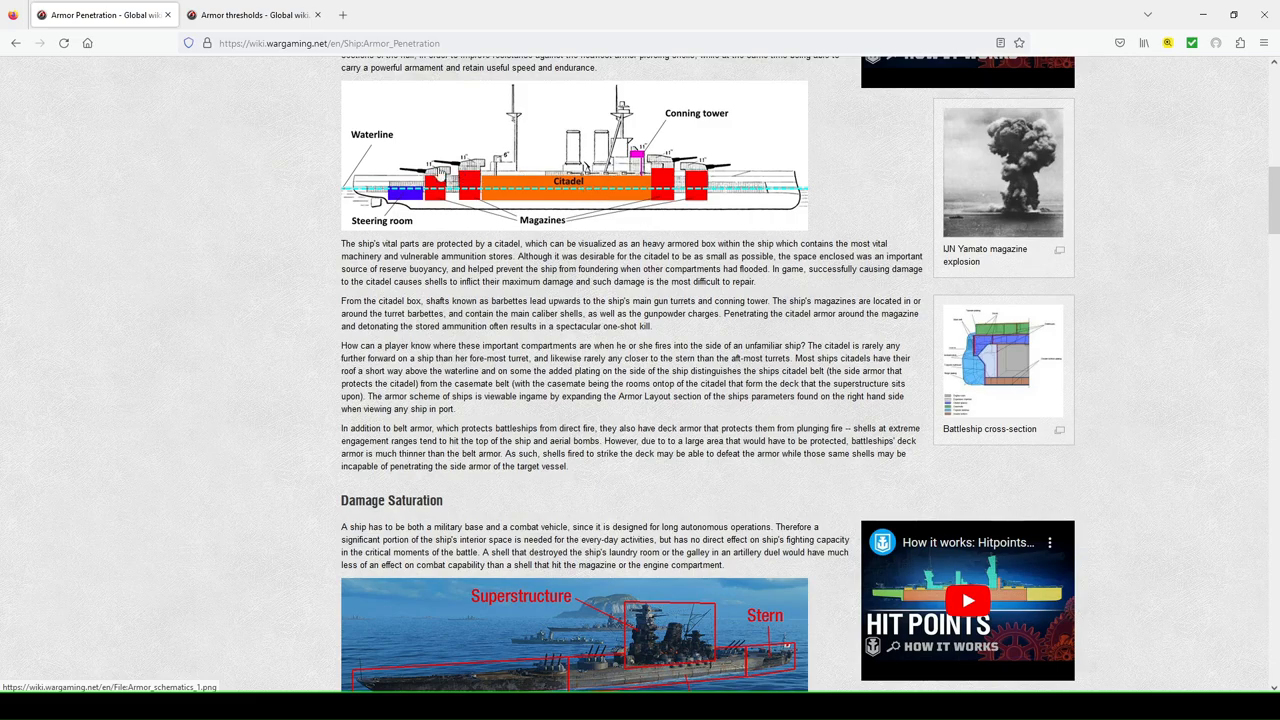
scroll("down", 3)
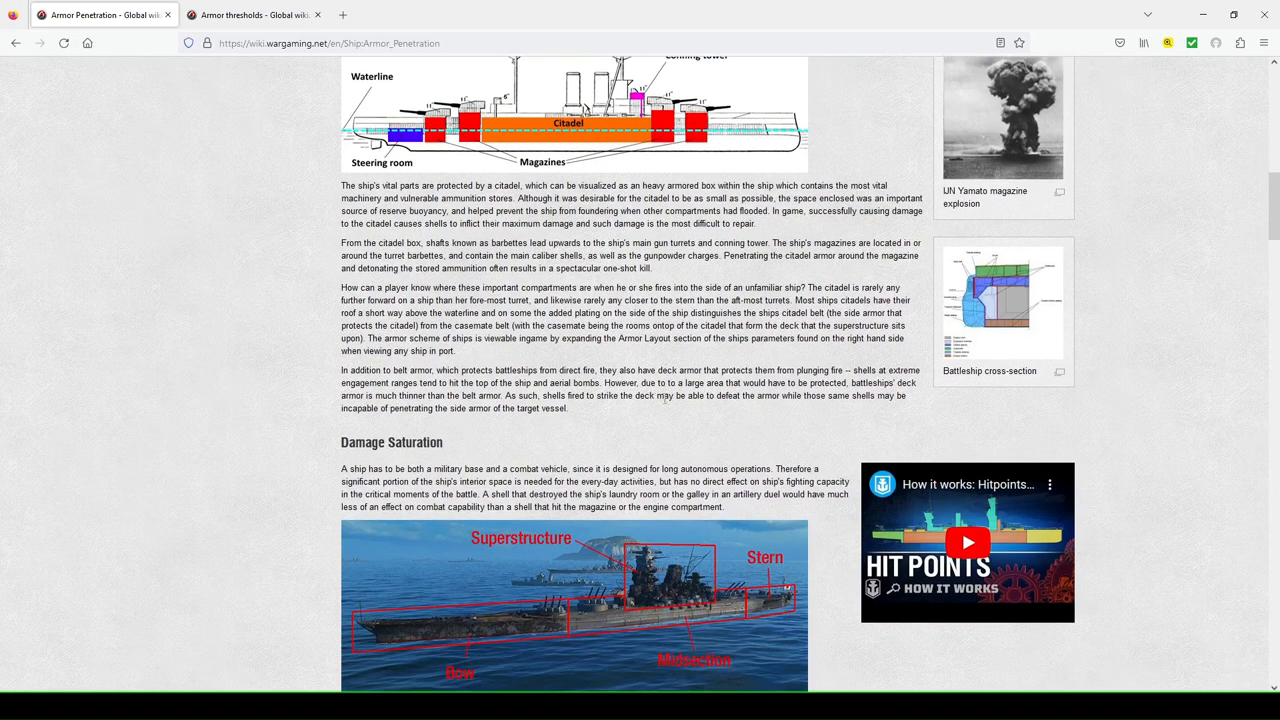
scroll("down", 3)
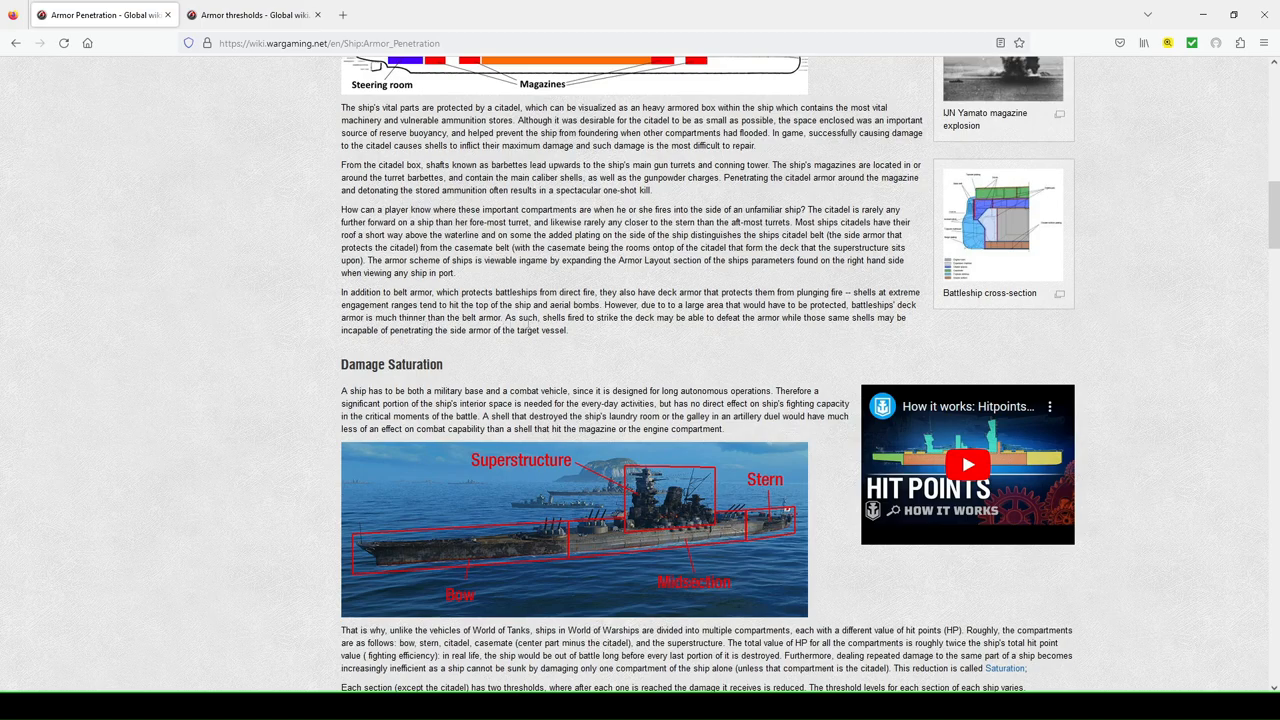
mouse_move(612, 332)
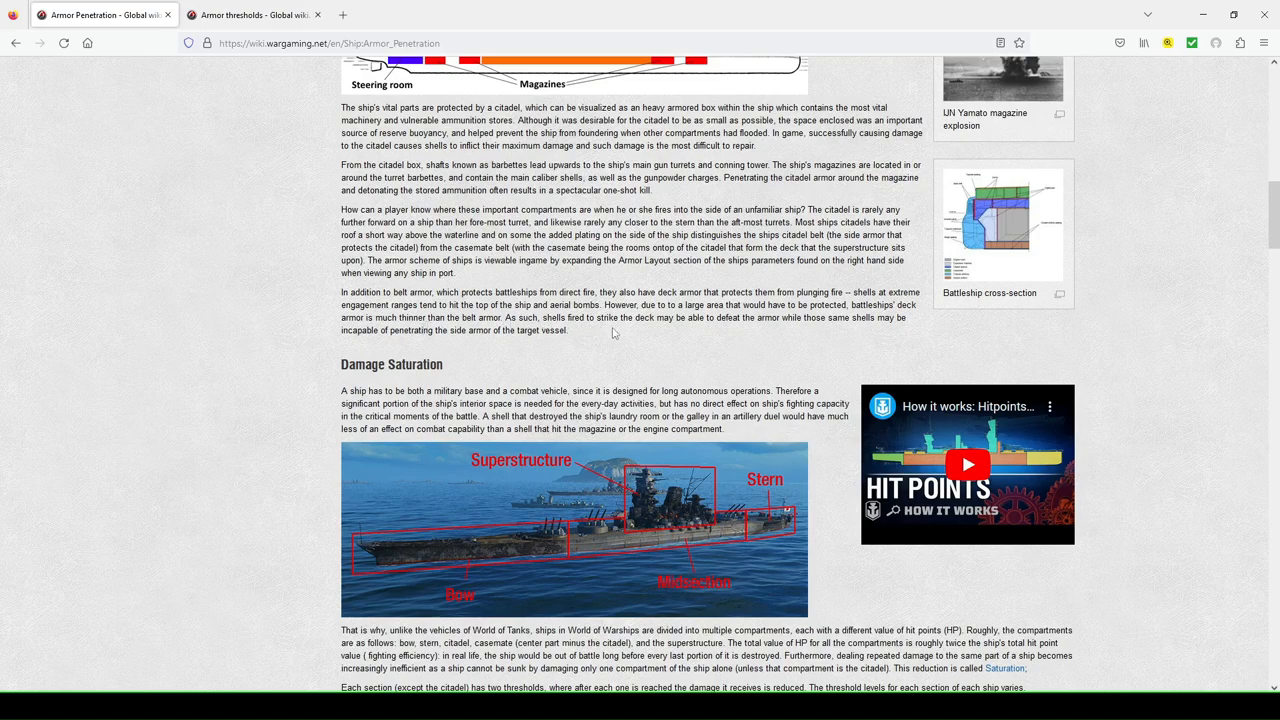
mouse_move(752, 334)
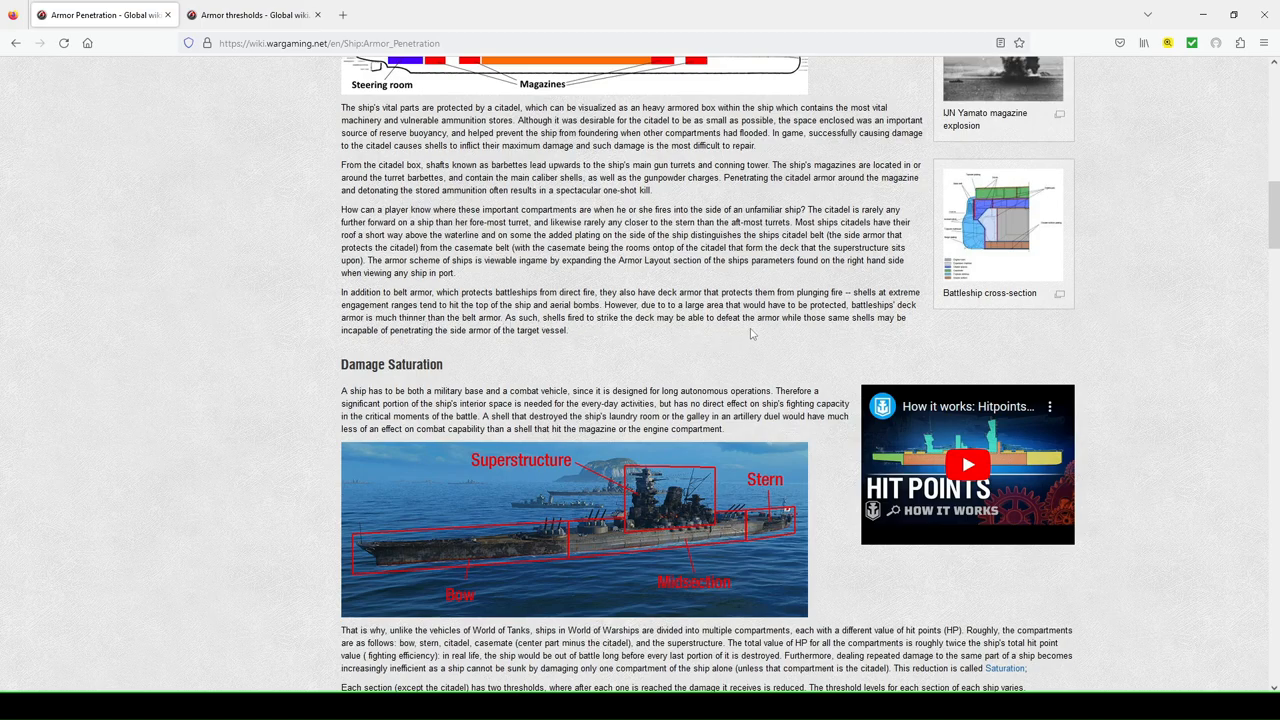
mouse_move(716, 320)
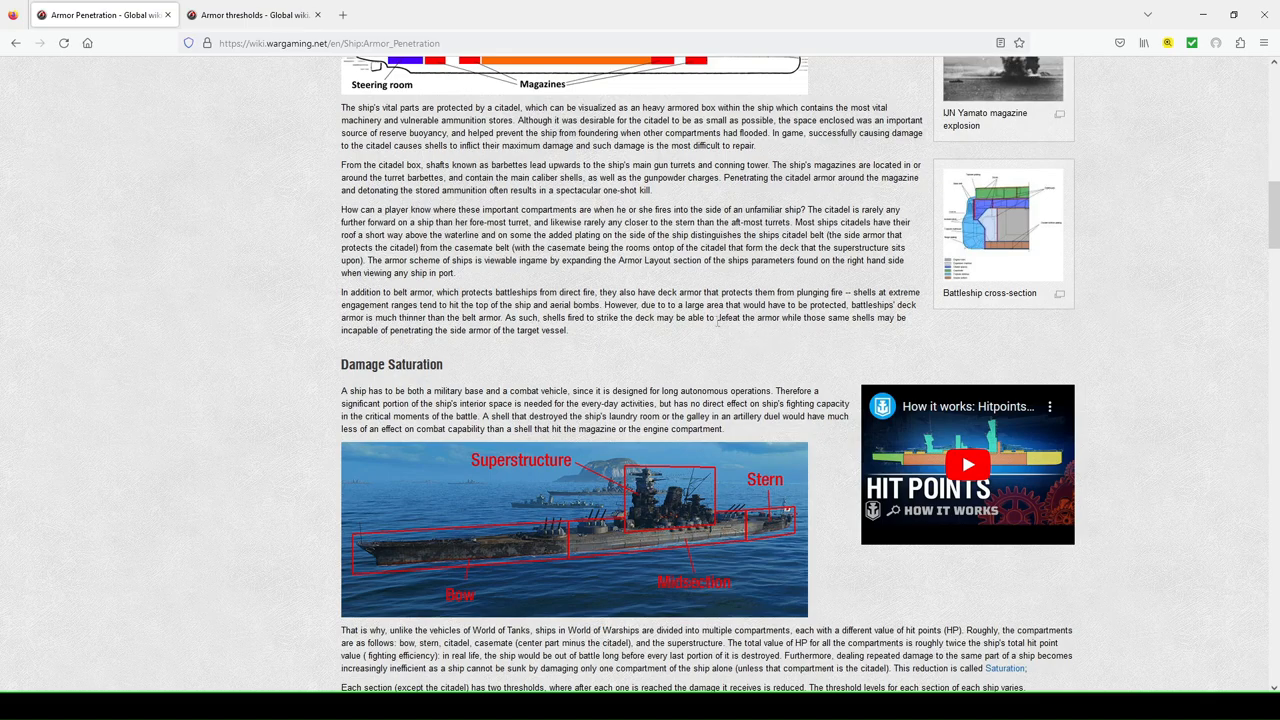
left_click_drag(716, 316, 844, 316)
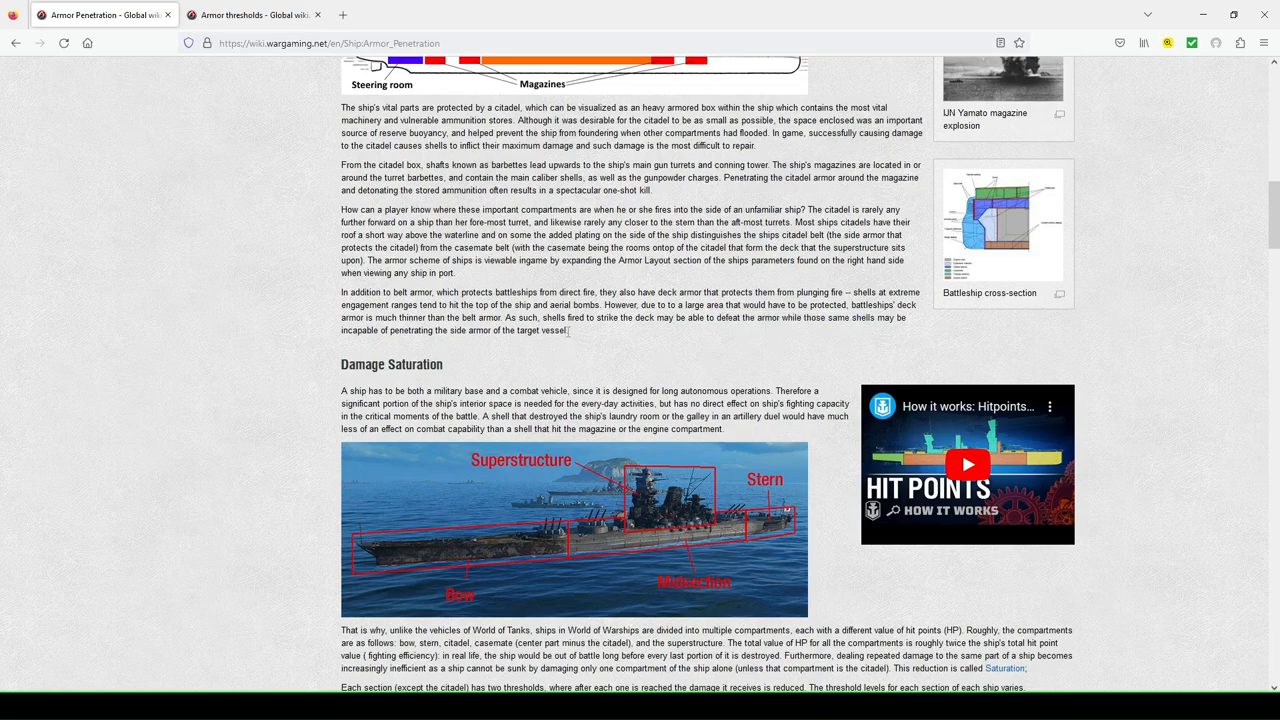
scroll("down", 3)
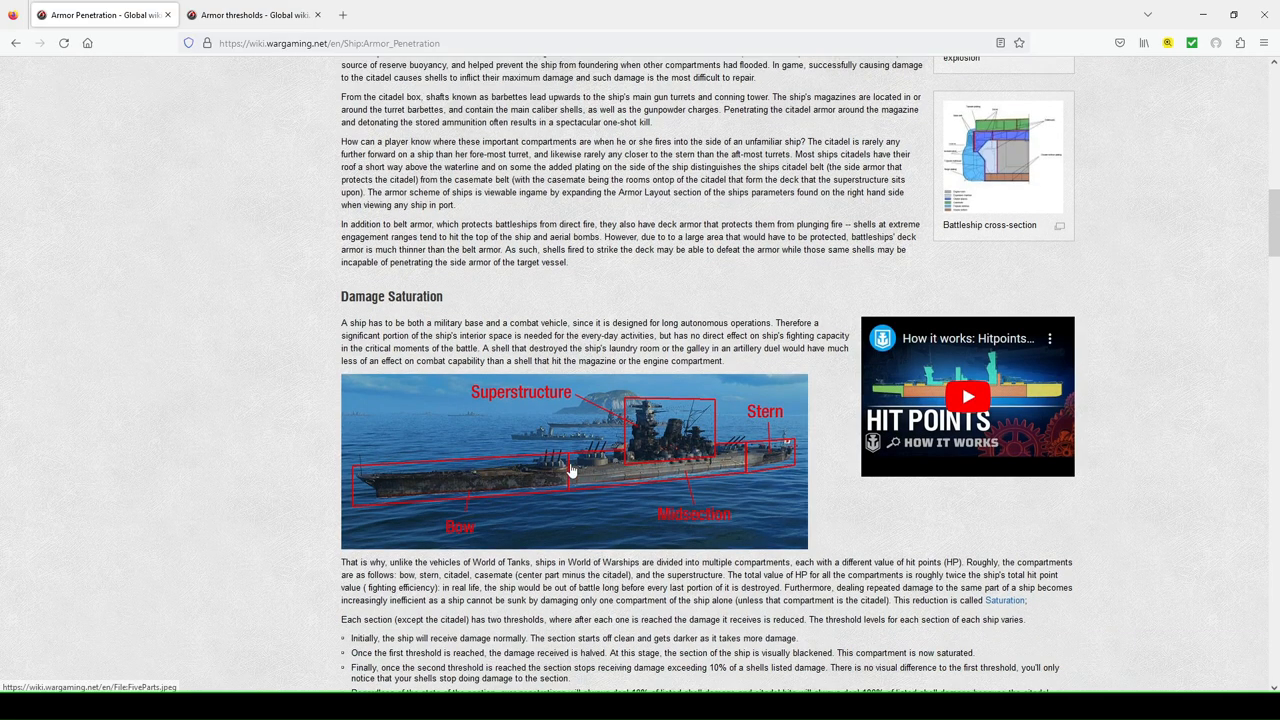
mouse_move(624, 450)
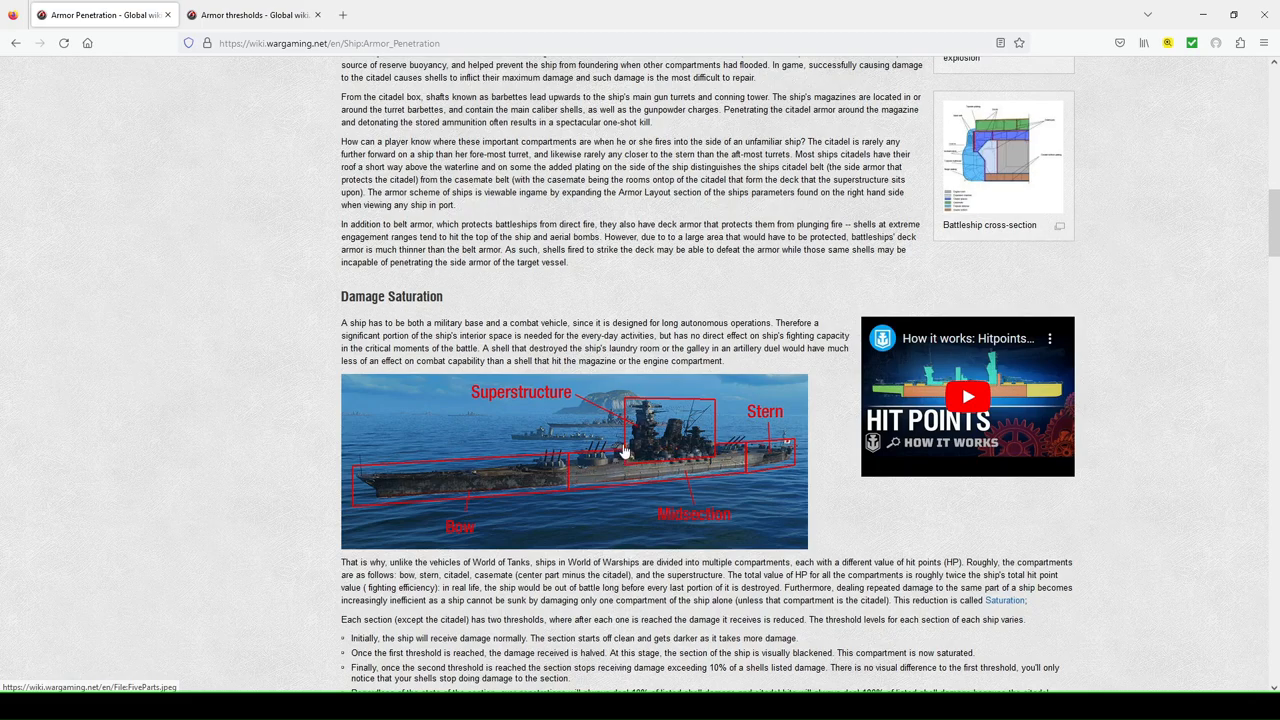
mouse_move(622, 458)
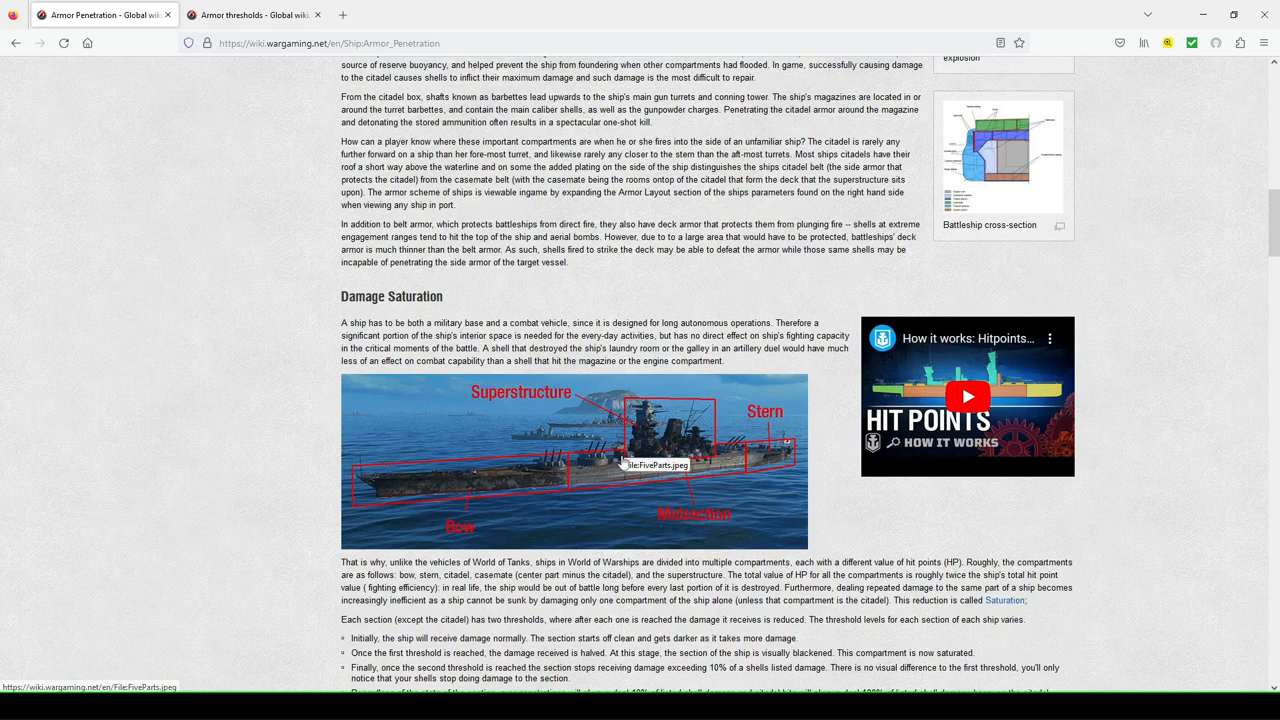
mouse_move(536, 420)
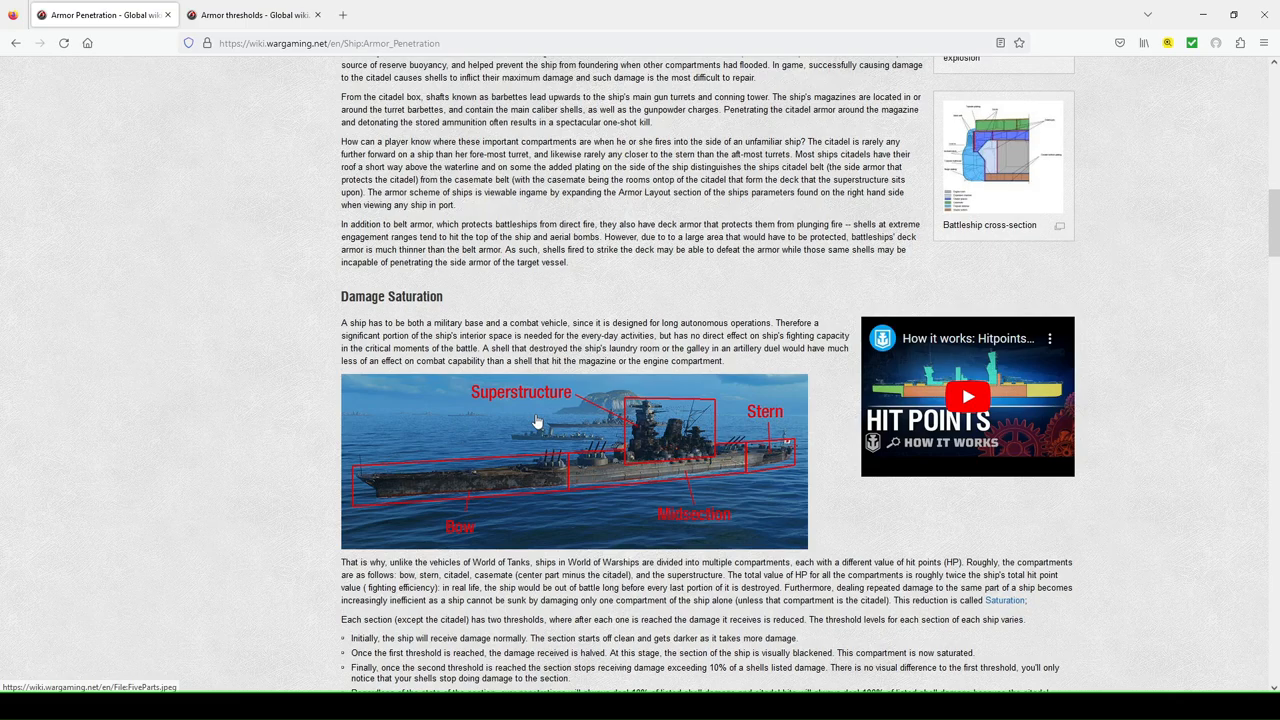
mouse_move(504, 488)
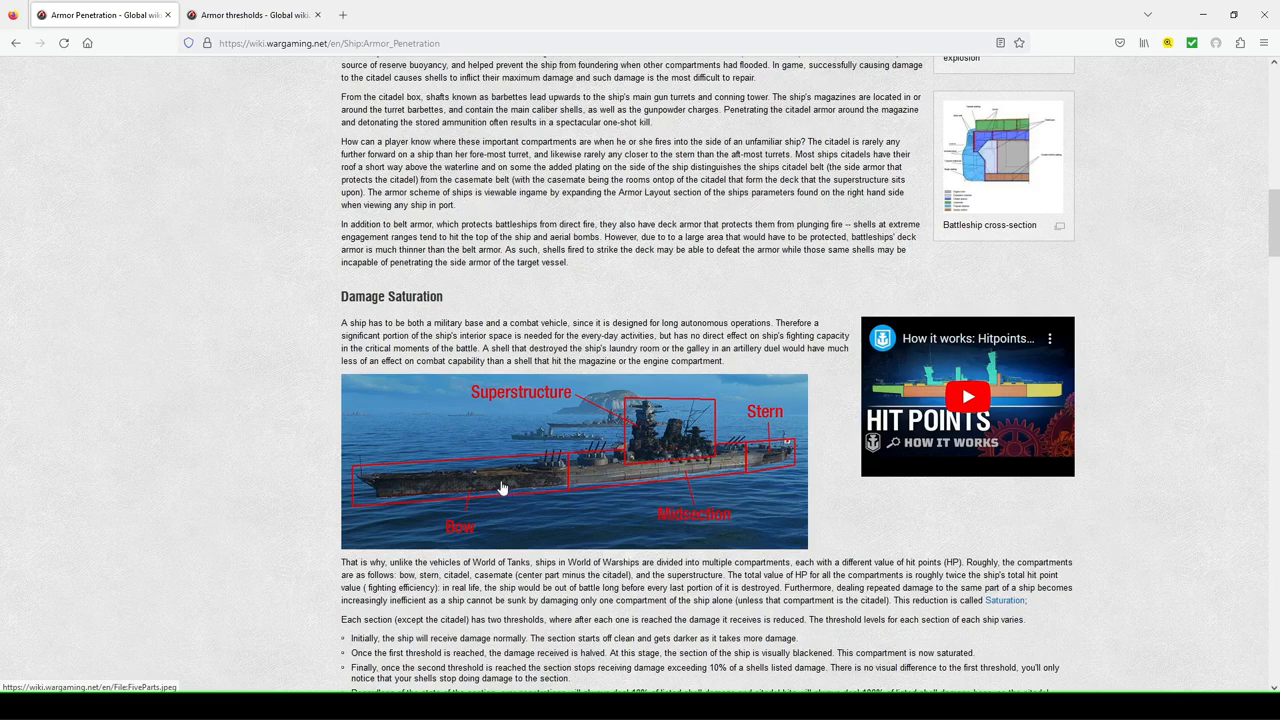
mouse_move(680, 476)
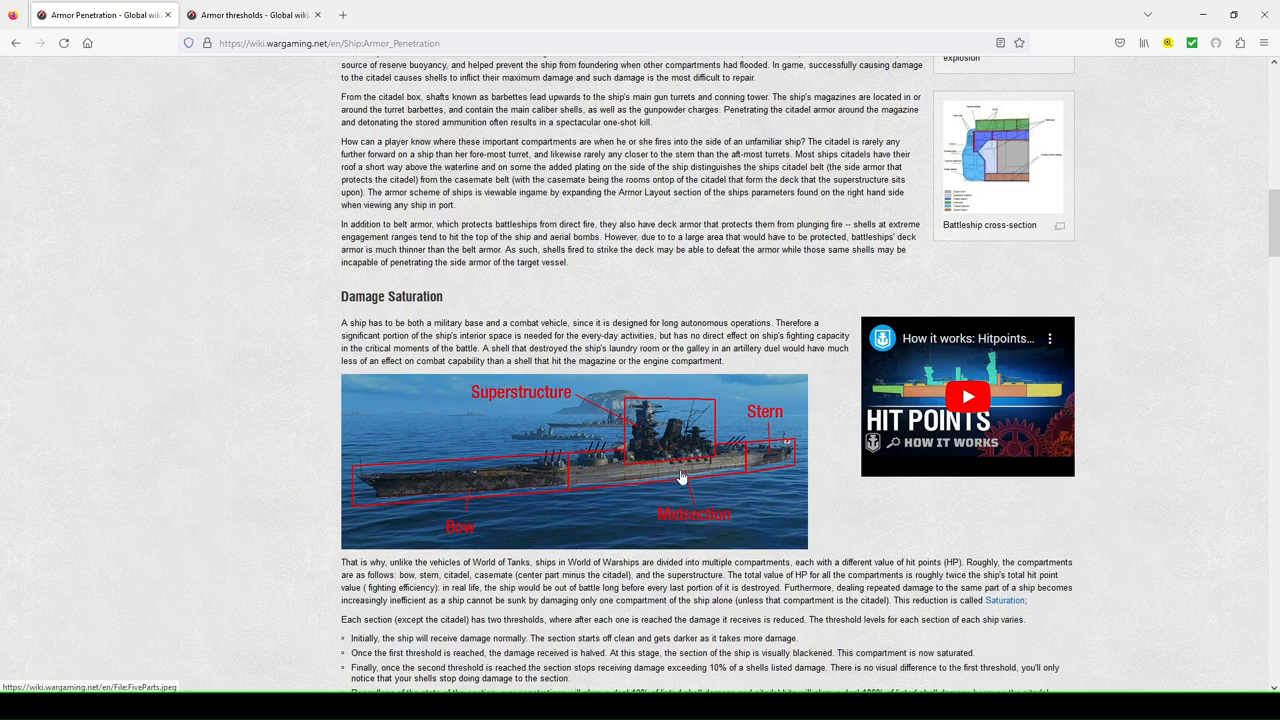
mouse_move(680, 470)
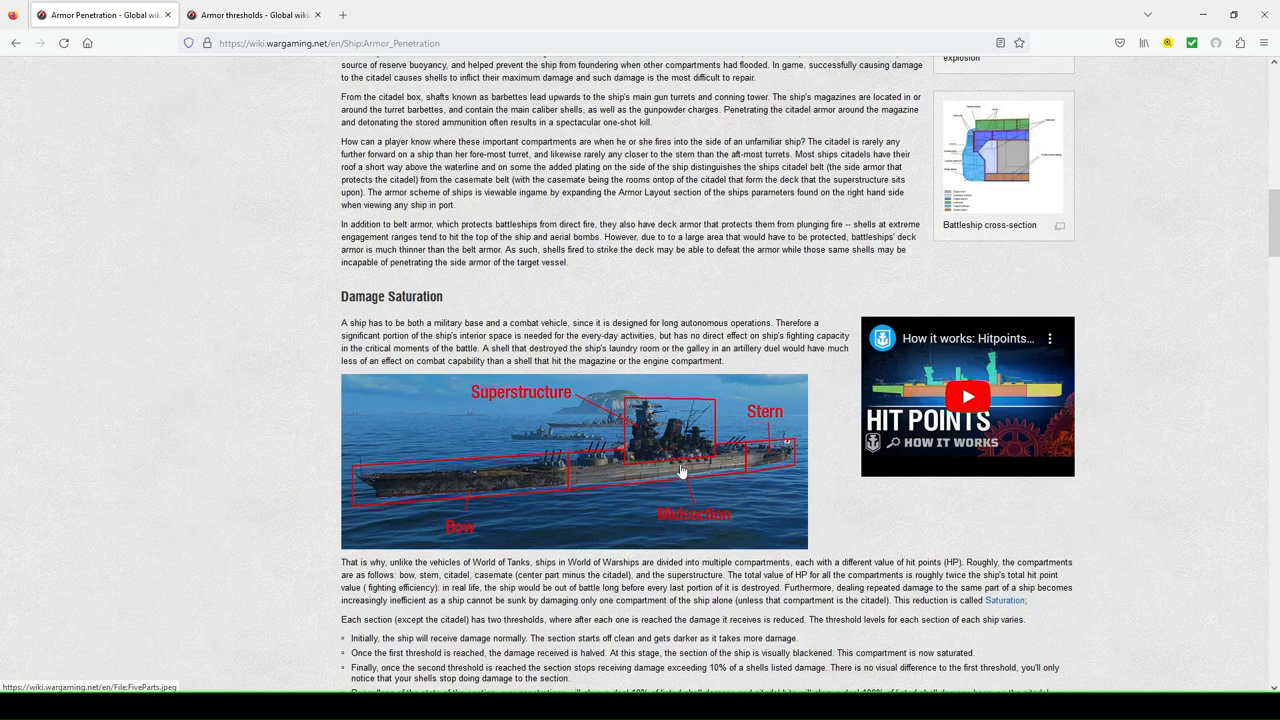
mouse_move(728, 446)
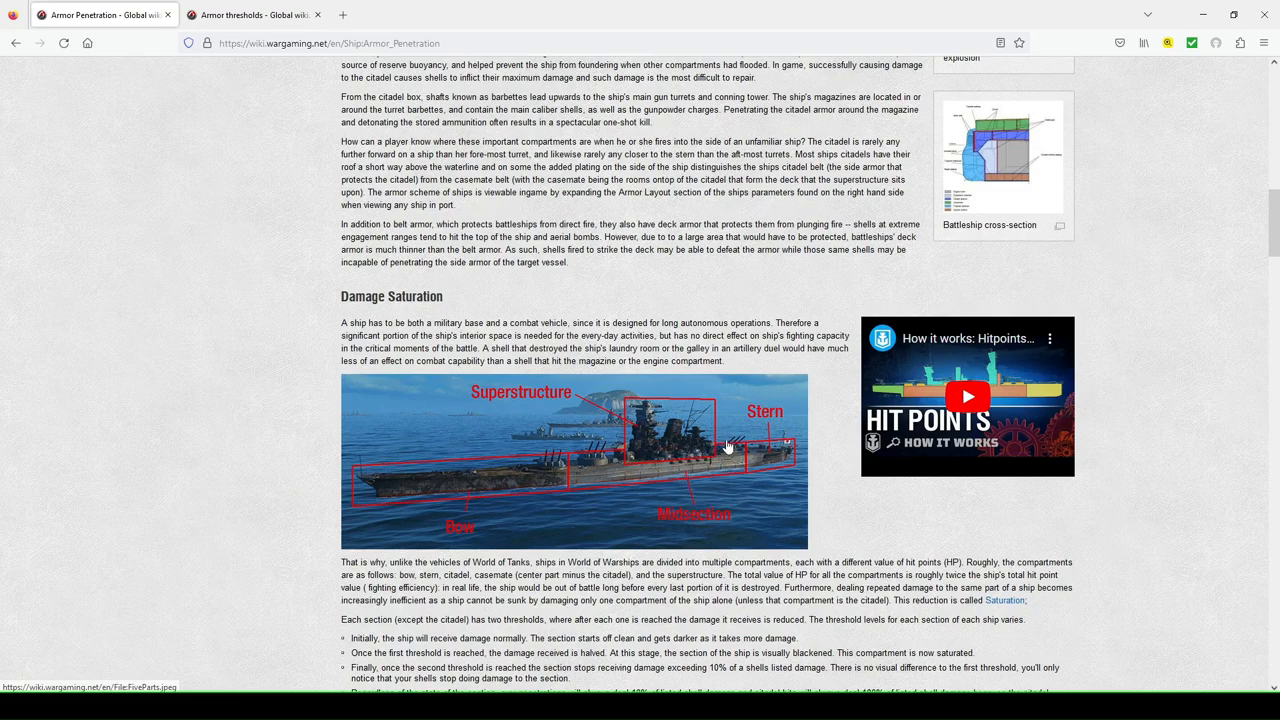
mouse_move(590, 466)
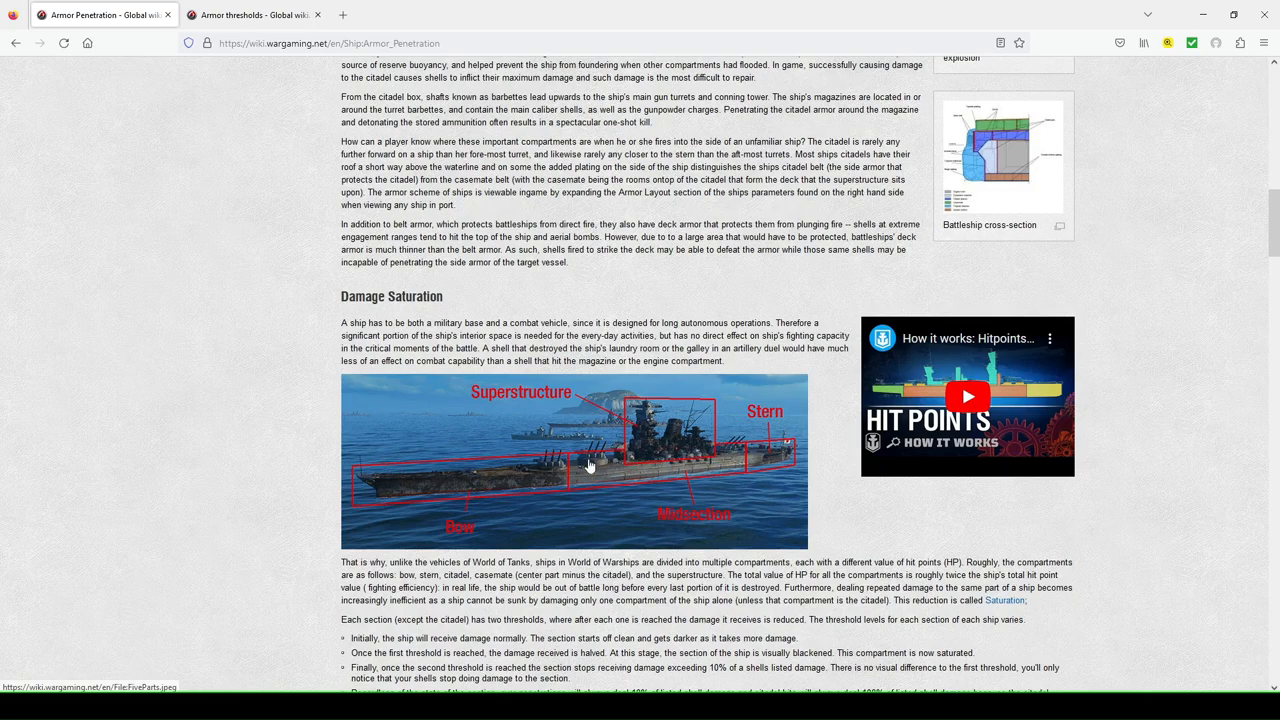
mouse_move(490, 472)
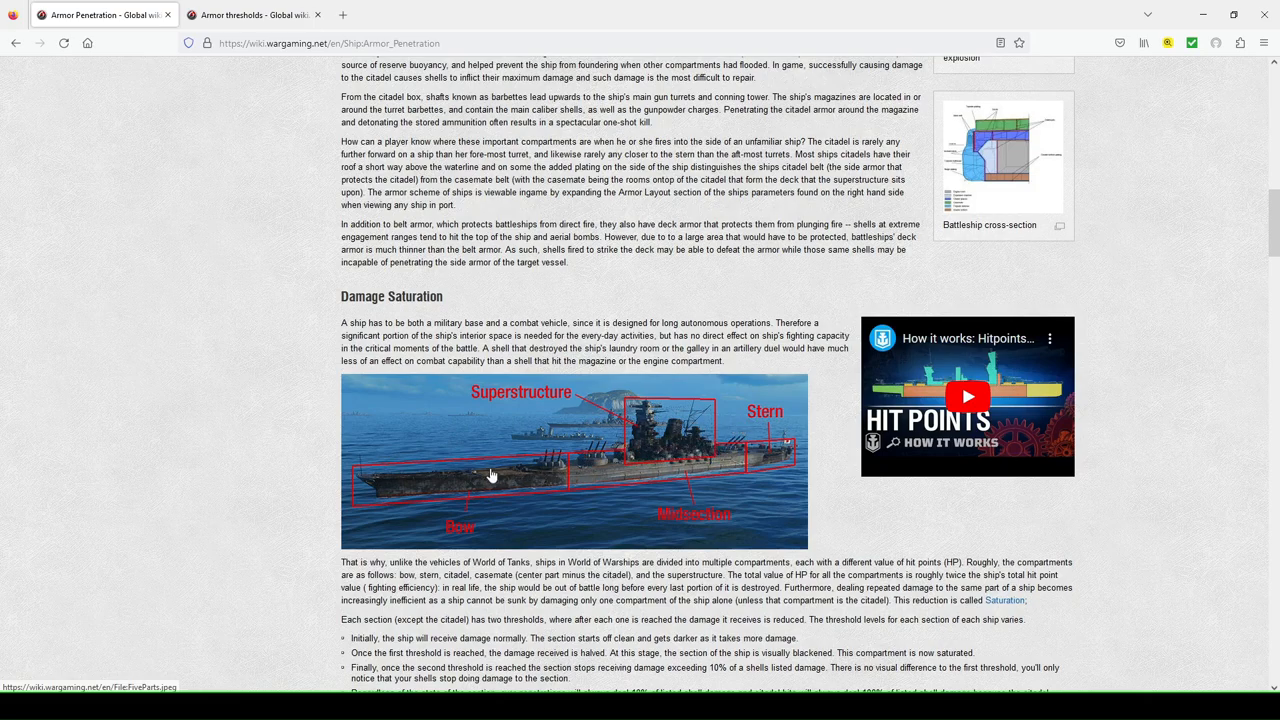
mouse_move(610, 464)
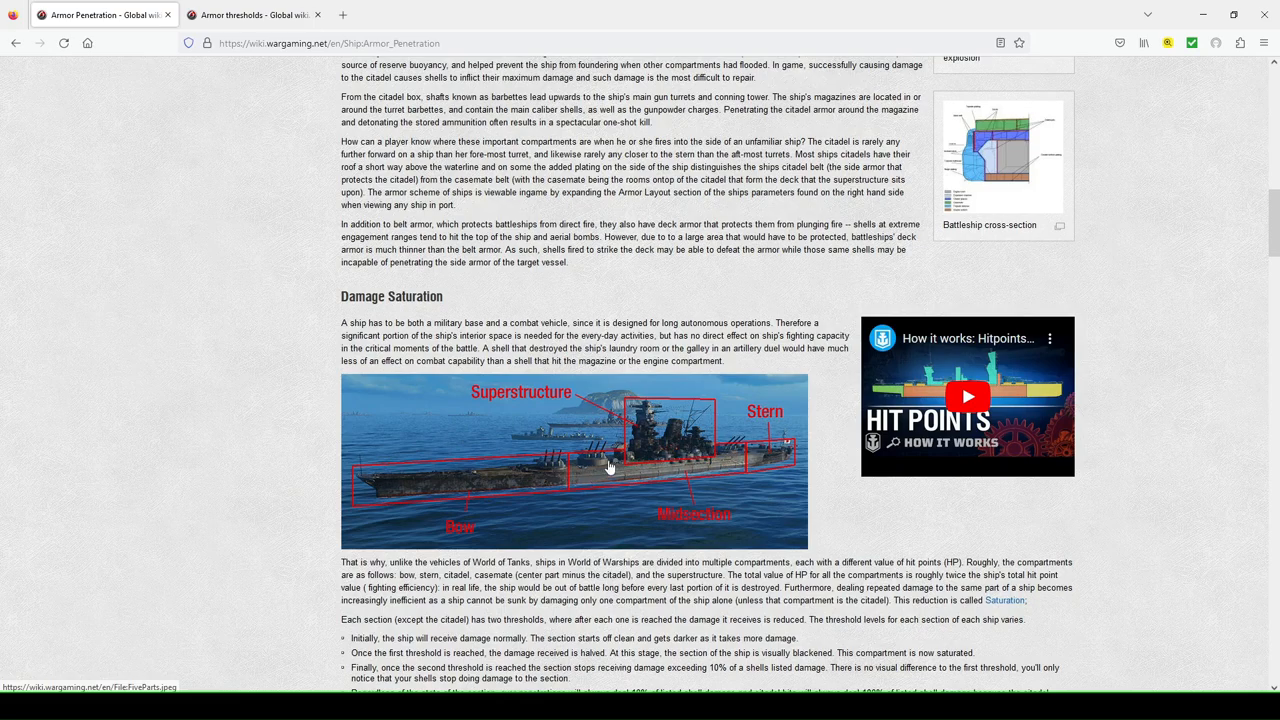
mouse_move(424, 412)
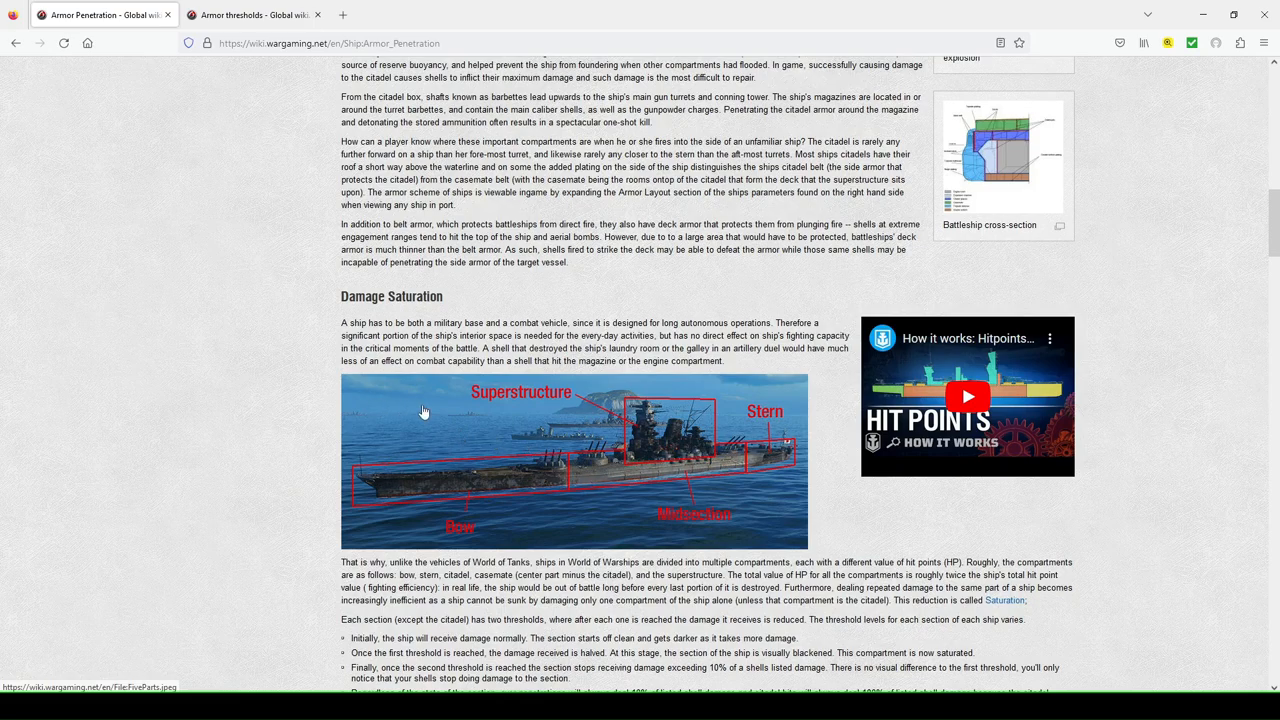
scroll("down", 3)
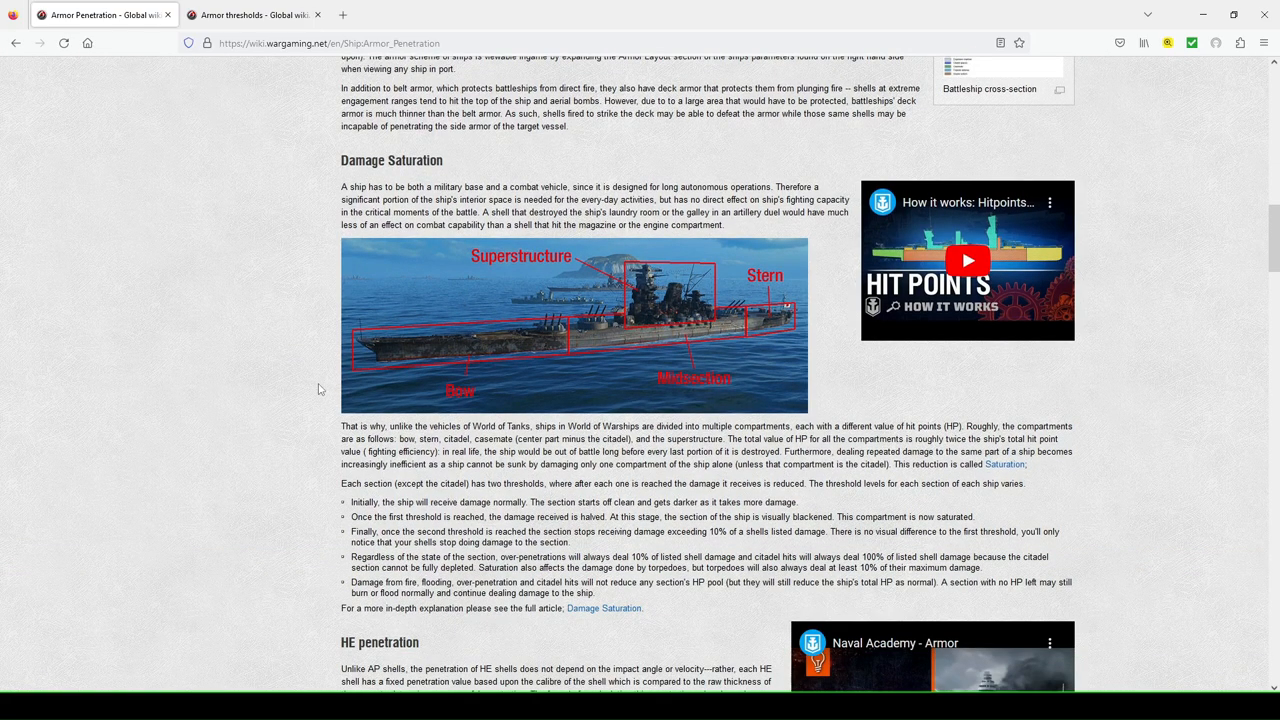
mouse_move(568, 296)
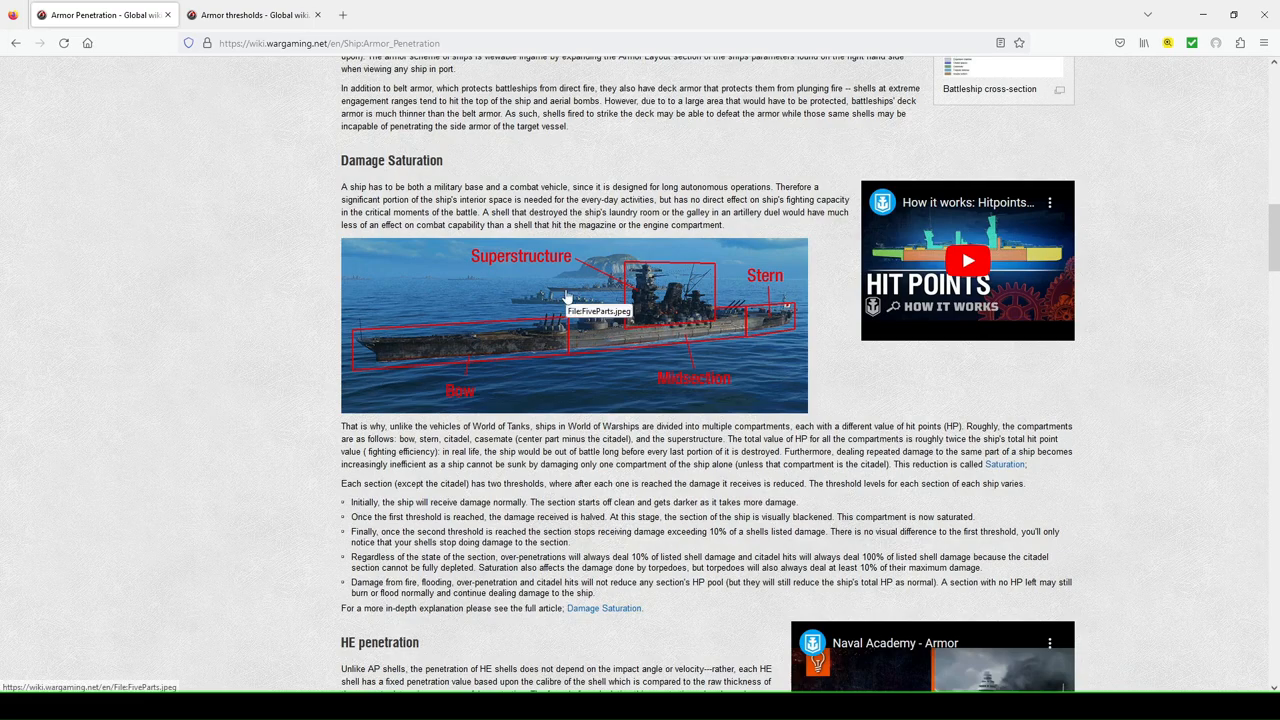
mouse_move(670, 338)
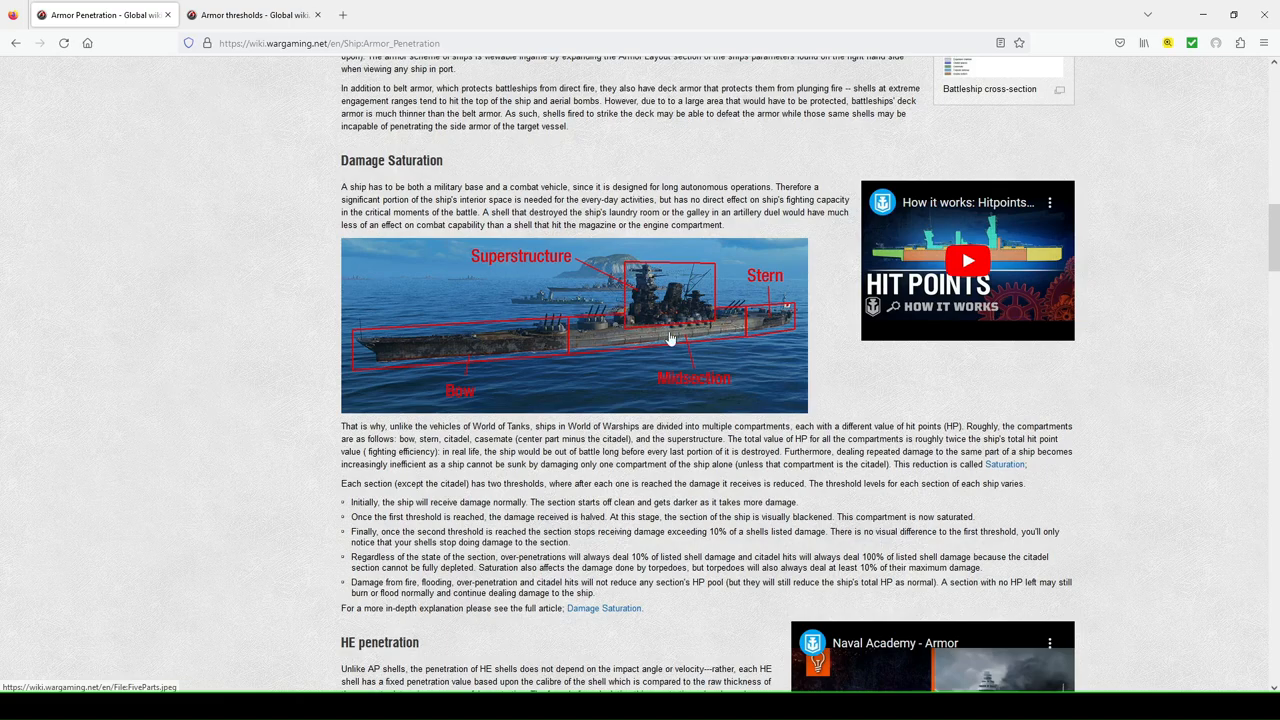
mouse_move(600, 288)
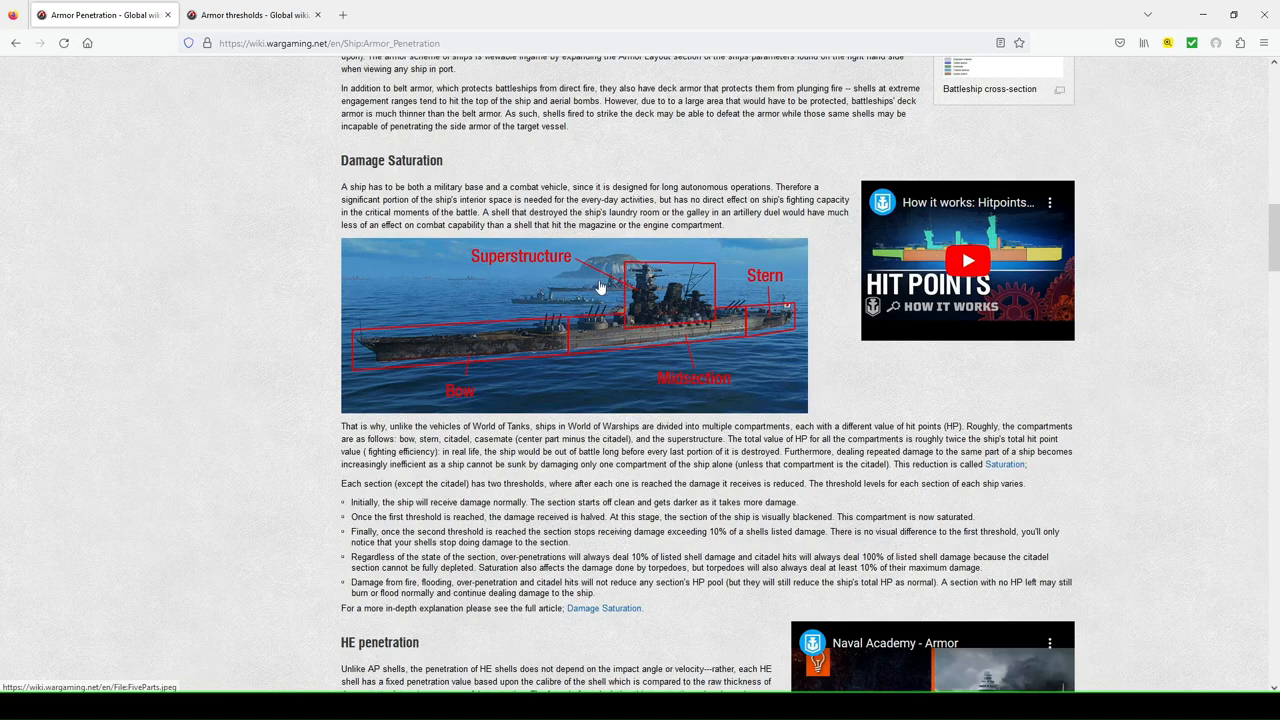
mouse_move(768, 362)
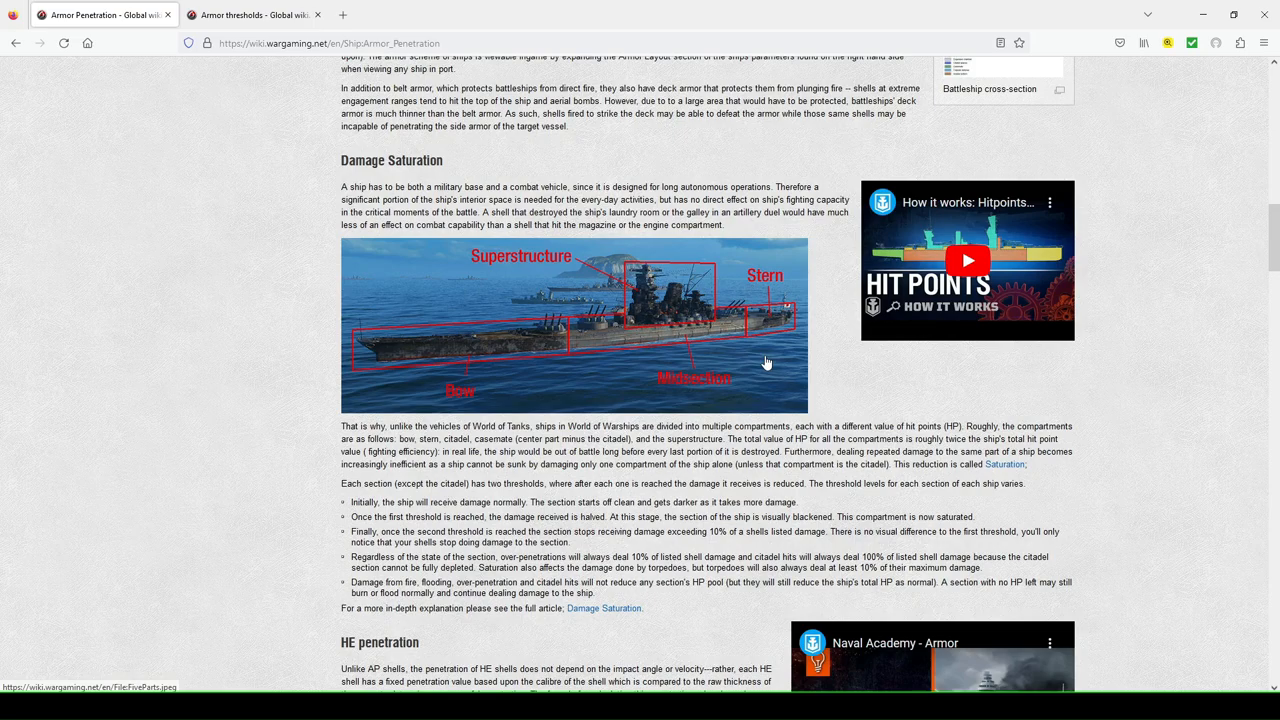
mouse_move(676, 344)
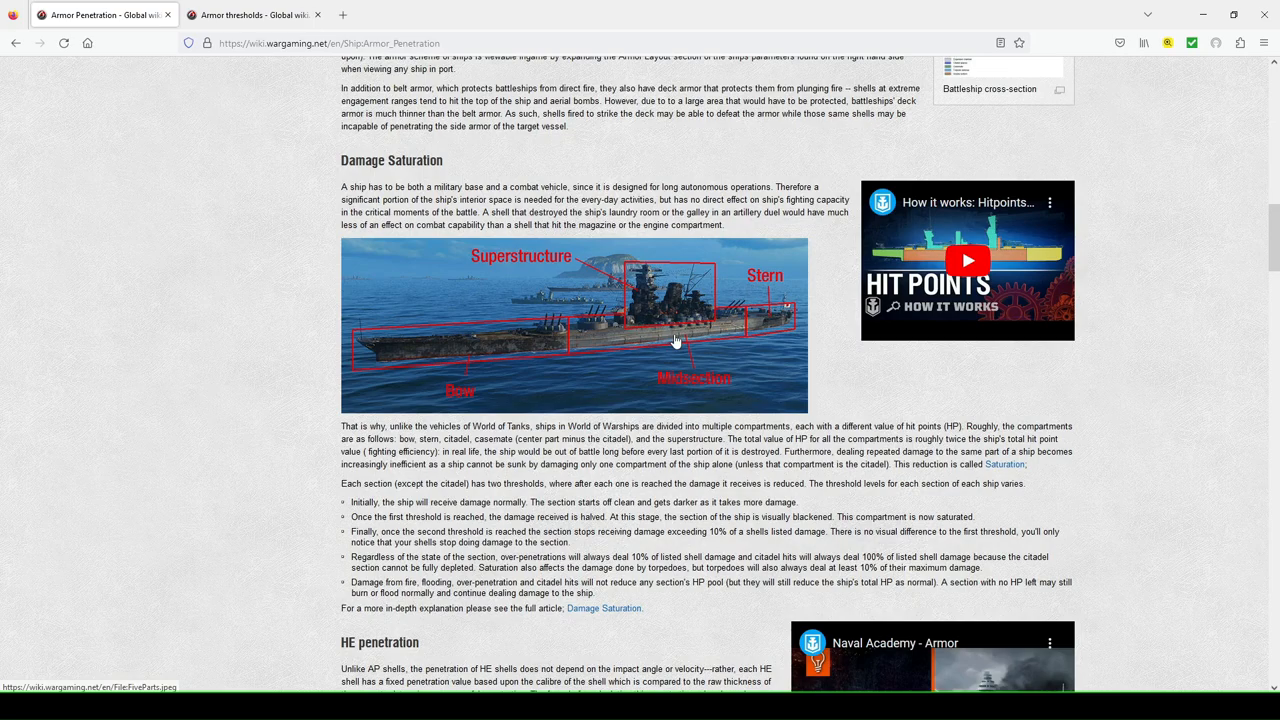
mouse_move(520, 348)
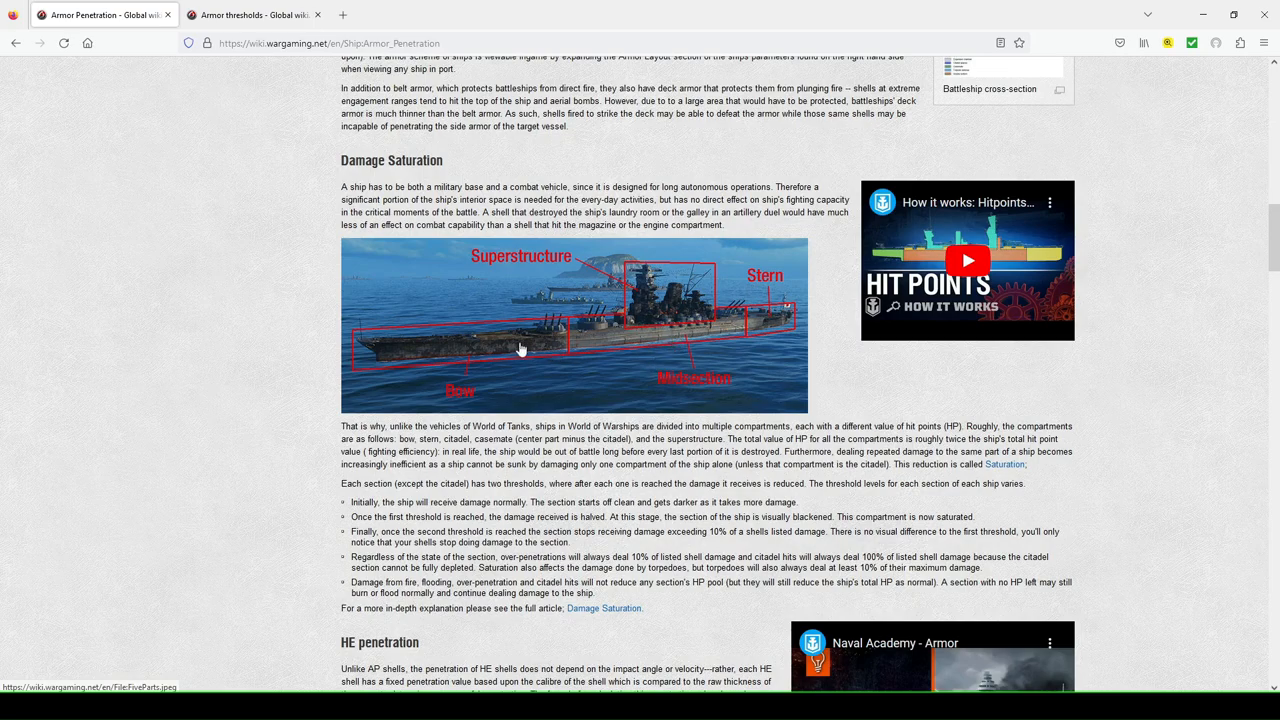
mouse_move(474, 356)
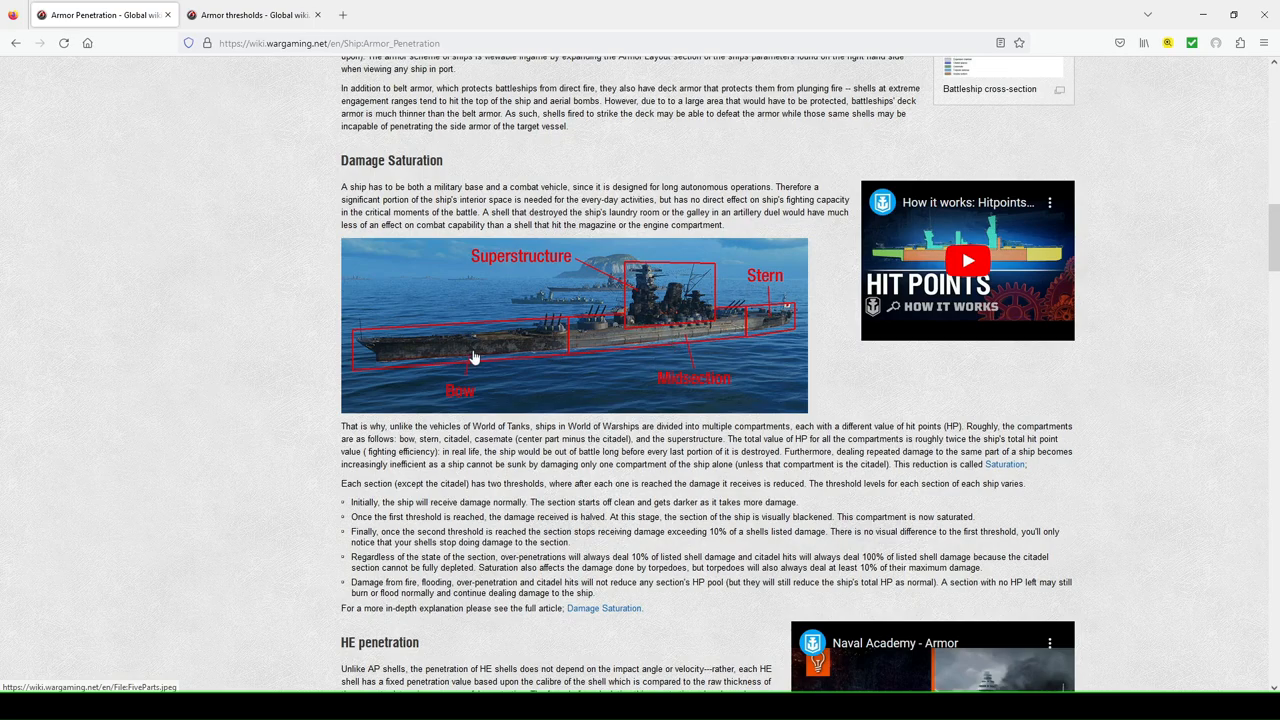
mouse_move(778, 328)
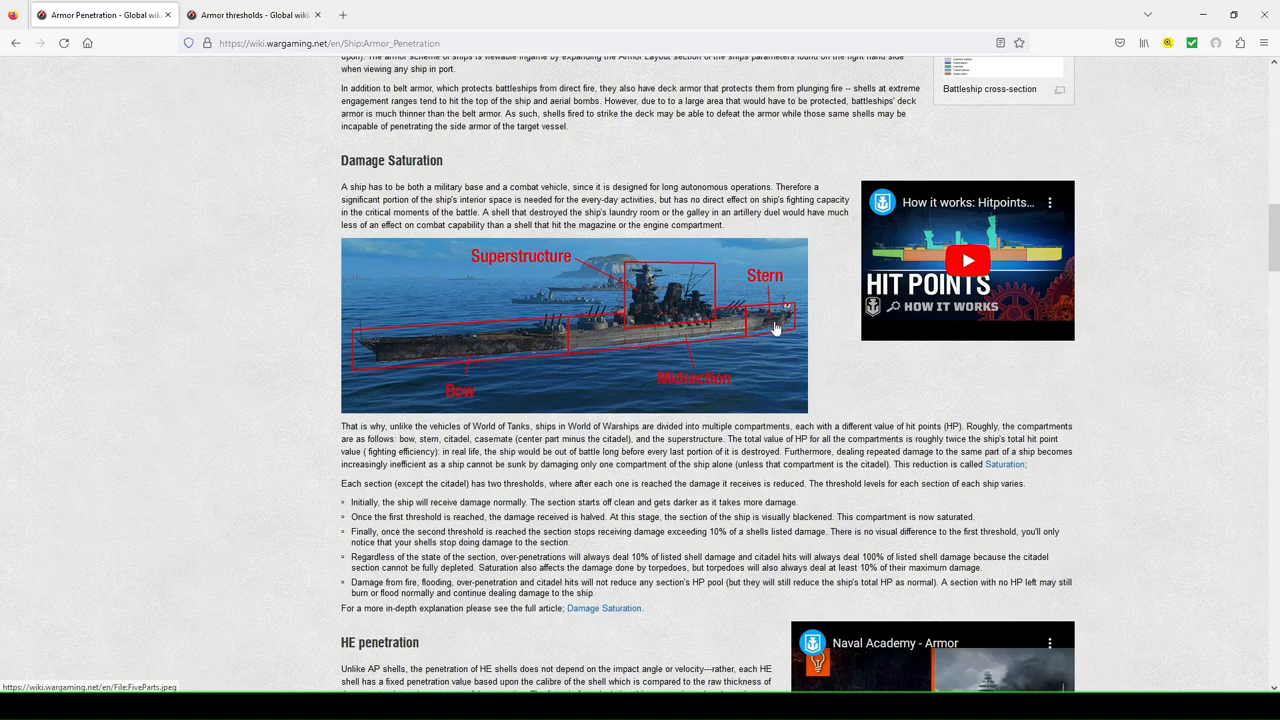
mouse_move(694, 330)
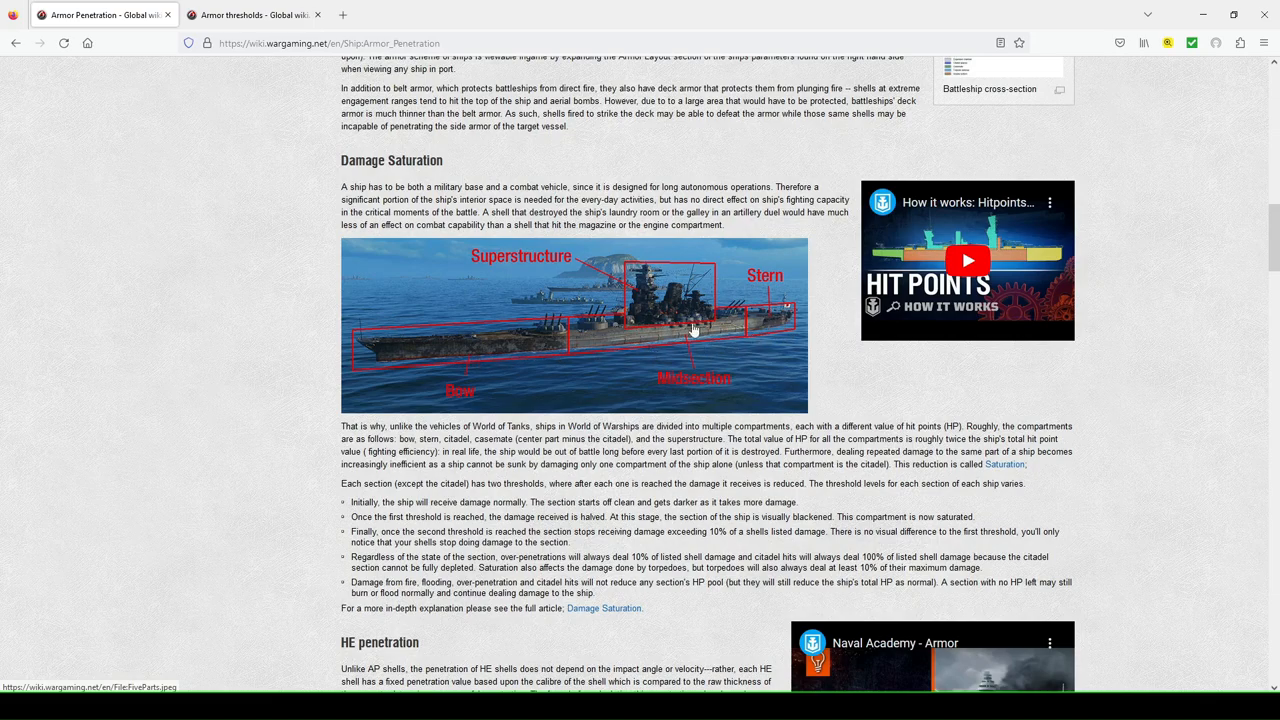
mouse_move(762, 350)
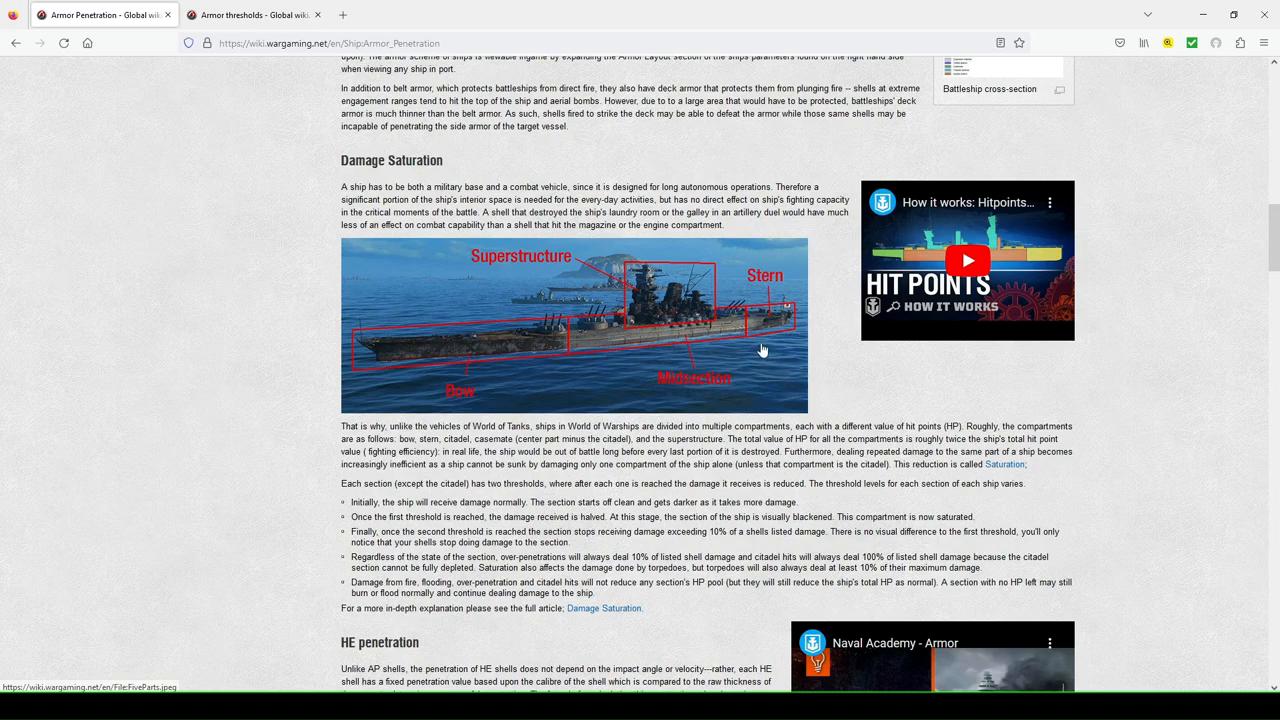
mouse_move(664, 340)
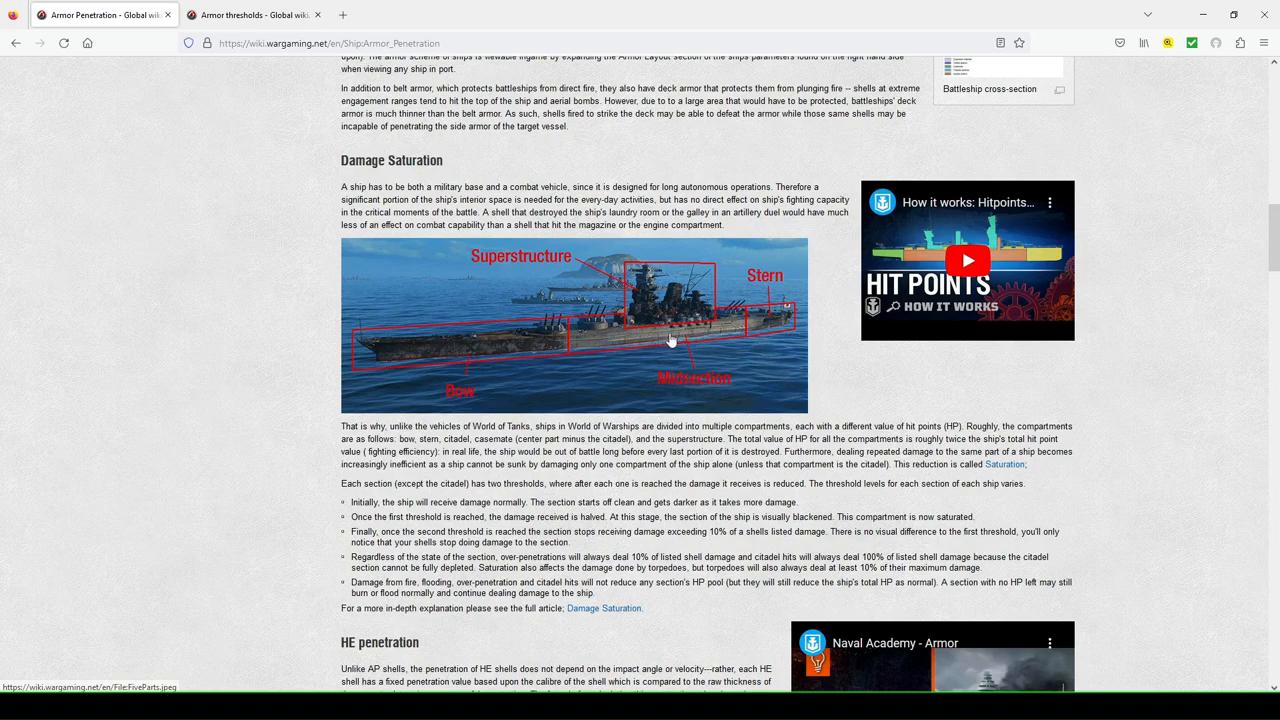
mouse_move(484, 358)
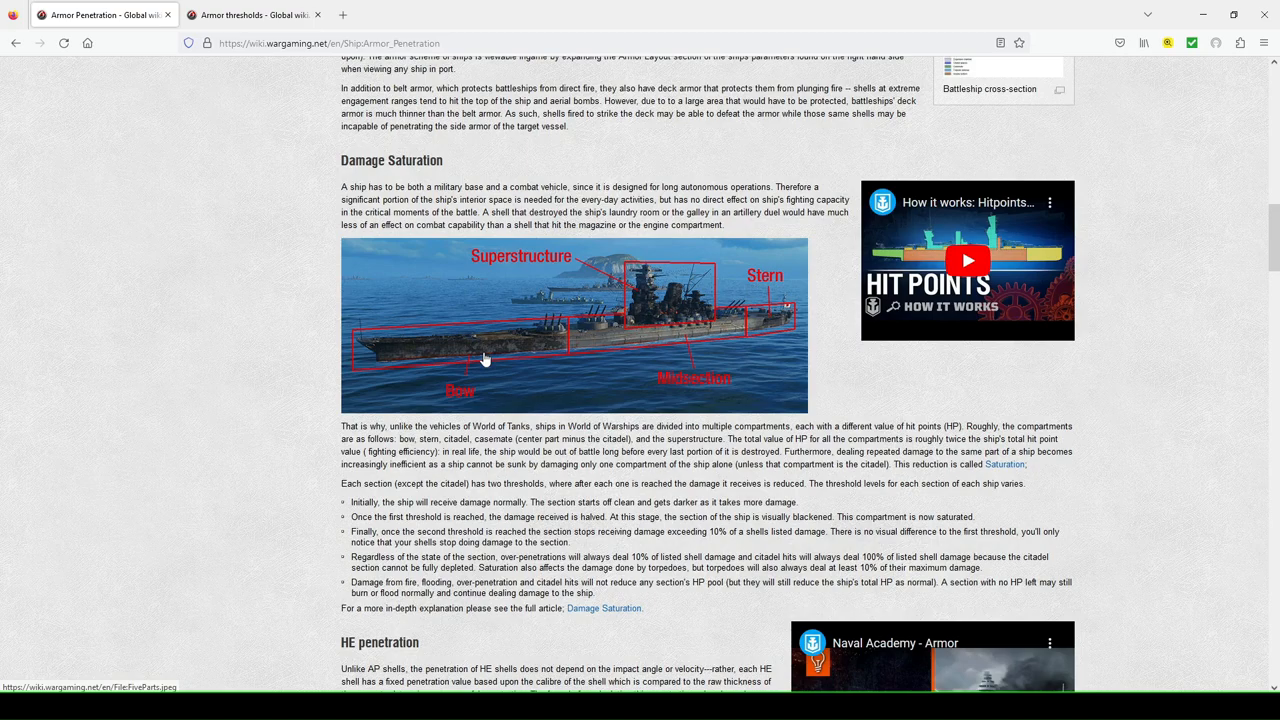
mouse_move(772, 328)
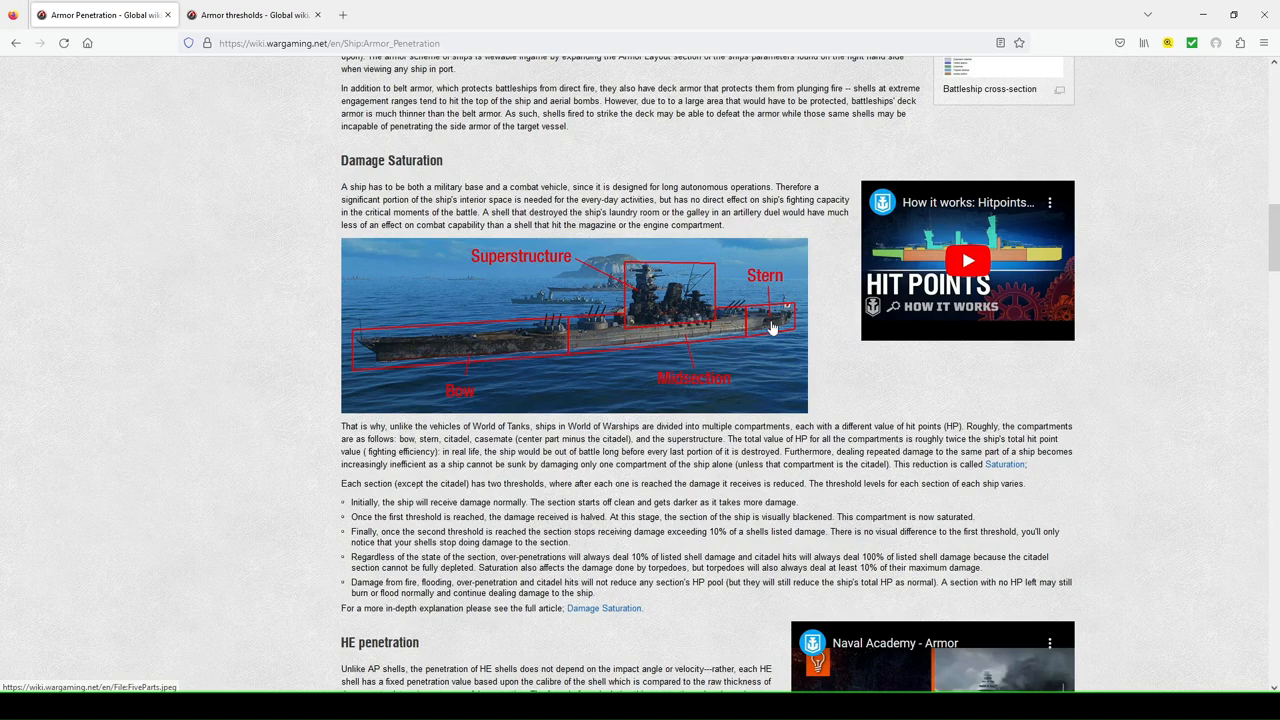
mouse_move(548, 376)
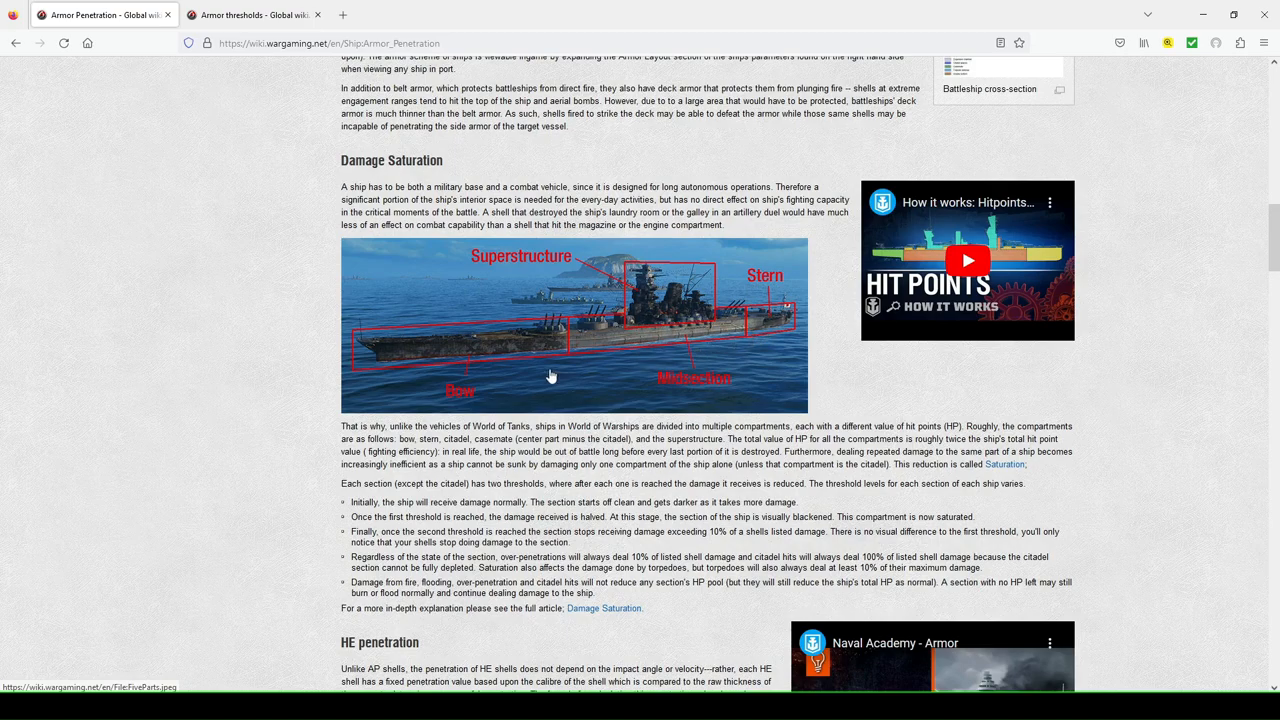
mouse_move(520, 374)
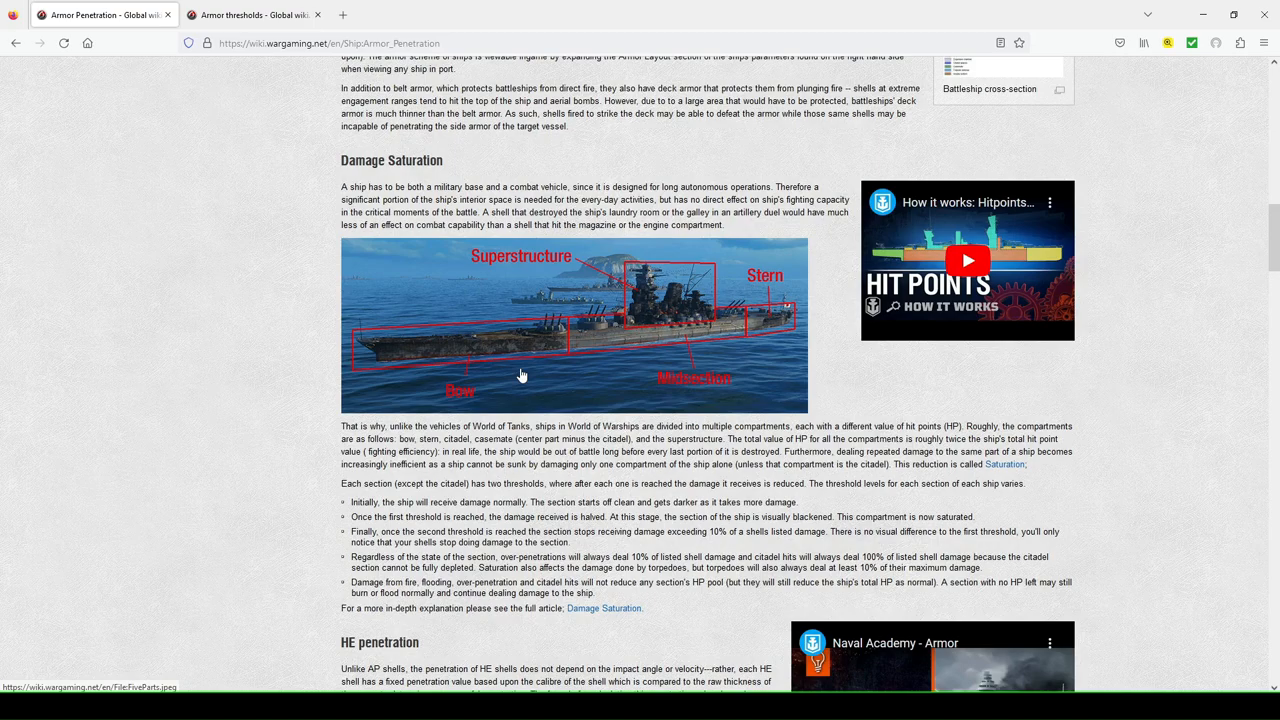
mouse_move(730, 374)
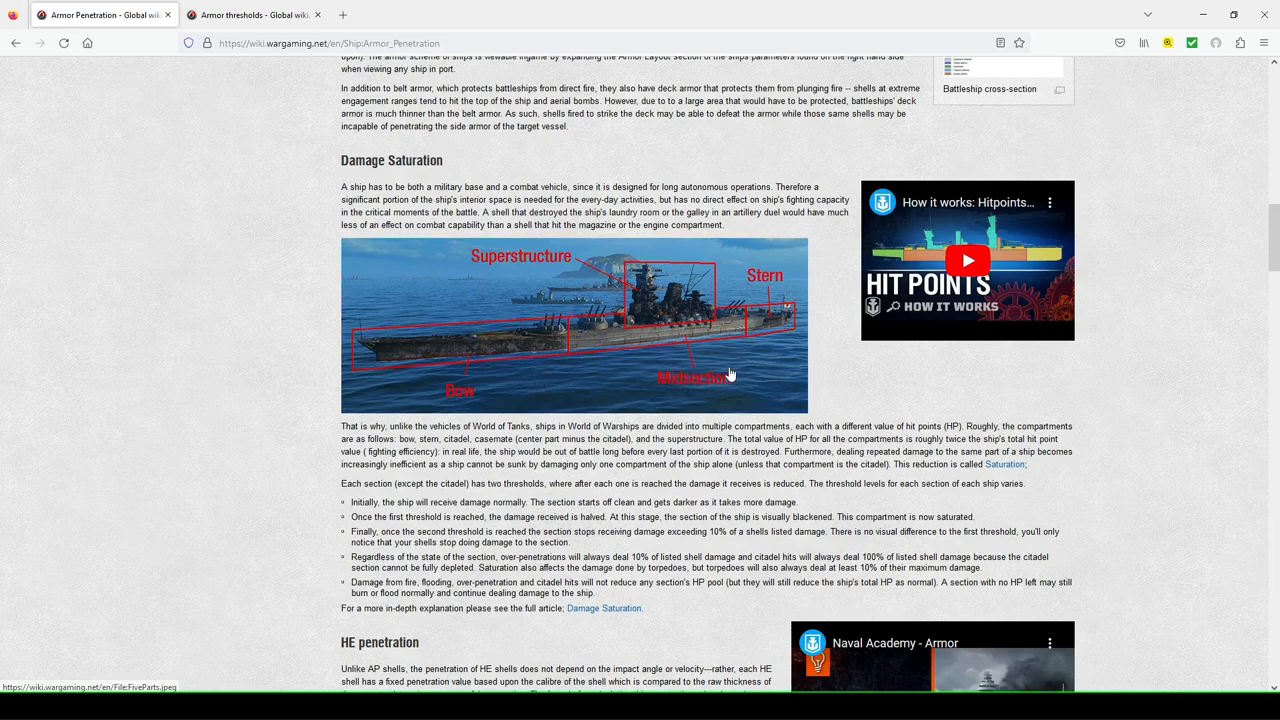
mouse_move(776, 328)
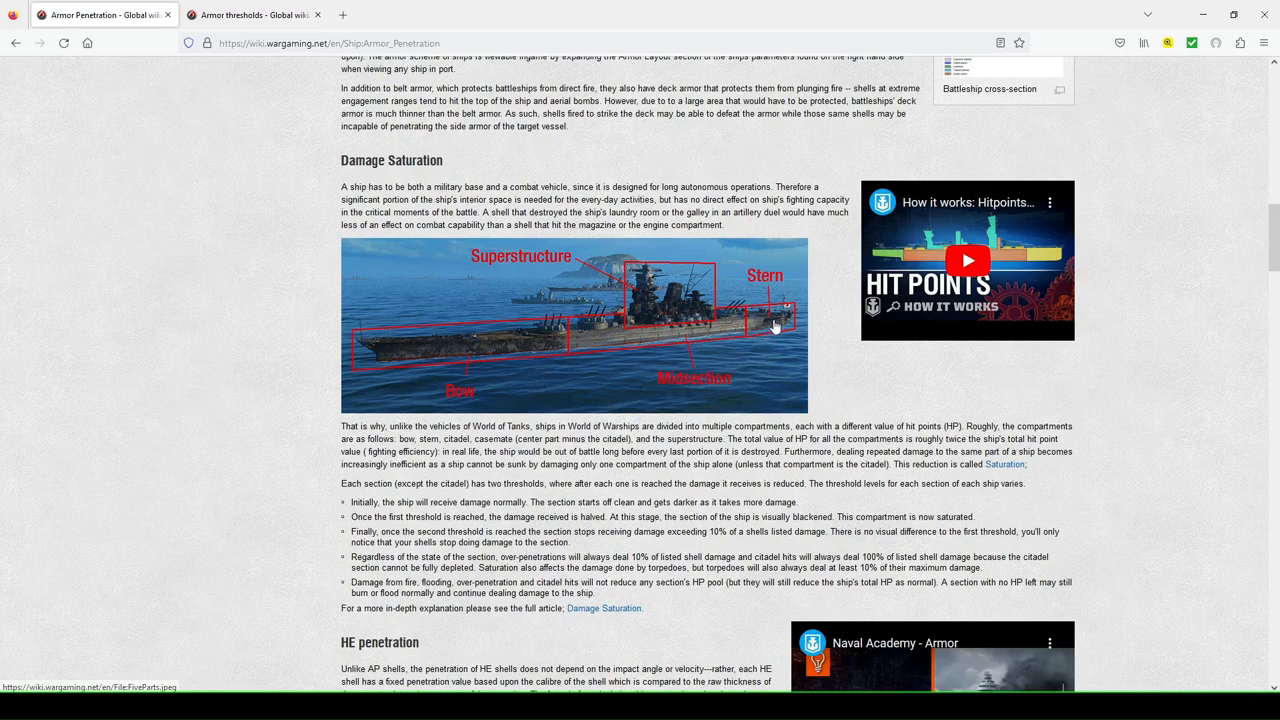
mouse_move(484, 356)
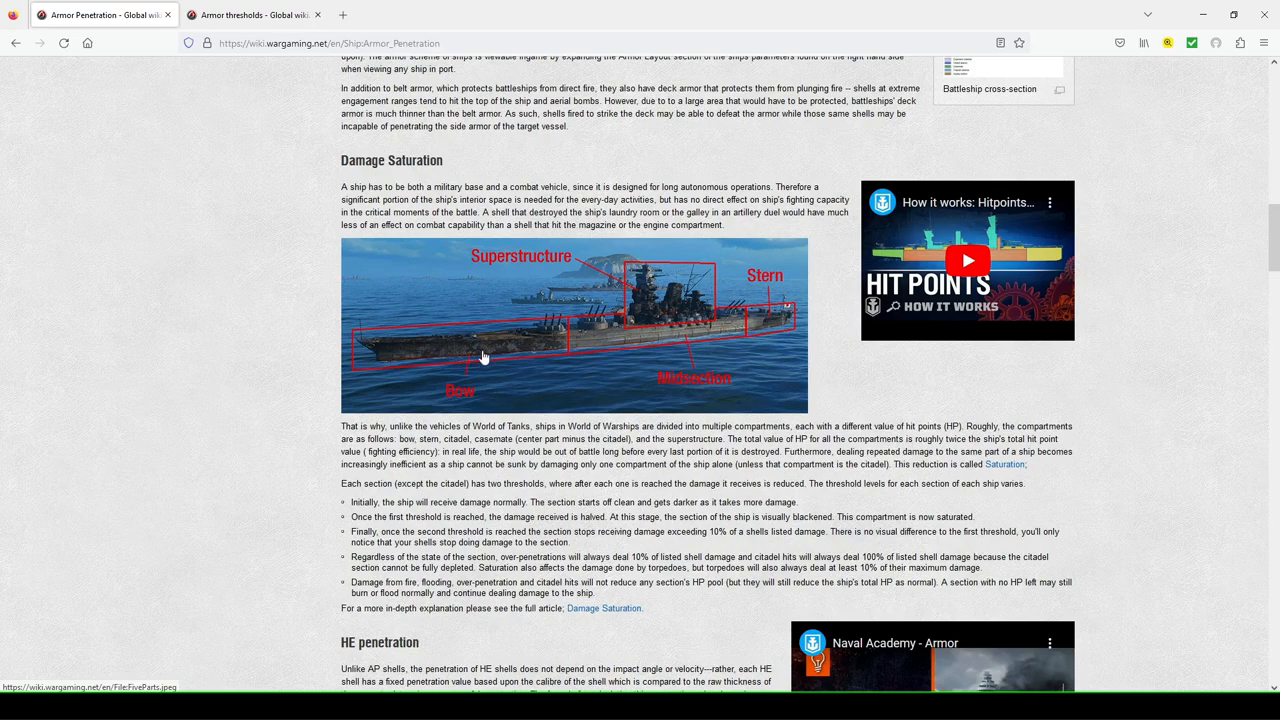
mouse_move(544, 356)
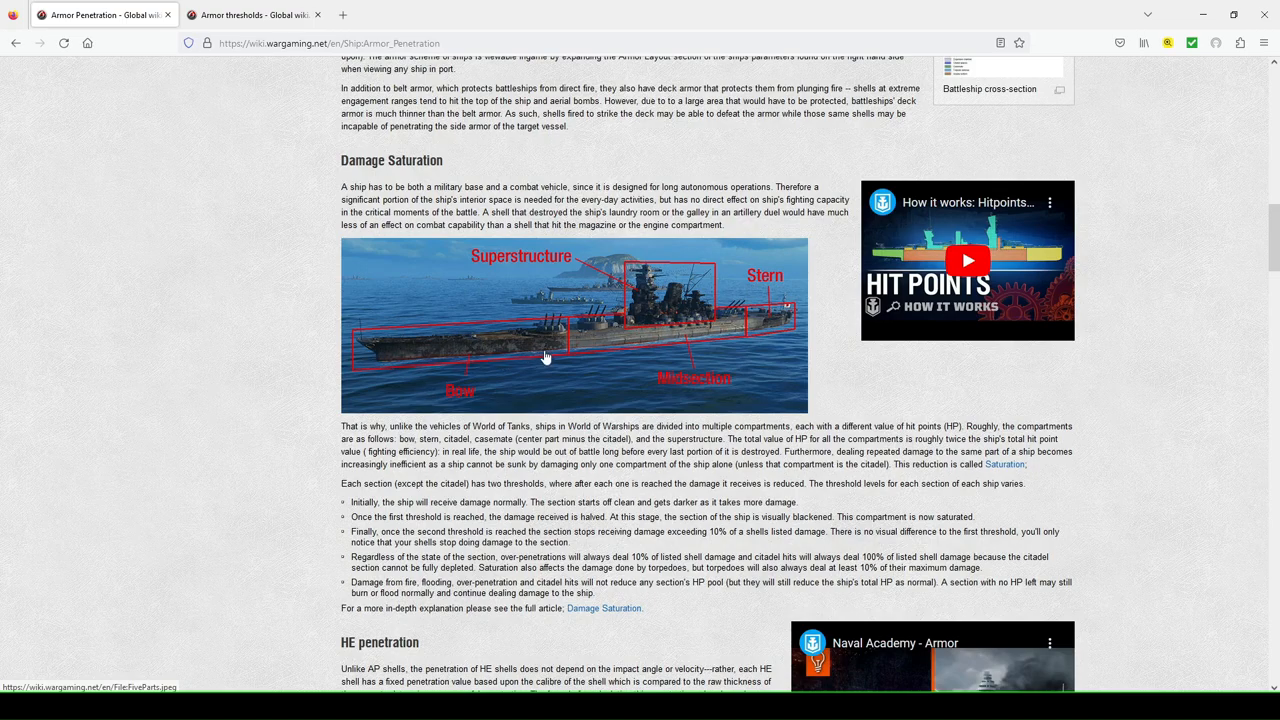
mouse_move(524, 358)
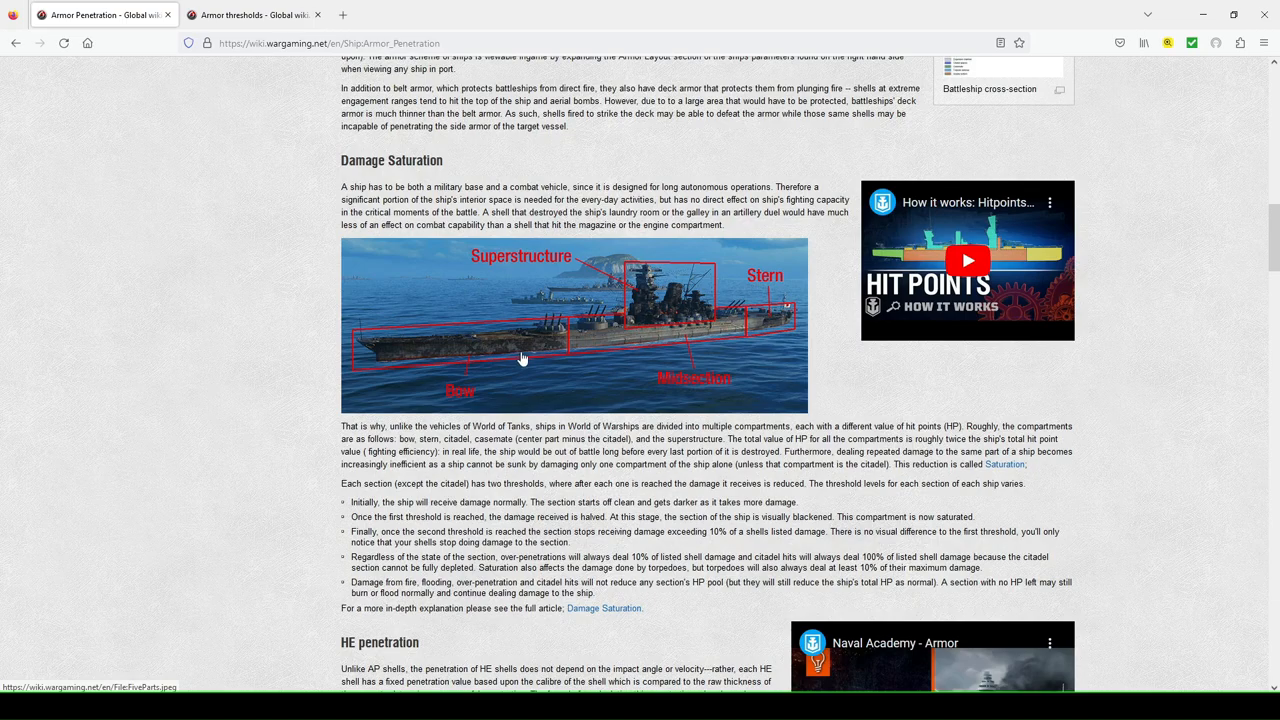
mouse_move(588, 348)
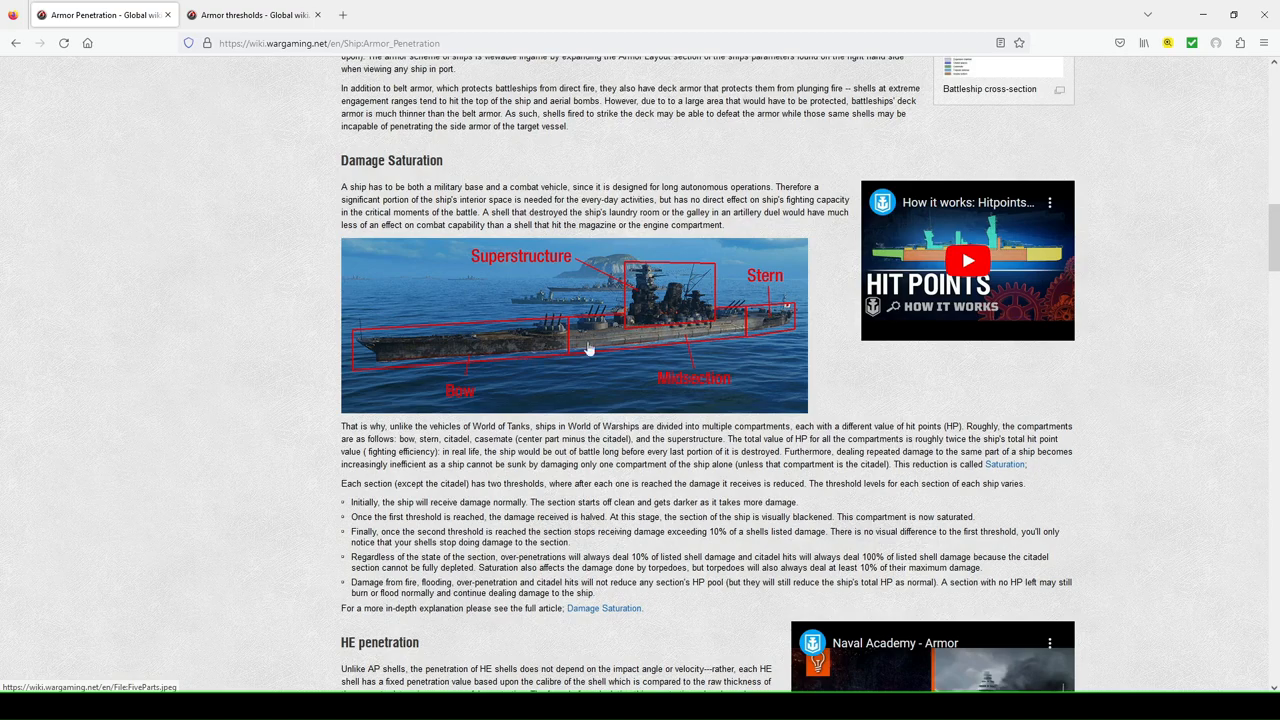
mouse_move(778, 332)
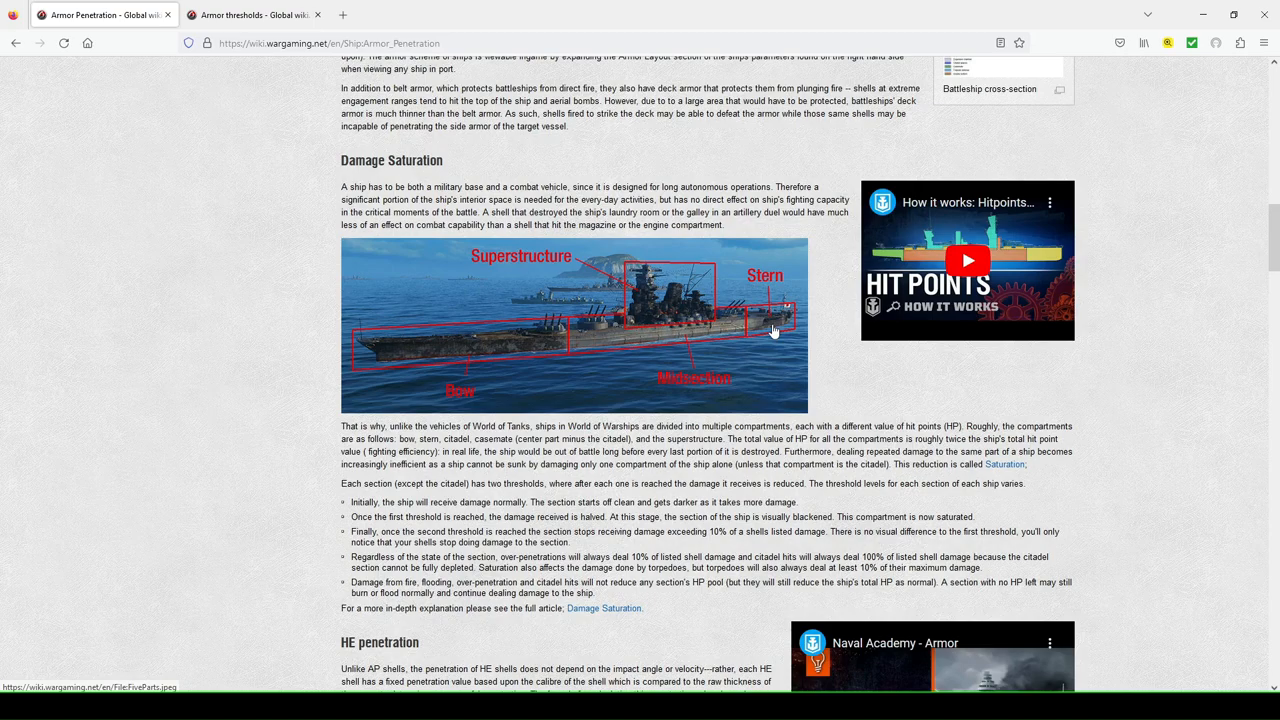
mouse_move(760, 344)
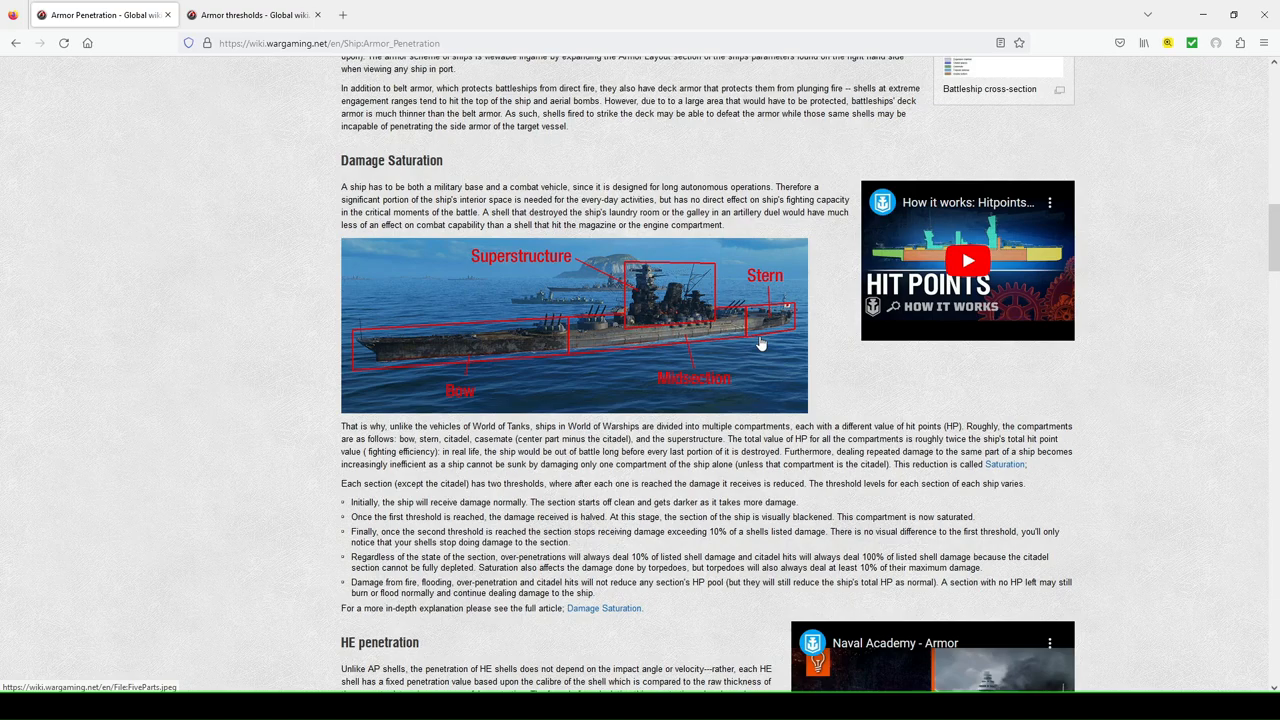
mouse_move(816, 368)
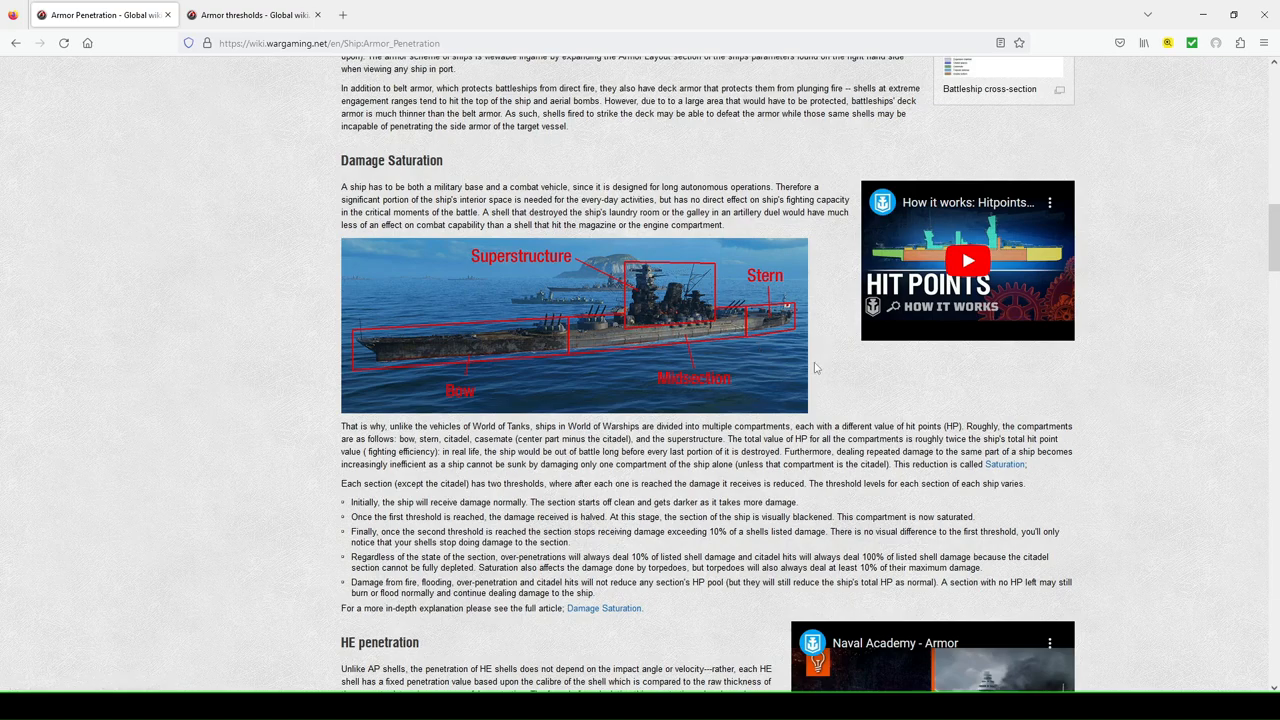
mouse_move(728, 344)
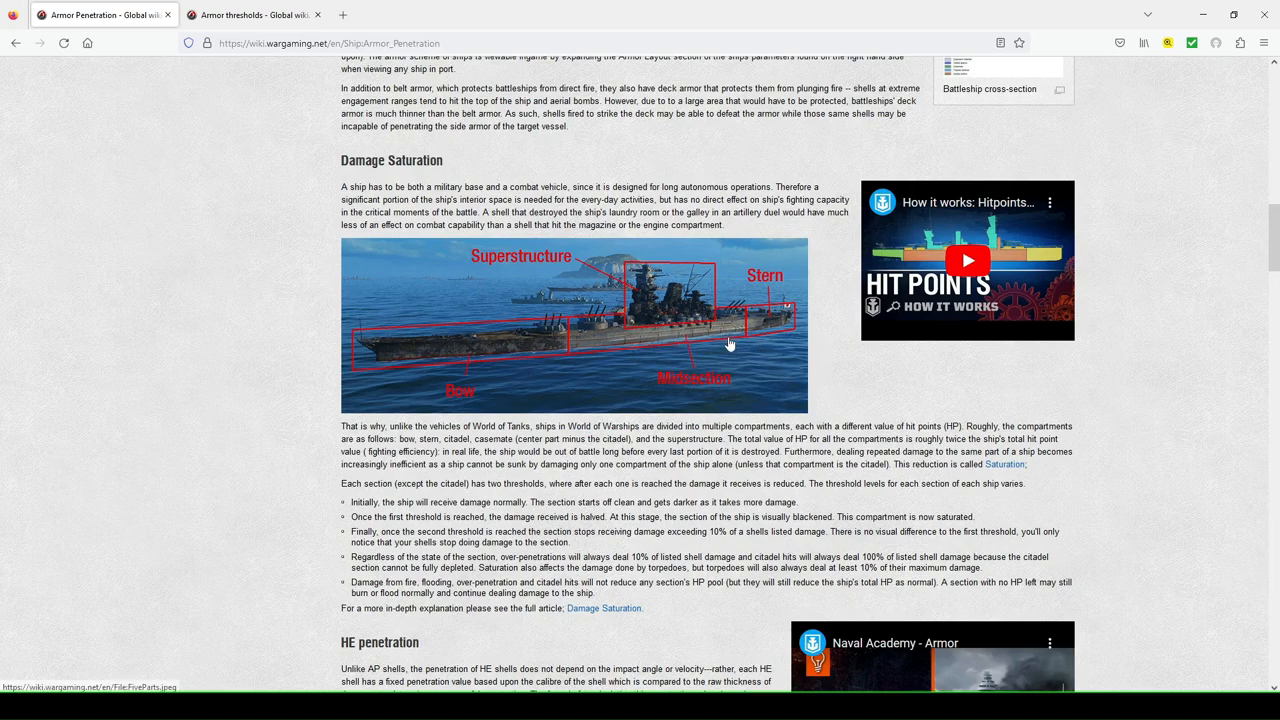
mouse_move(730, 344)
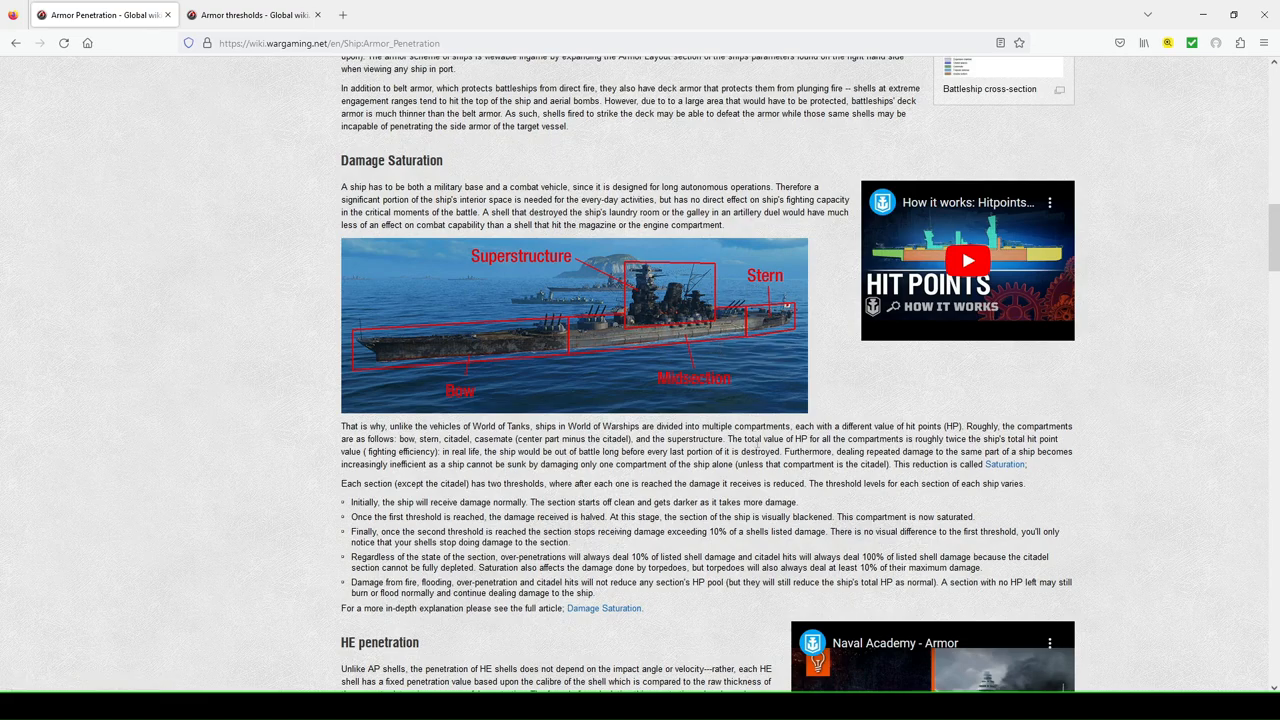
scroll("down", 3)
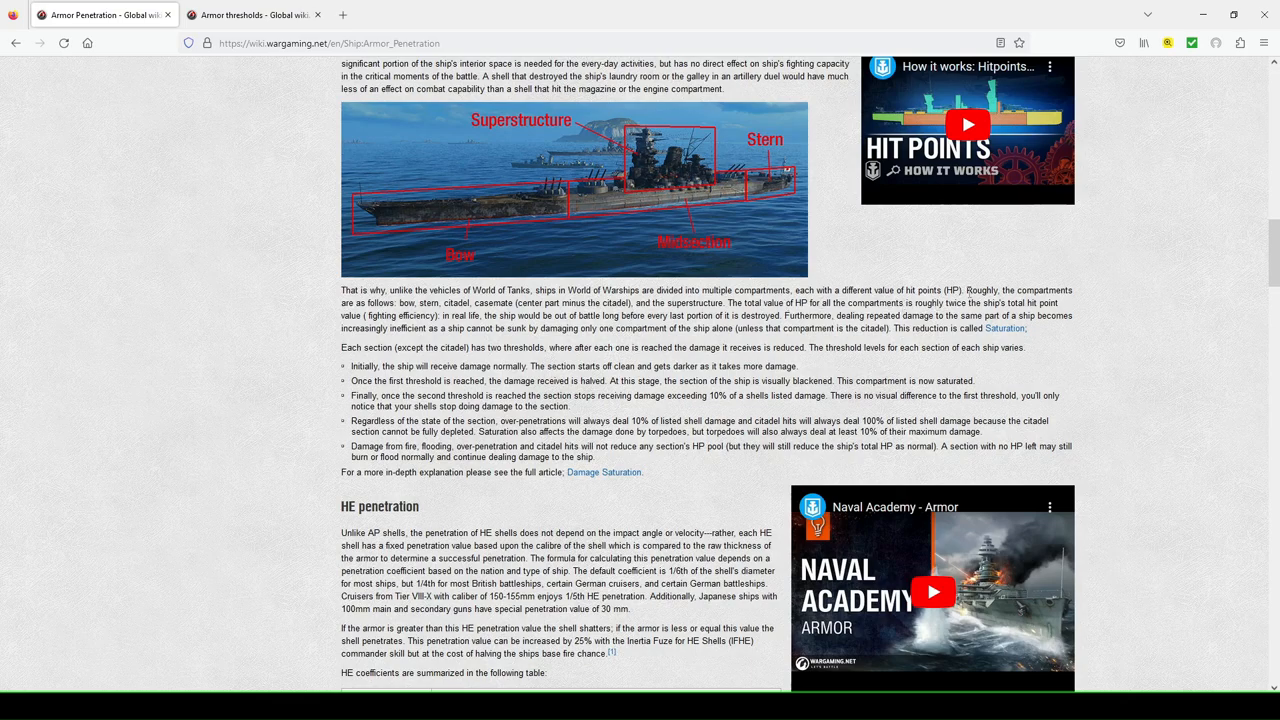
scroll("up", 3)
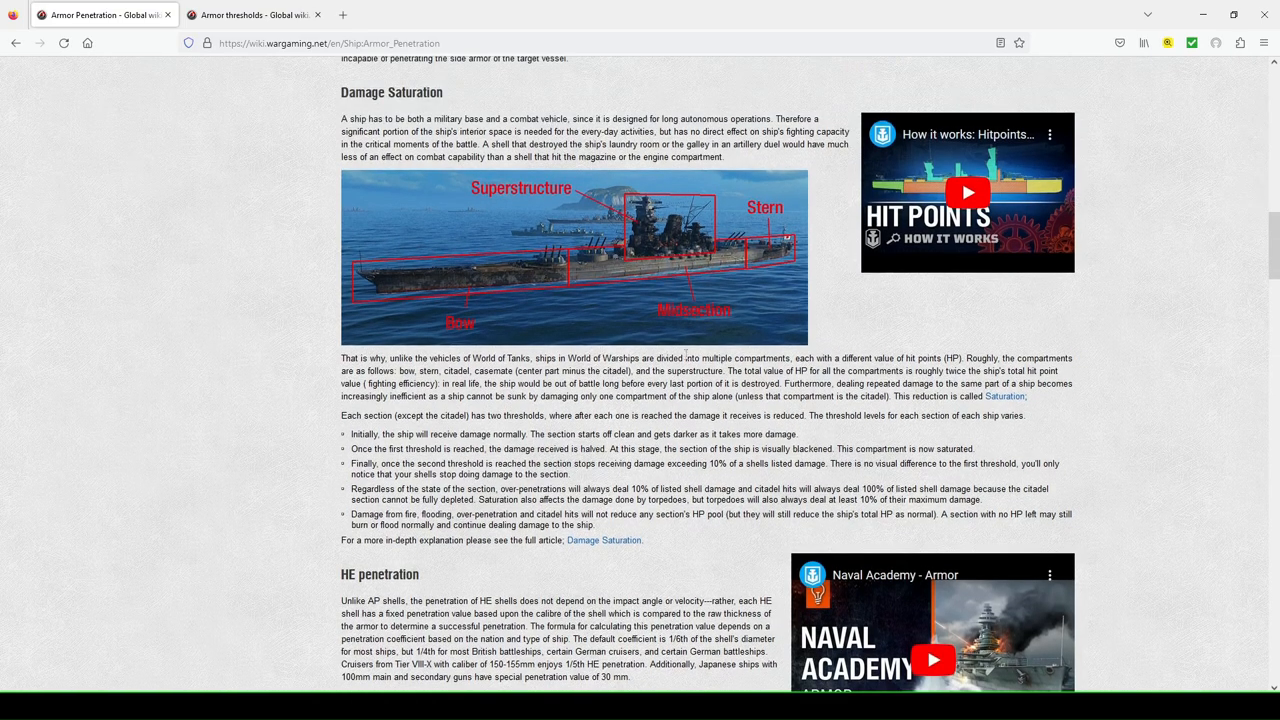
mouse_move(518, 298)
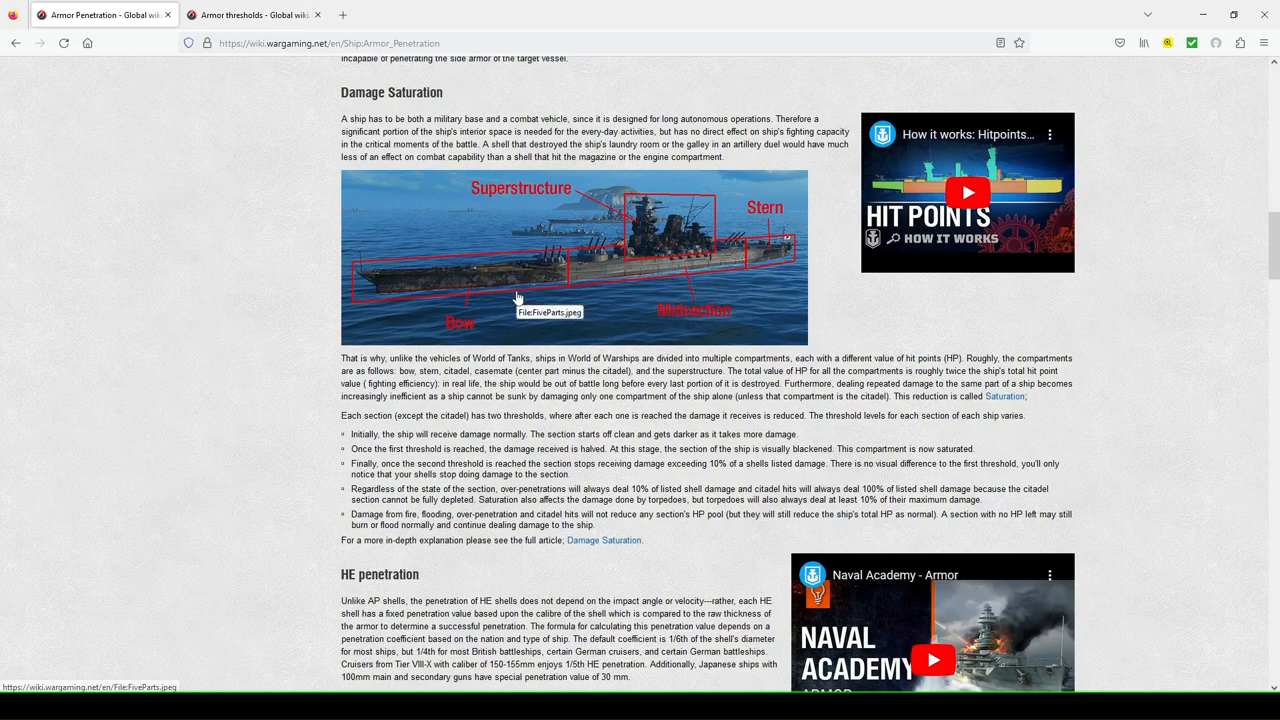
mouse_move(556, 356)
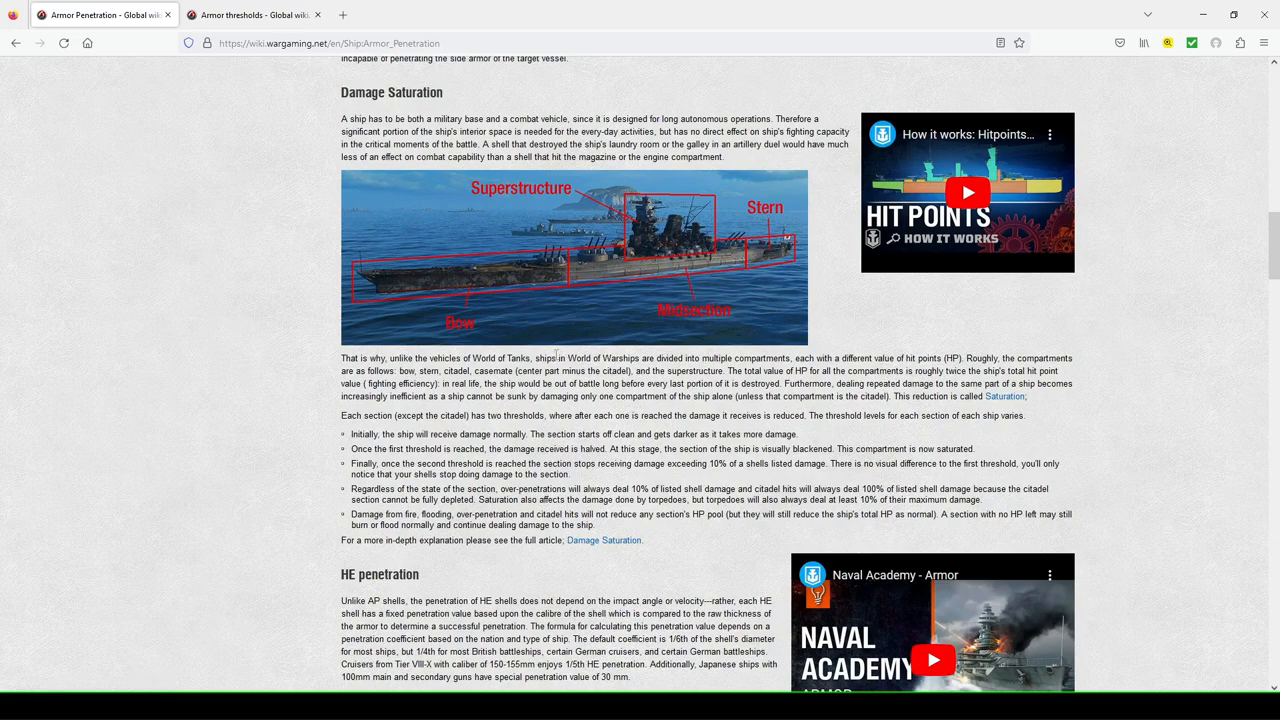
mouse_move(560, 328)
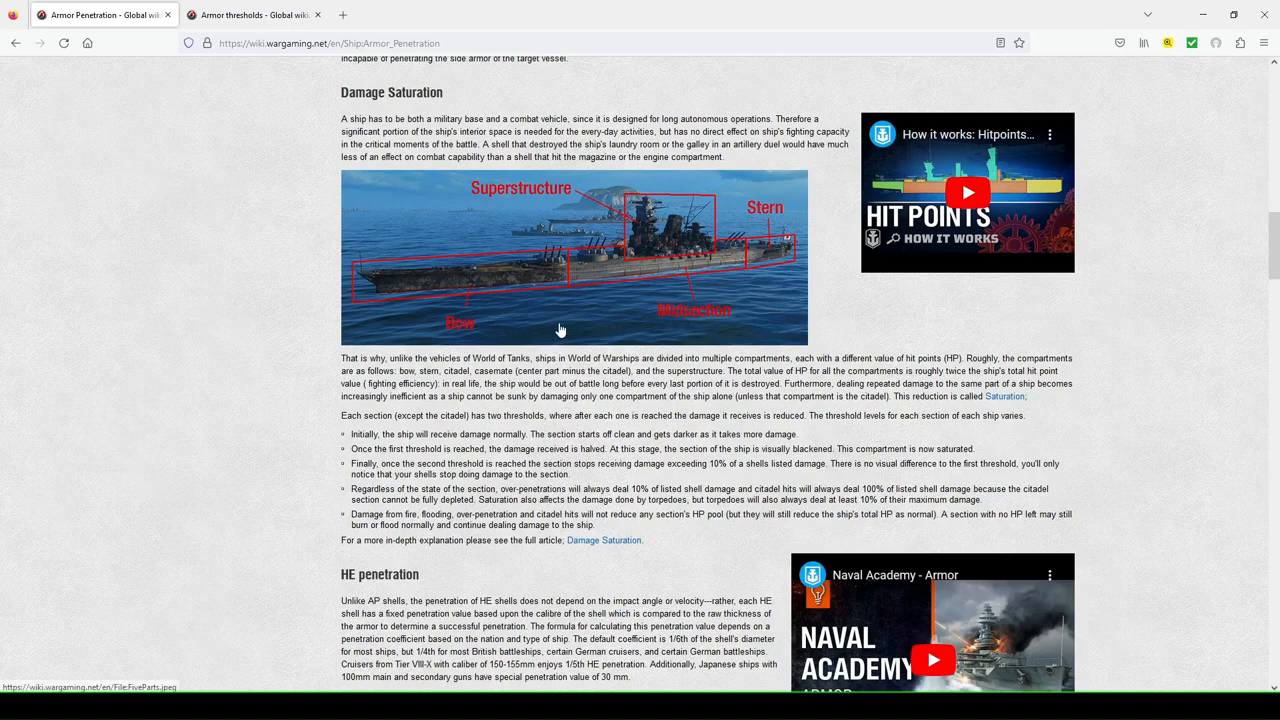
mouse_move(560, 328)
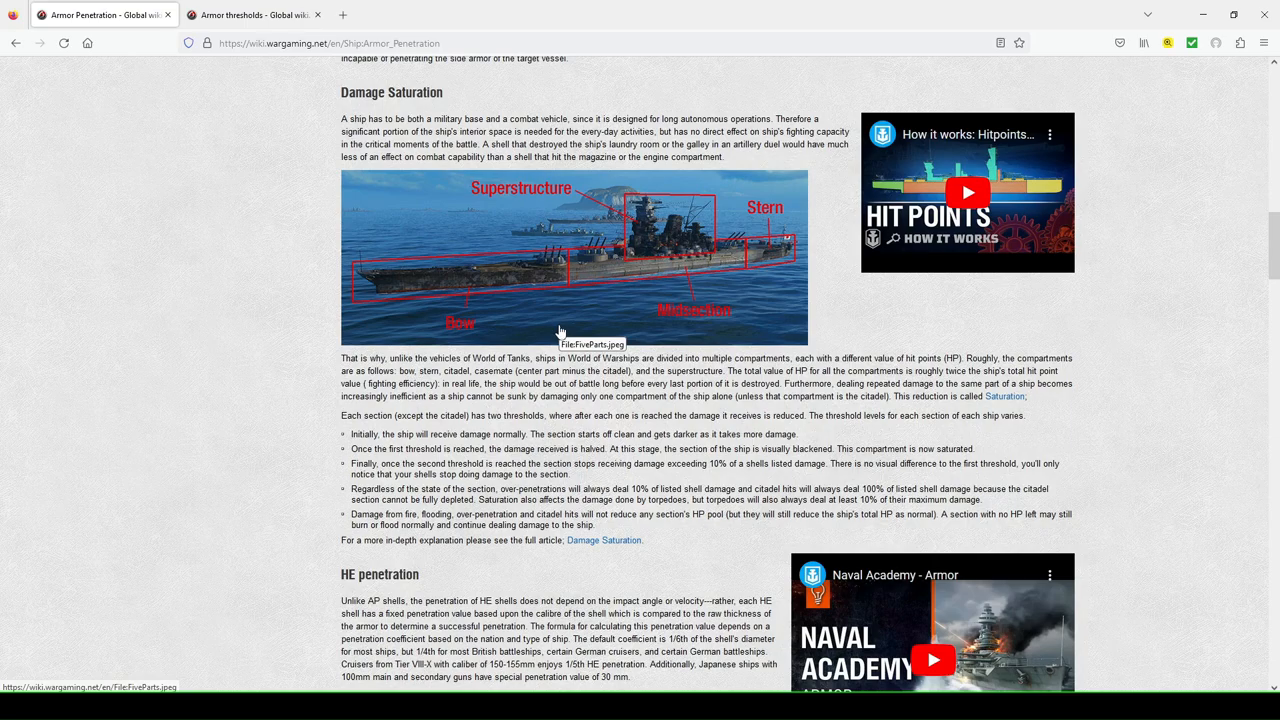
mouse_move(584, 280)
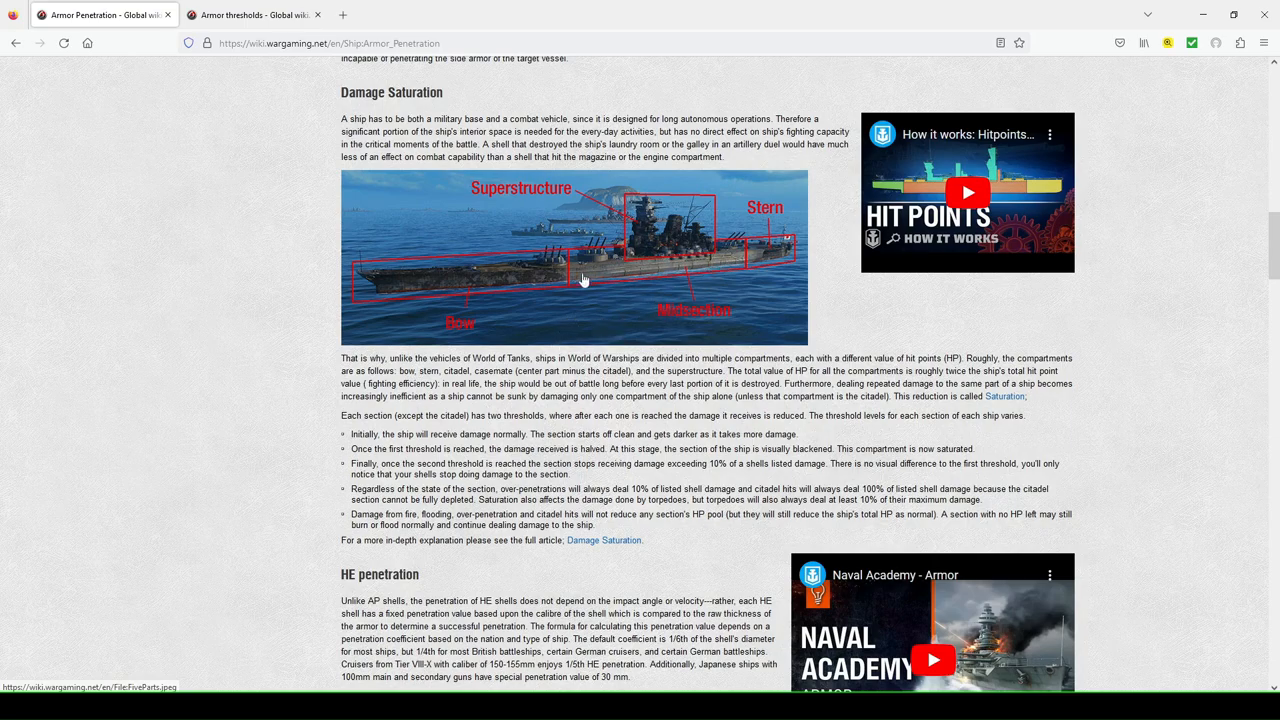
mouse_move(478, 272)
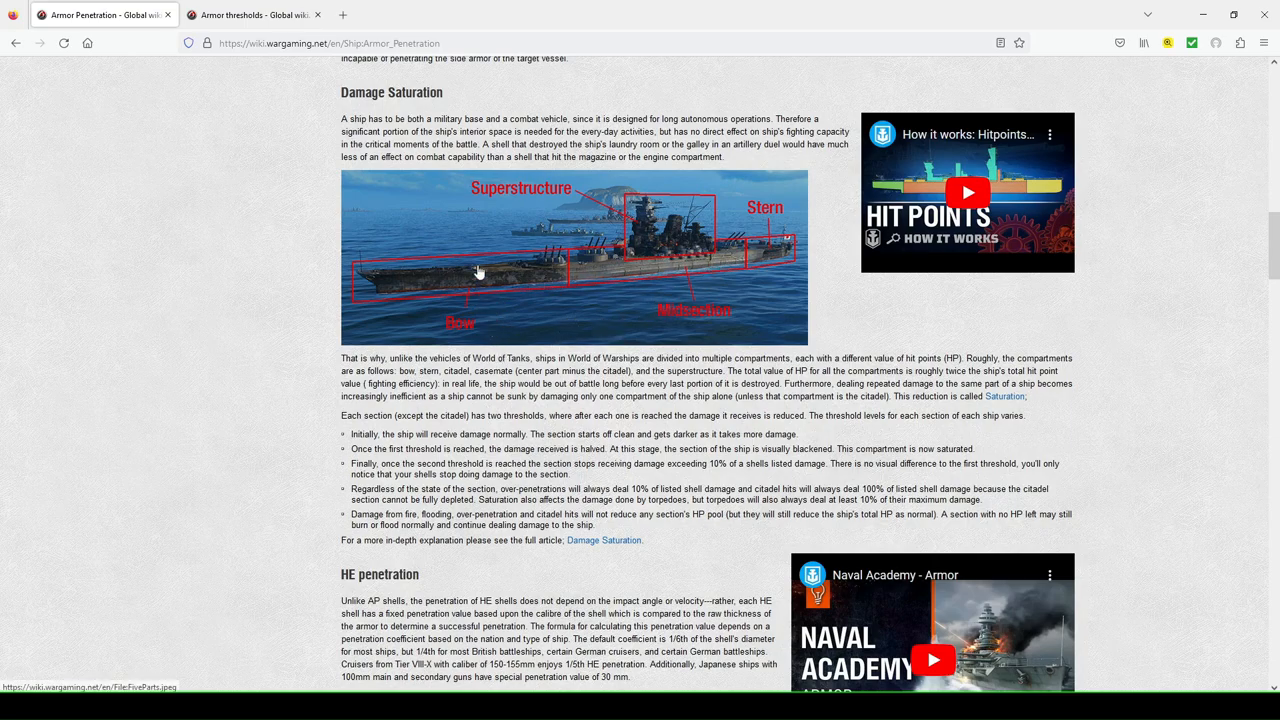
mouse_move(484, 272)
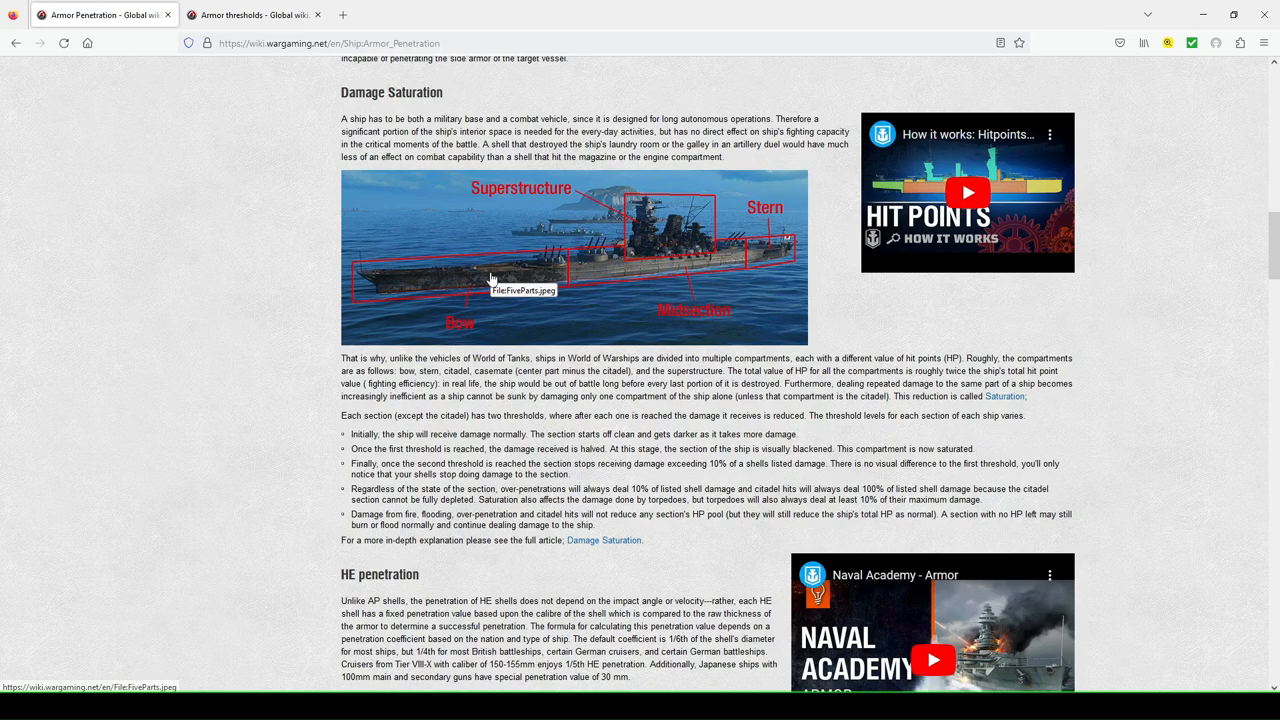
mouse_move(576, 256)
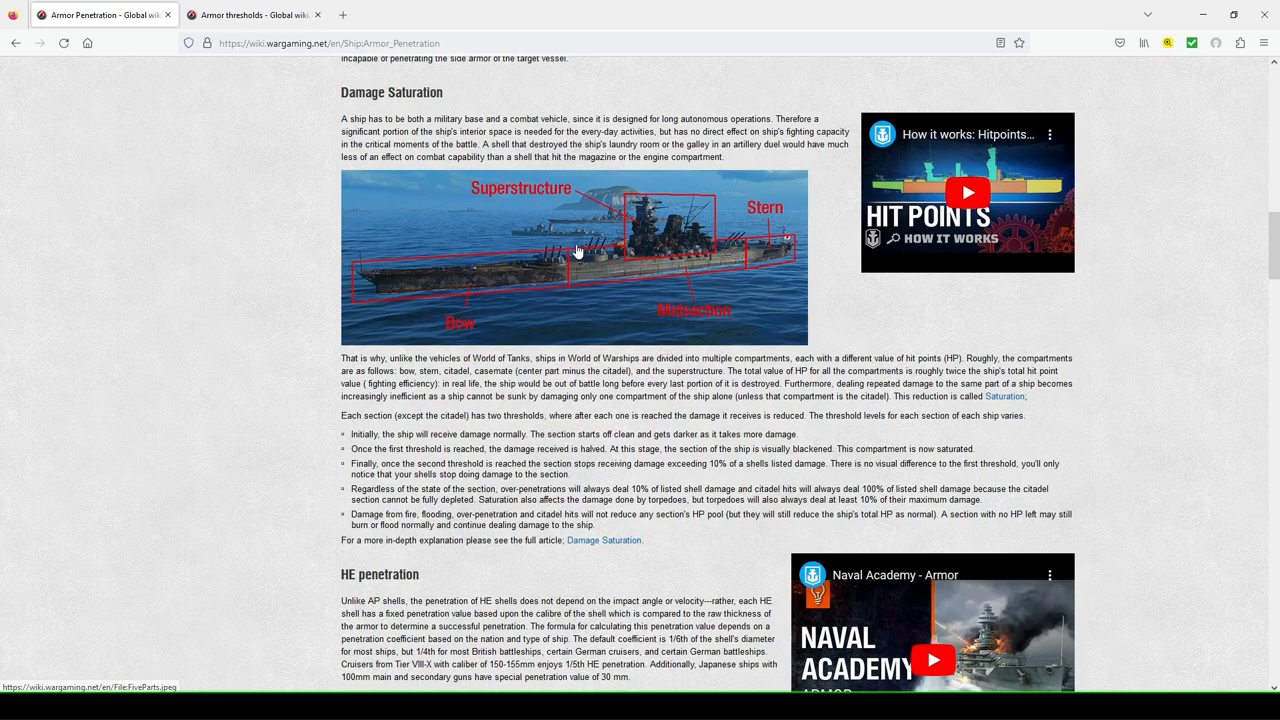
mouse_move(518, 292)
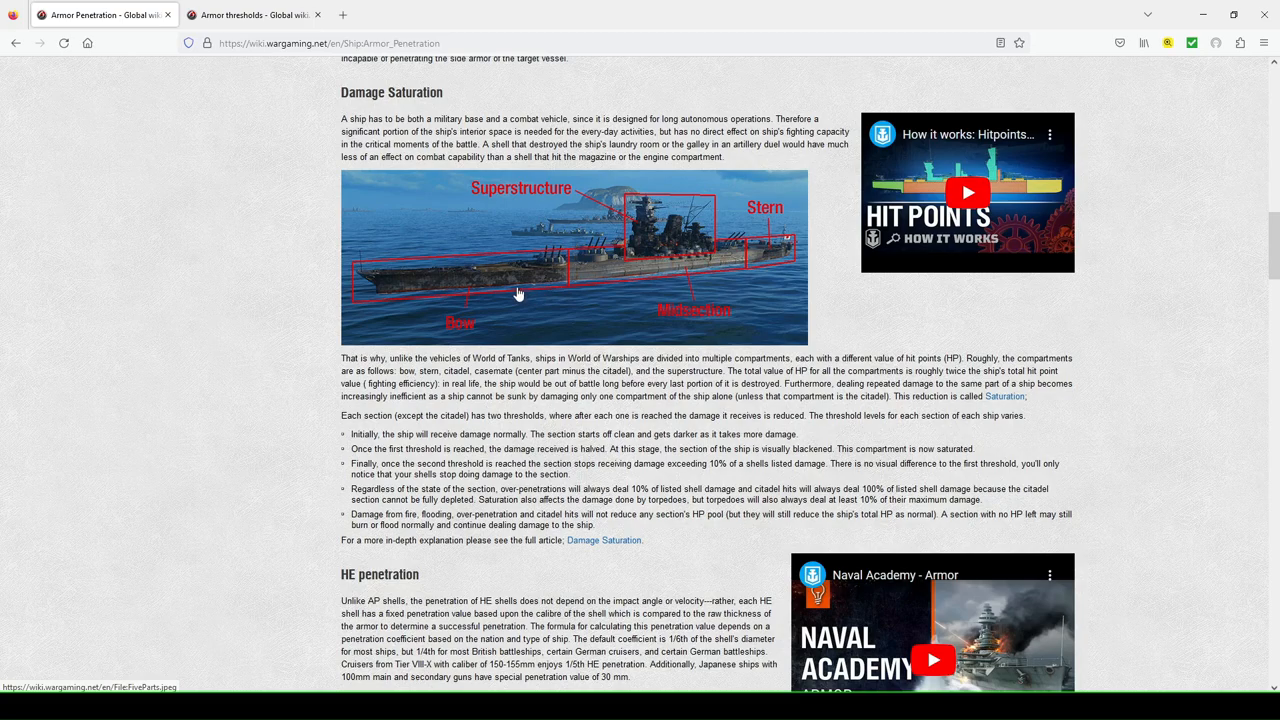
mouse_move(502, 292)
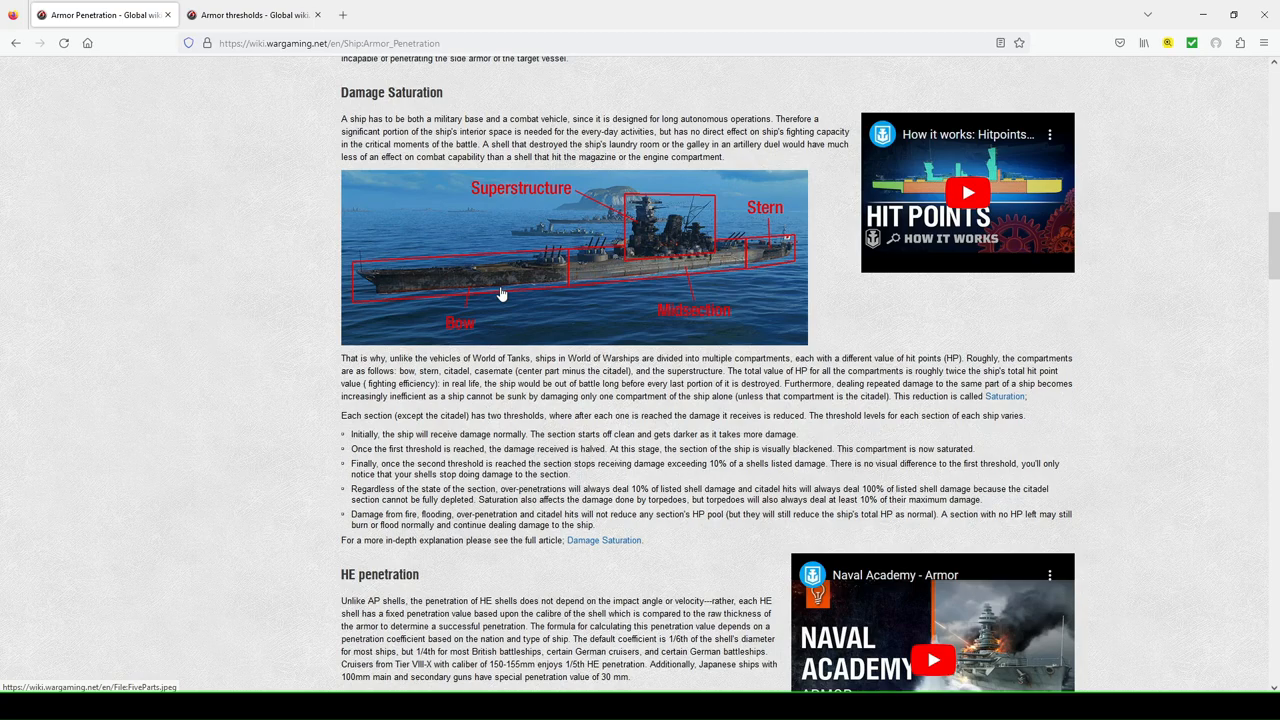
mouse_move(490, 282)
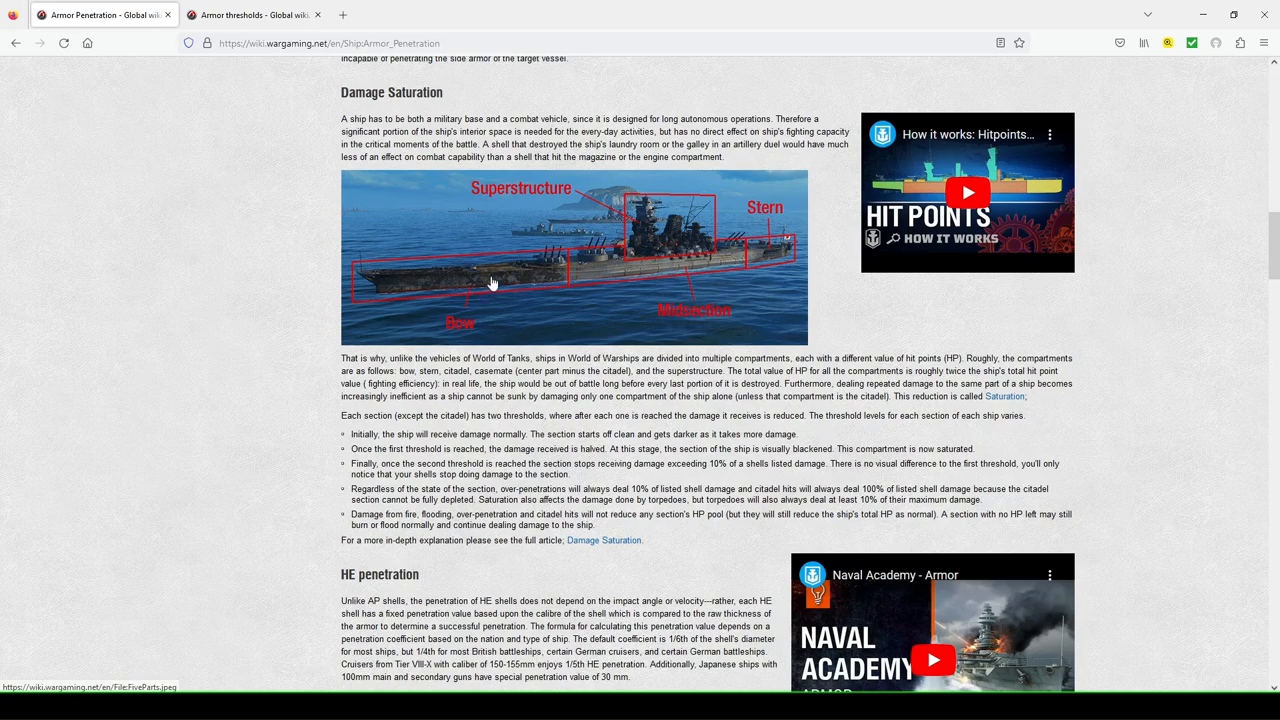
mouse_move(504, 282)
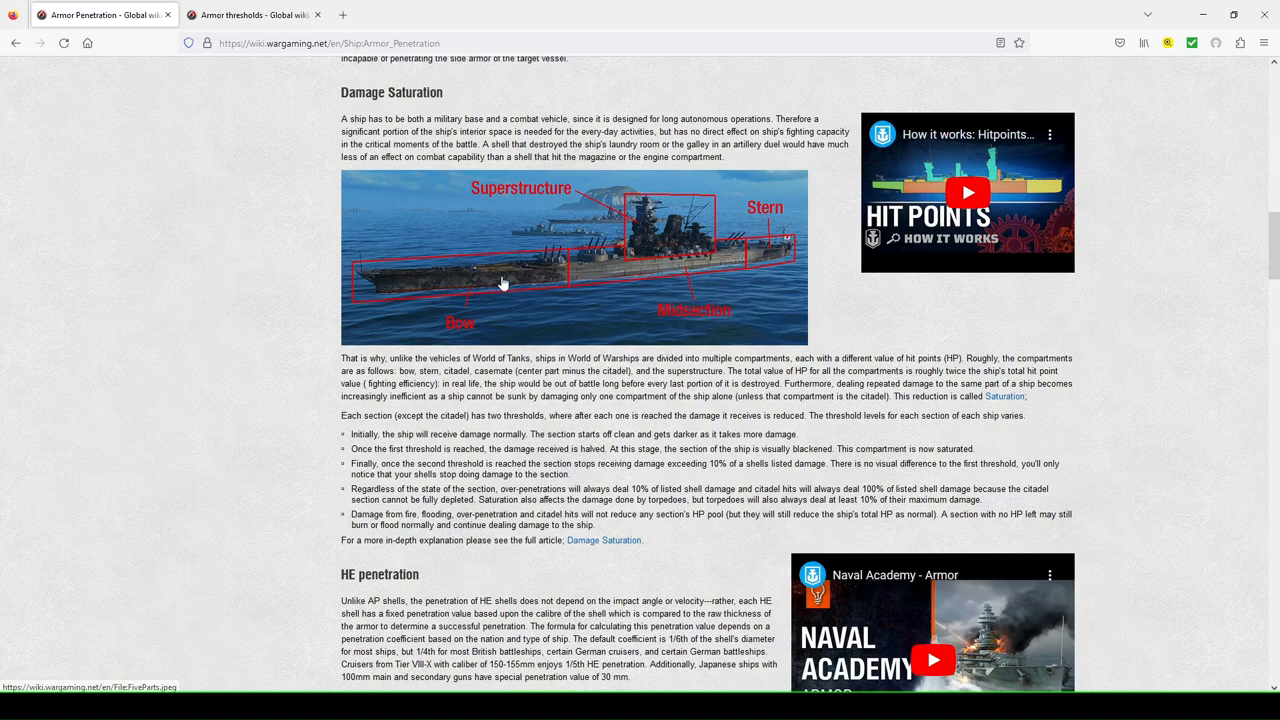
mouse_move(696, 268)
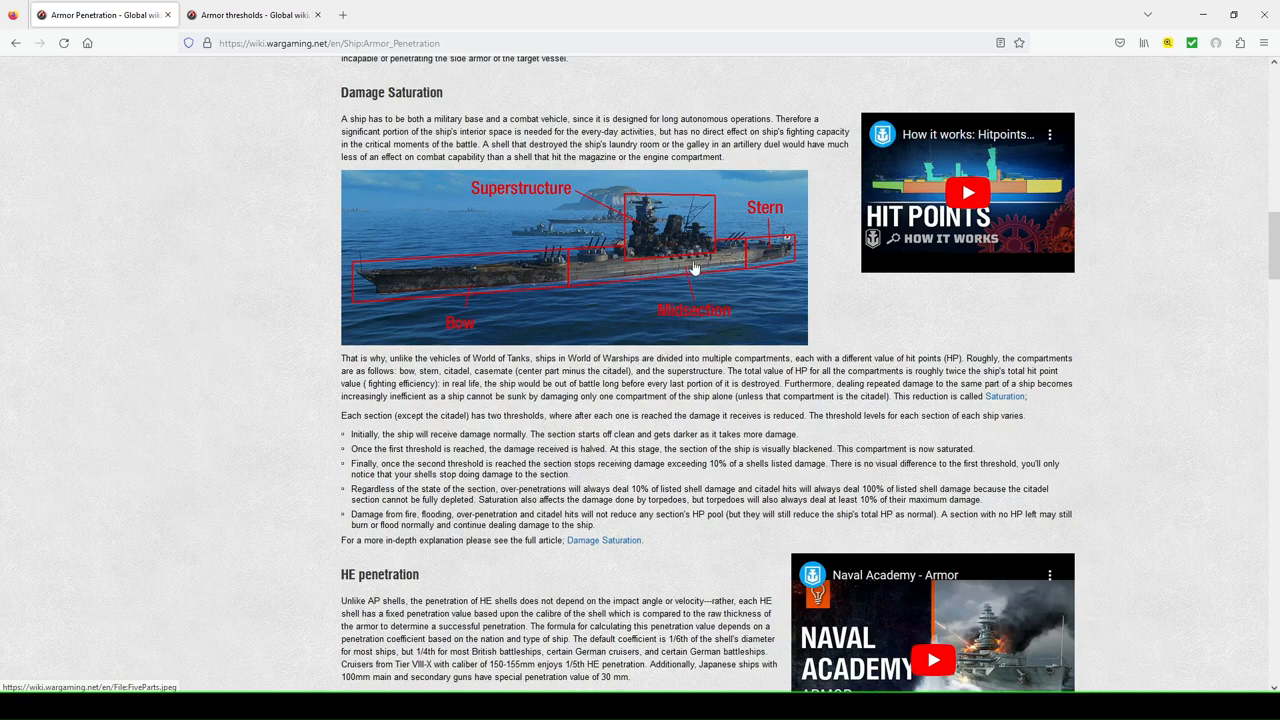
mouse_move(678, 272)
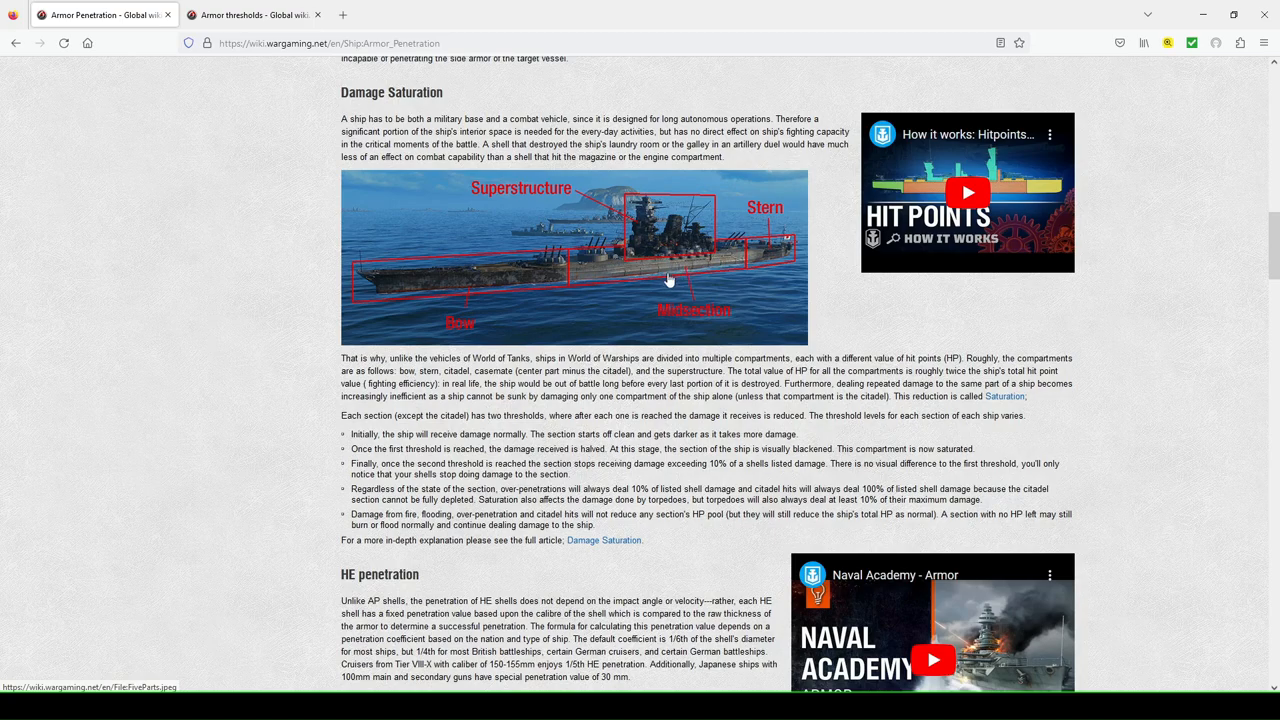
mouse_move(672, 268)
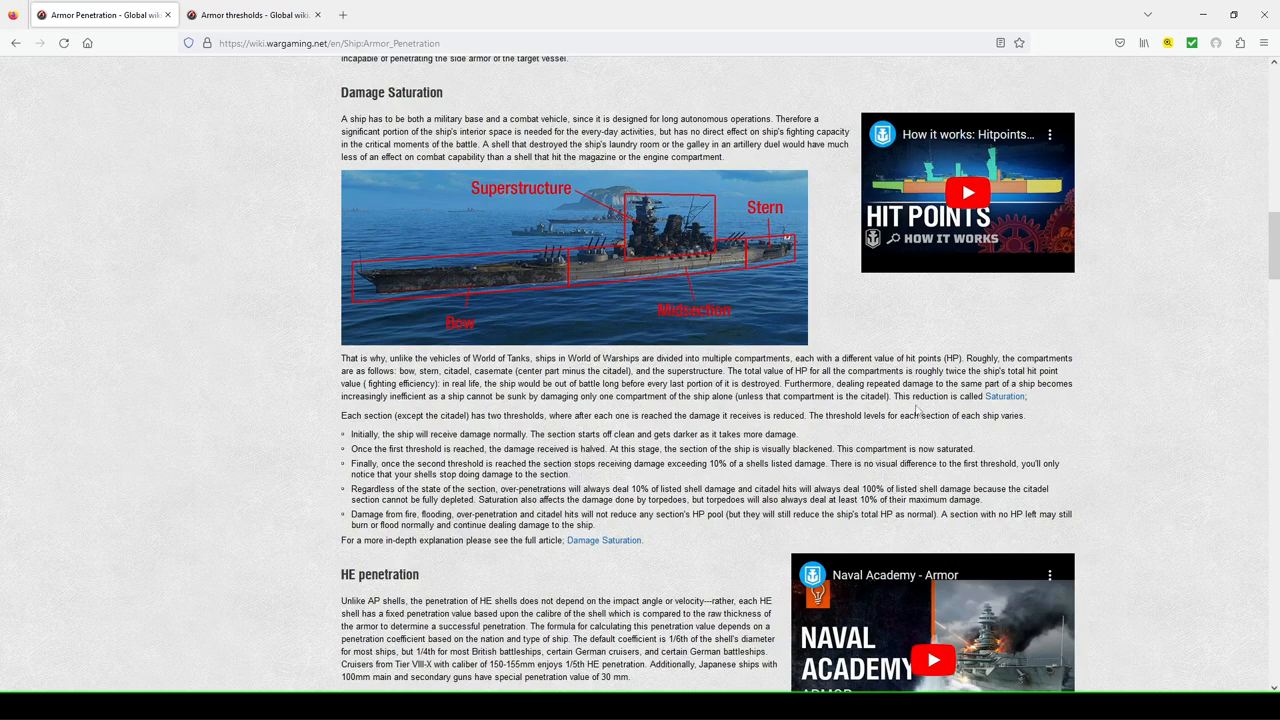
mouse_move(532, 248)
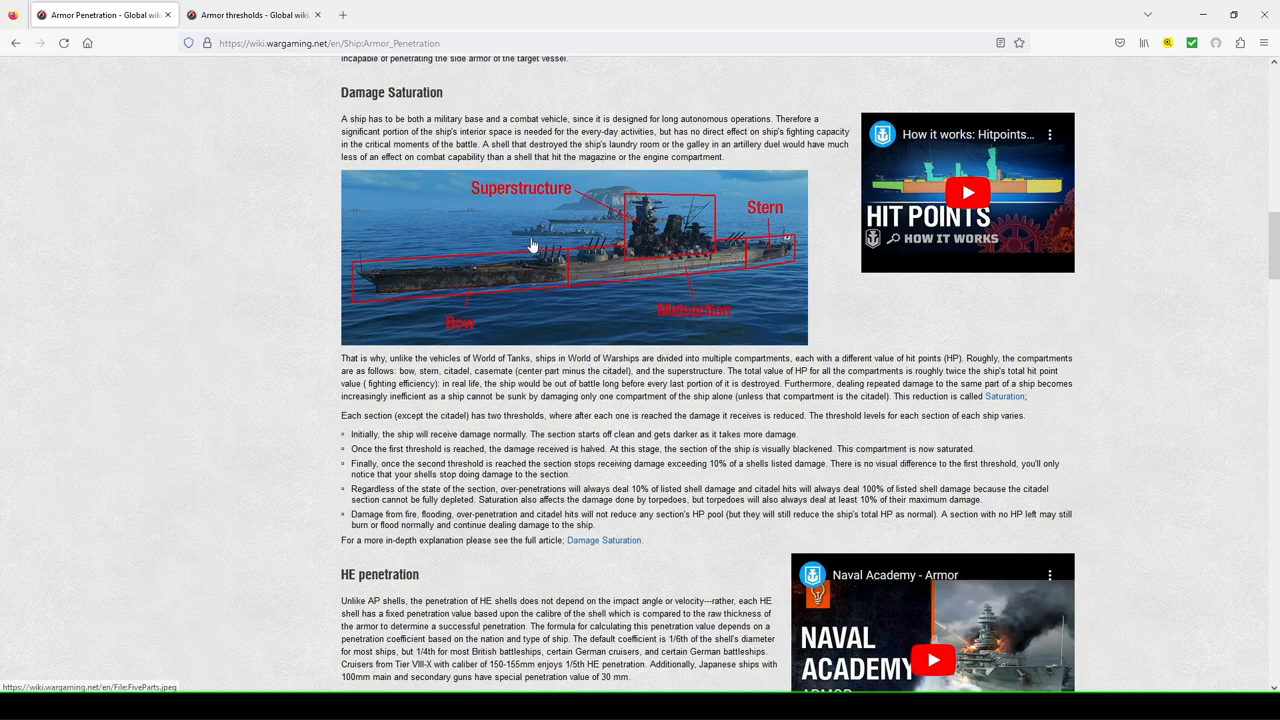
- Scroll down to the HE penetration section and its coefficient table
scroll("down", 3)
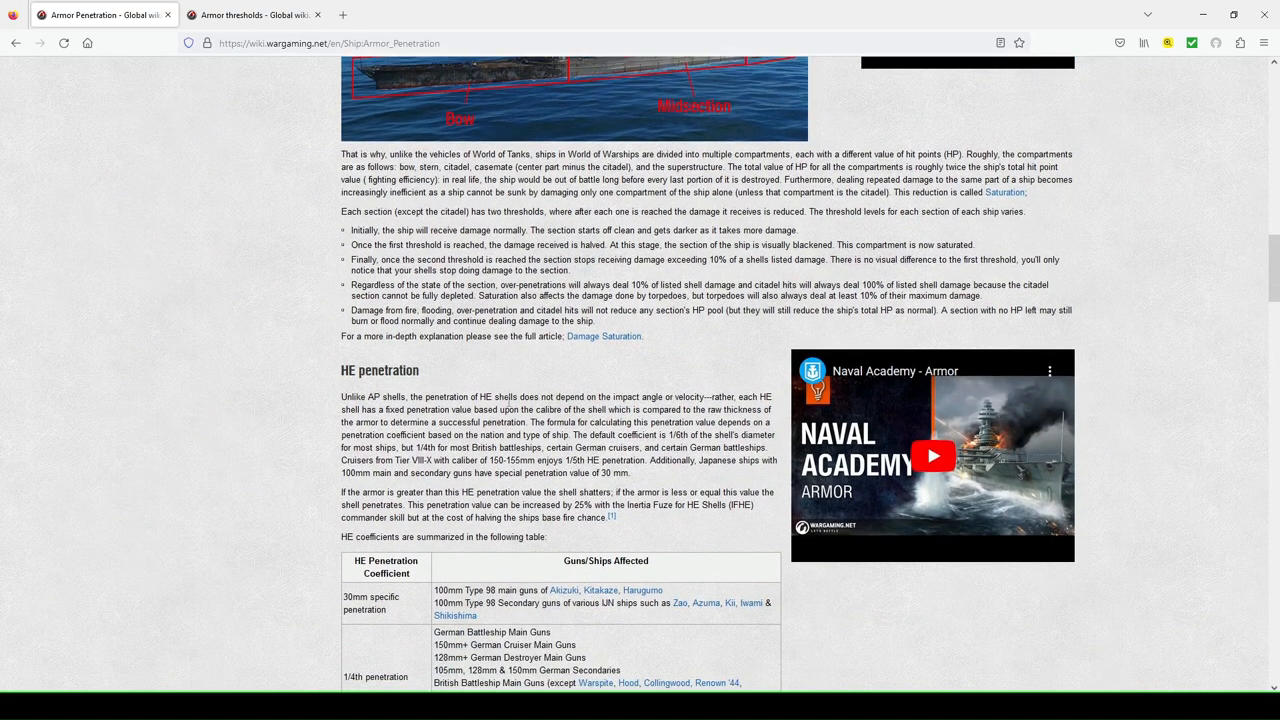
mouse_move(604, 336)
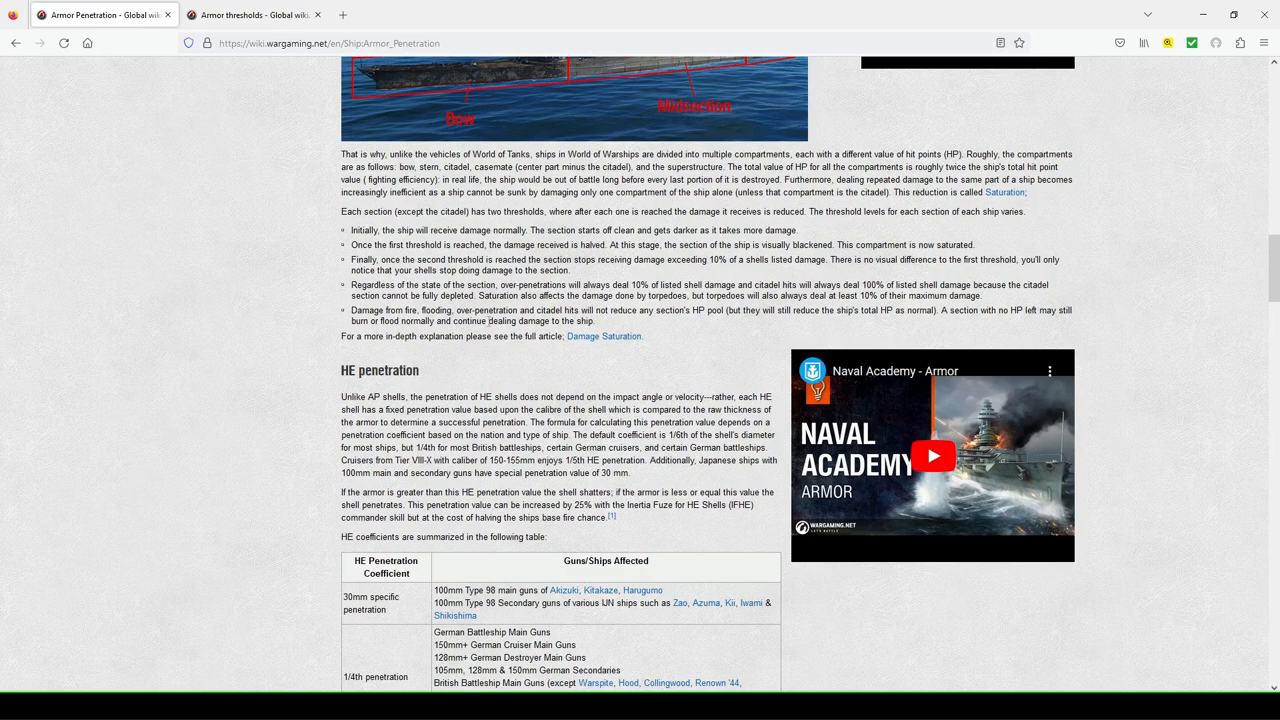
scroll("down", 3)
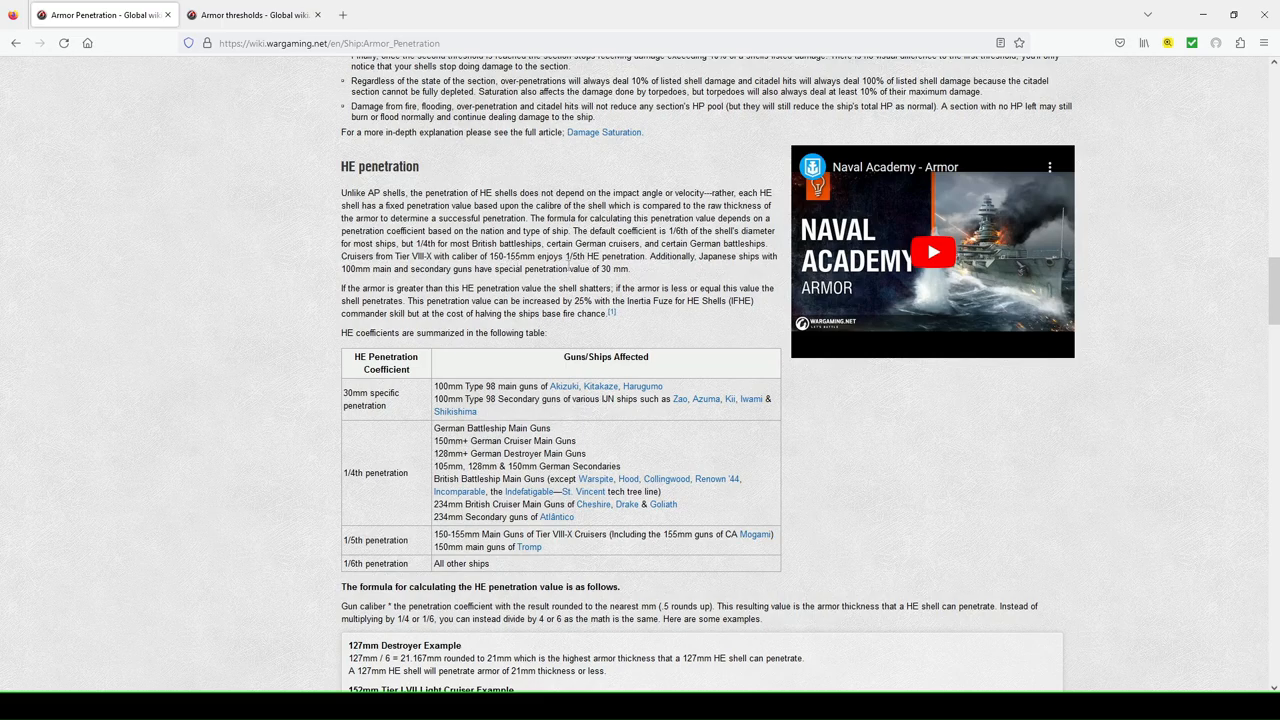
mouse_move(616, 270)
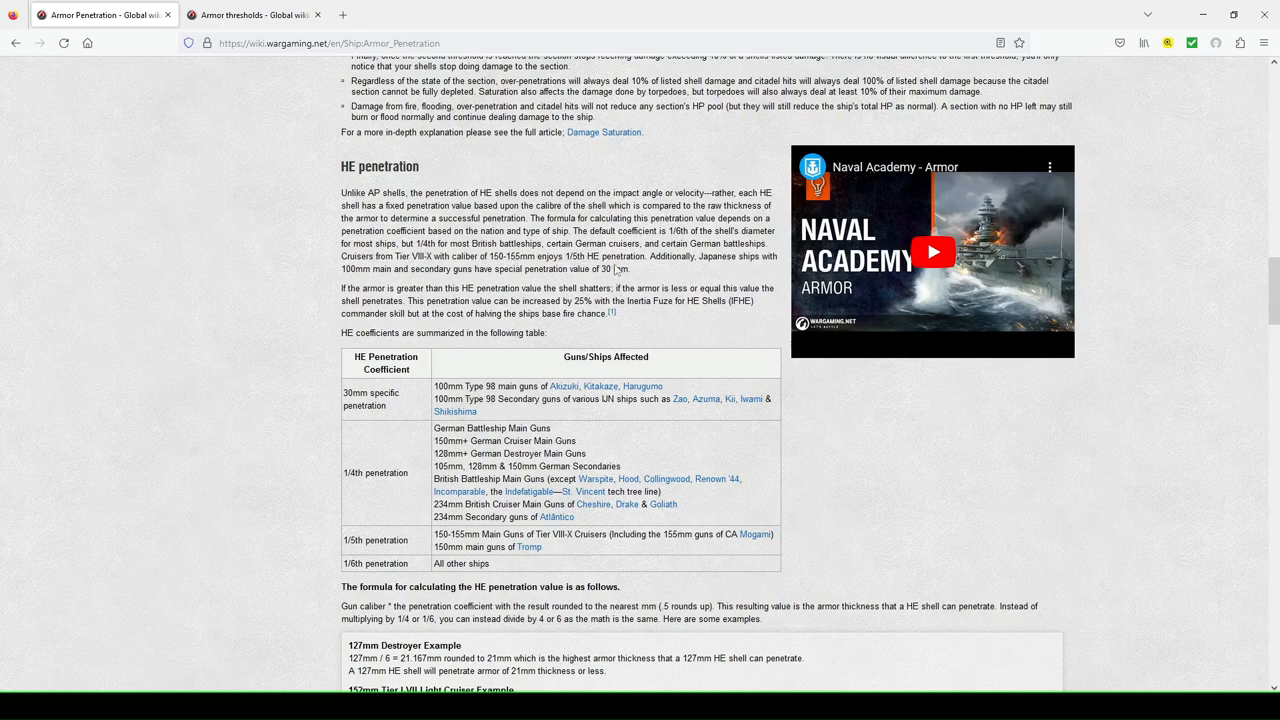
mouse_move(770, 272)
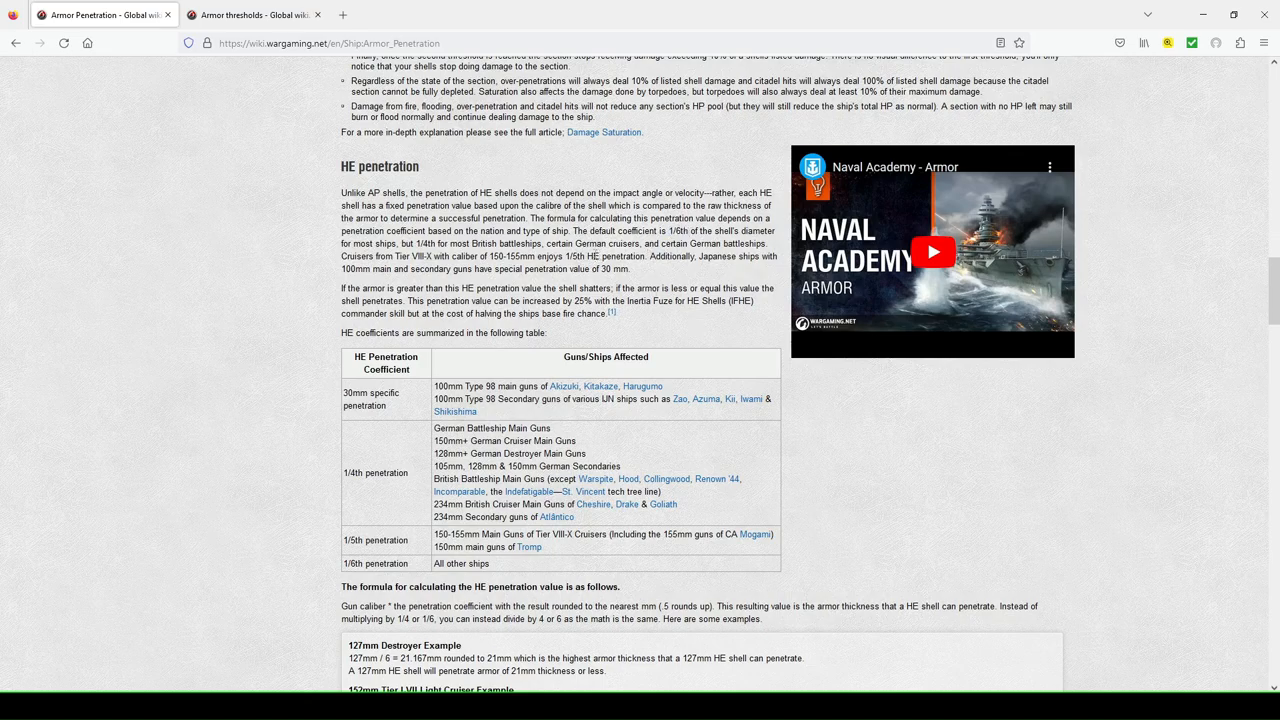
left_click_drag(648, 256, 632, 268)
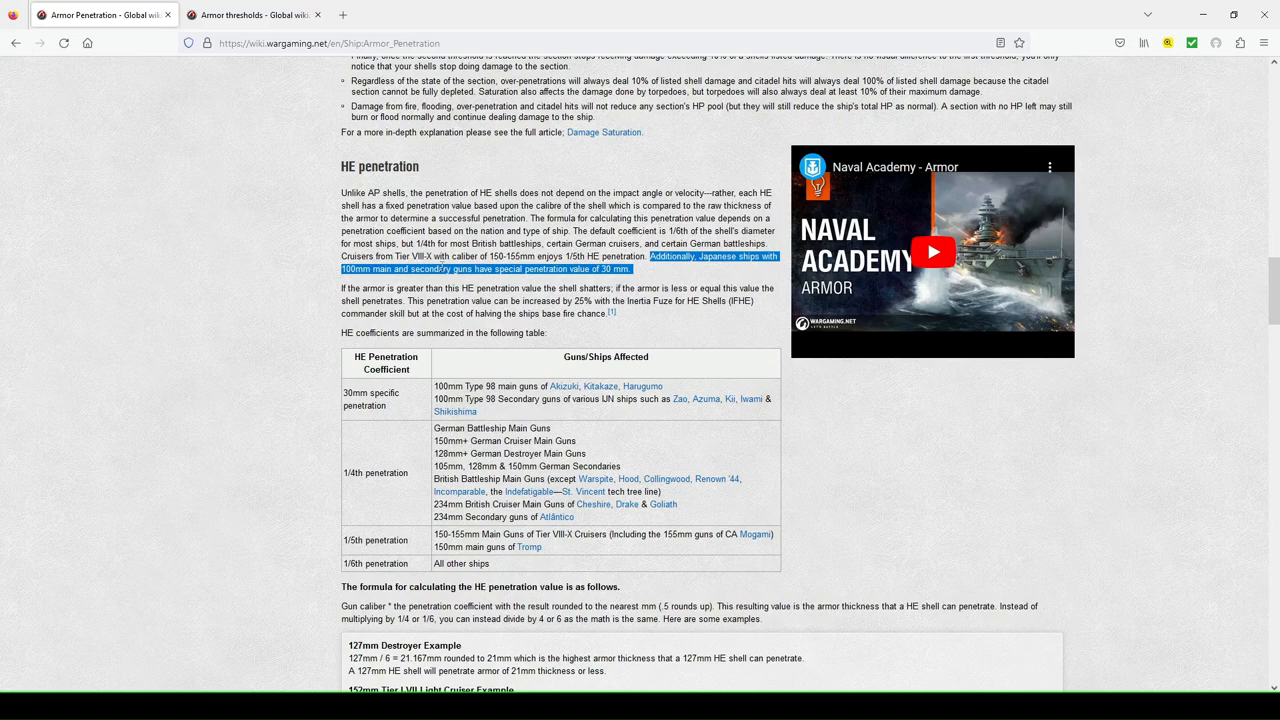
left_click(658, 286)
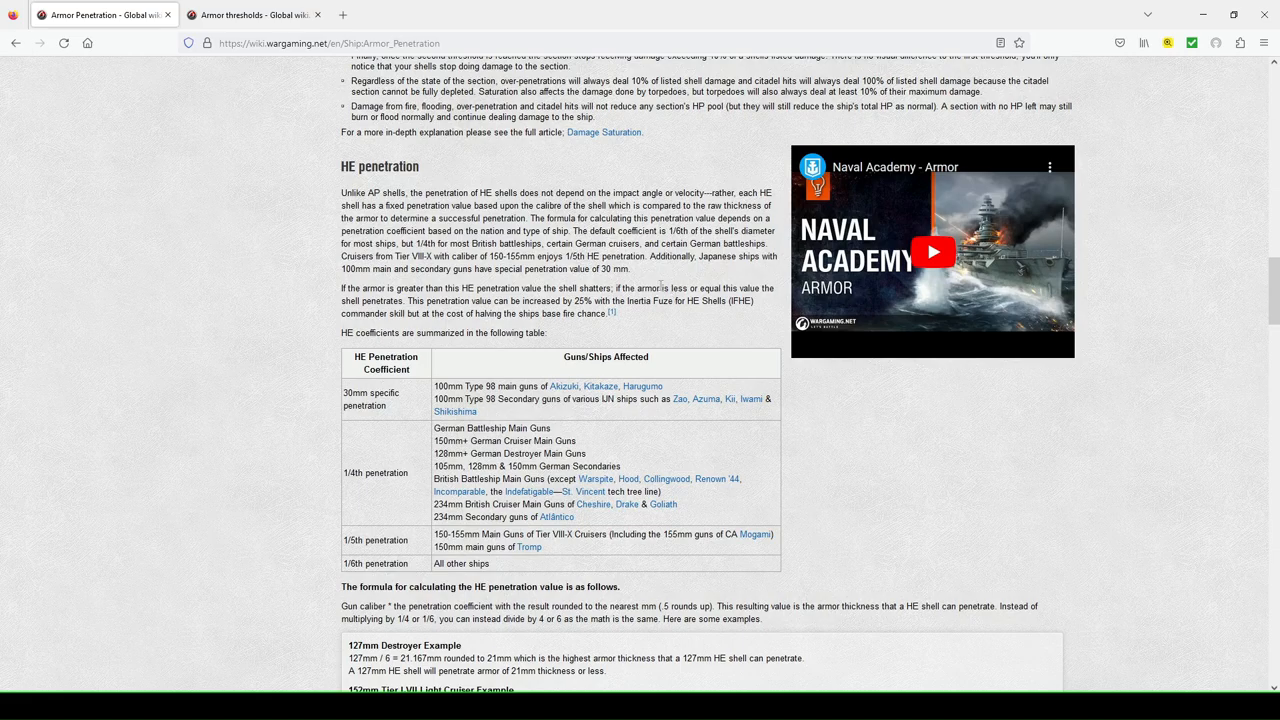
mouse_move(628, 316)
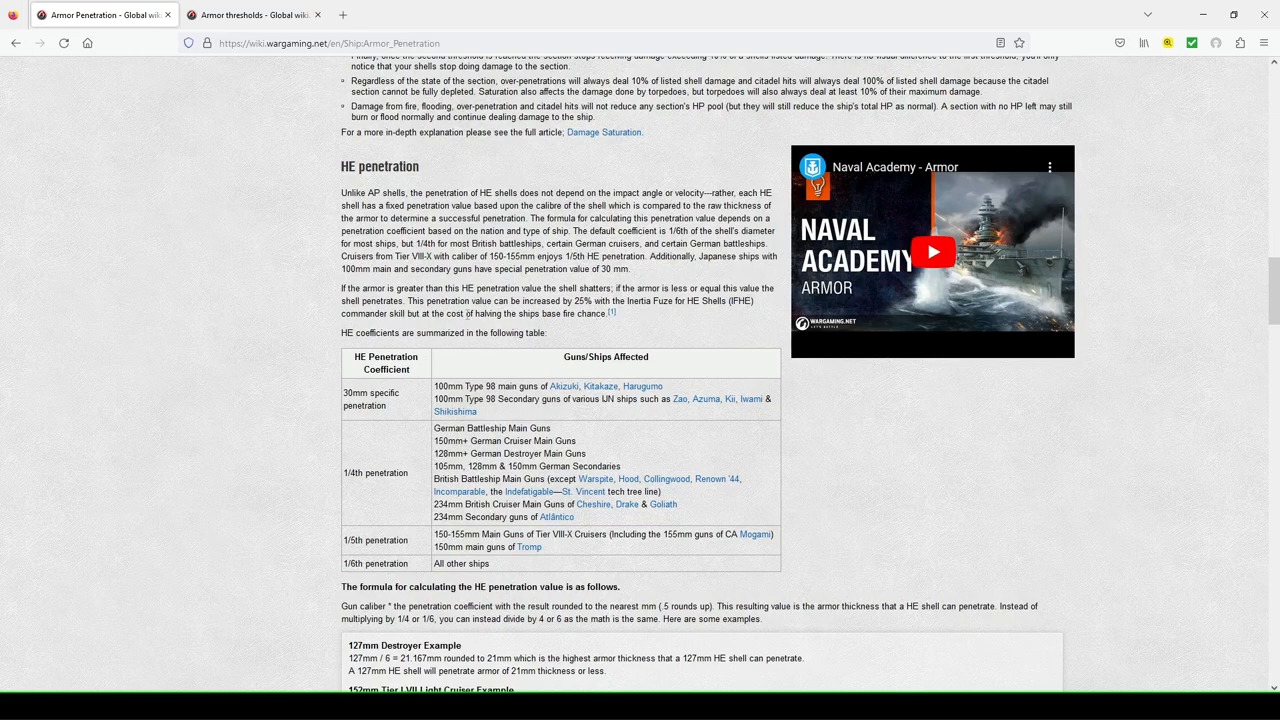
mouse_move(764, 316)
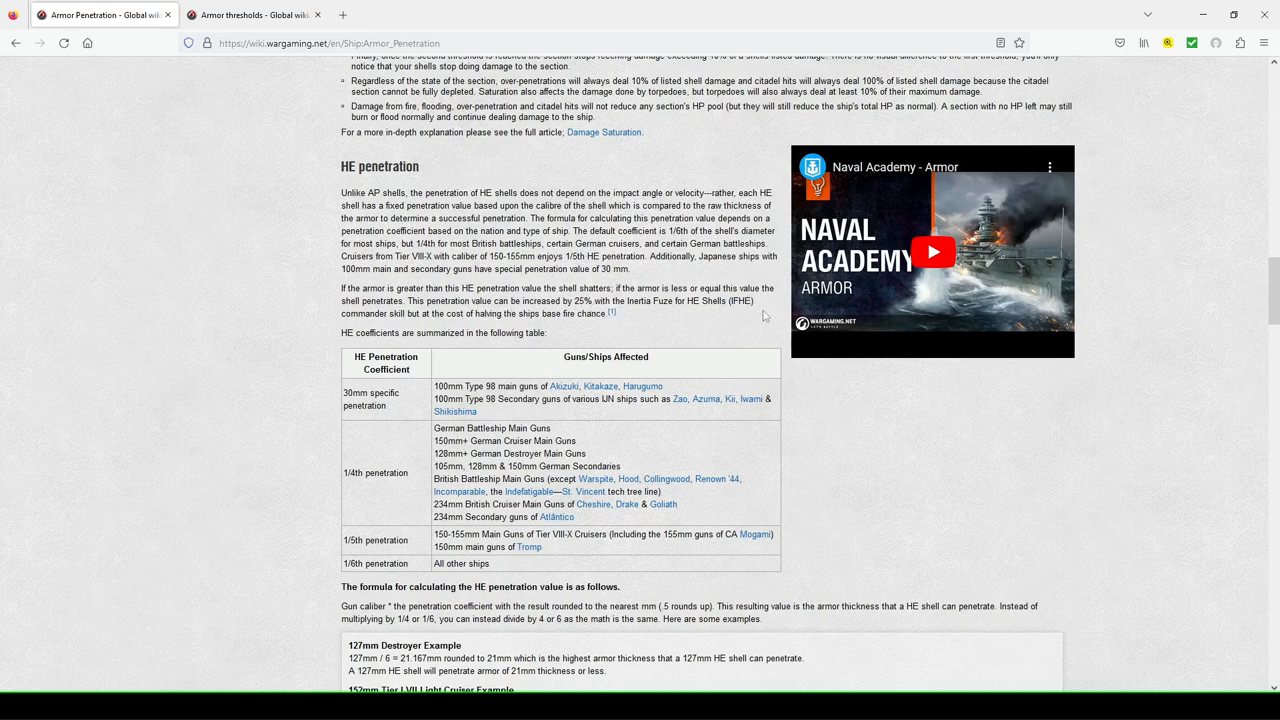
mouse_move(716, 314)
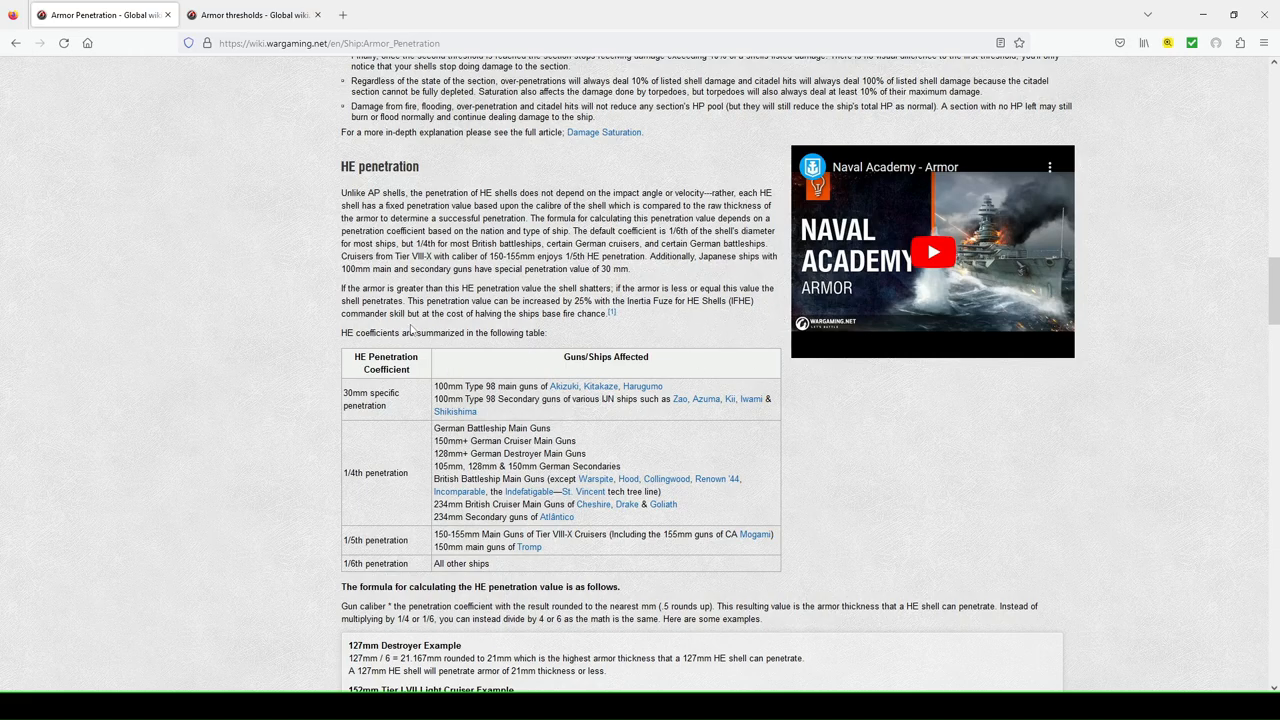
mouse_move(580, 332)
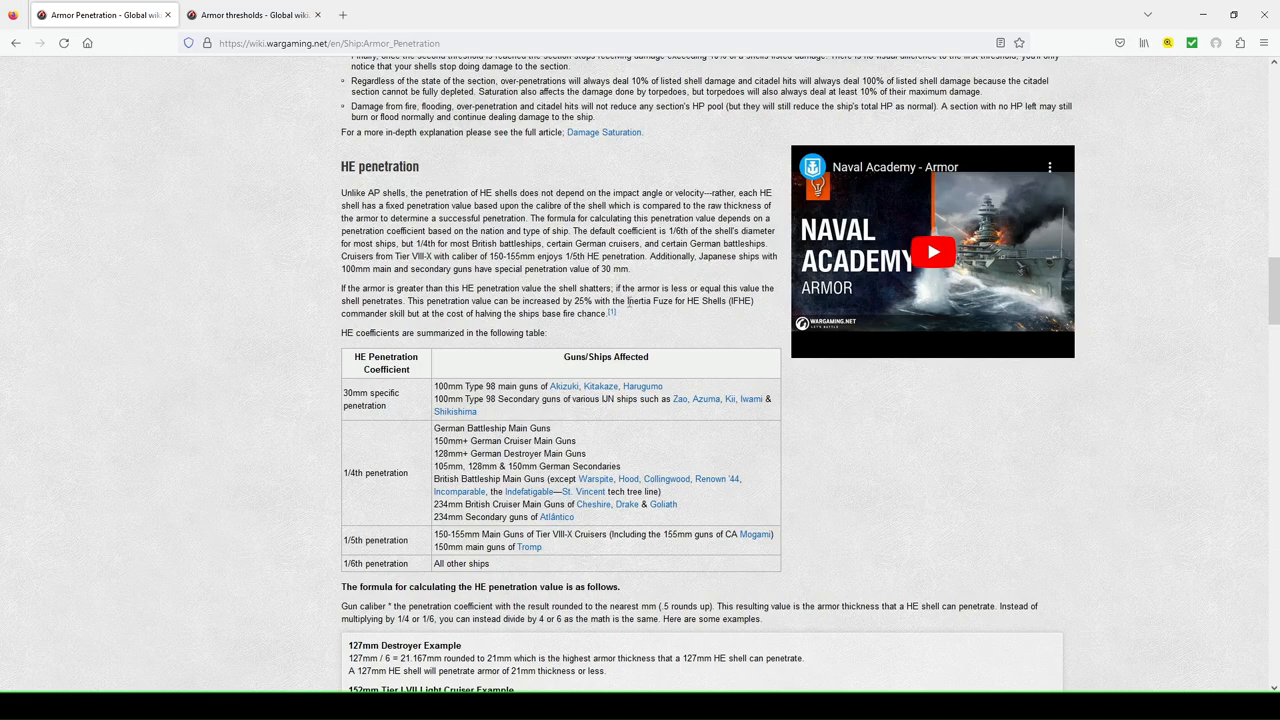
- Scroll to the HE penetration examples, highlighting the 1/4th coefficient and other-ships table entries
scroll("down", 3)
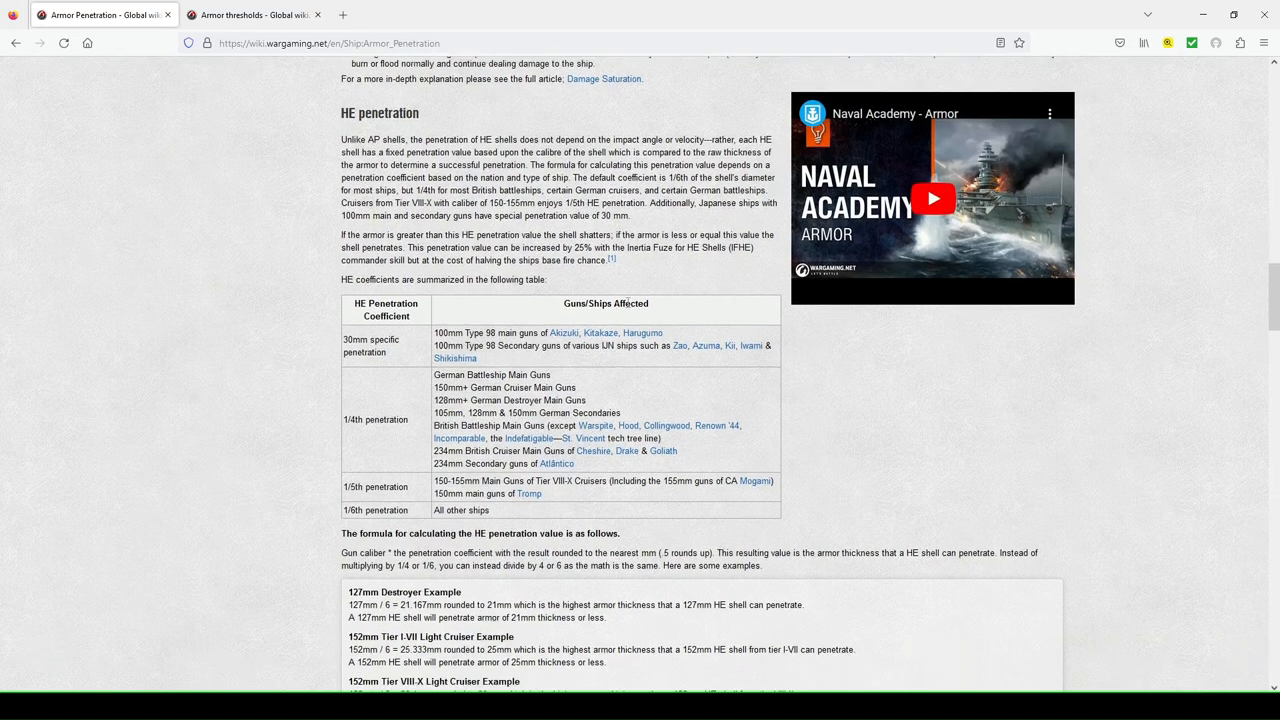
scroll("down", 3)
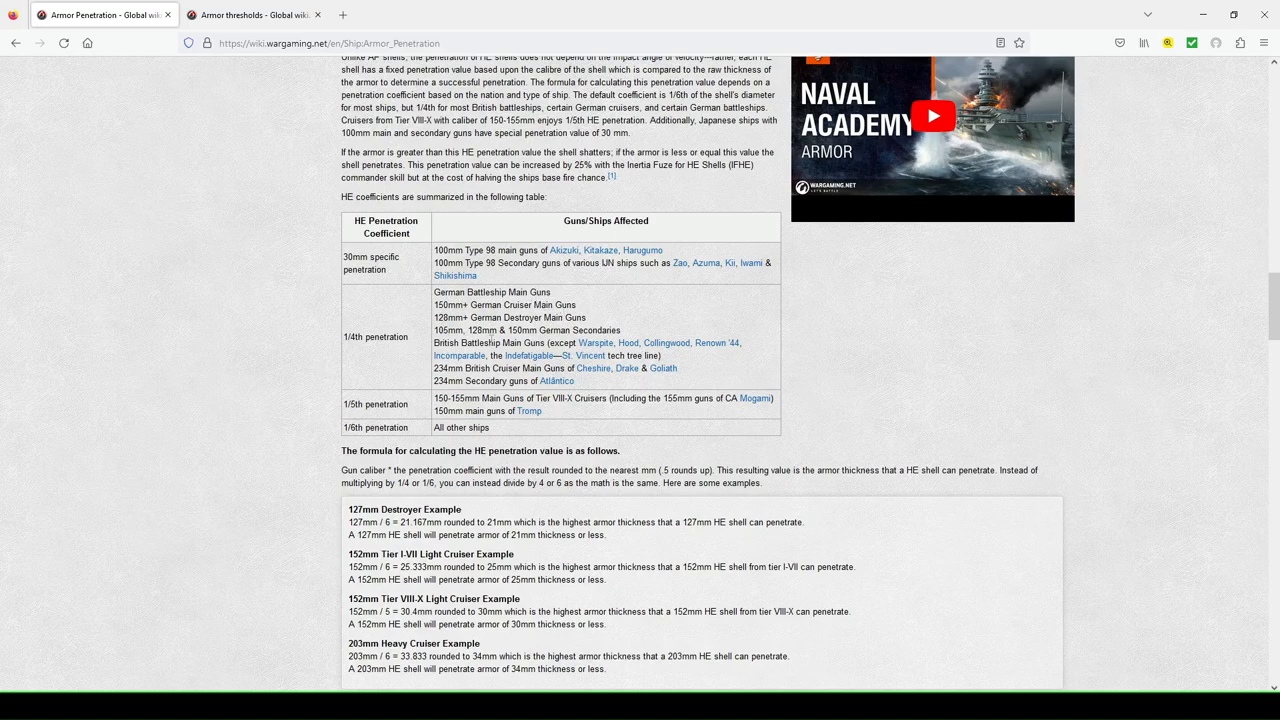
mouse_move(596, 344)
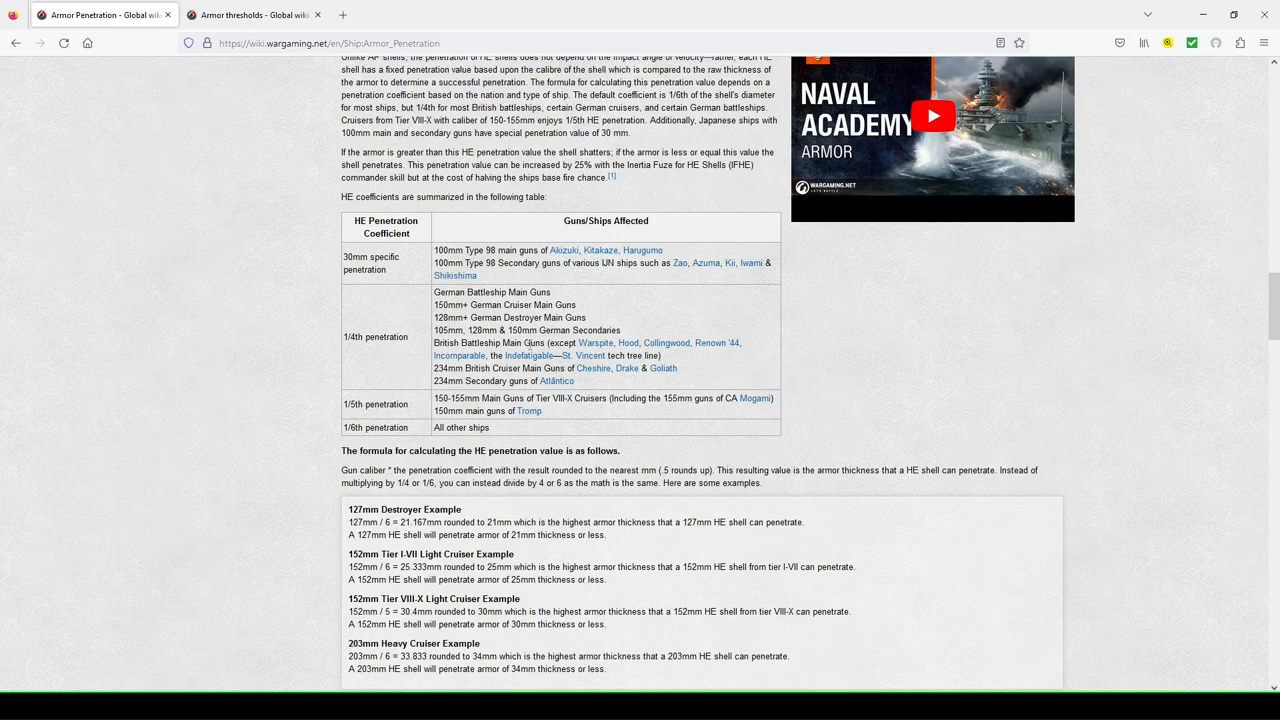
mouse_move(458, 356)
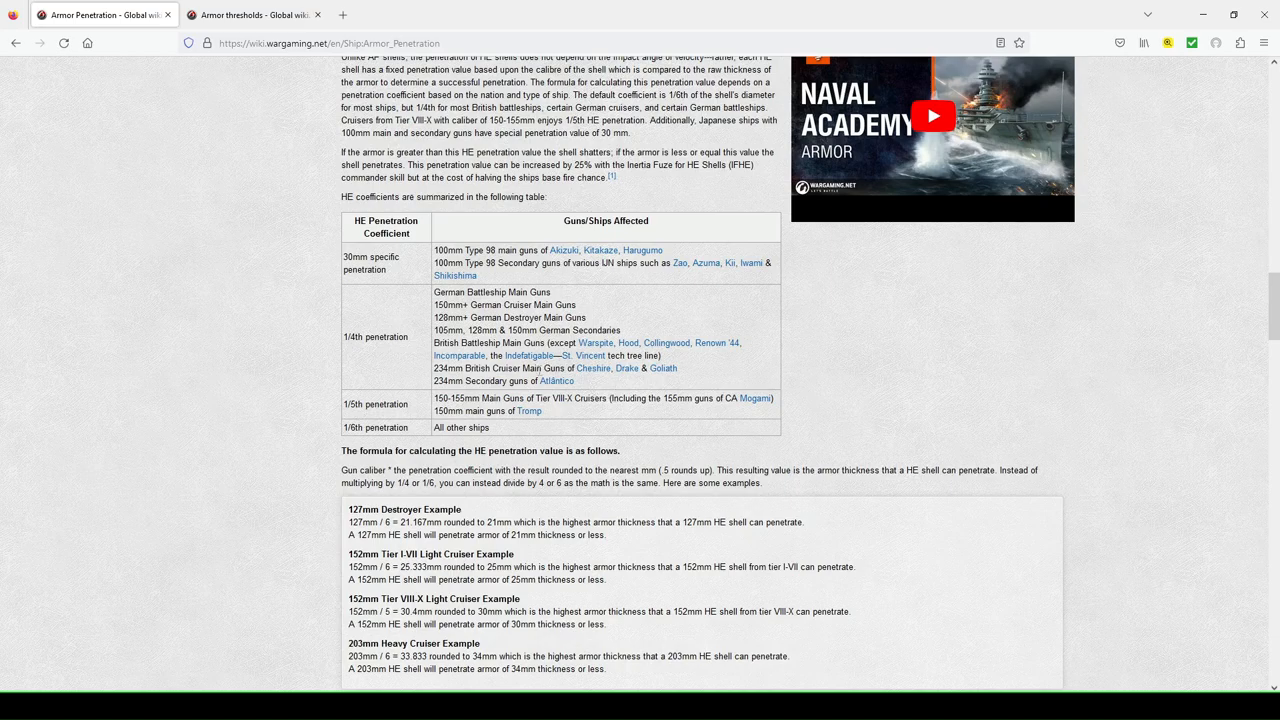
double_click(376, 336)
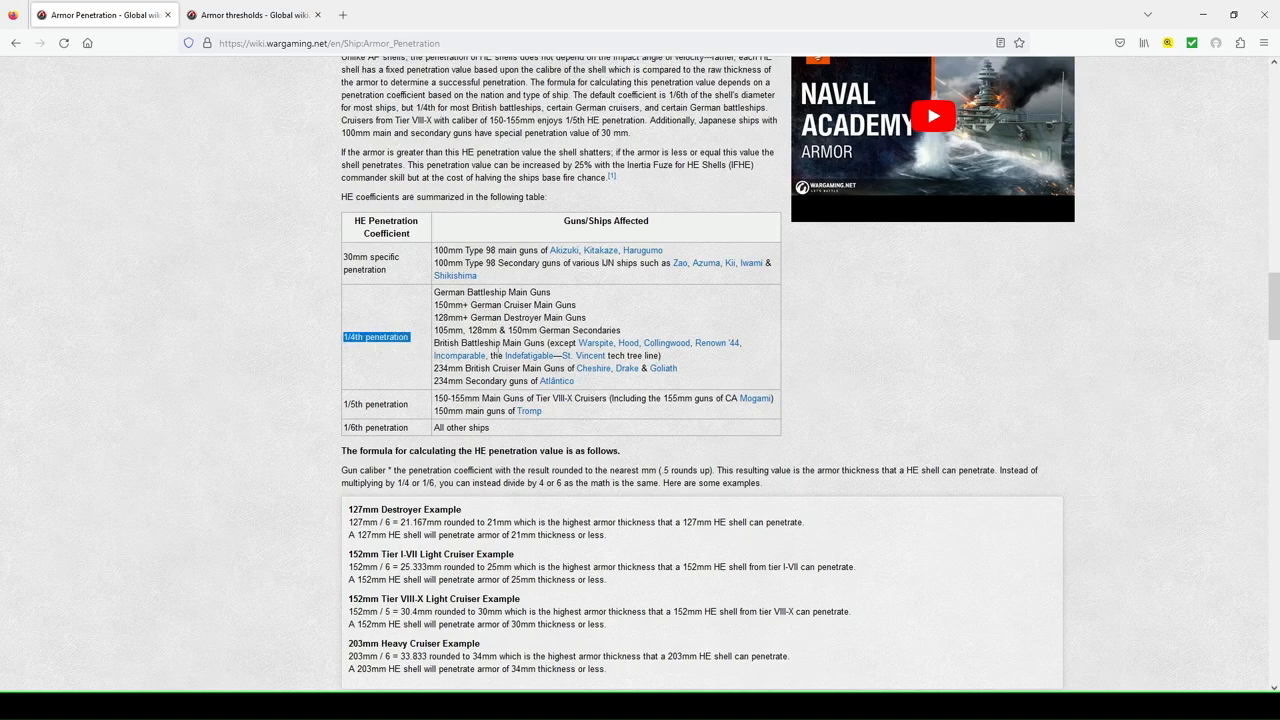
mouse_move(722, 380)
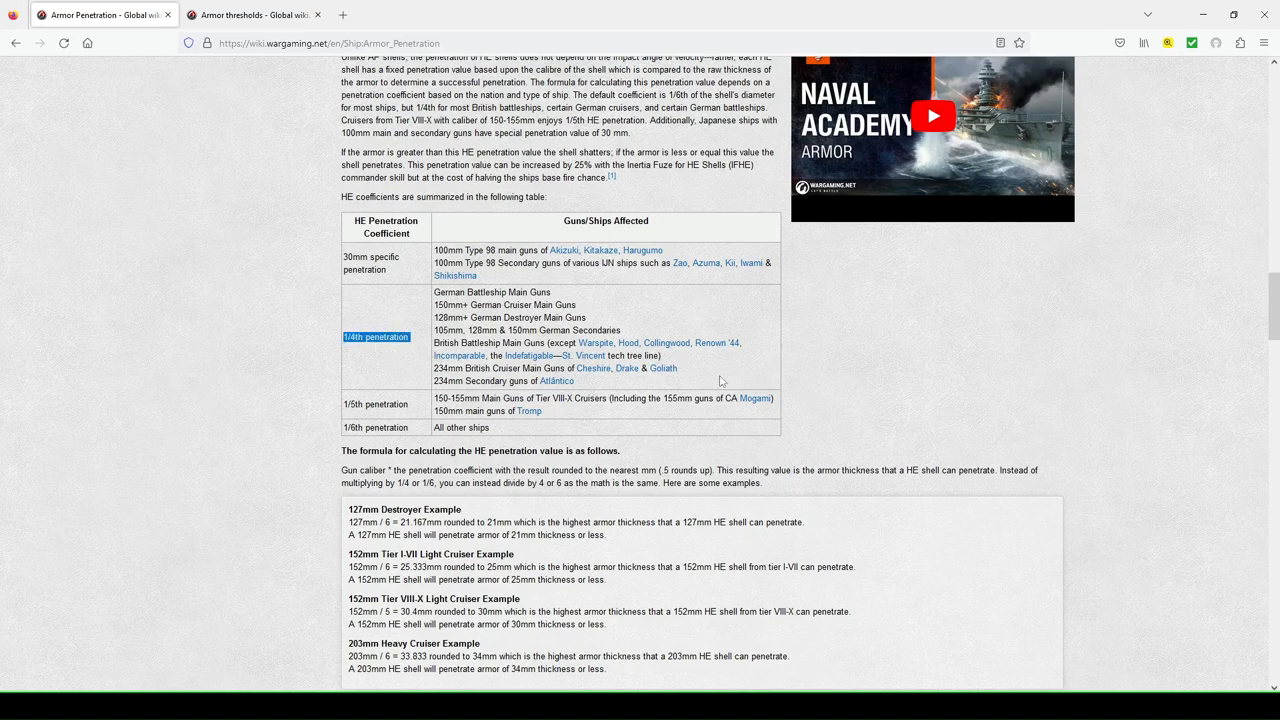
mouse_move(640, 384)
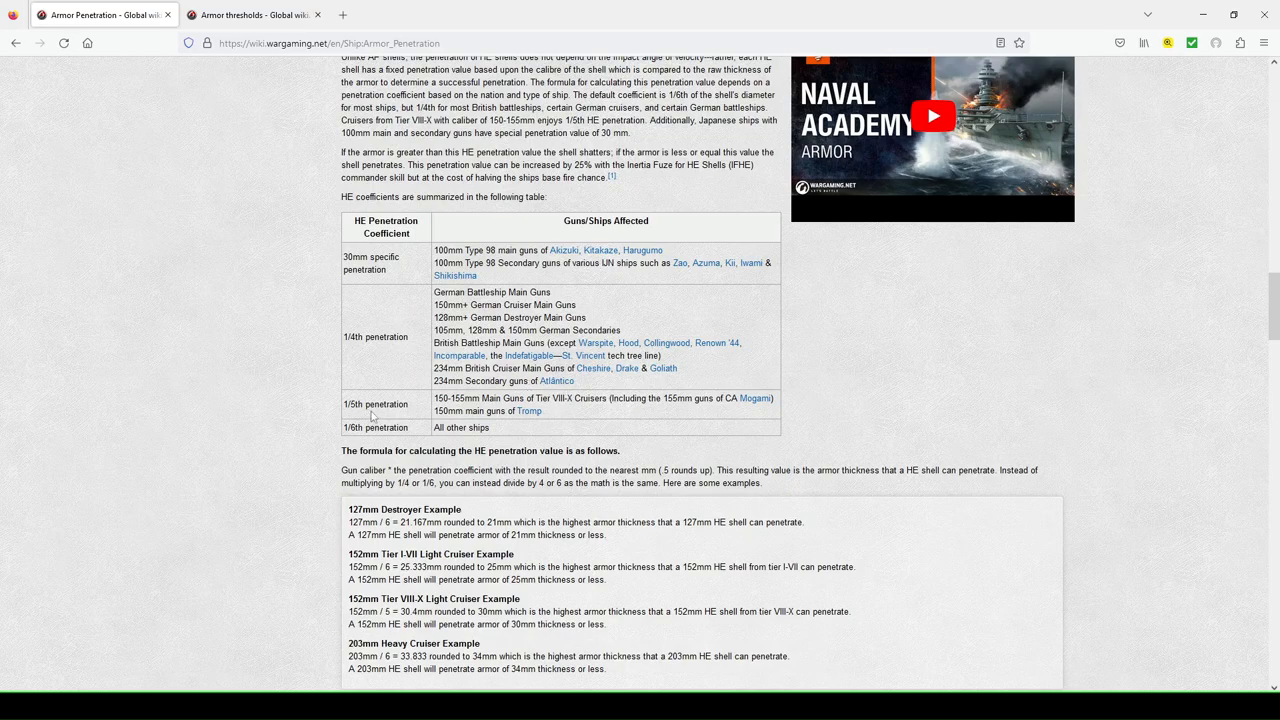
double_click(468, 428)
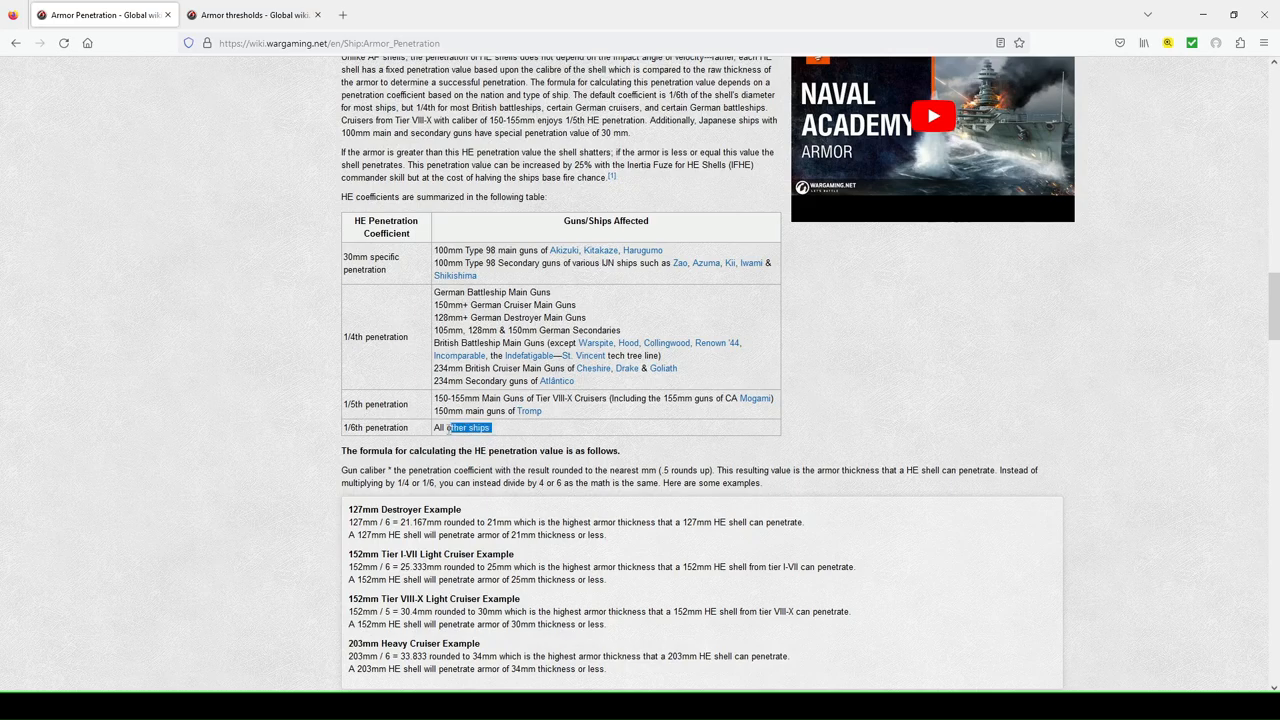
scroll("down", 3)
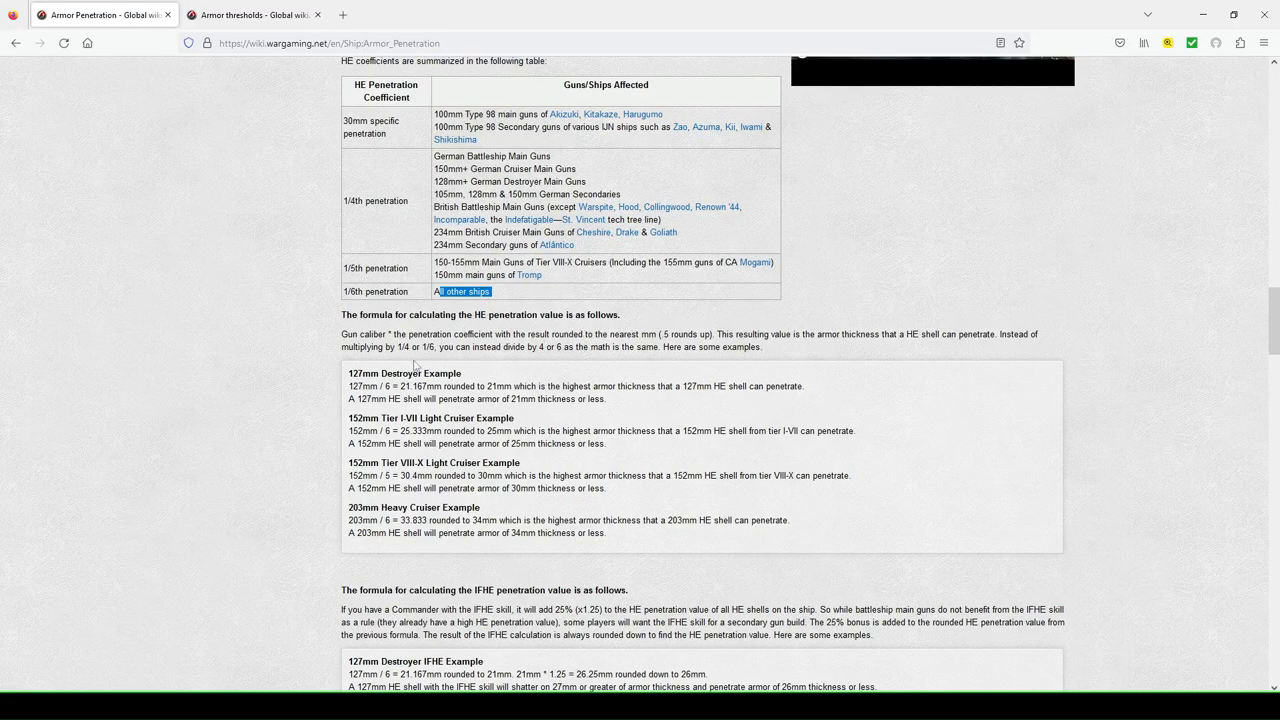
- Scroll down to the IFHE penetration formula with its destroyer and cruiser examples
scroll("down", 3)
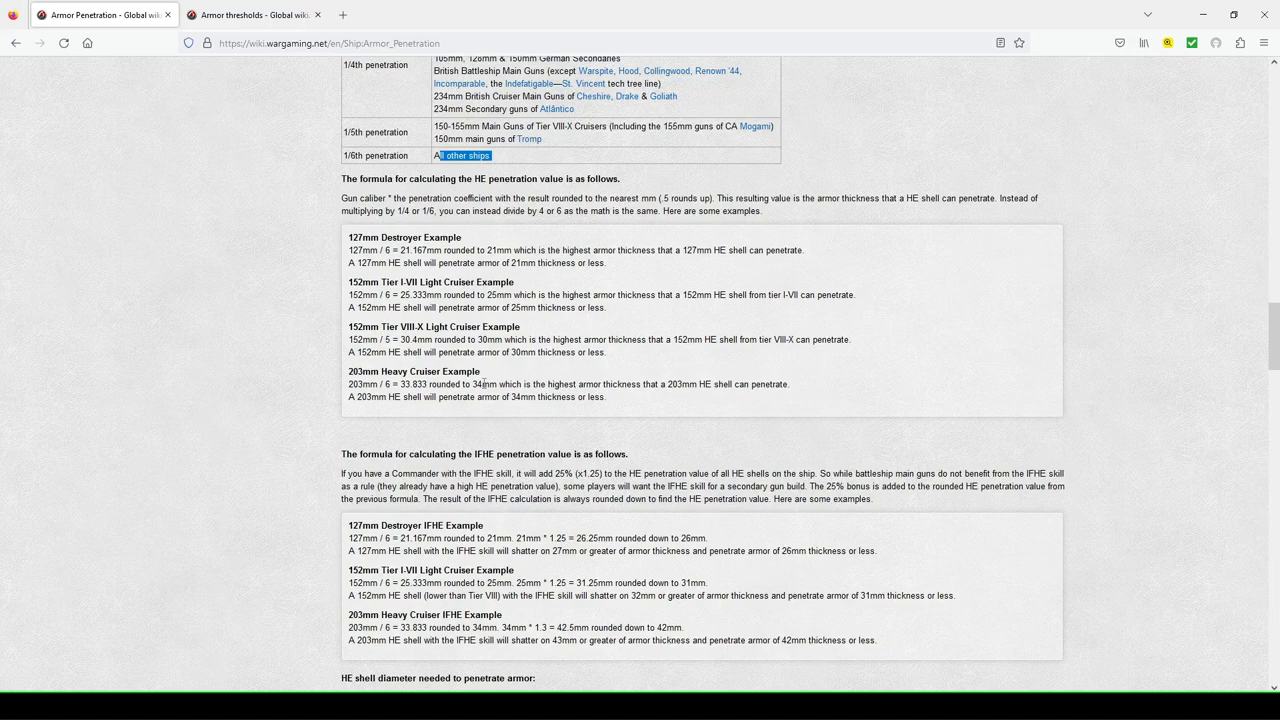
scroll("down", 3)
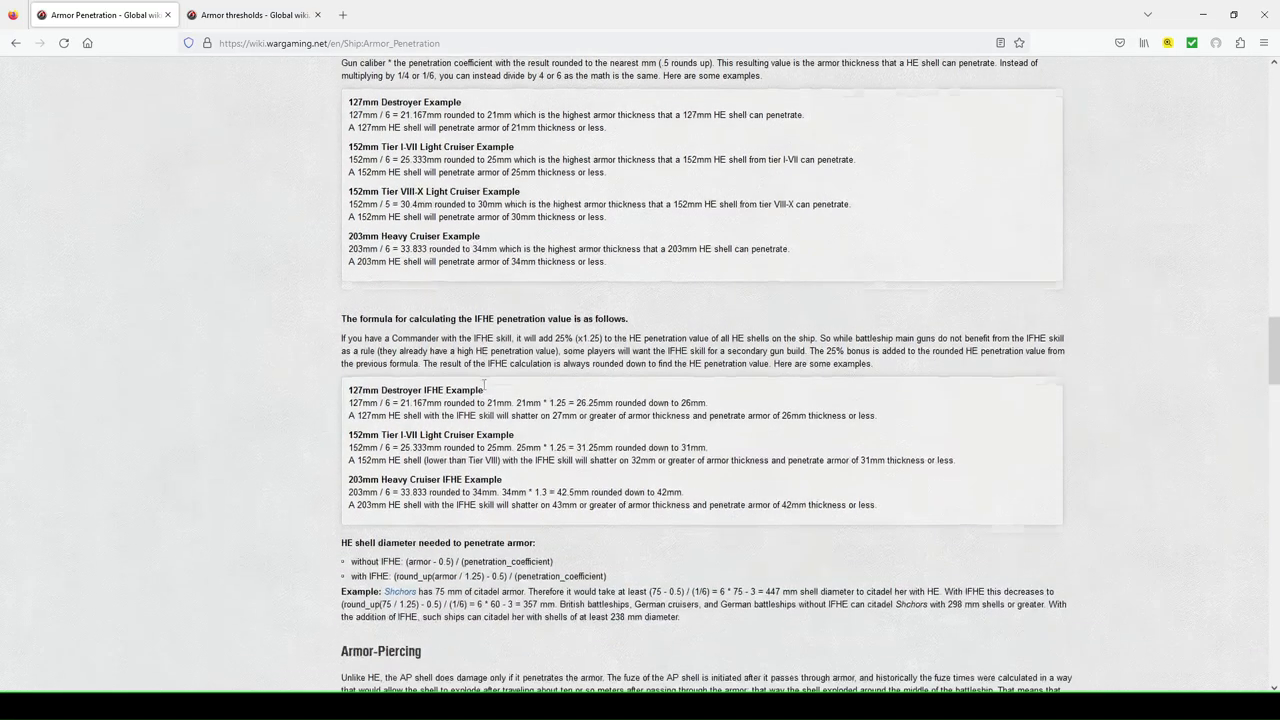
scroll("down", 3)
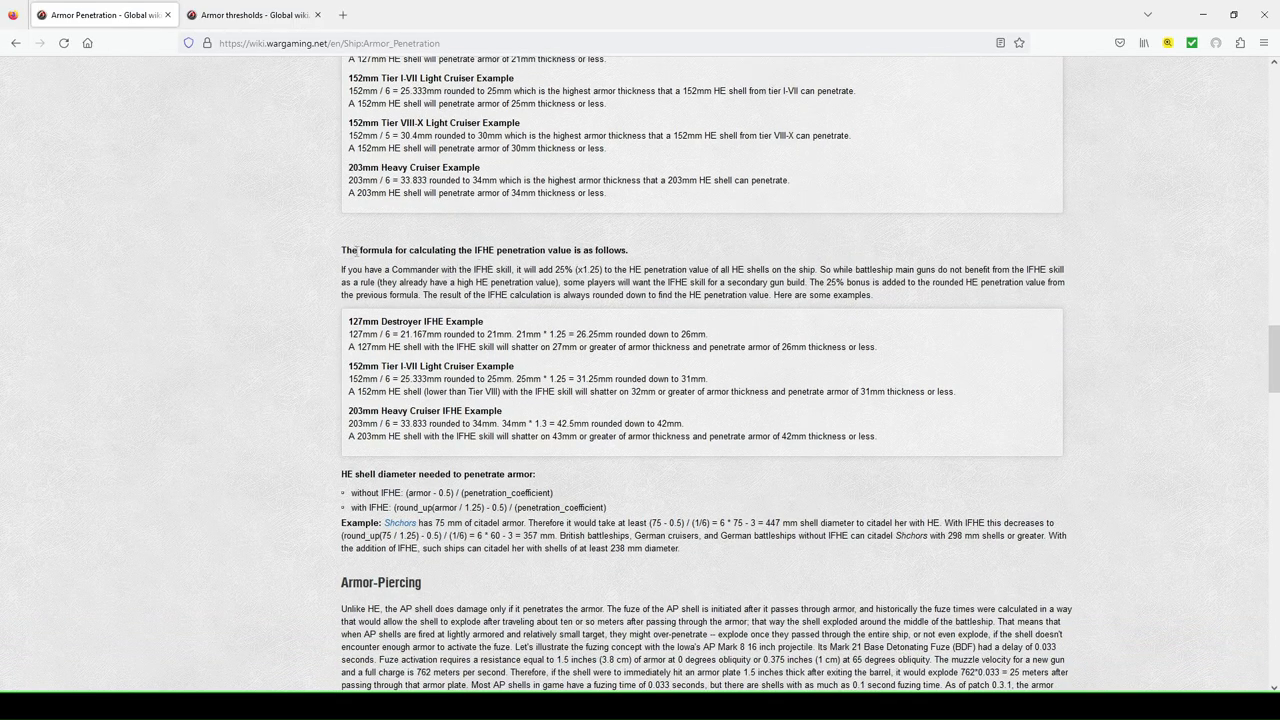
- Scroll down to the Armor-Piercing heading and the Ricochet angles section
scroll("down", 3)
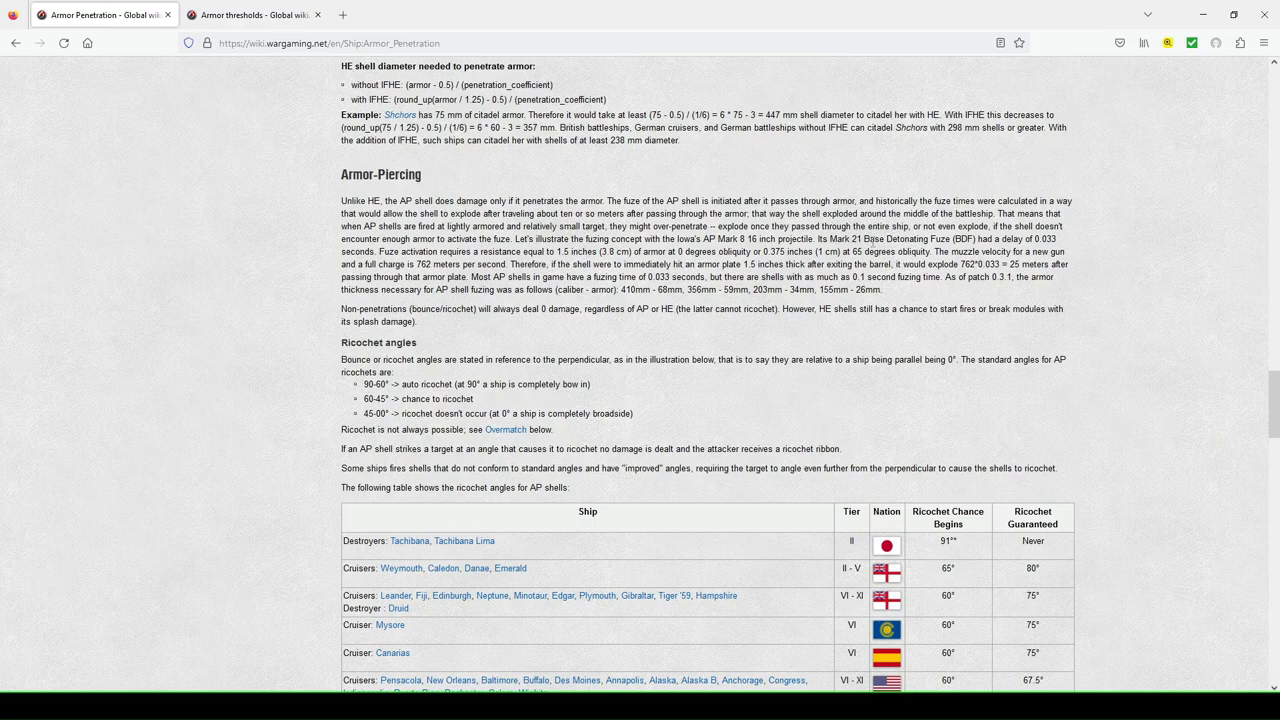
mouse_move(912, 292)
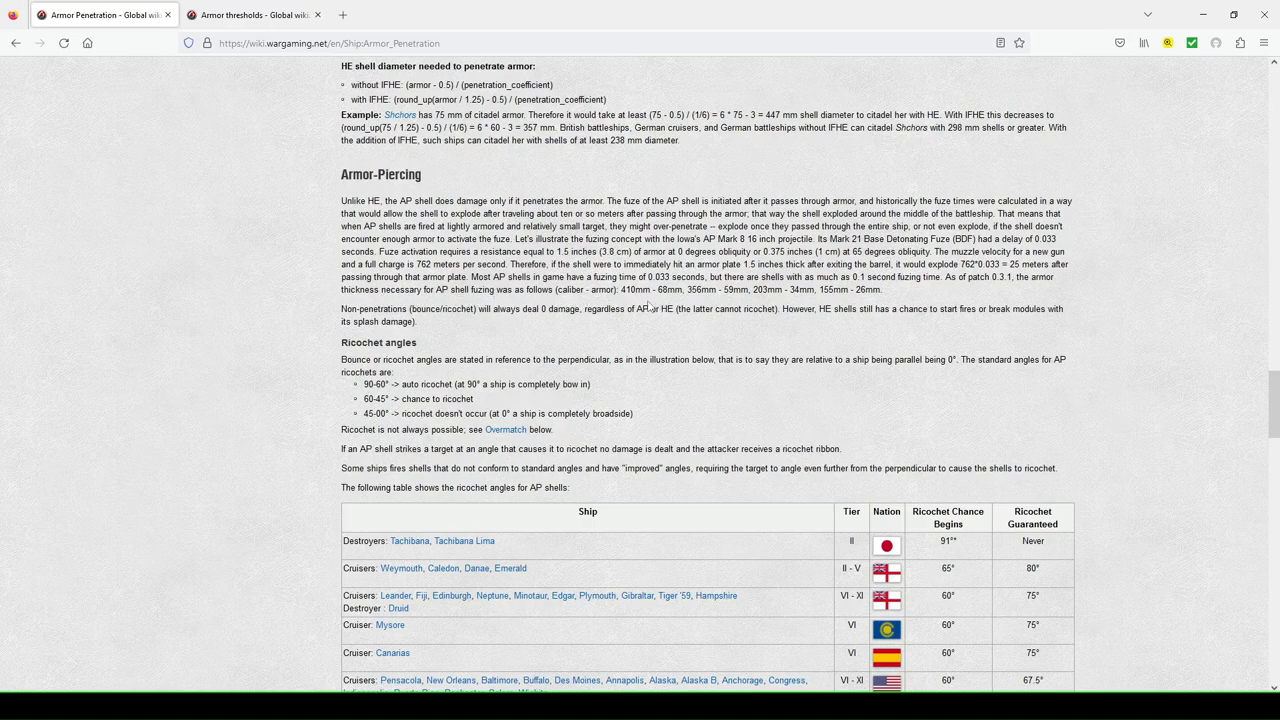
mouse_move(708, 300)
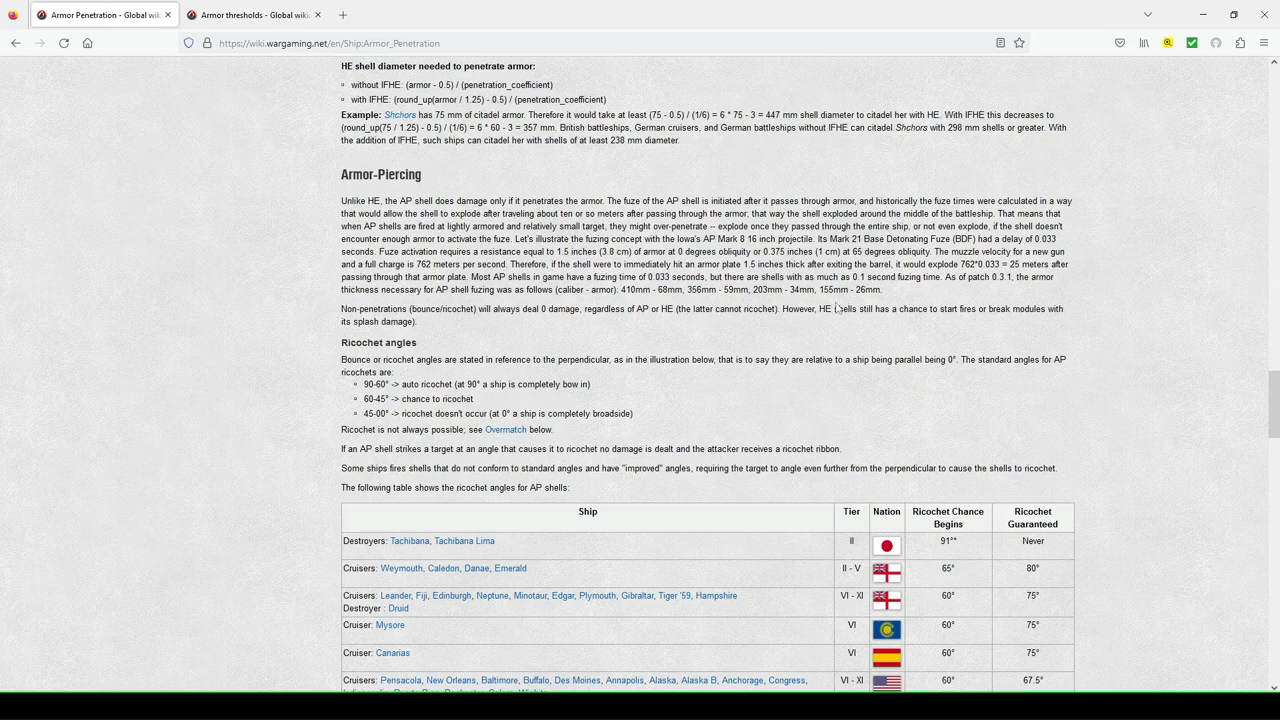
mouse_move(436, 326)
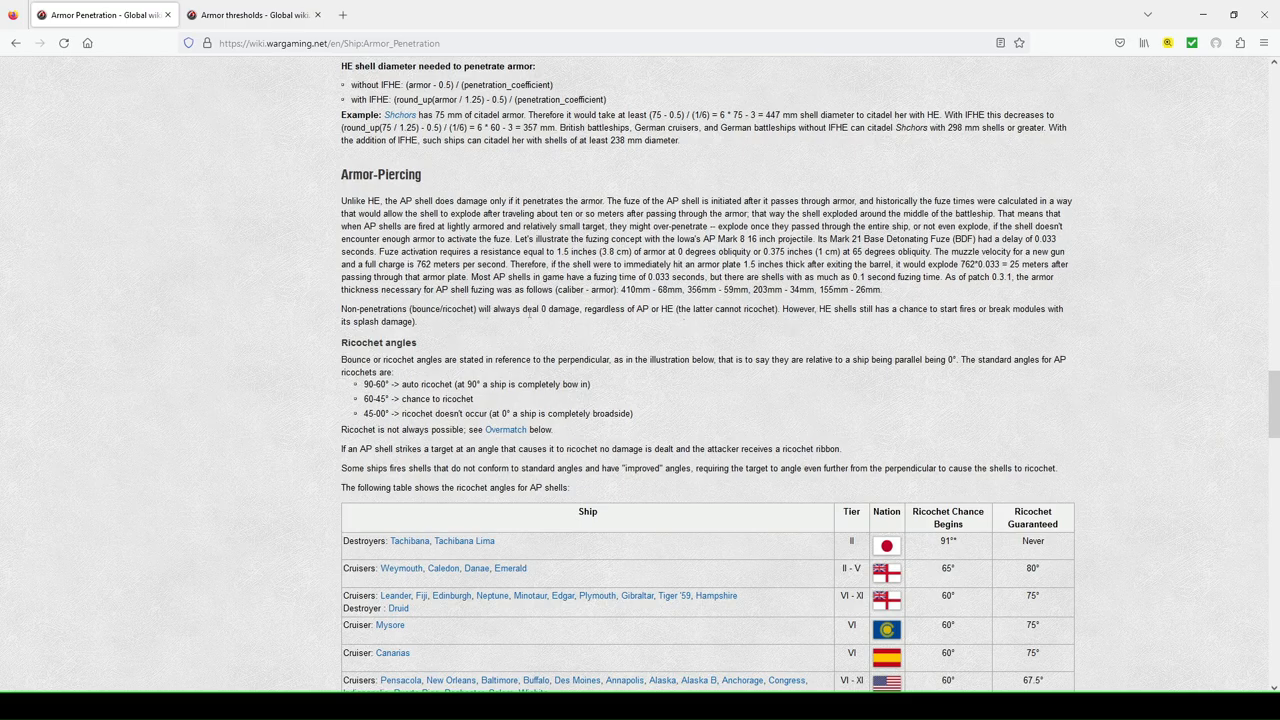
mouse_move(724, 332)
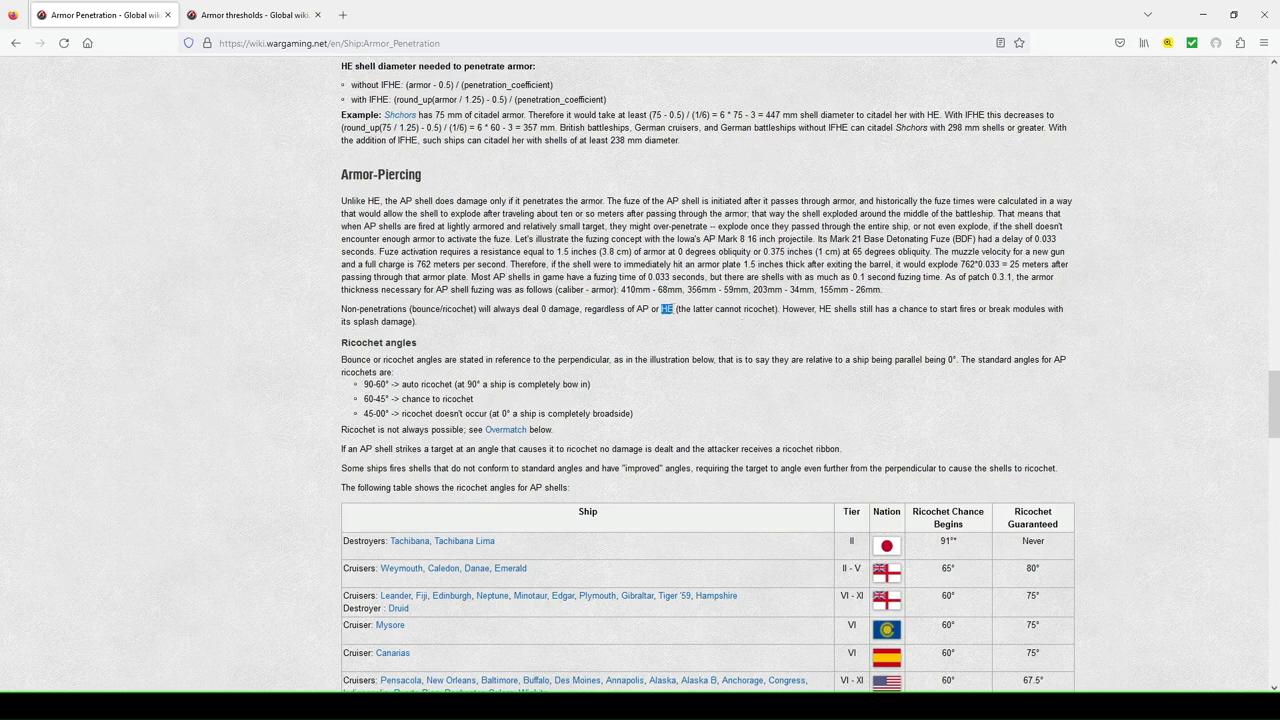
mouse_move(854, 324)
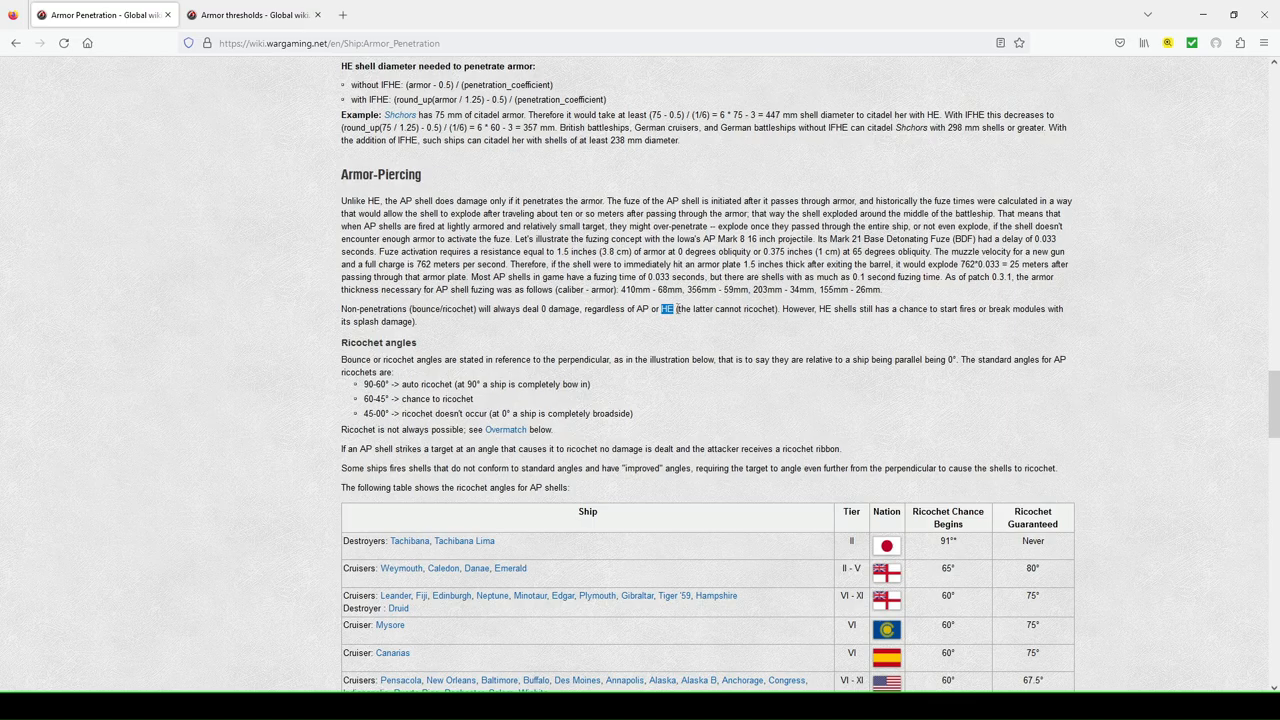
- Scroll to the ricochet angles list and highlight text above the AP ricochet table
scroll("down", 3)
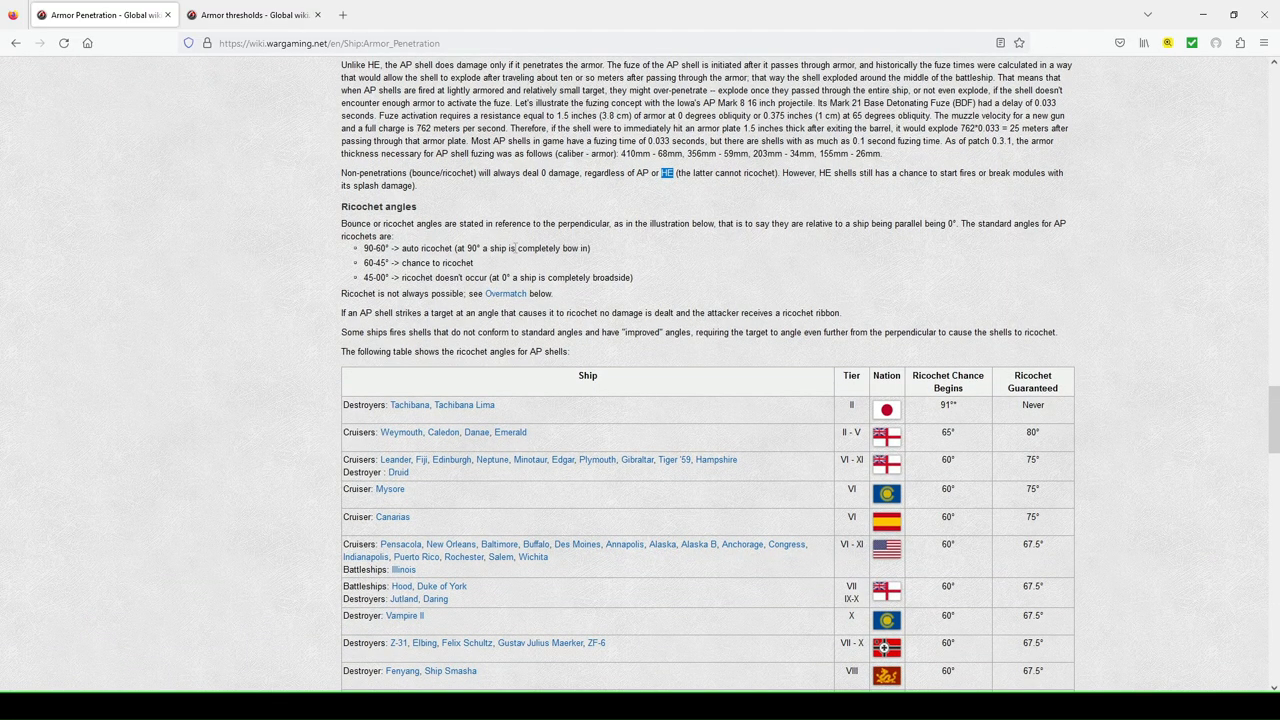
left_click_drag(340, 224, 620, 276)
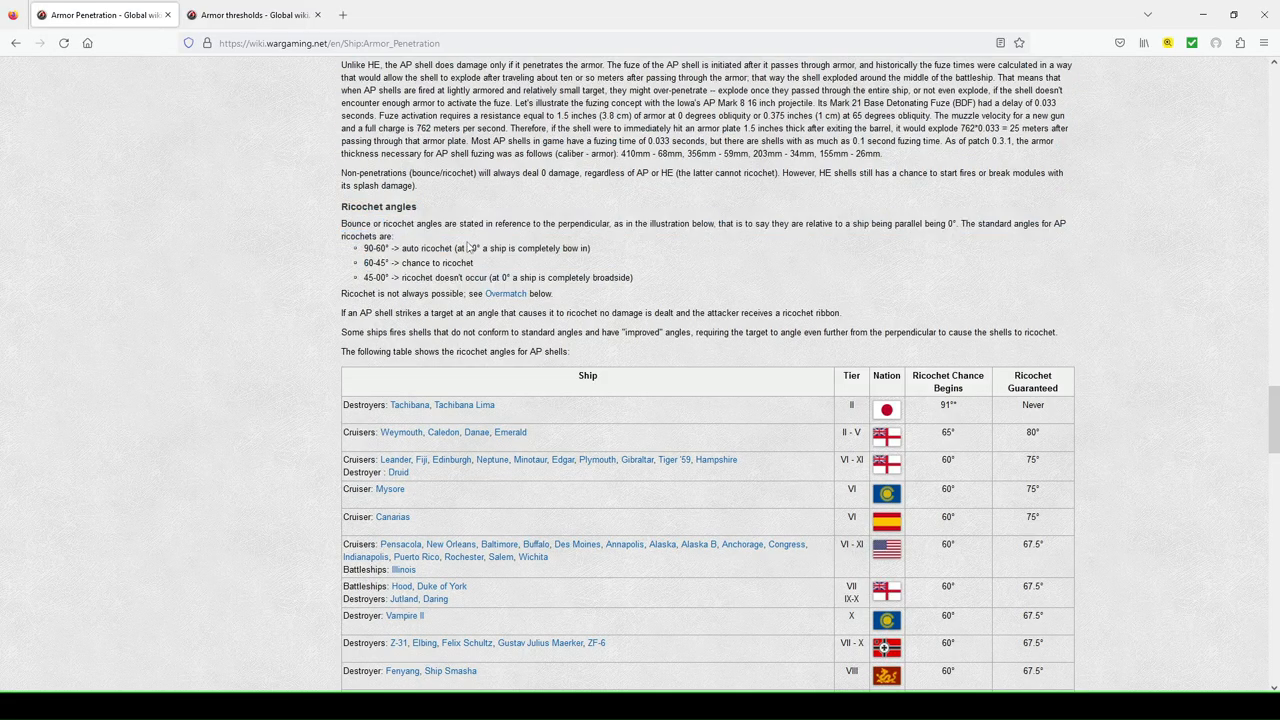
mouse_move(744, 230)
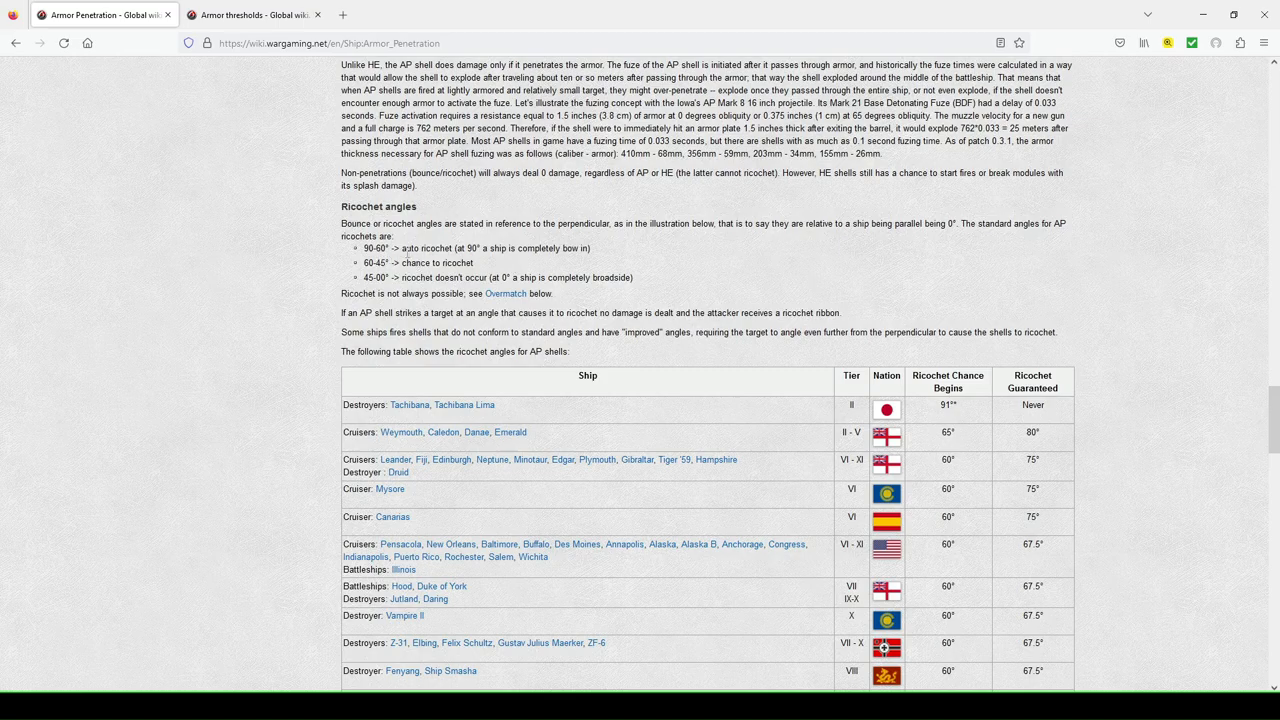
mouse_move(576, 266)
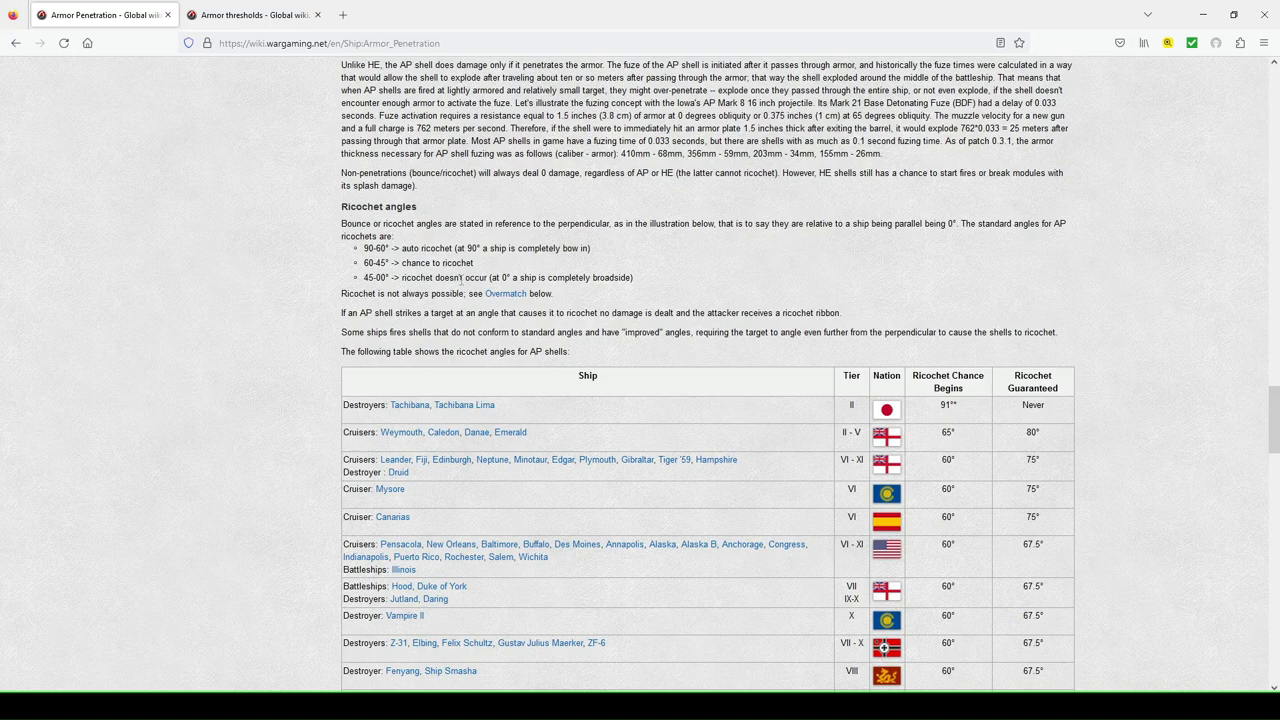
mouse_move(584, 290)
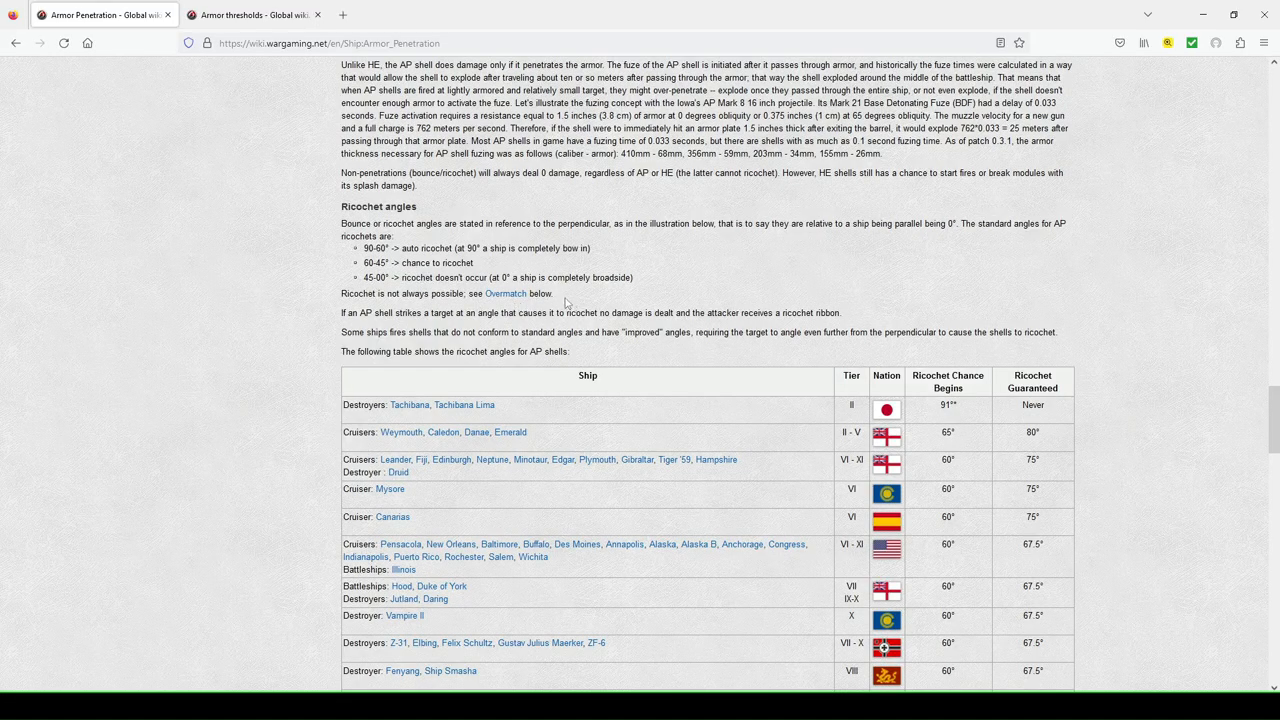
- Scroll past the AP ricochet table to the SAP ricochet table and AP Shell Damage heading
scroll("down", 3)
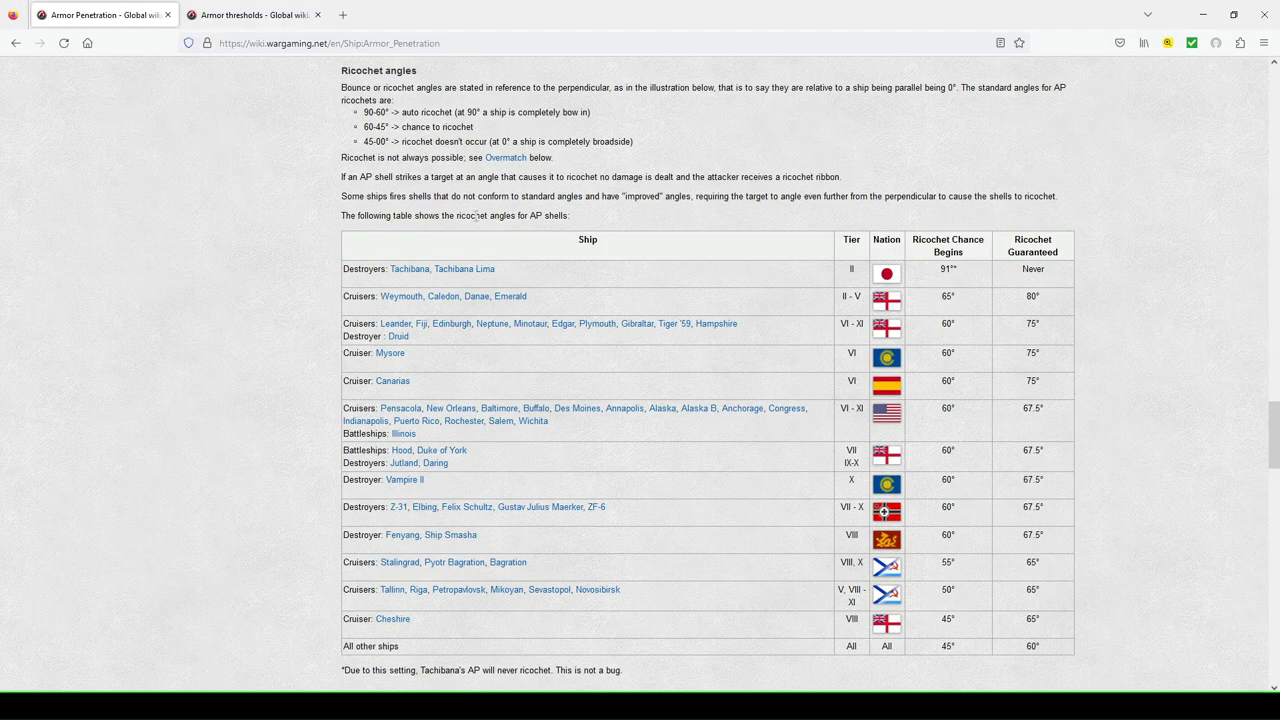
mouse_move(770, 244)
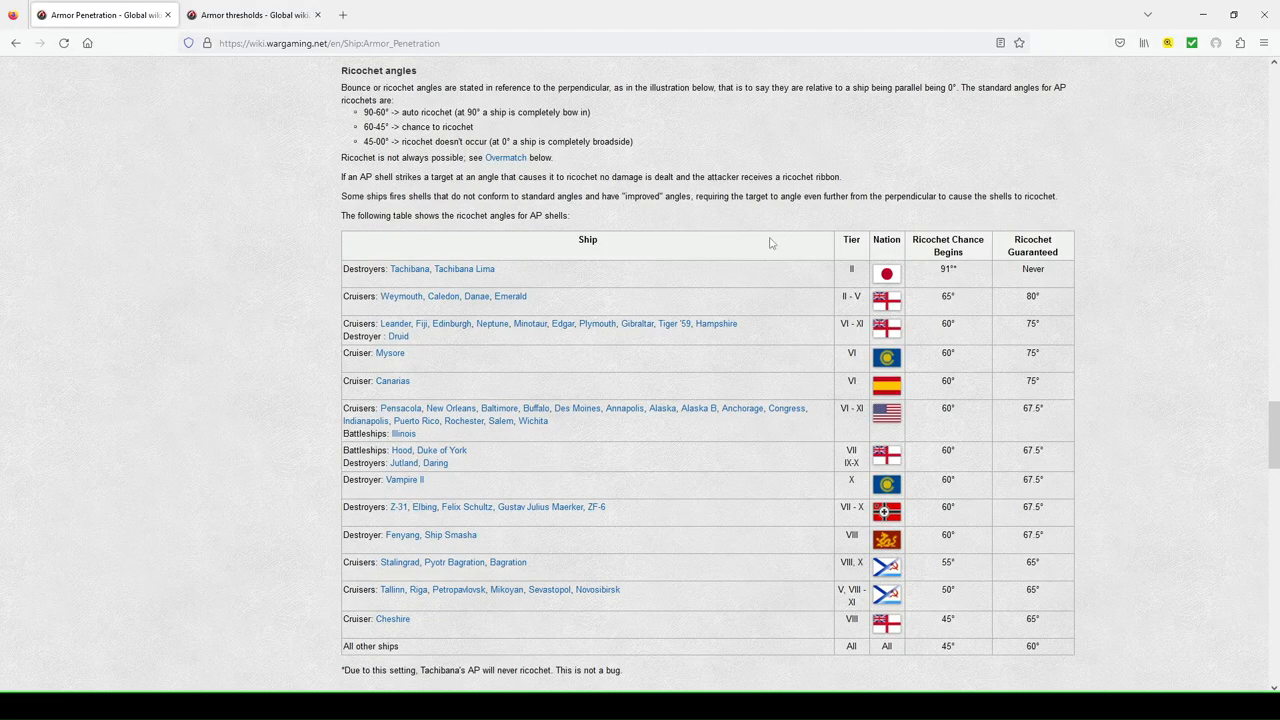
mouse_move(744, 224)
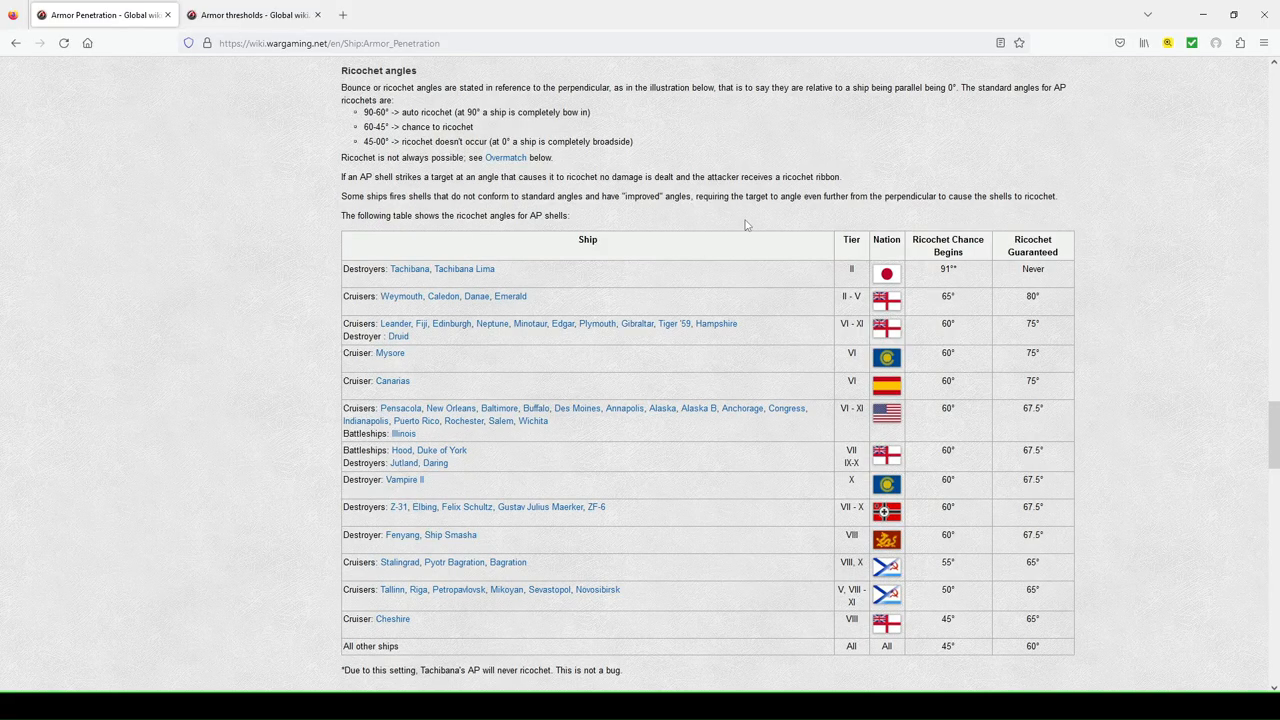
scroll("down", 3)
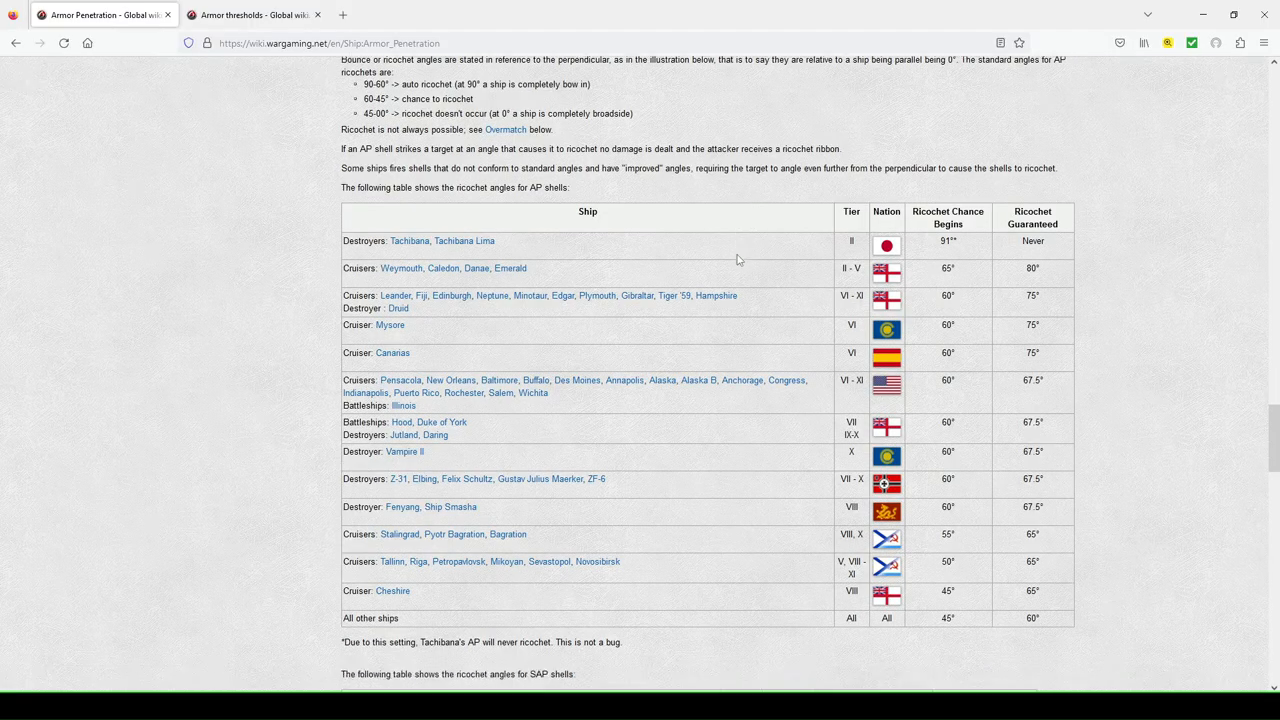
scroll("down", 3)
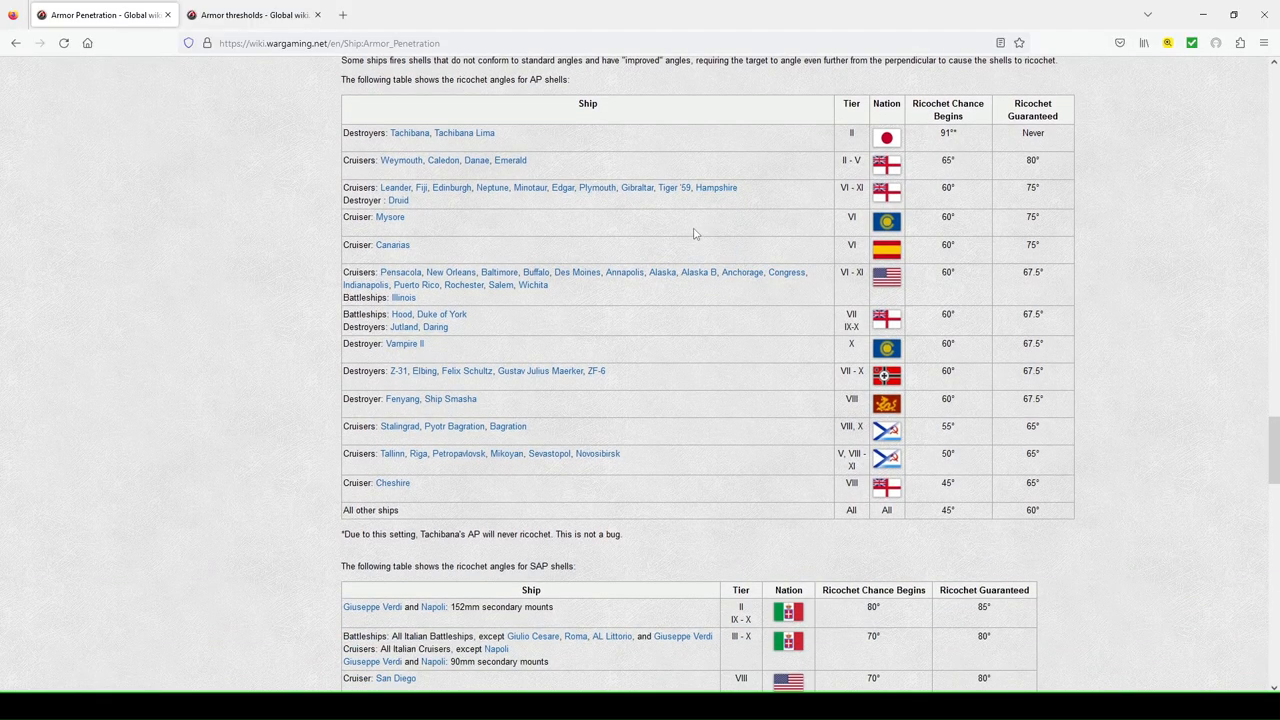
mouse_move(998, 132)
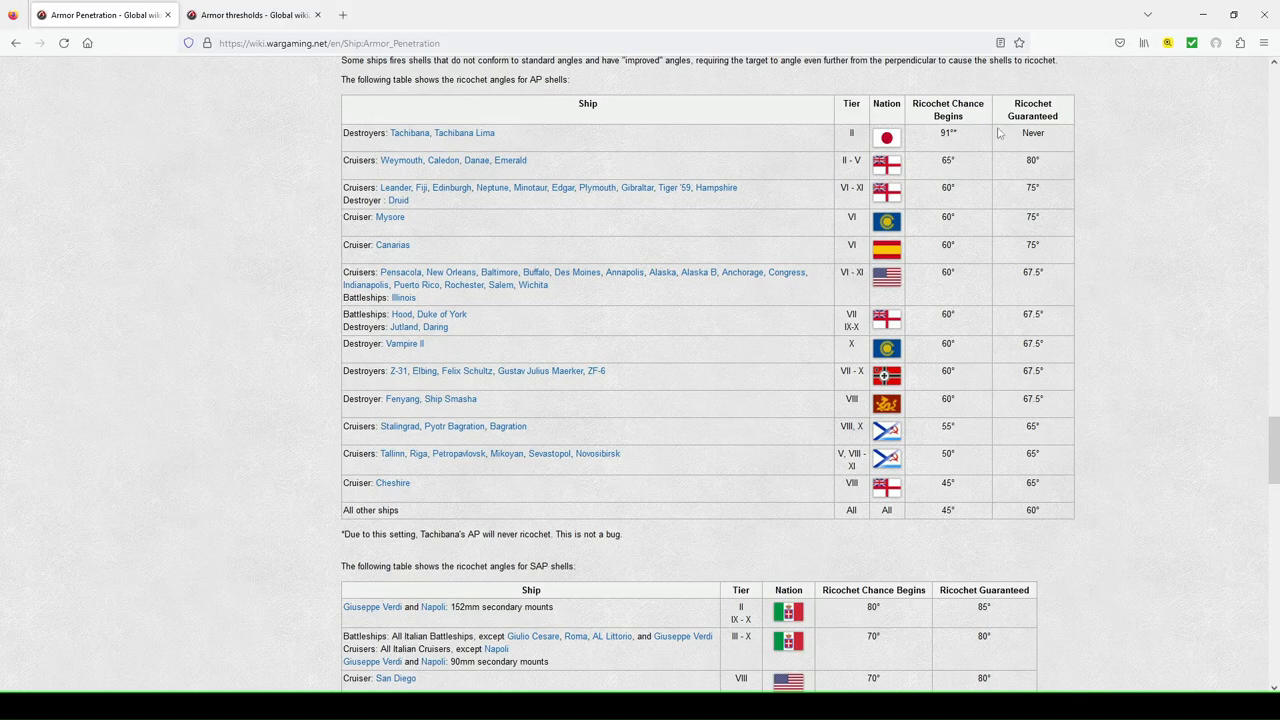
mouse_move(958, 520)
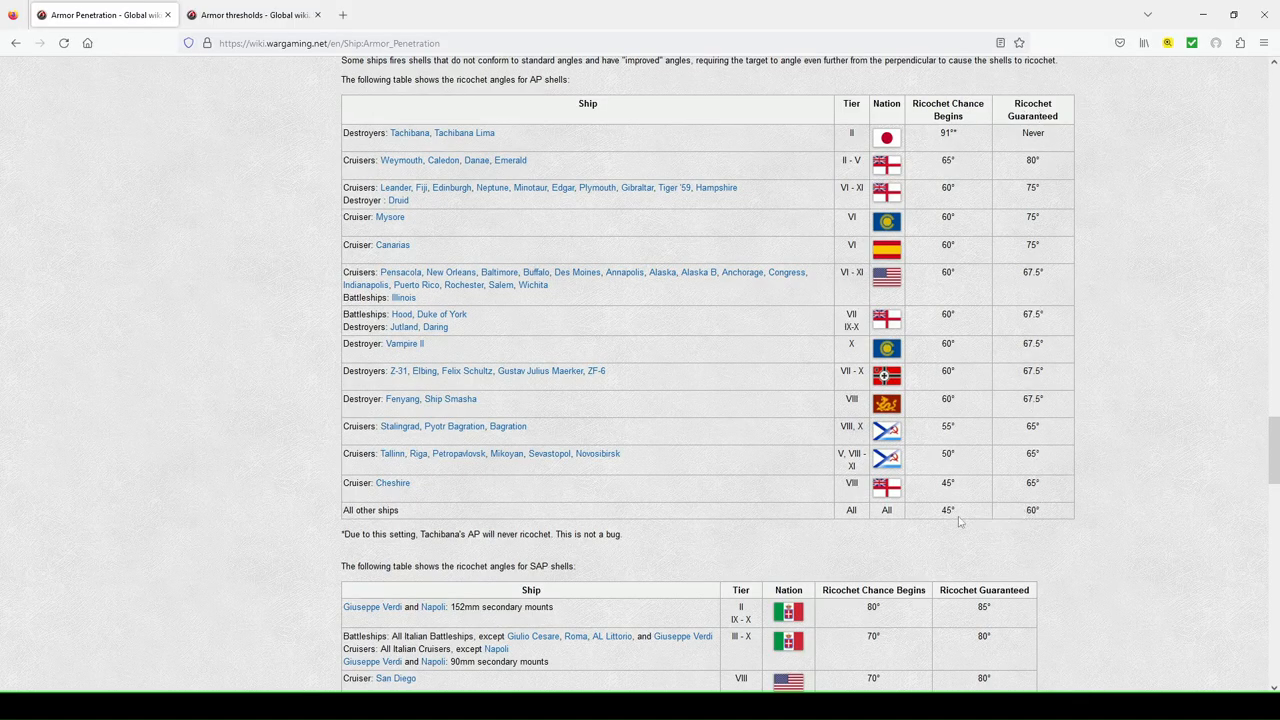
scroll("down", 3)
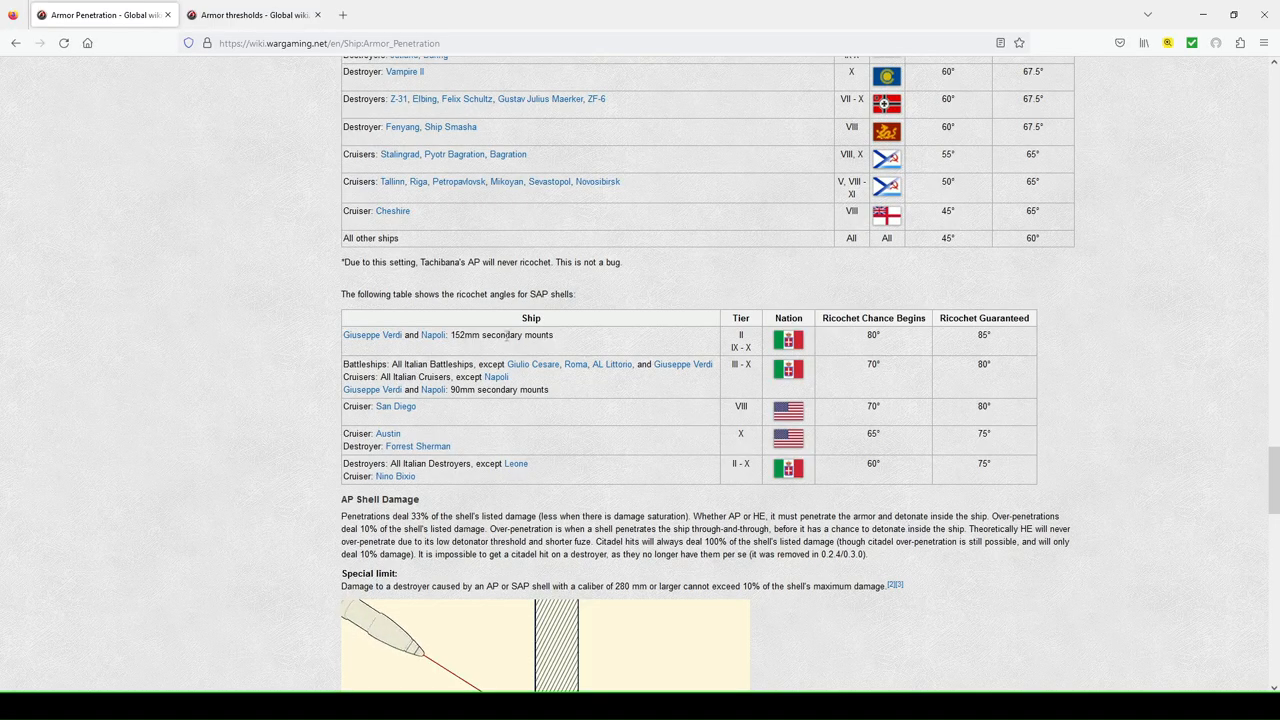
- Scroll down to the Penetration and Flat Trajectory ricochet diagrams under AP Shell Damage
scroll("down", 3)
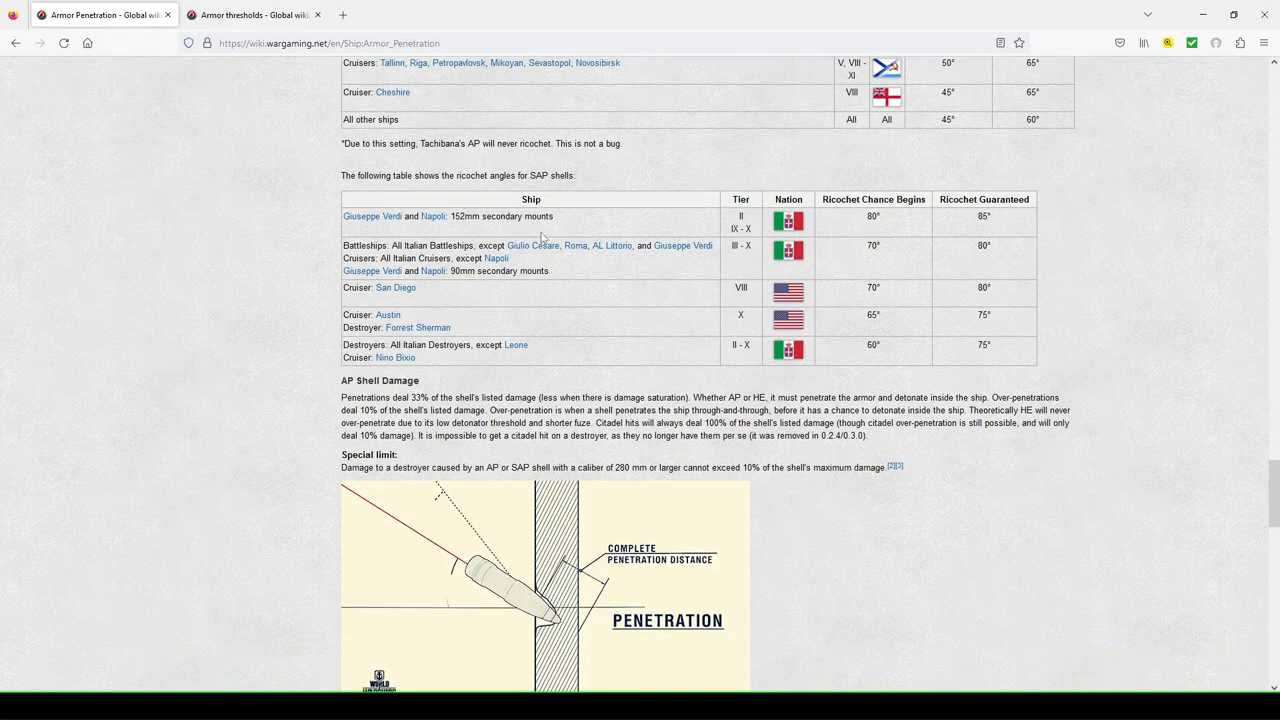
scroll("down", 3)
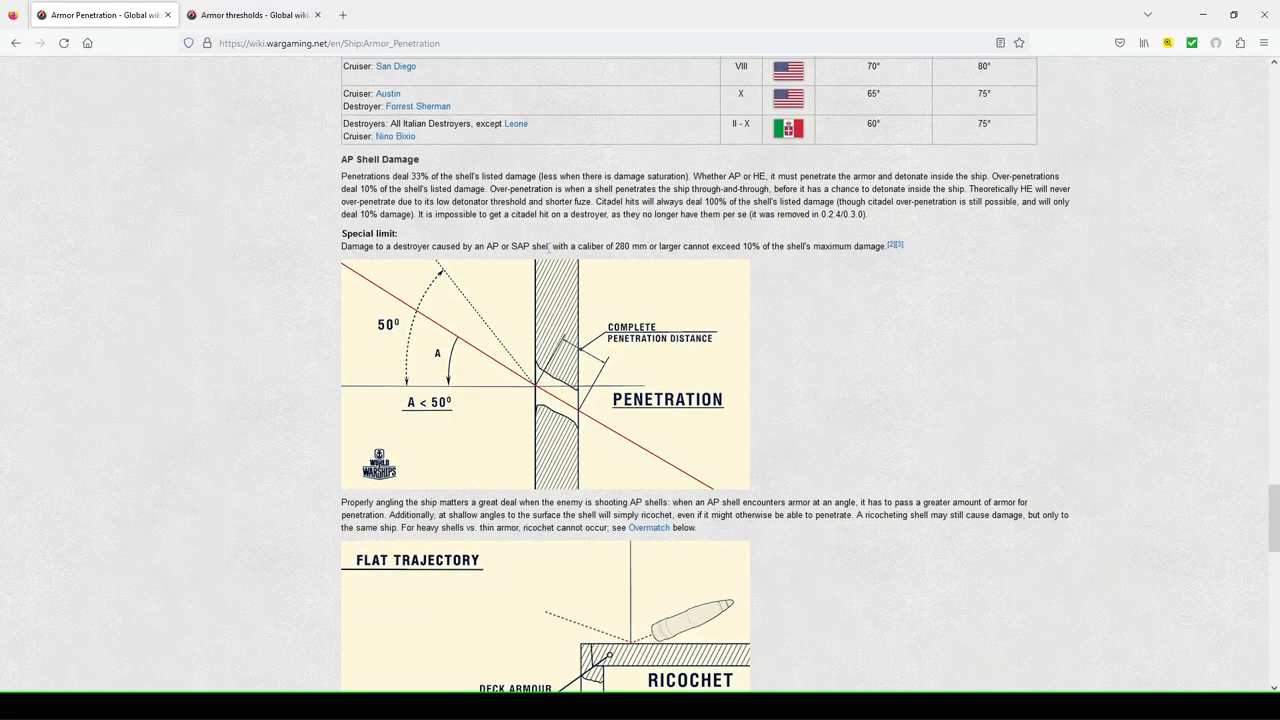
scroll("down", 3)
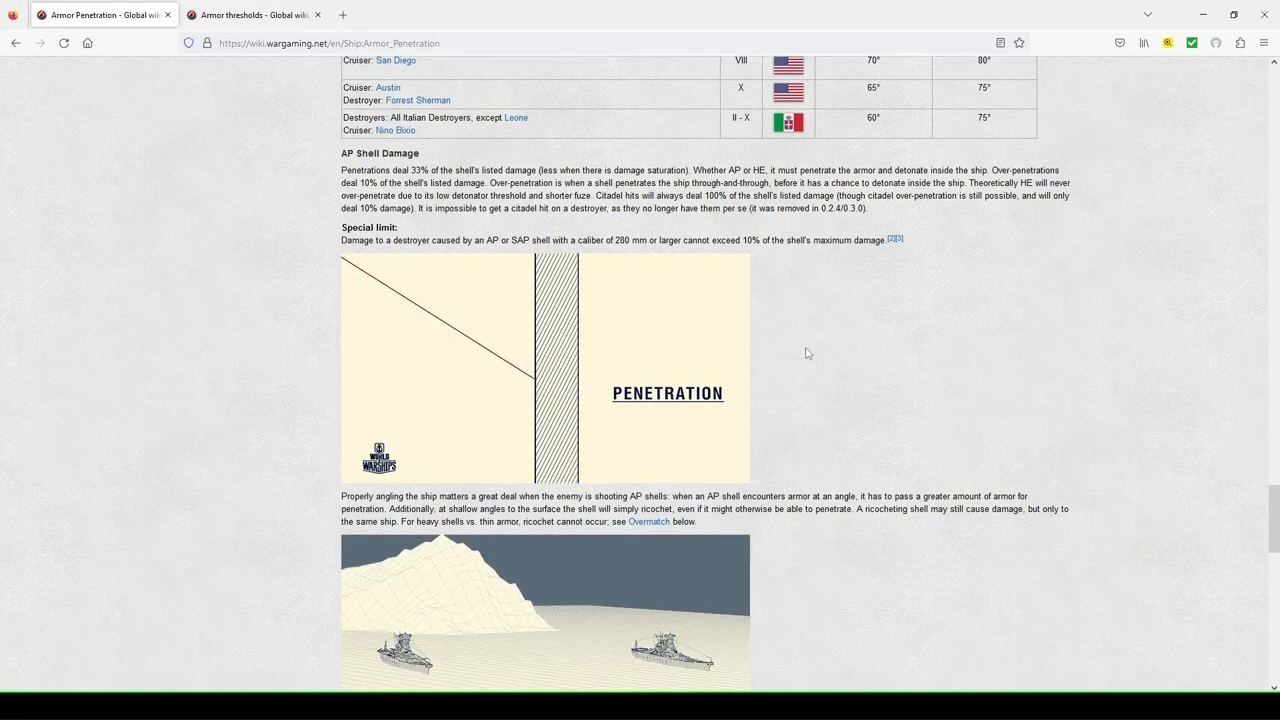
scroll("down", 3)
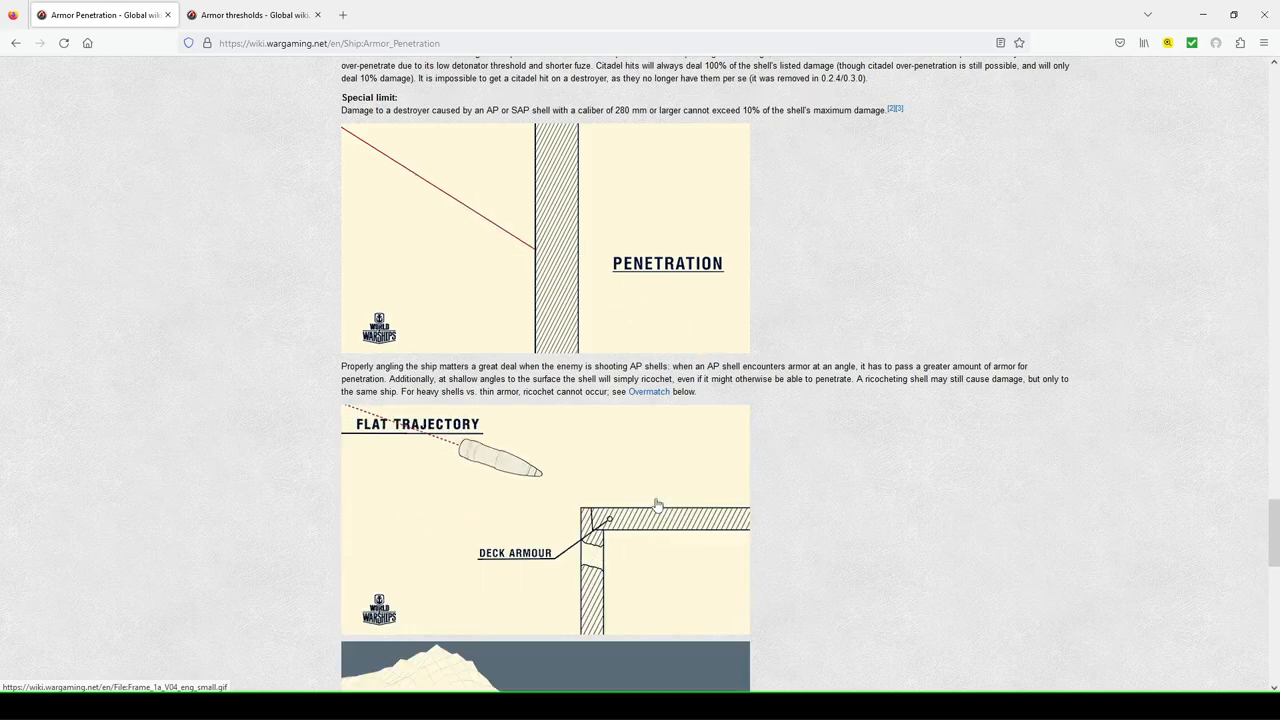
scroll("down", 3)
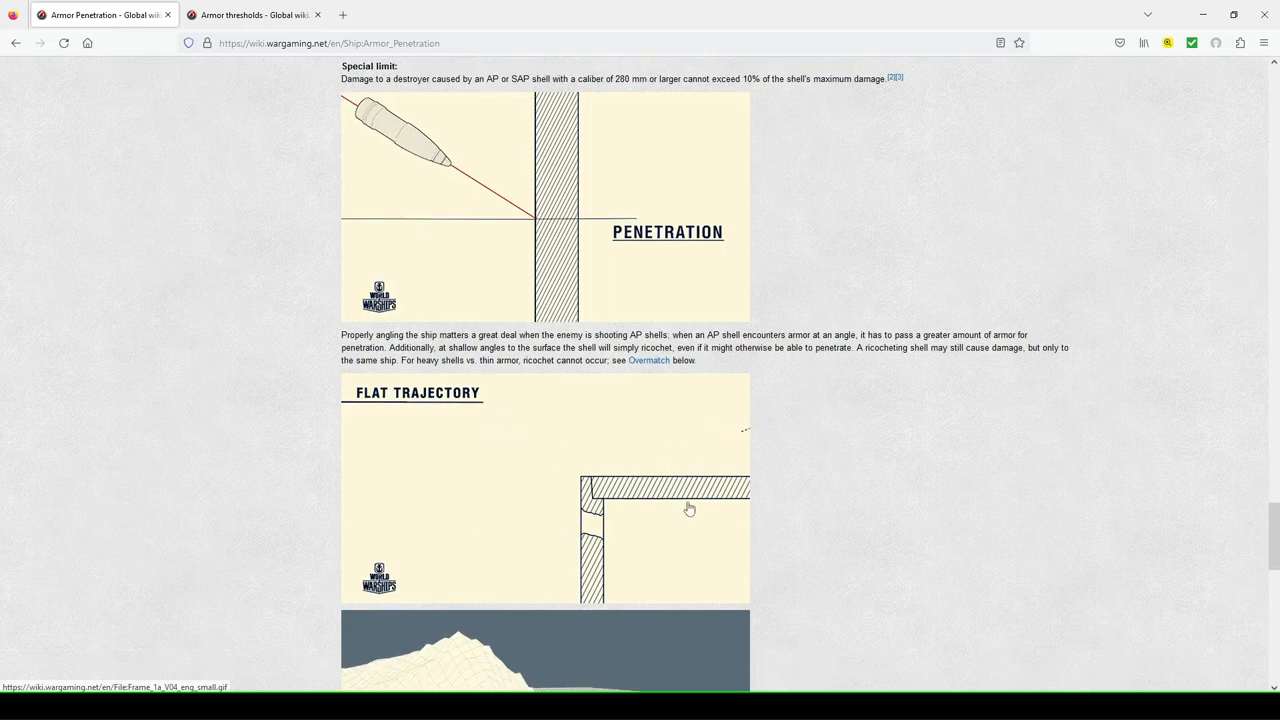
scroll("down", 3)
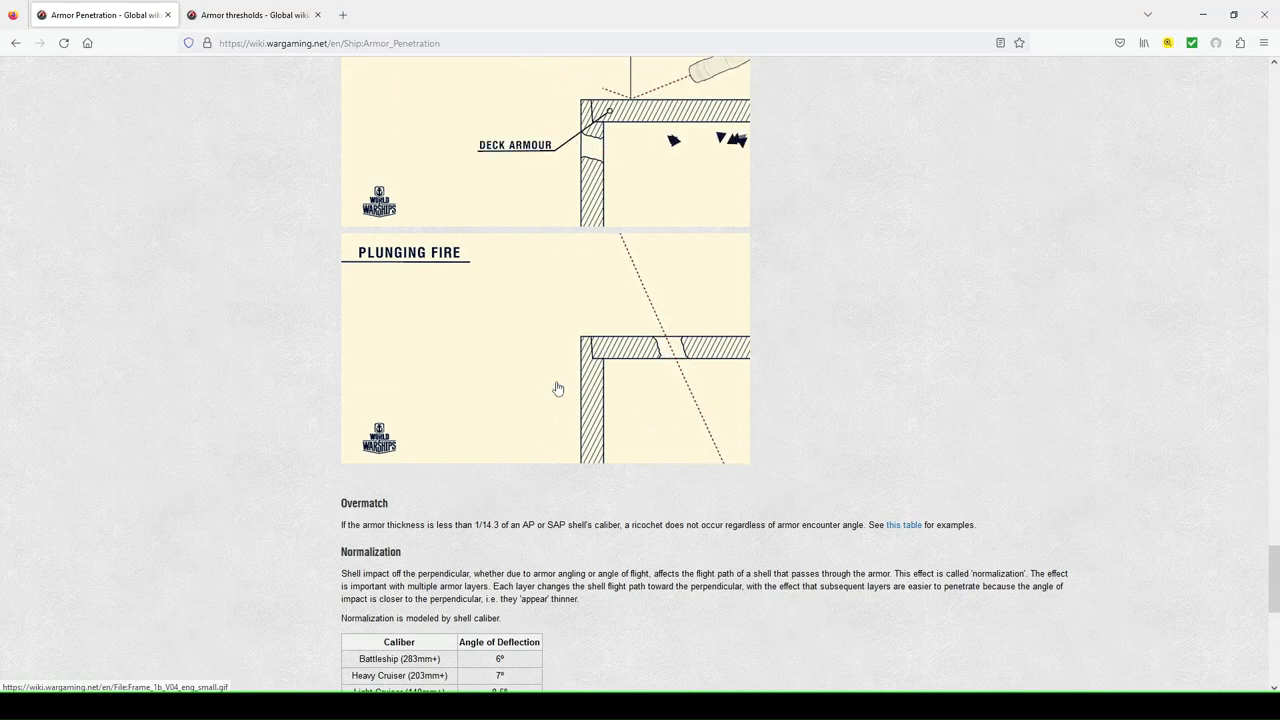
scroll("up", 3)
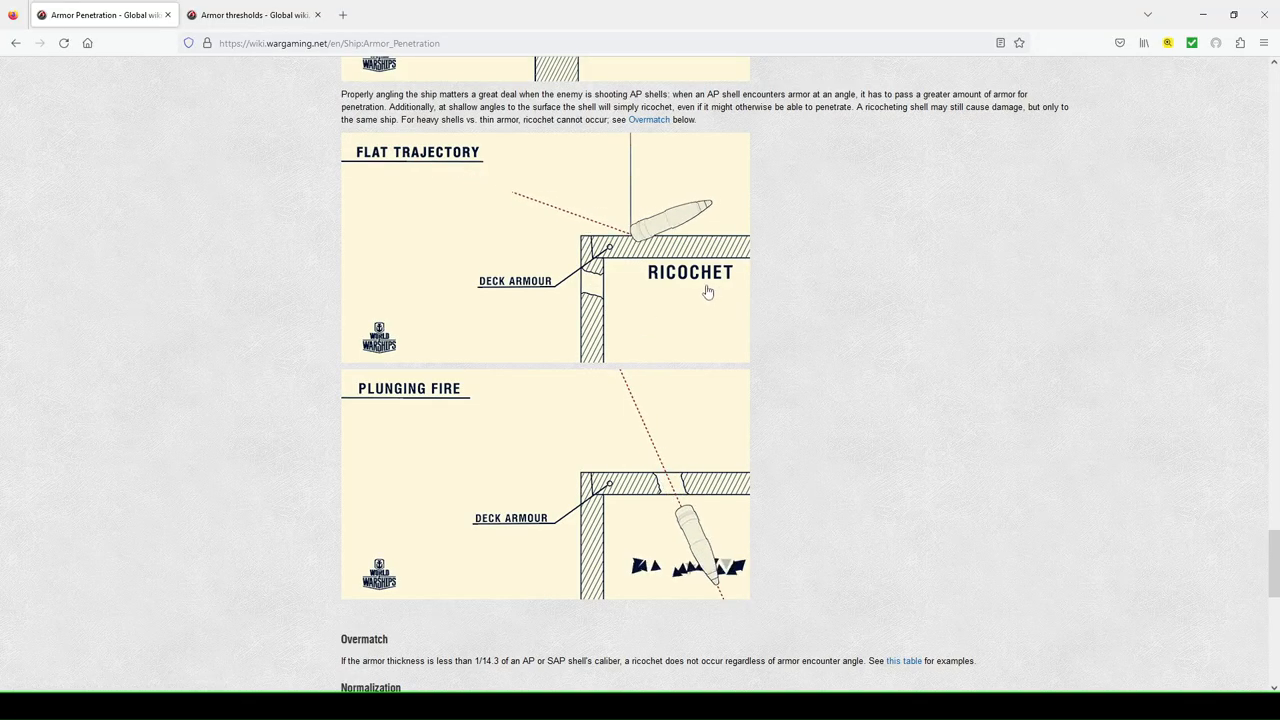
scroll("down", 3)
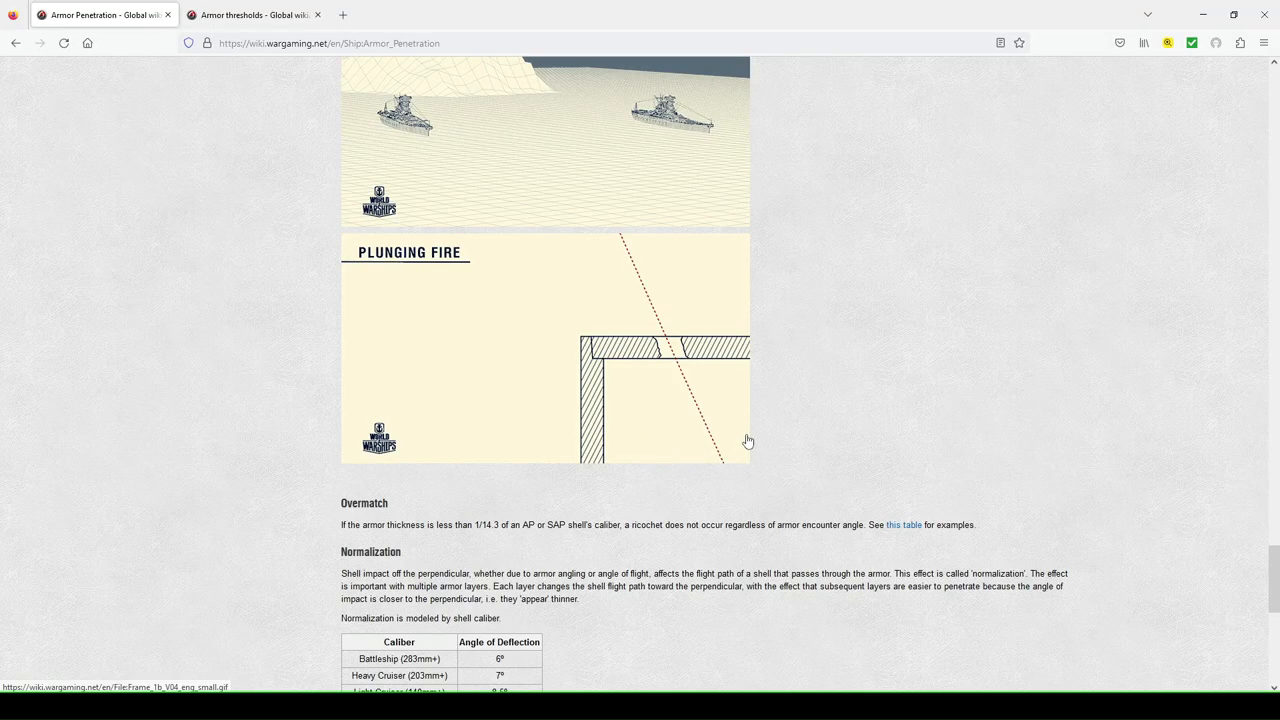
scroll("down", 3)
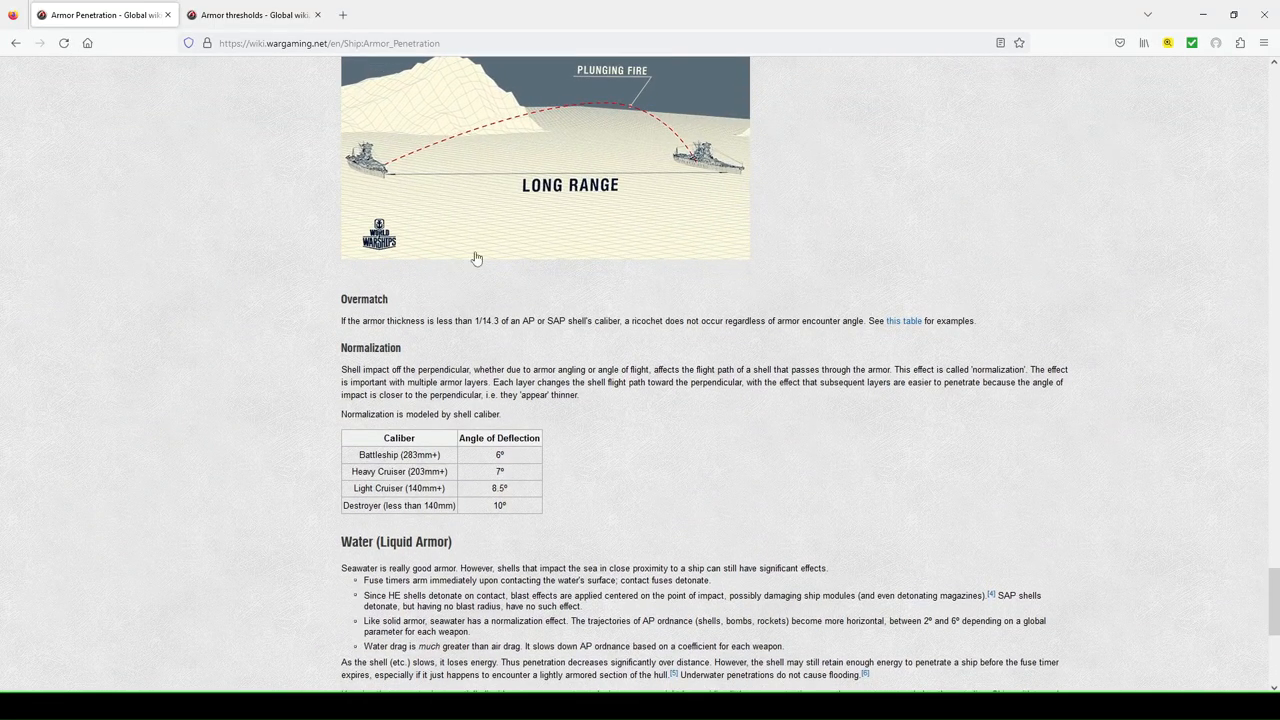
scroll("down", 3)
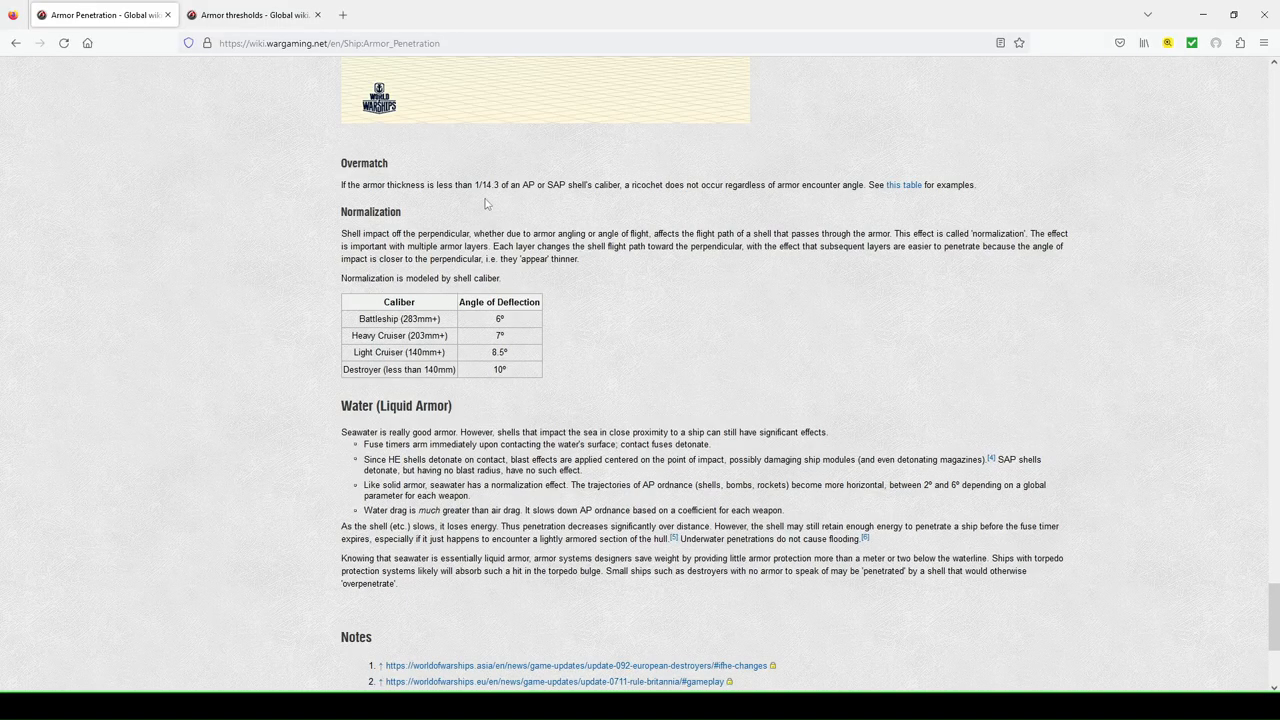
mouse_move(528, 202)
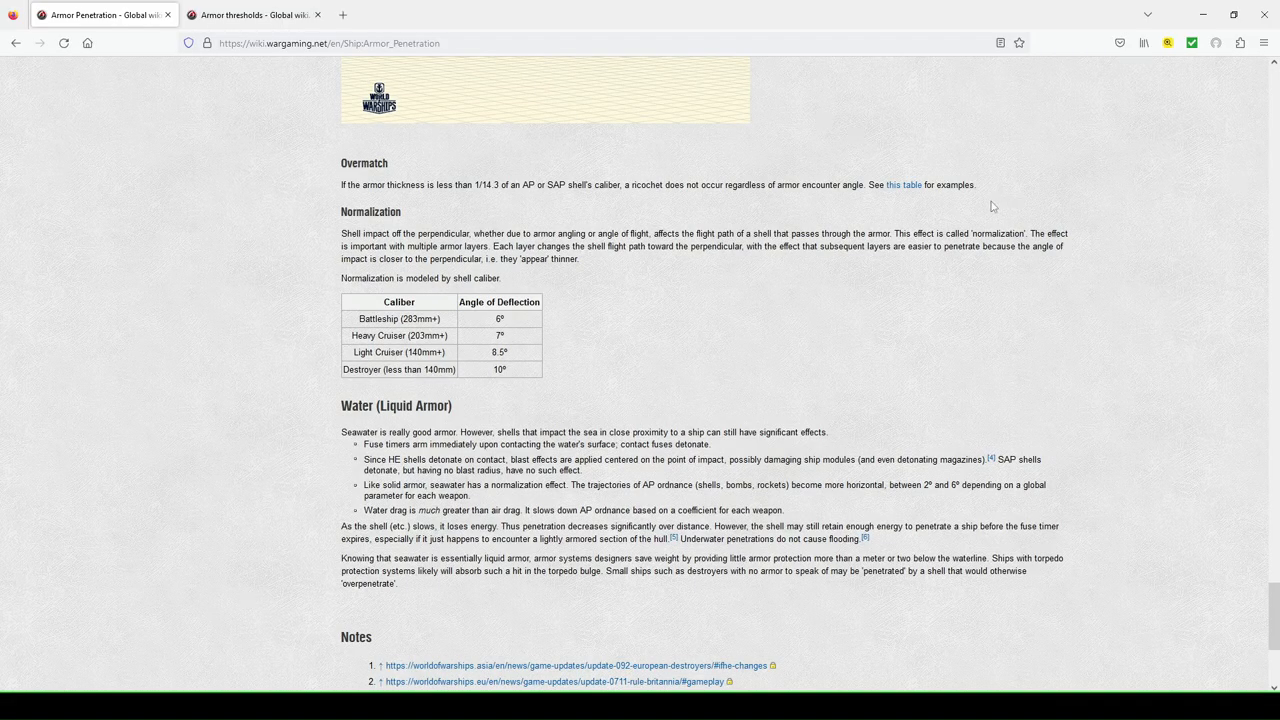
scroll("up", 3)
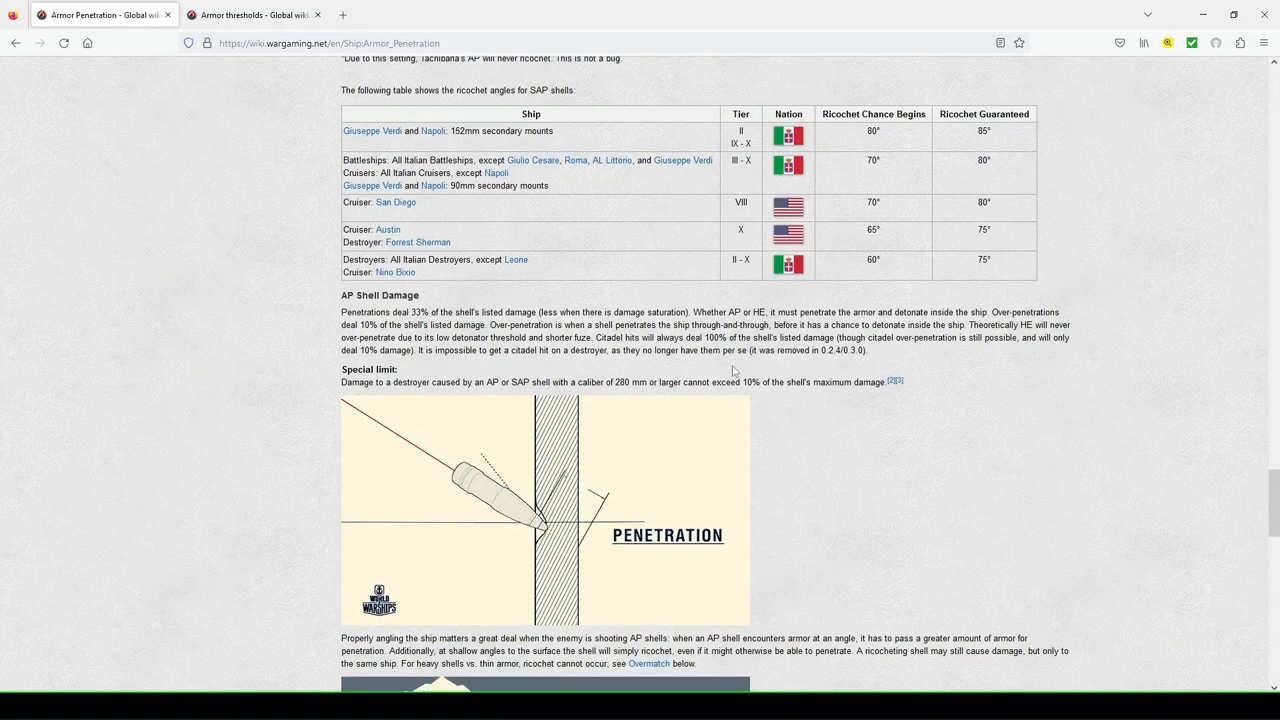
scroll("up", 3)
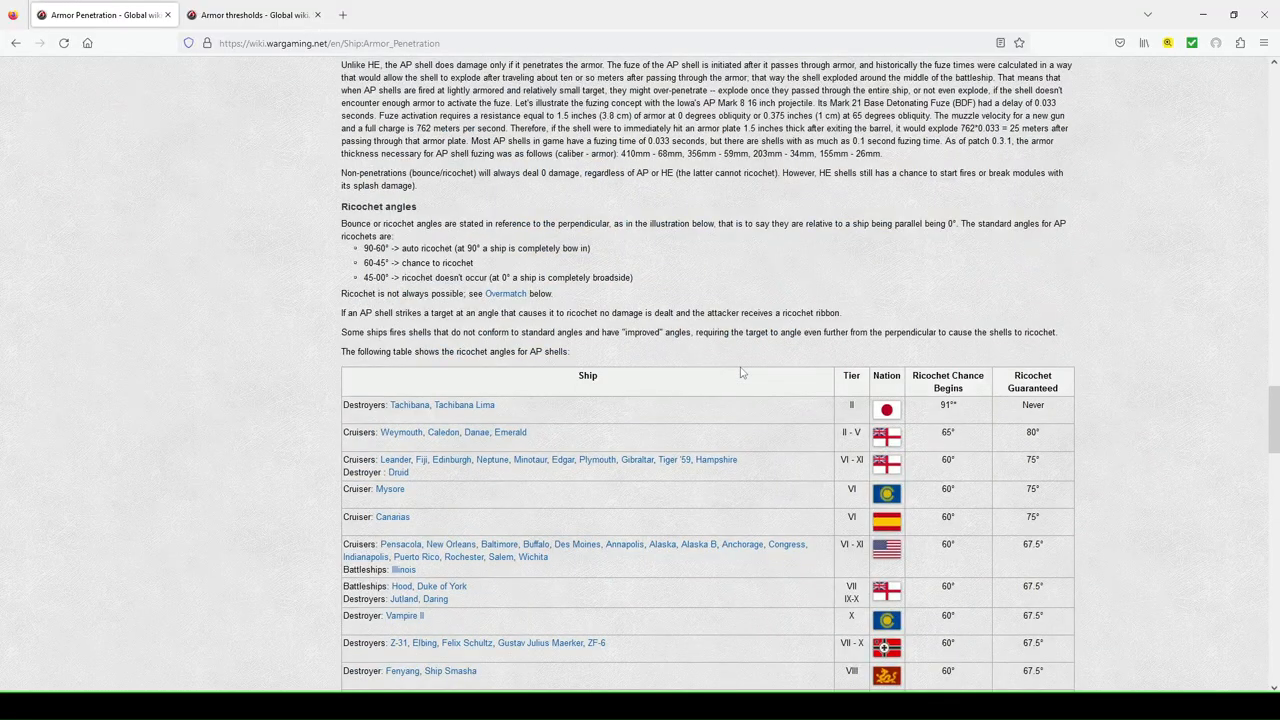
scroll("up", 3)
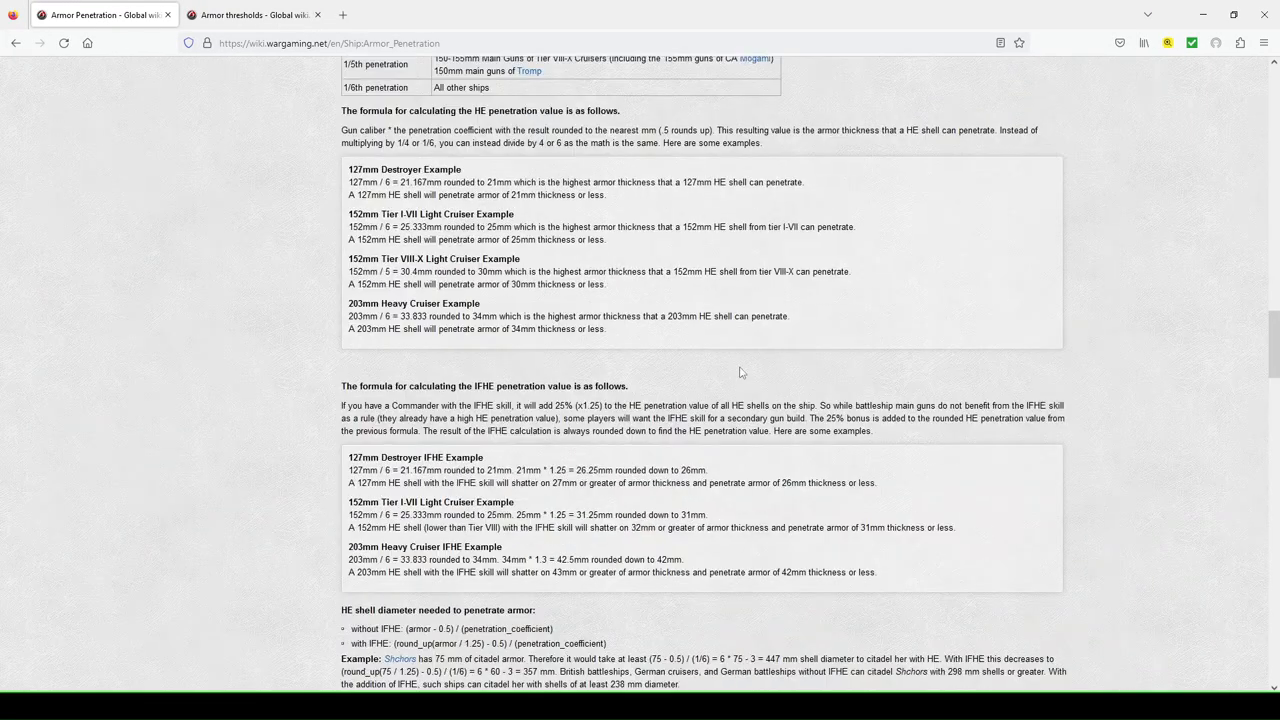
scroll("up", 3)
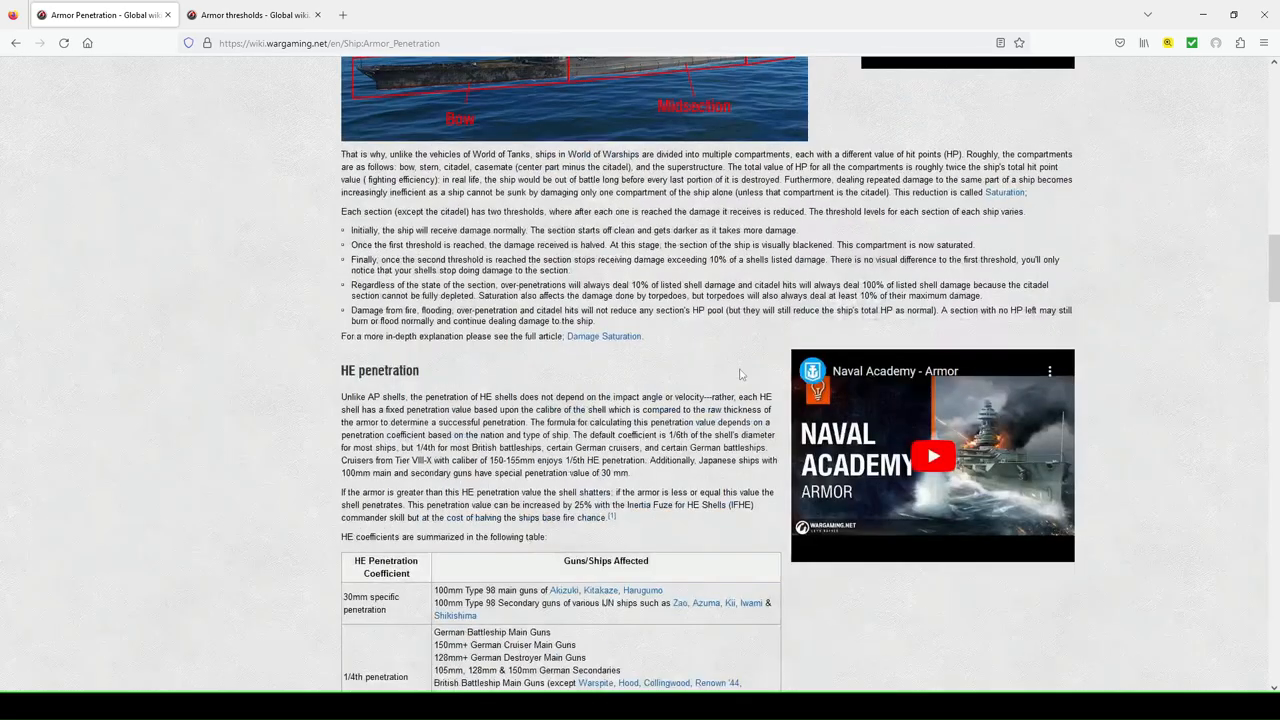
scroll("down", 3)
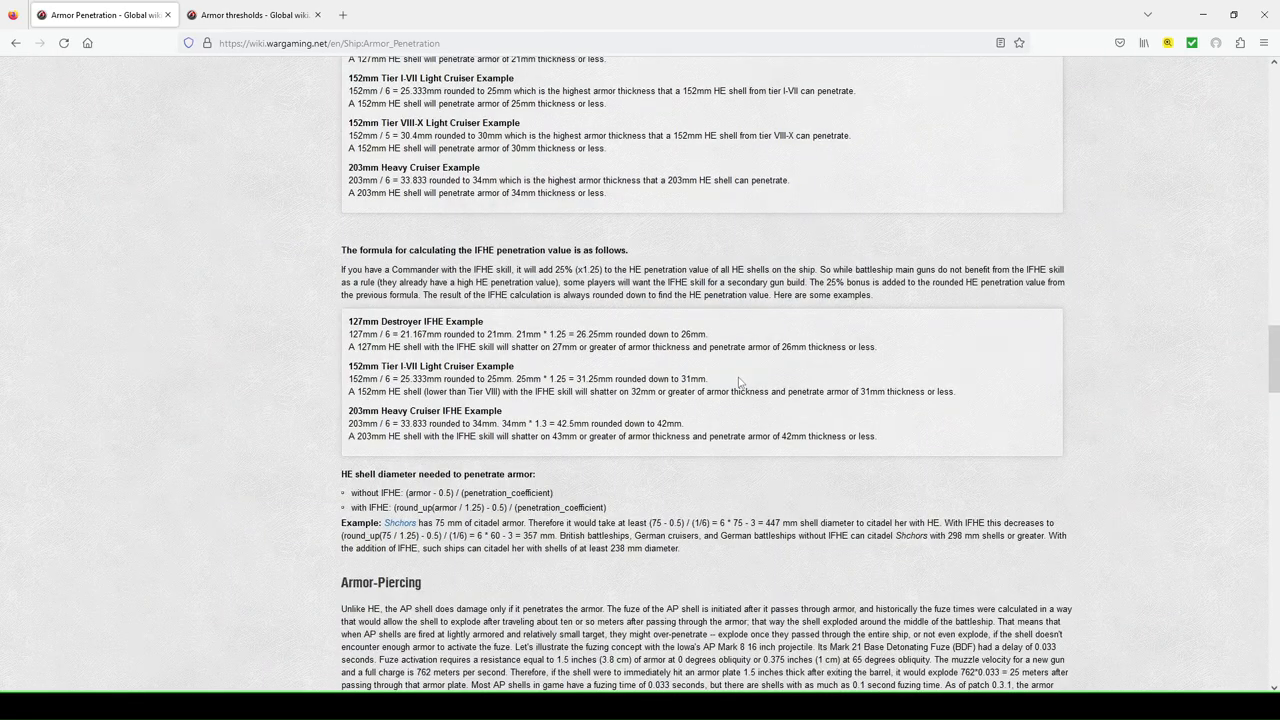
scroll("down", 3)
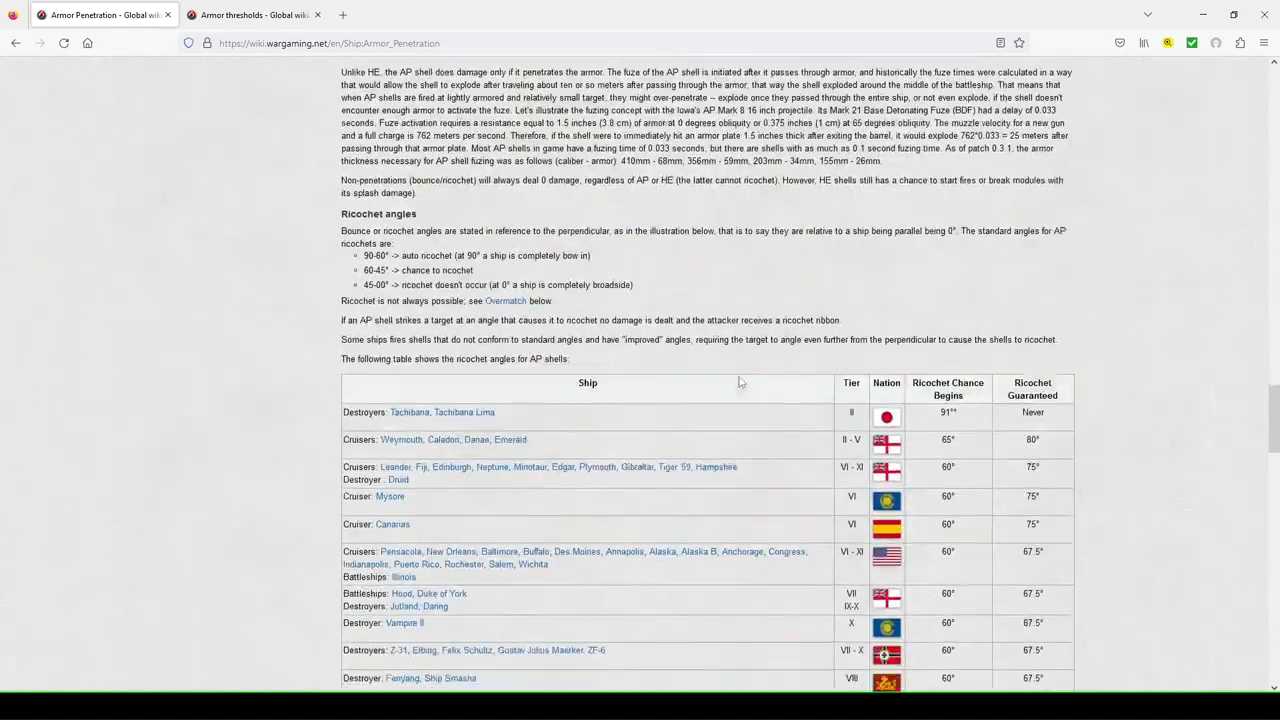
scroll("down", 3)
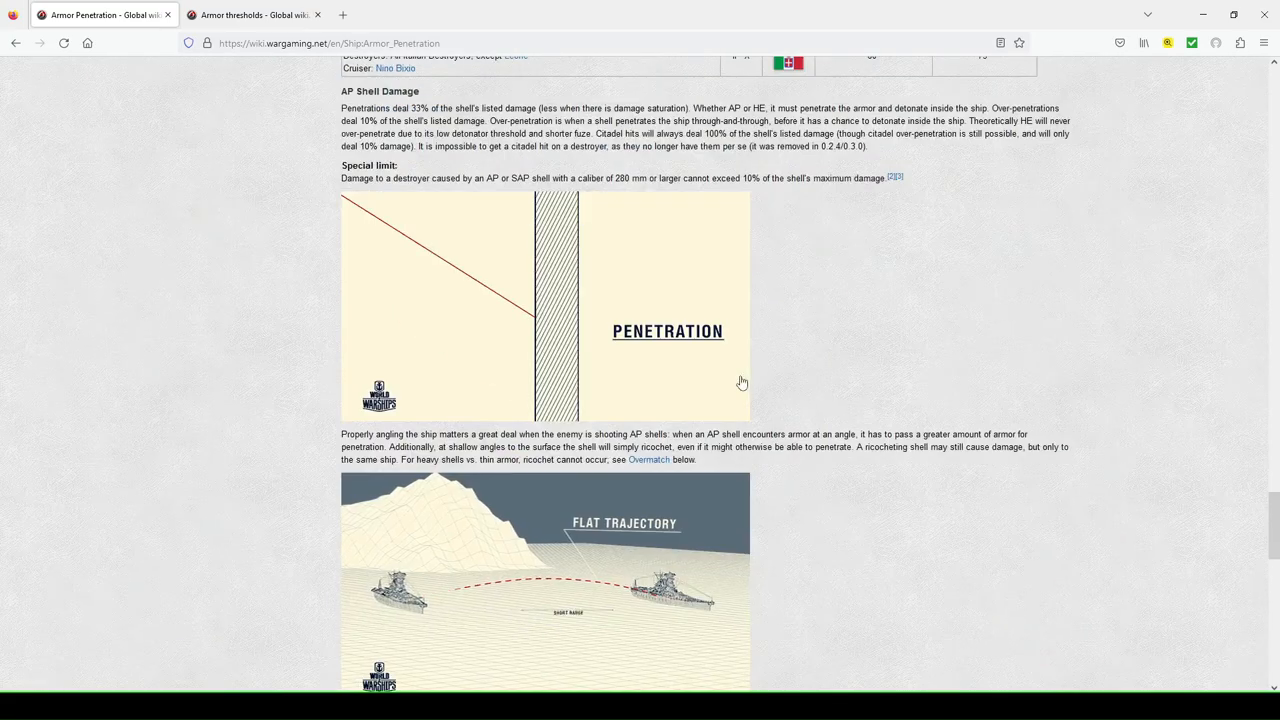
scroll("down", 3)
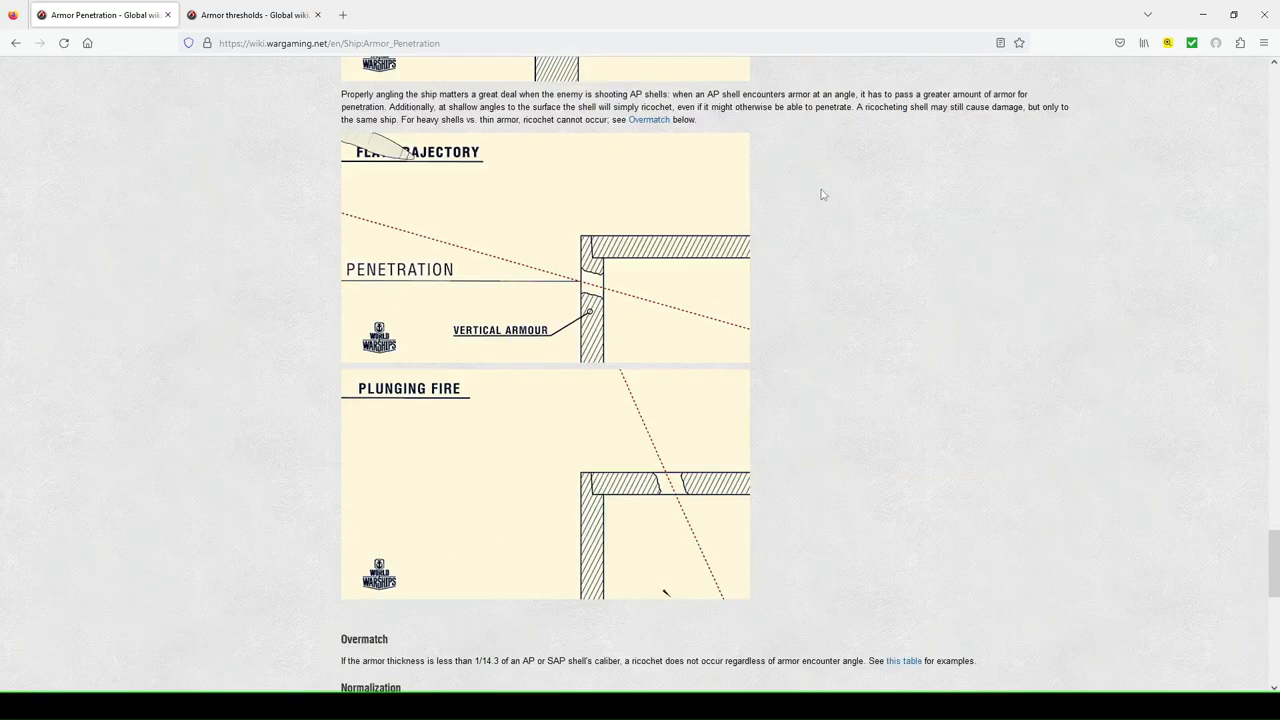
scroll("down", 3)
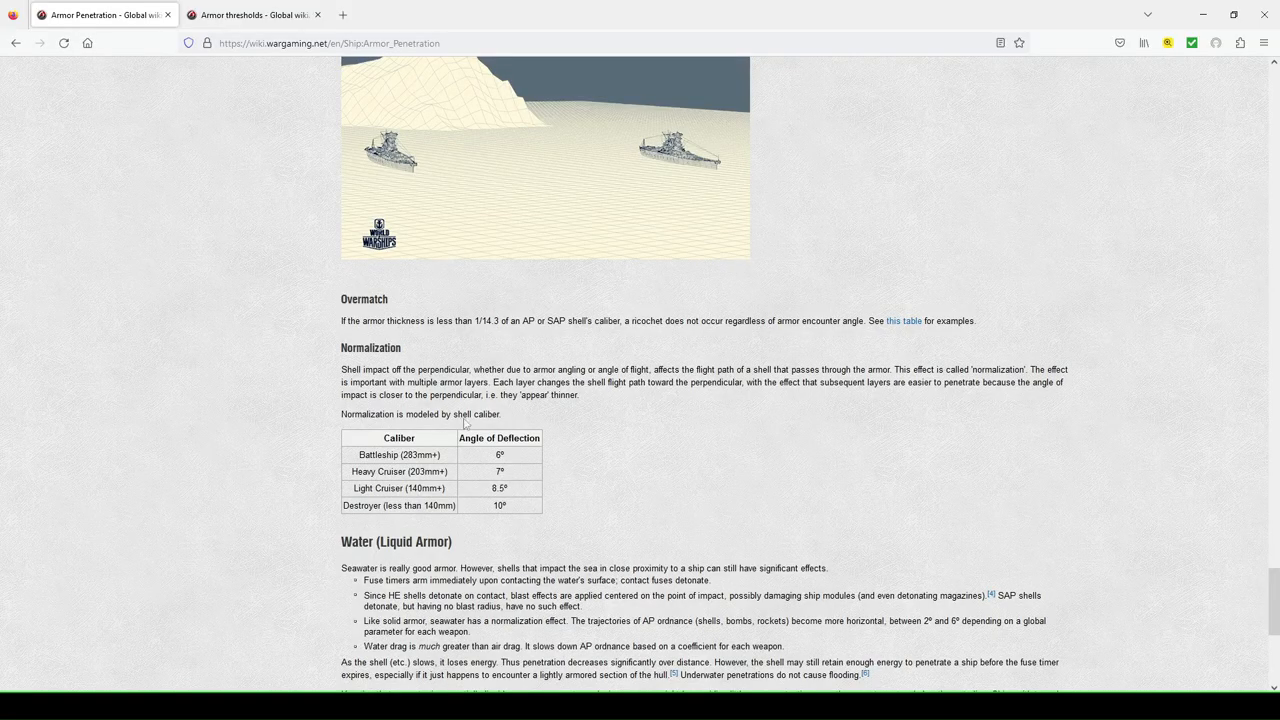
scroll("down", 3)
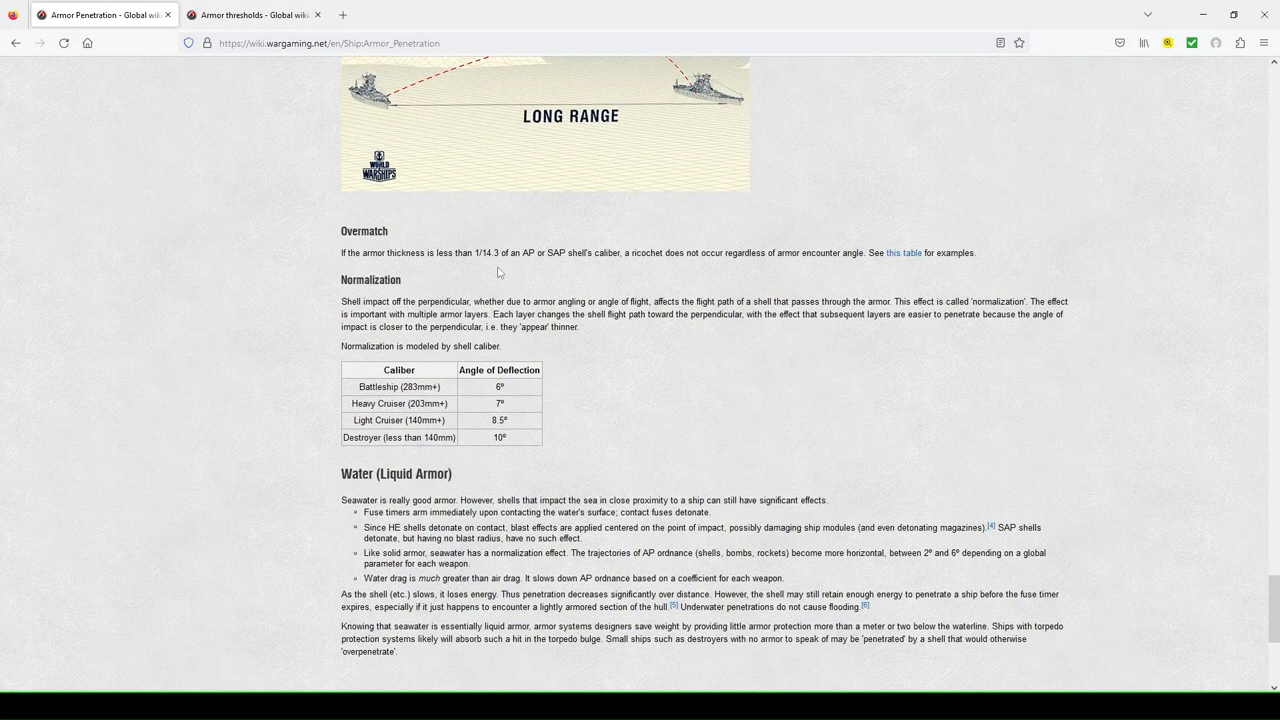
scroll("down", 3)
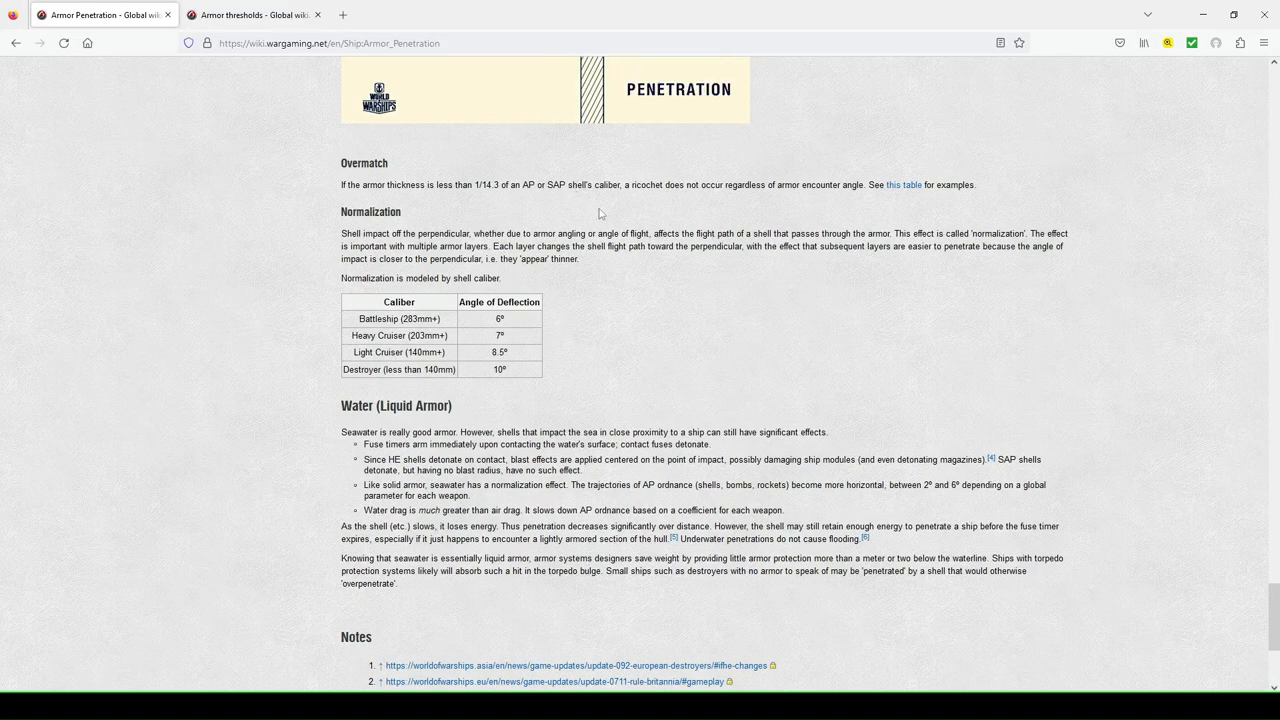
mouse_move(920, 204)
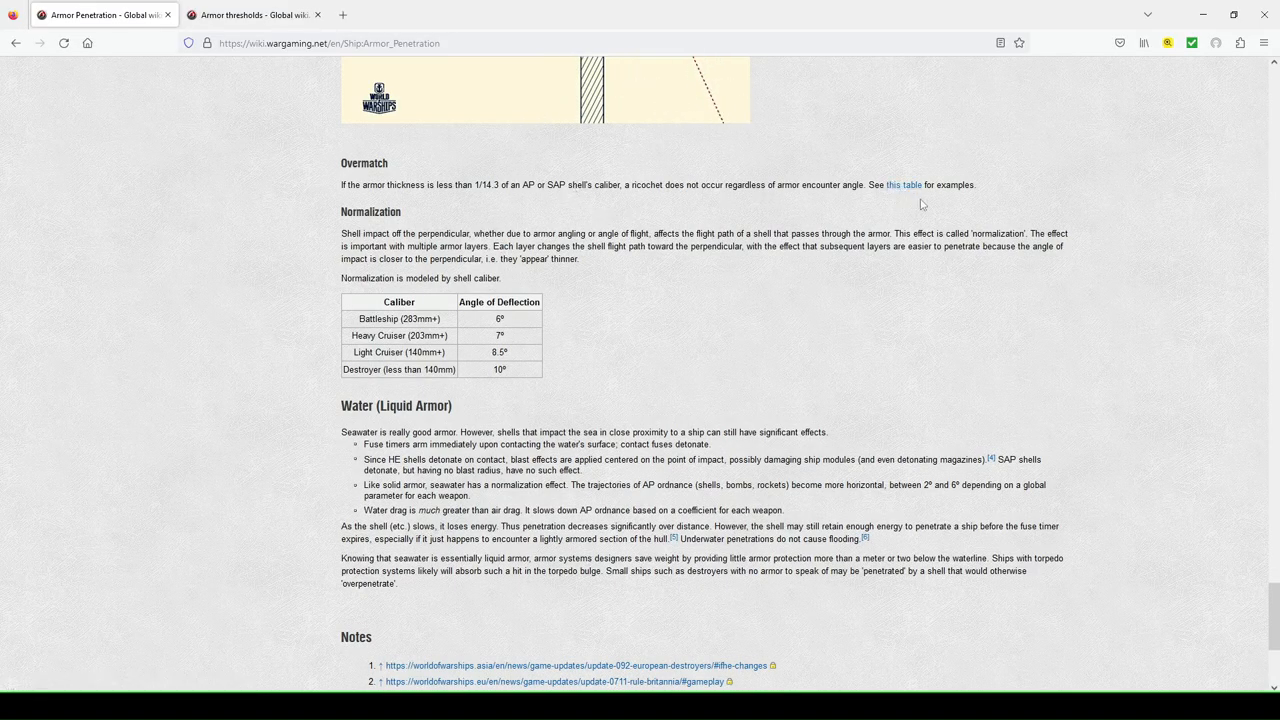
- Switch to the Armor thresholds page and scroll past the HE penetration tables to AP overmatch
left_click(904, 184)
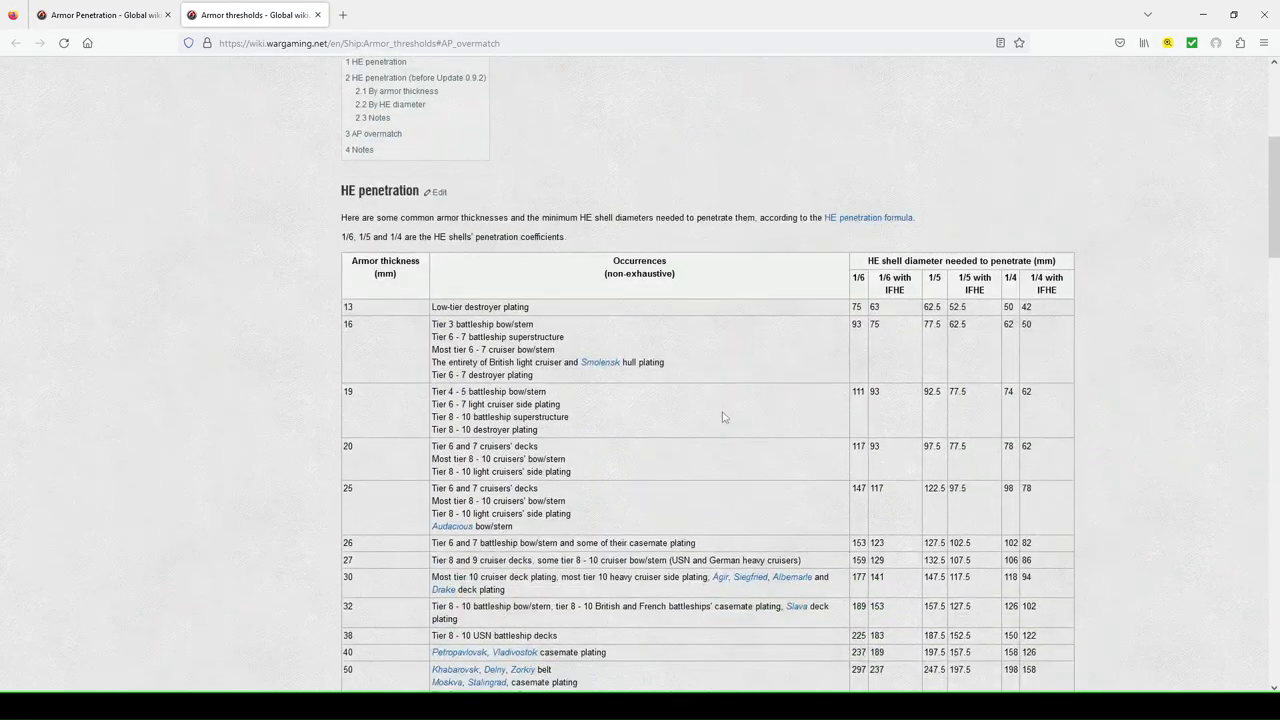
scroll("down", 3)
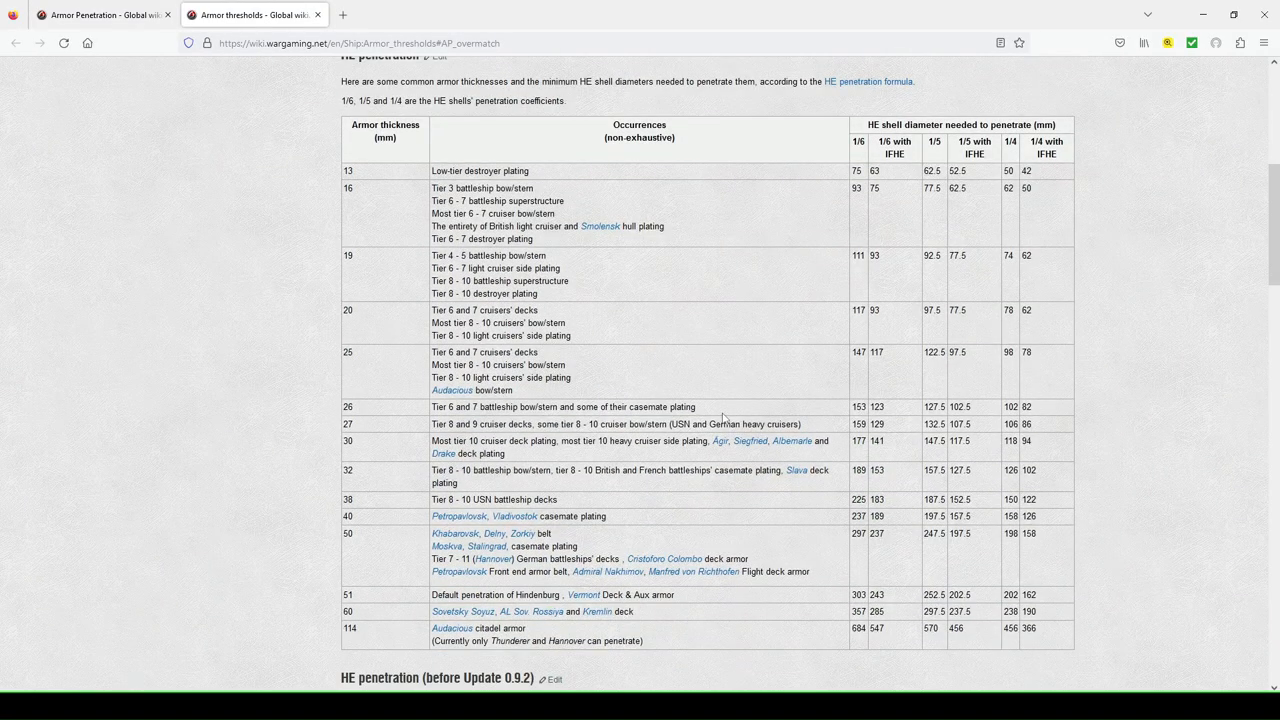
mouse_move(720, 418)
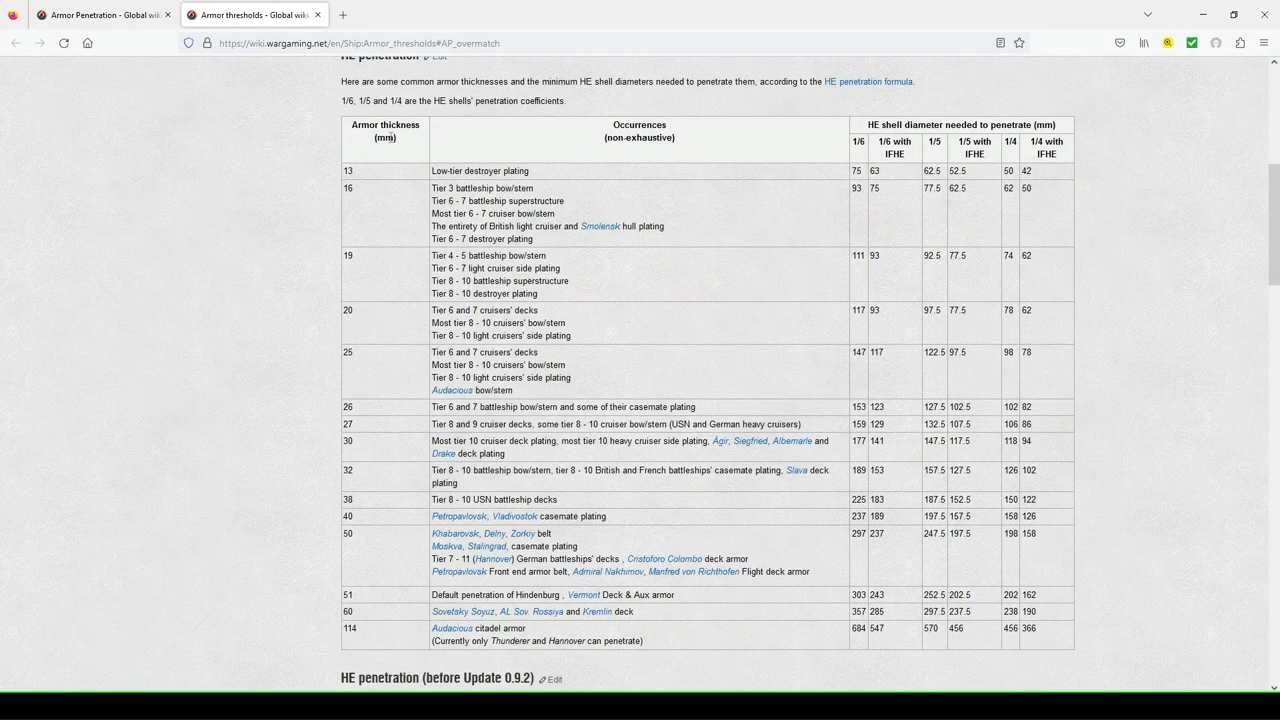
mouse_move(532, 256)
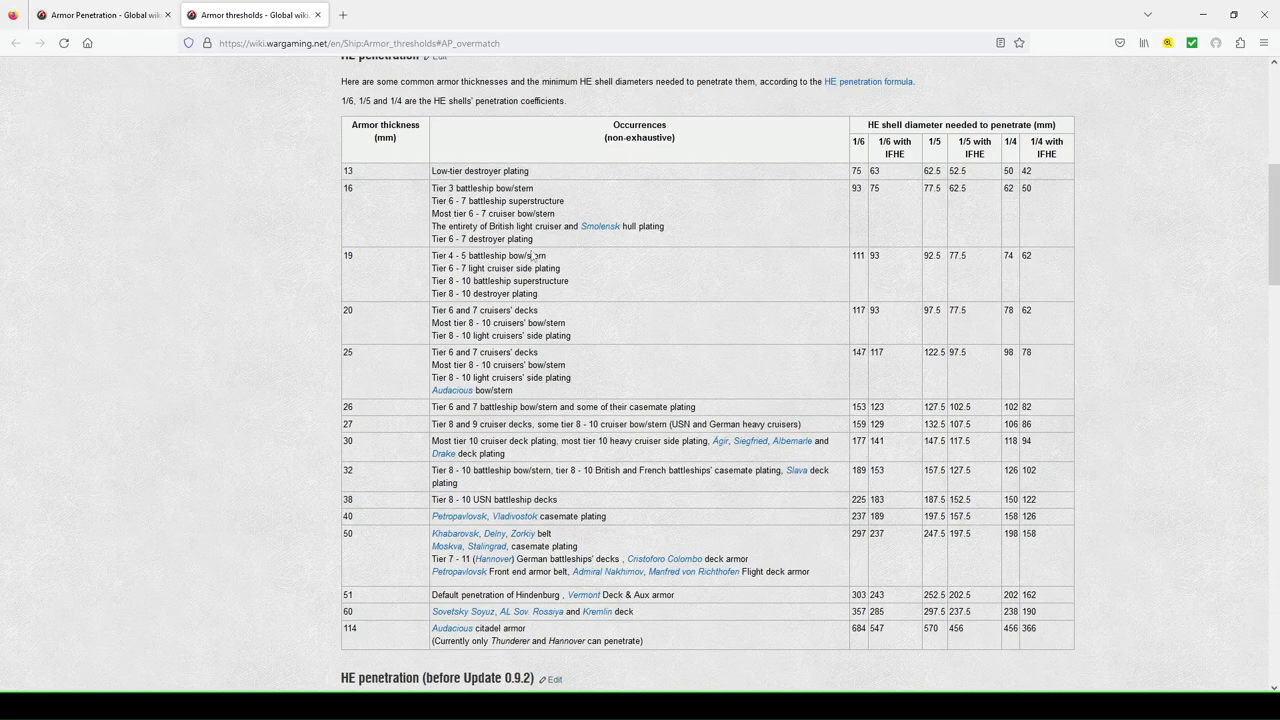
mouse_move(640, 184)
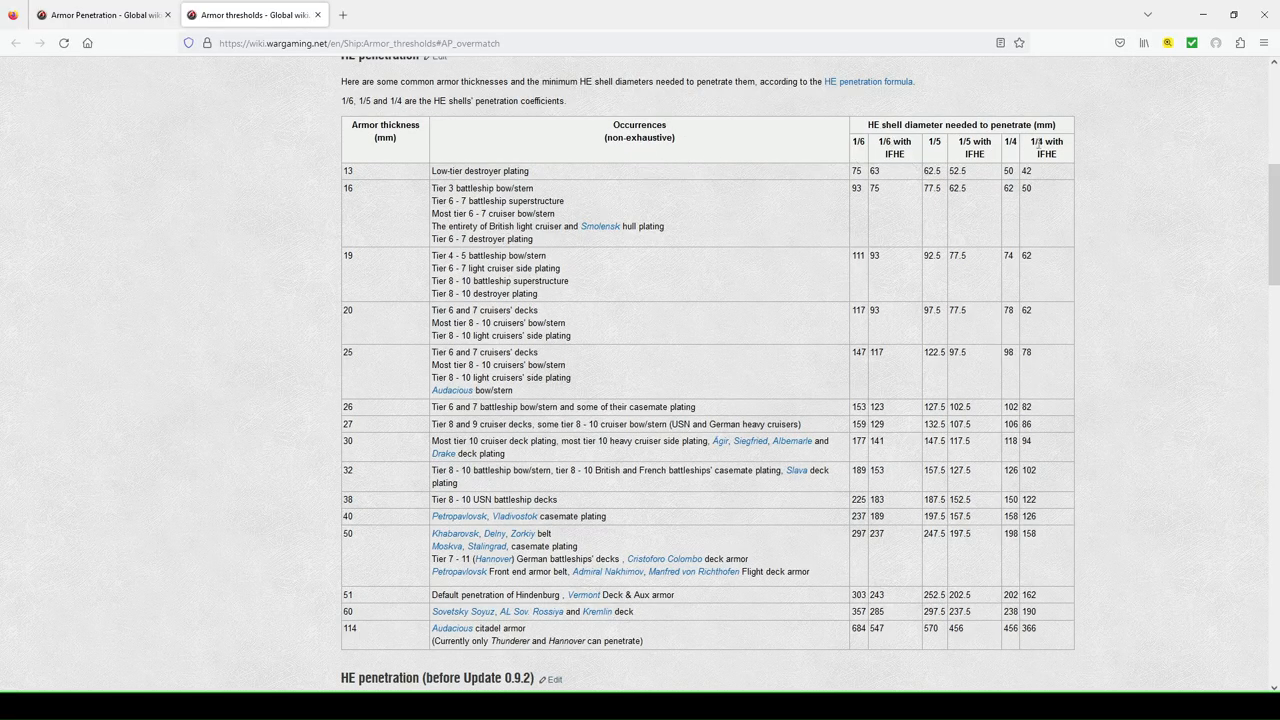
mouse_move(918, 148)
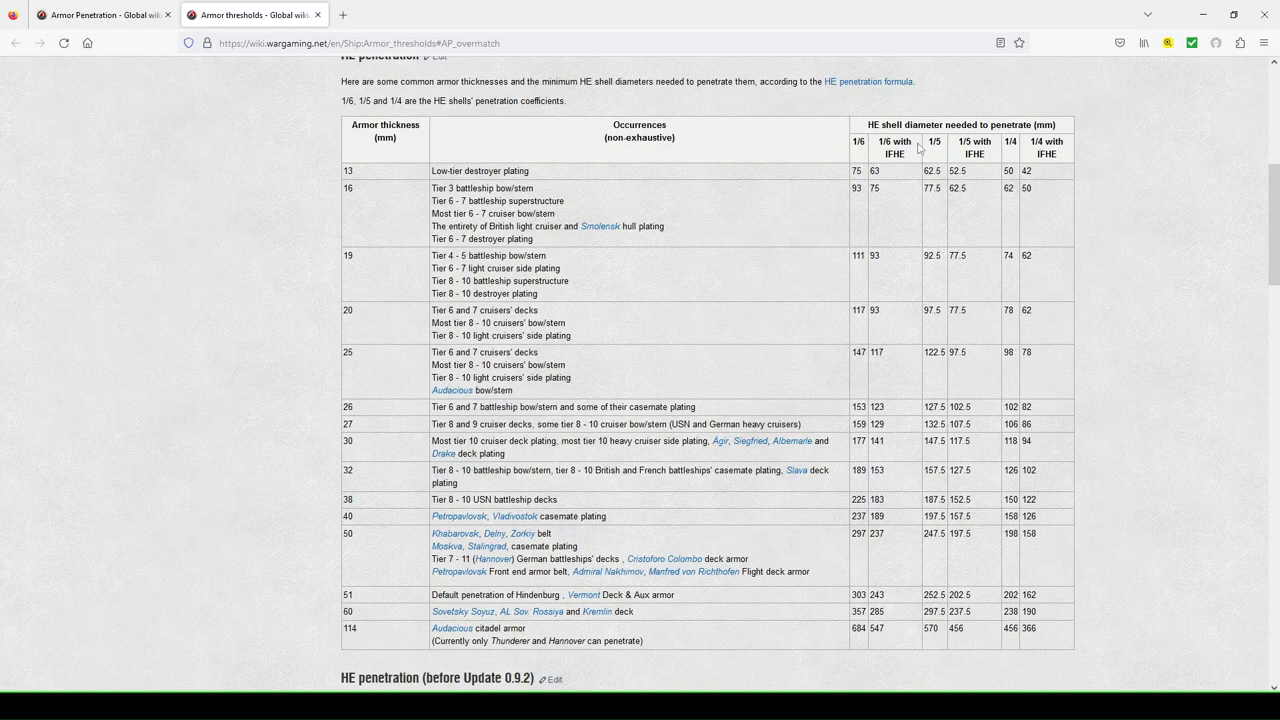
mouse_move(990, 242)
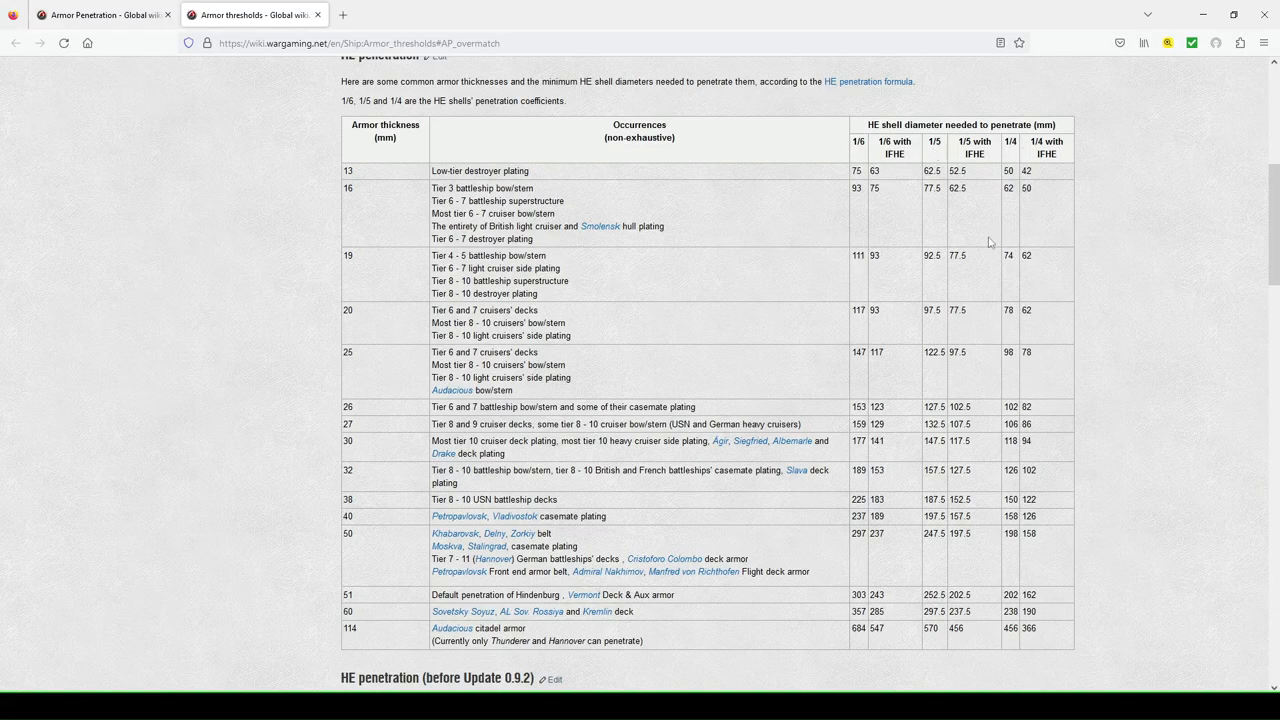
scroll("down", 3)
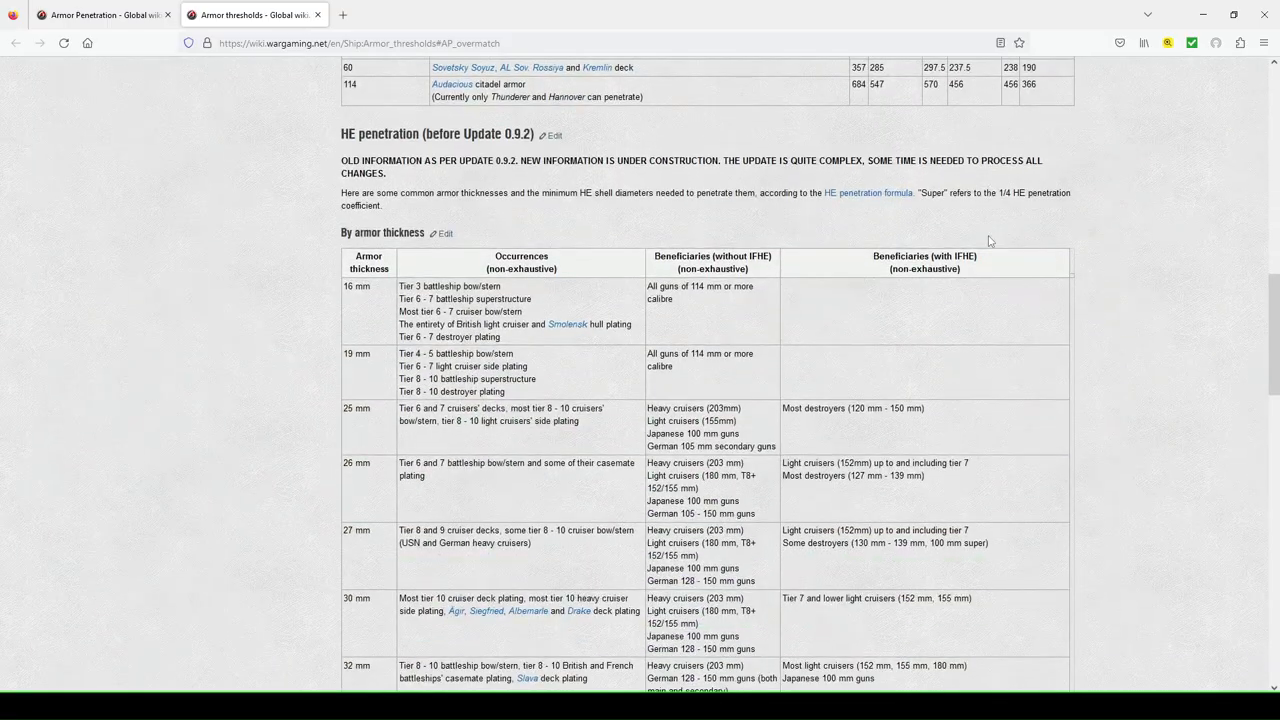
mouse_move(452, 180)
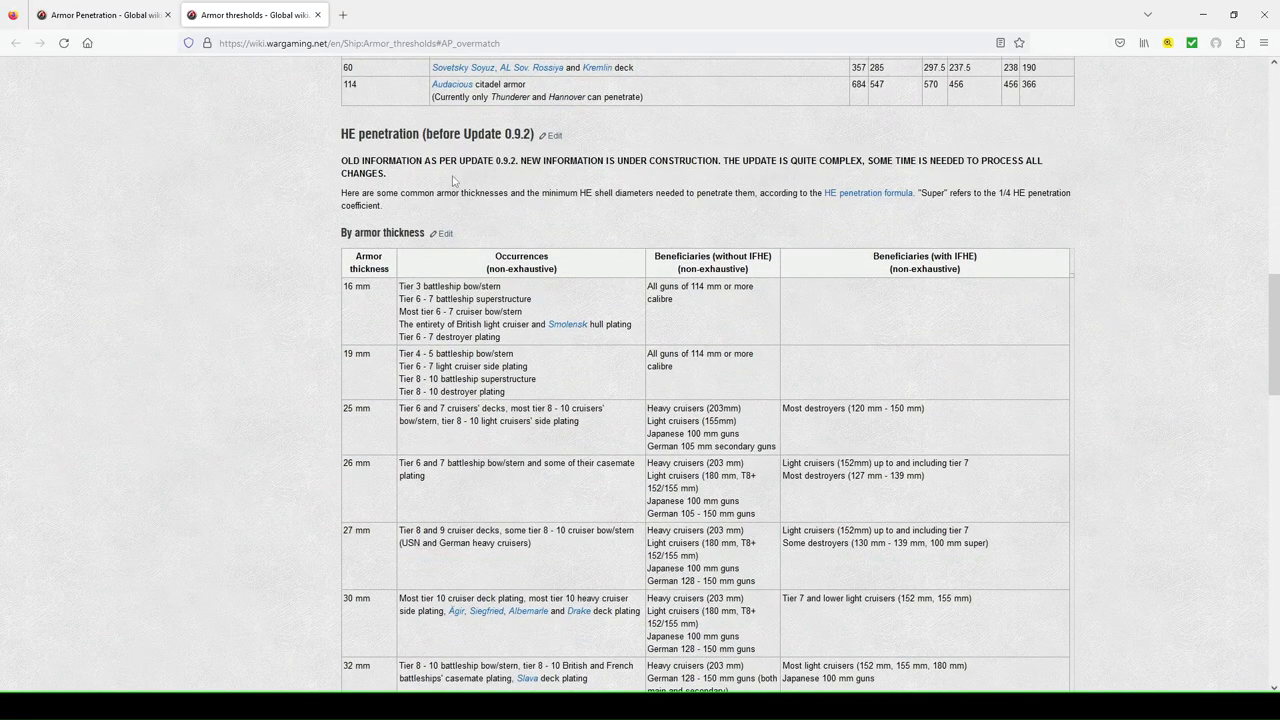
scroll("down", 3)
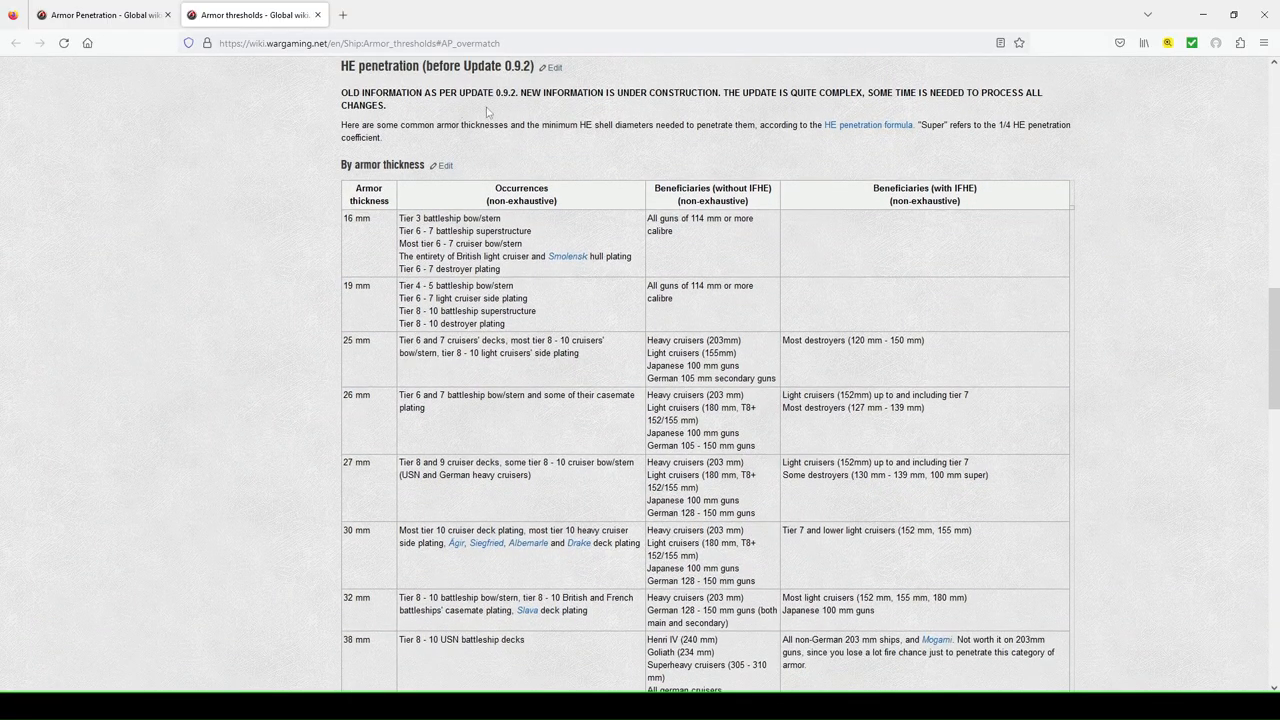
mouse_move(632, 112)
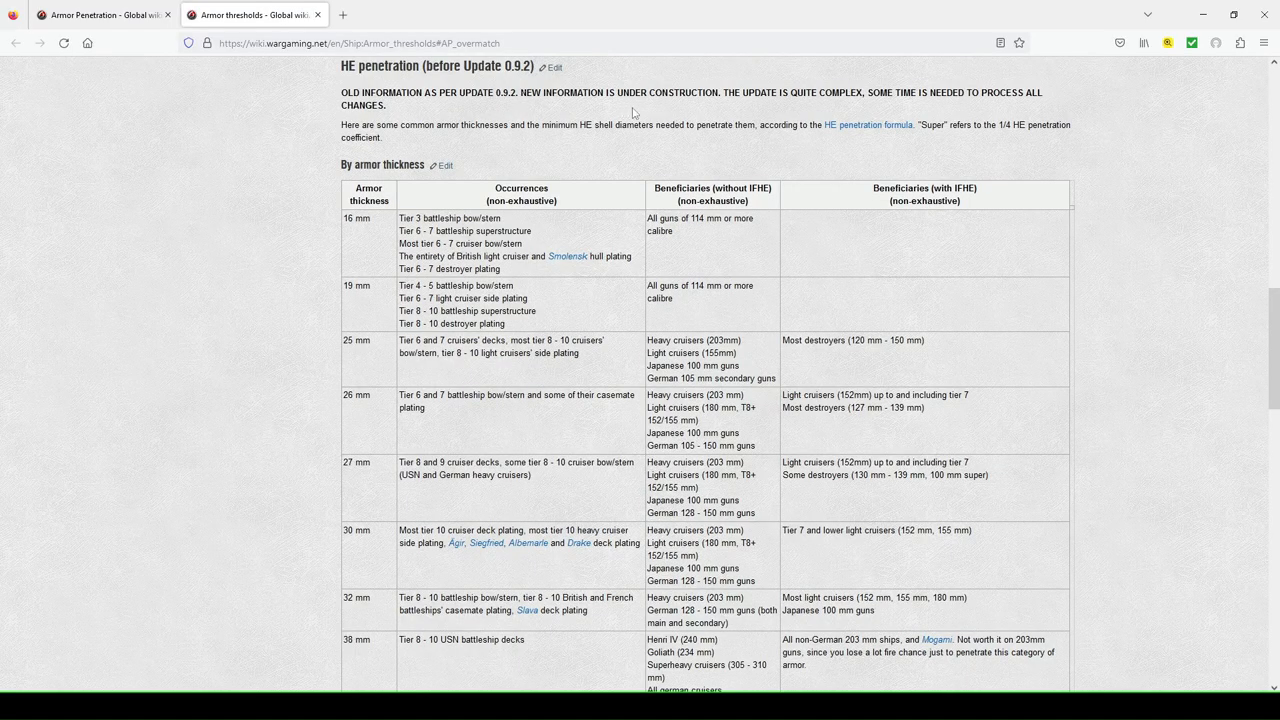
scroll("down", 3)
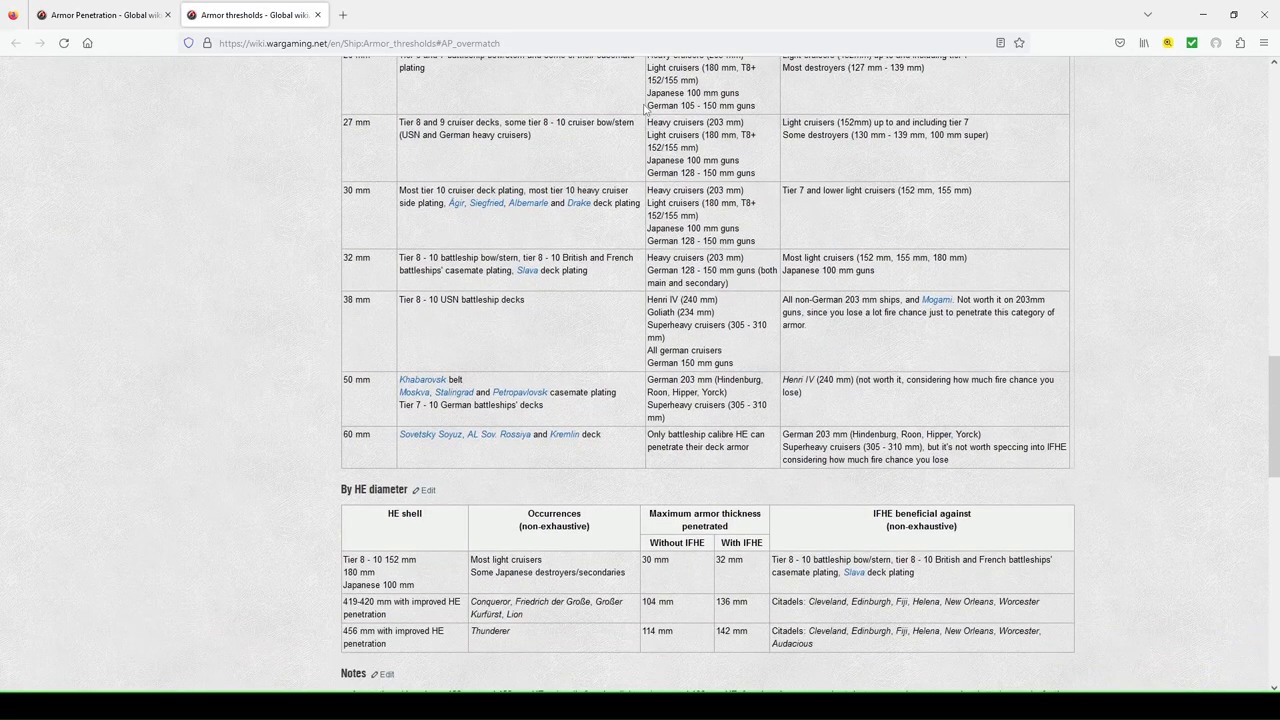
scroll("down", 3)
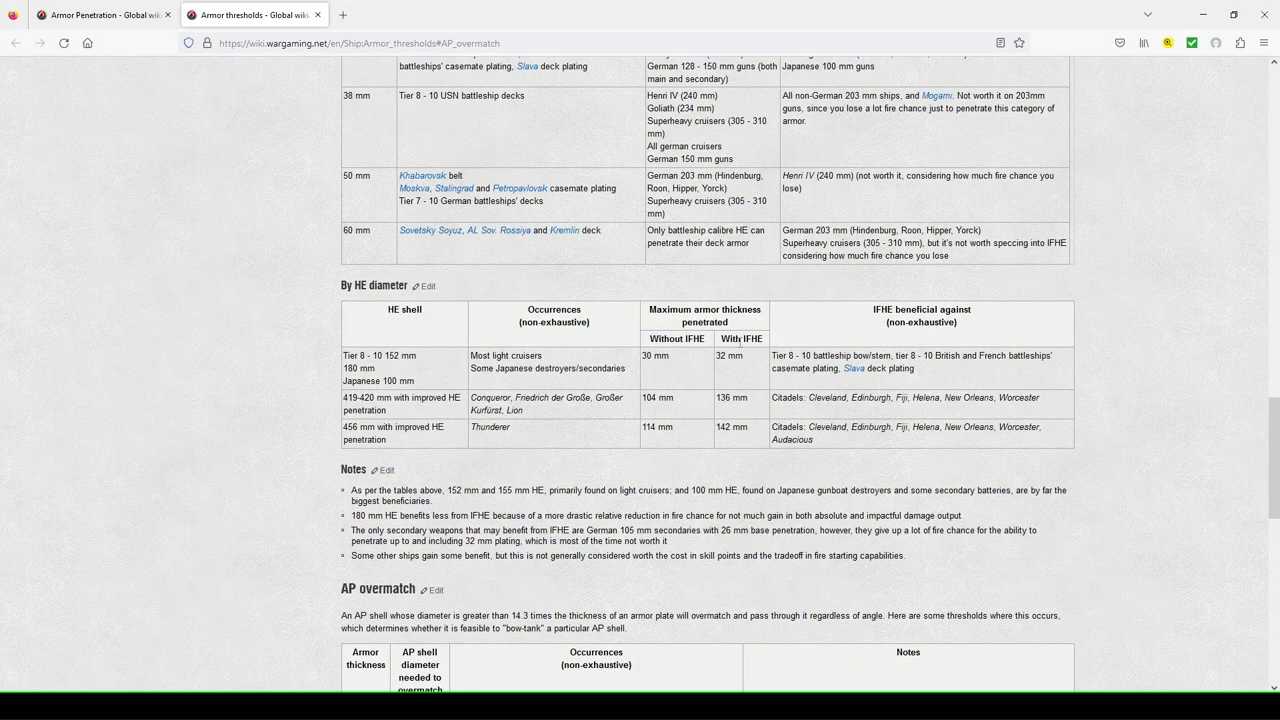
- Scroll the AP overmatch table into view, rows 10 mm through 35 mm
scroll("down", 3)
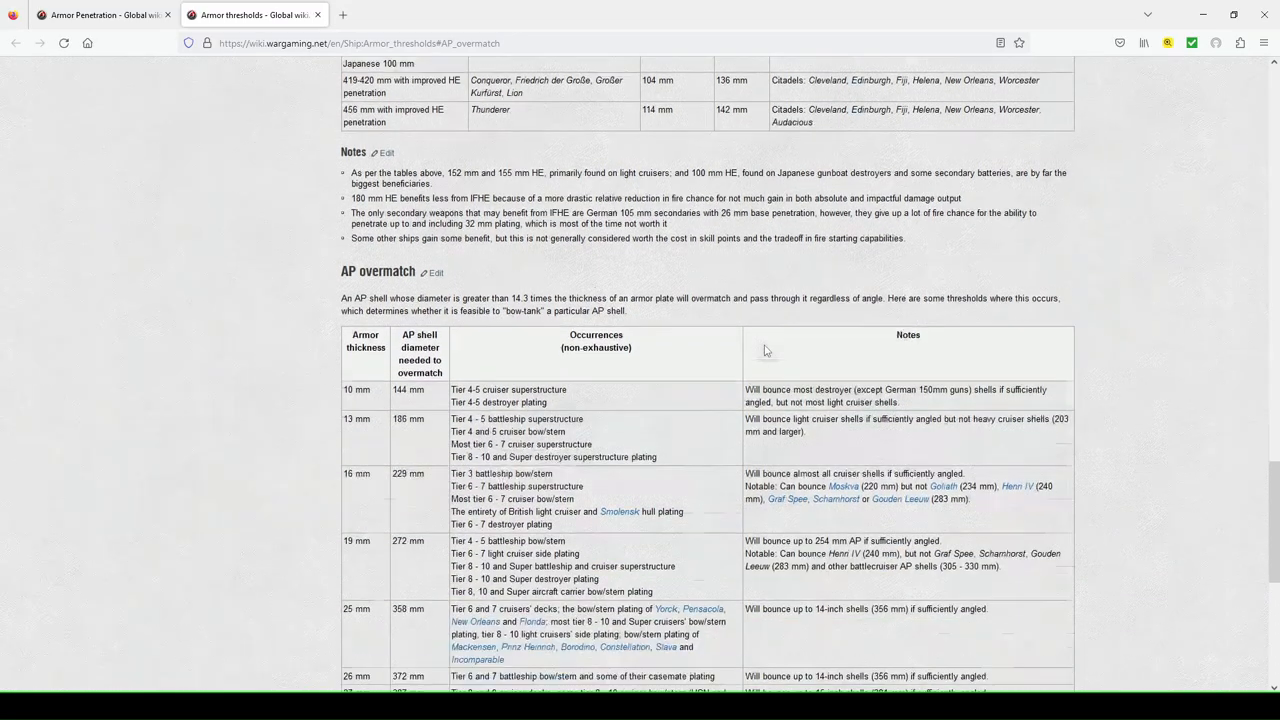
scroll("down", 3)
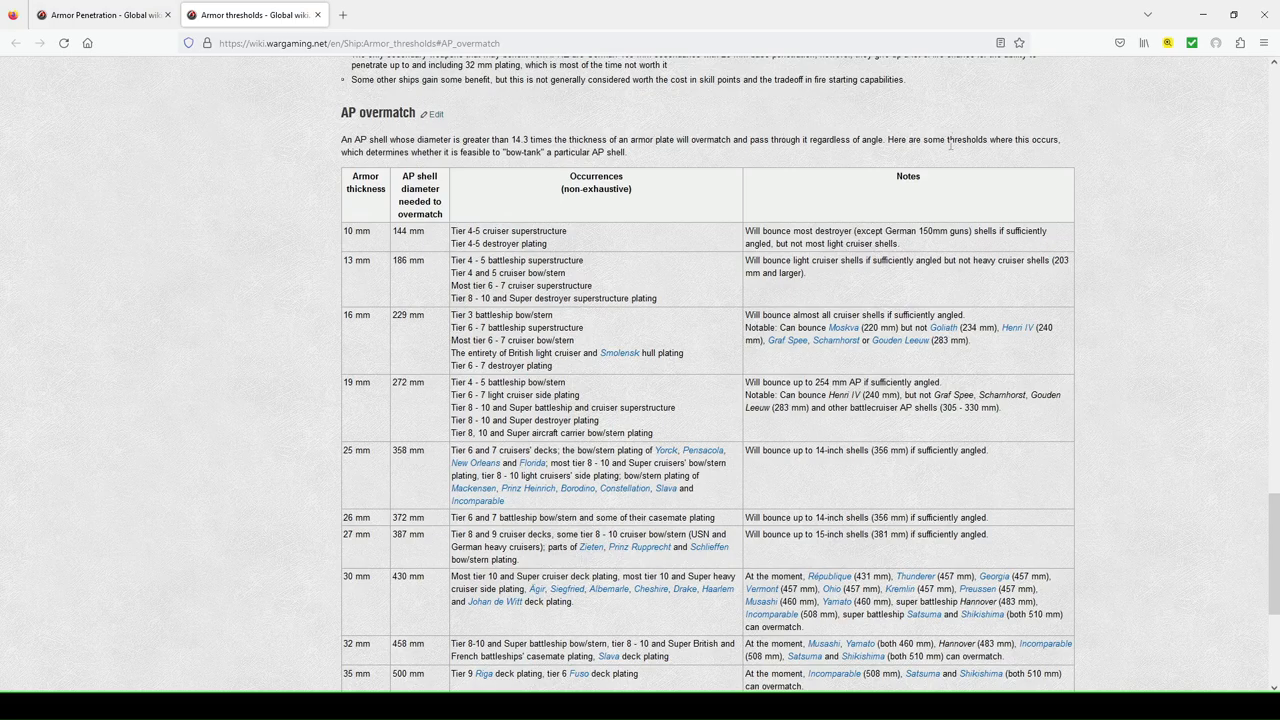
mouse_move(952, 160)
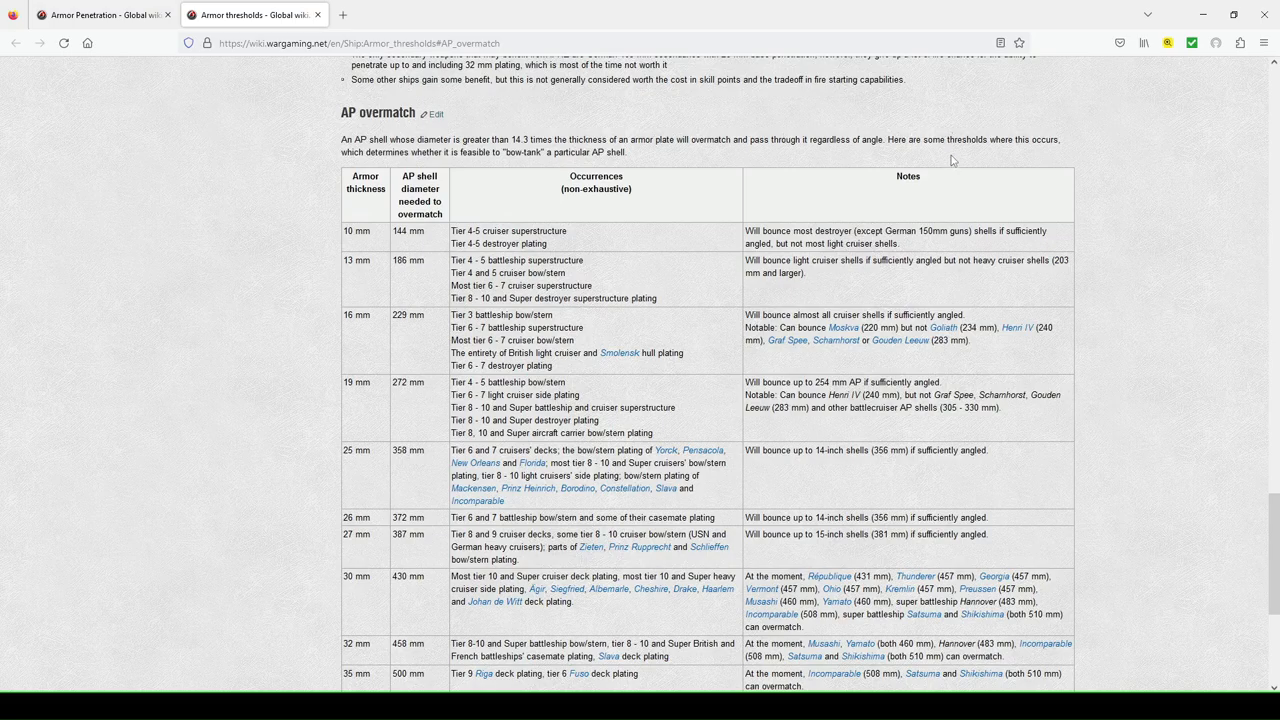
mouse_move(422, 170)
type("c")
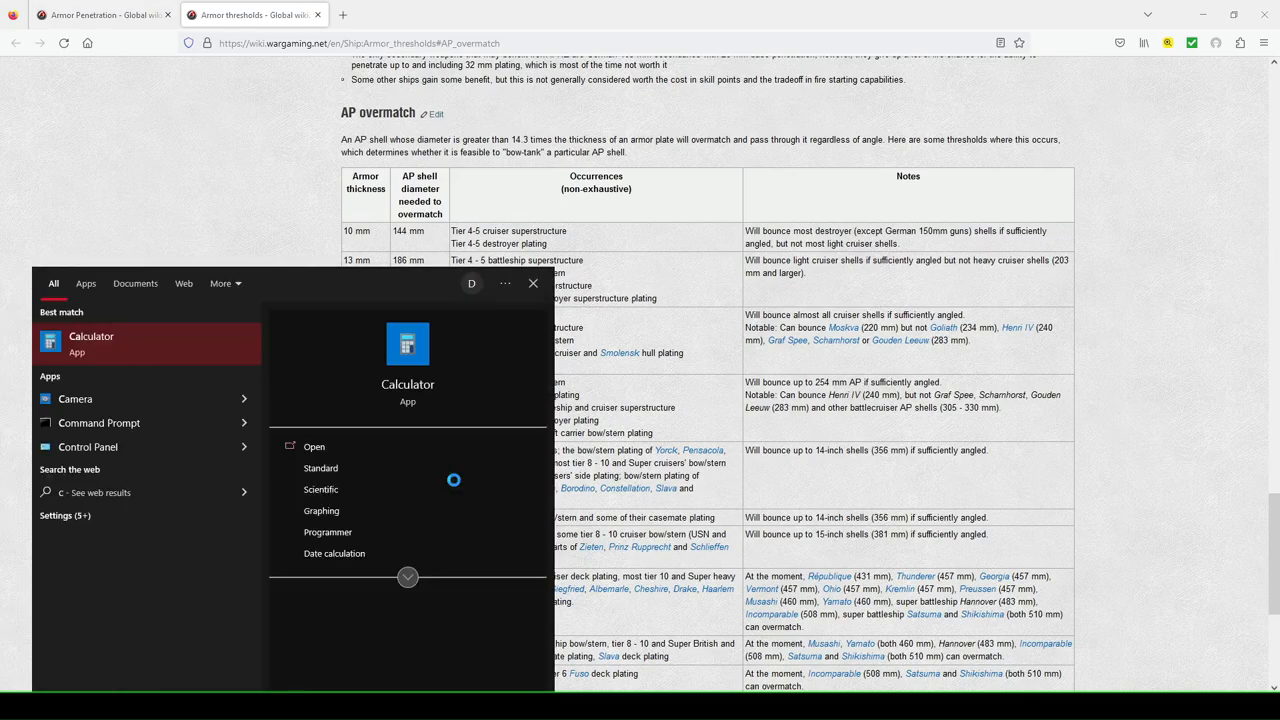
- Launch Calculator beside the table and compute 457 ÷ 14.3 ≈ 31.958
left_click(314, 446)
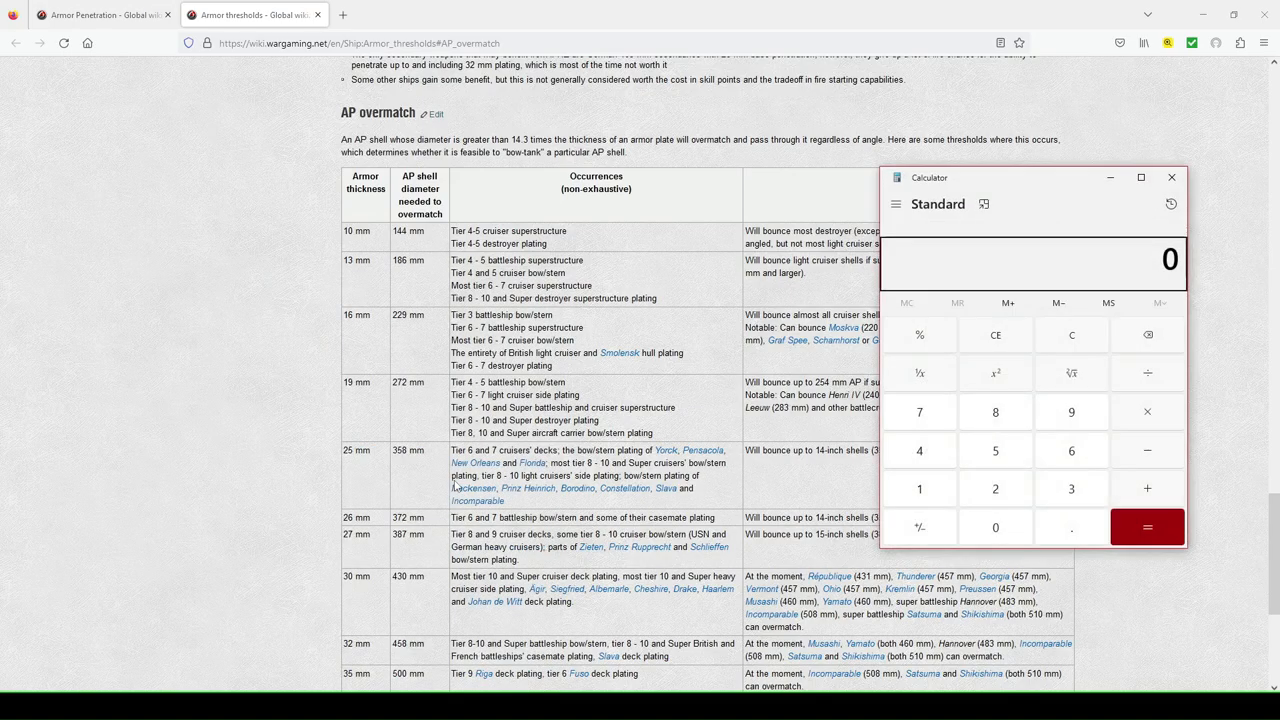
left_click_drag(1030, 176, 964, 168)
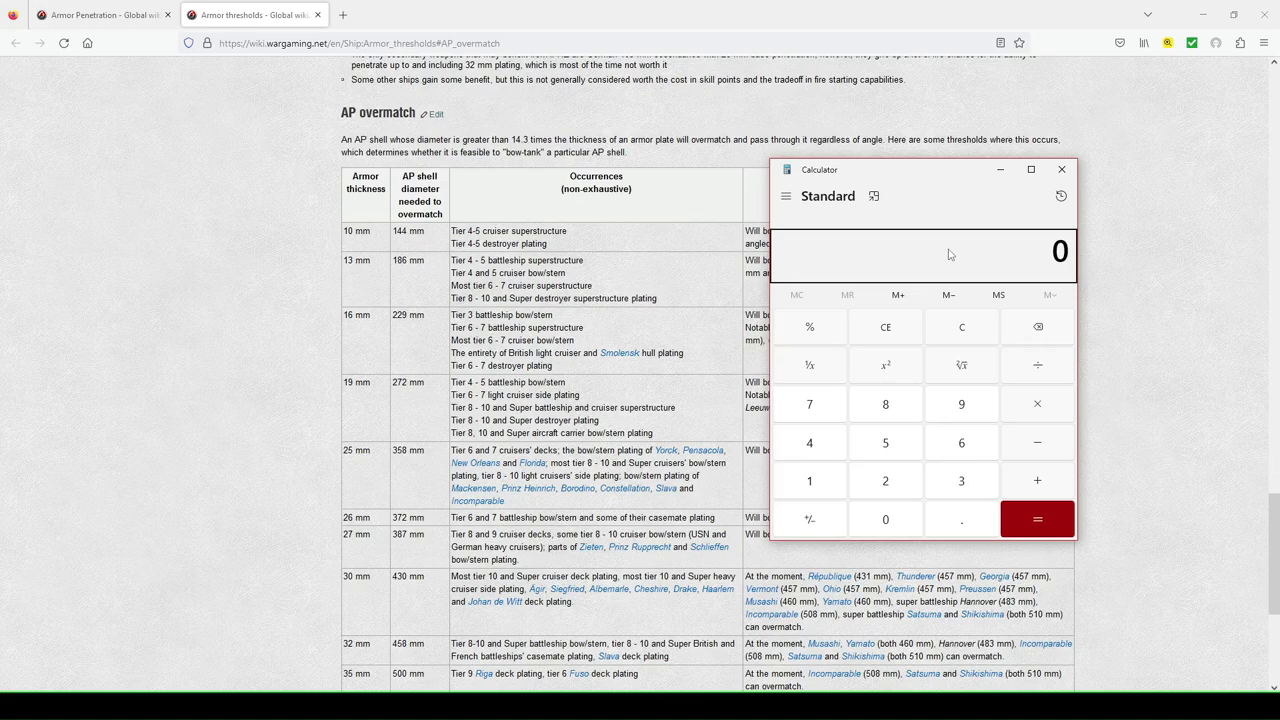
mouse_move(808, 444)
type("457")
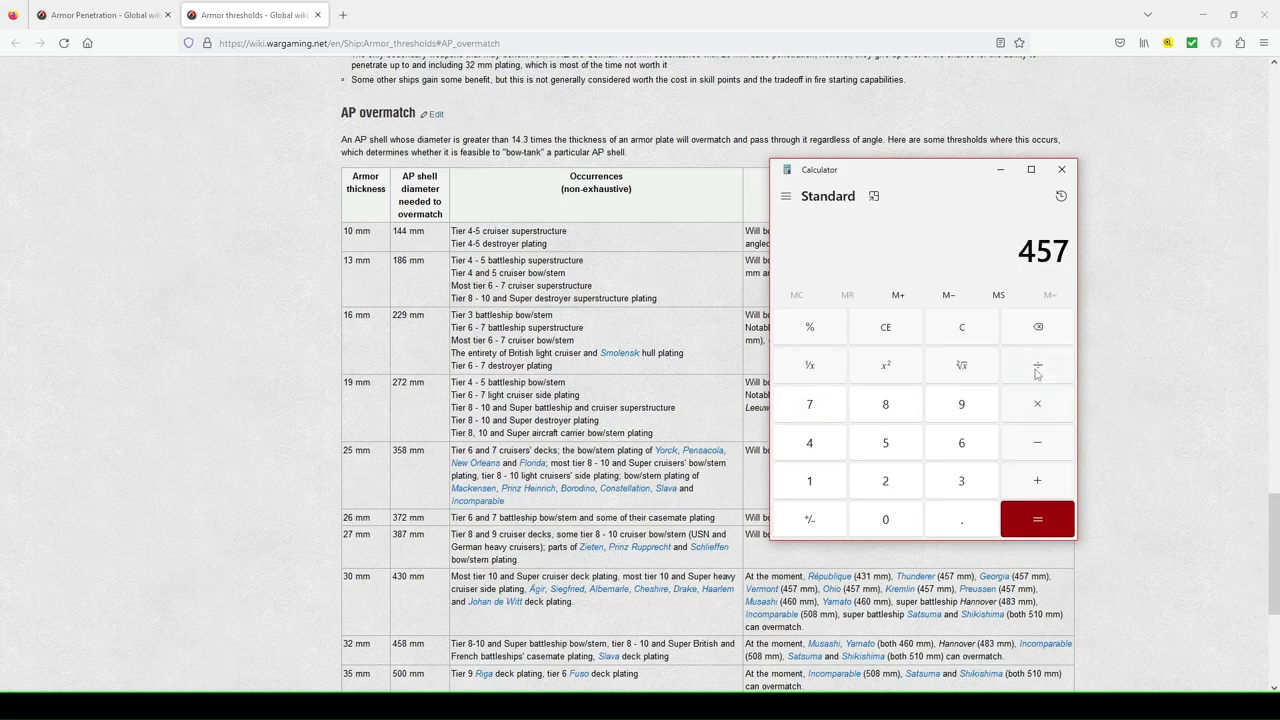
mouse_move(998, 294)
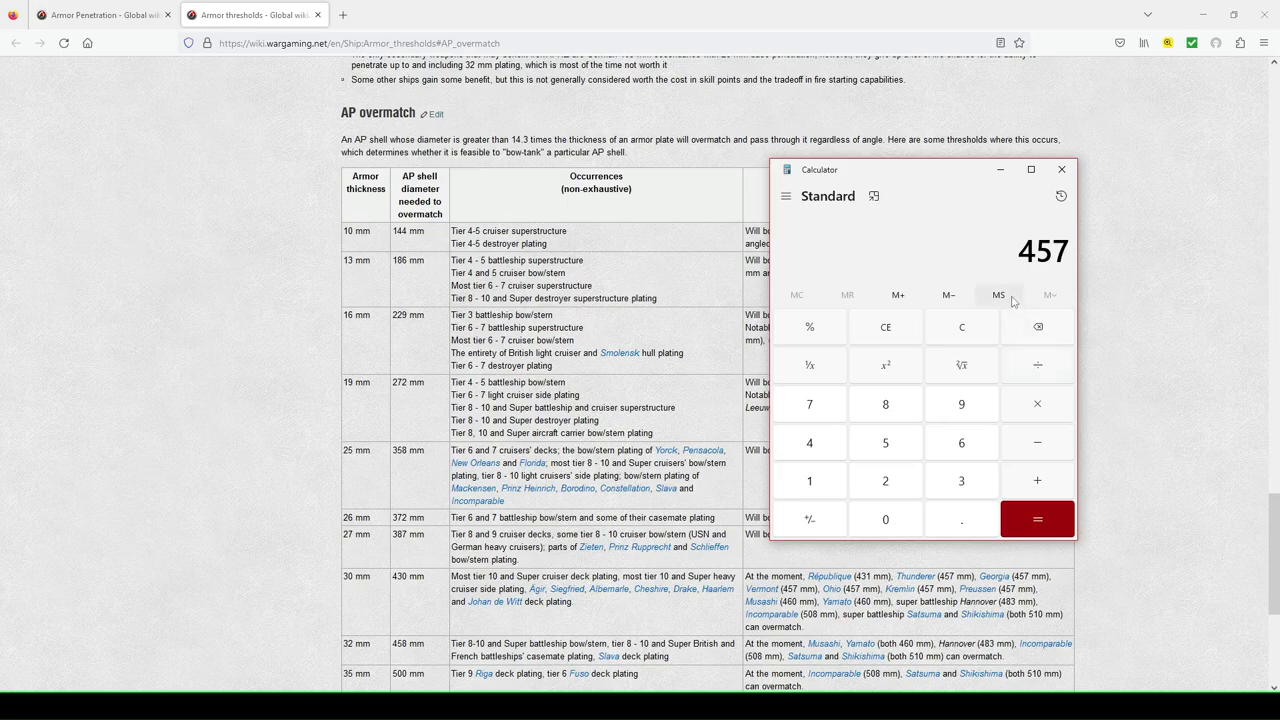
left_click(998, 294)
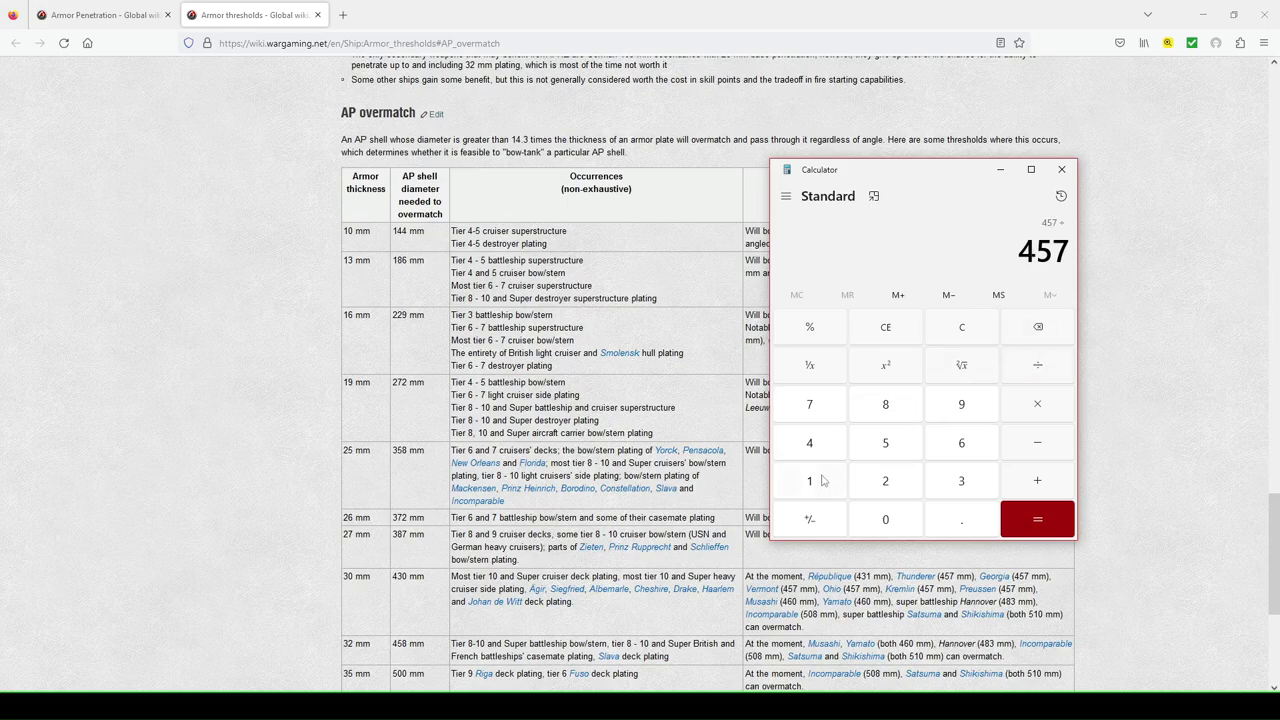
left_click(1036, 518)
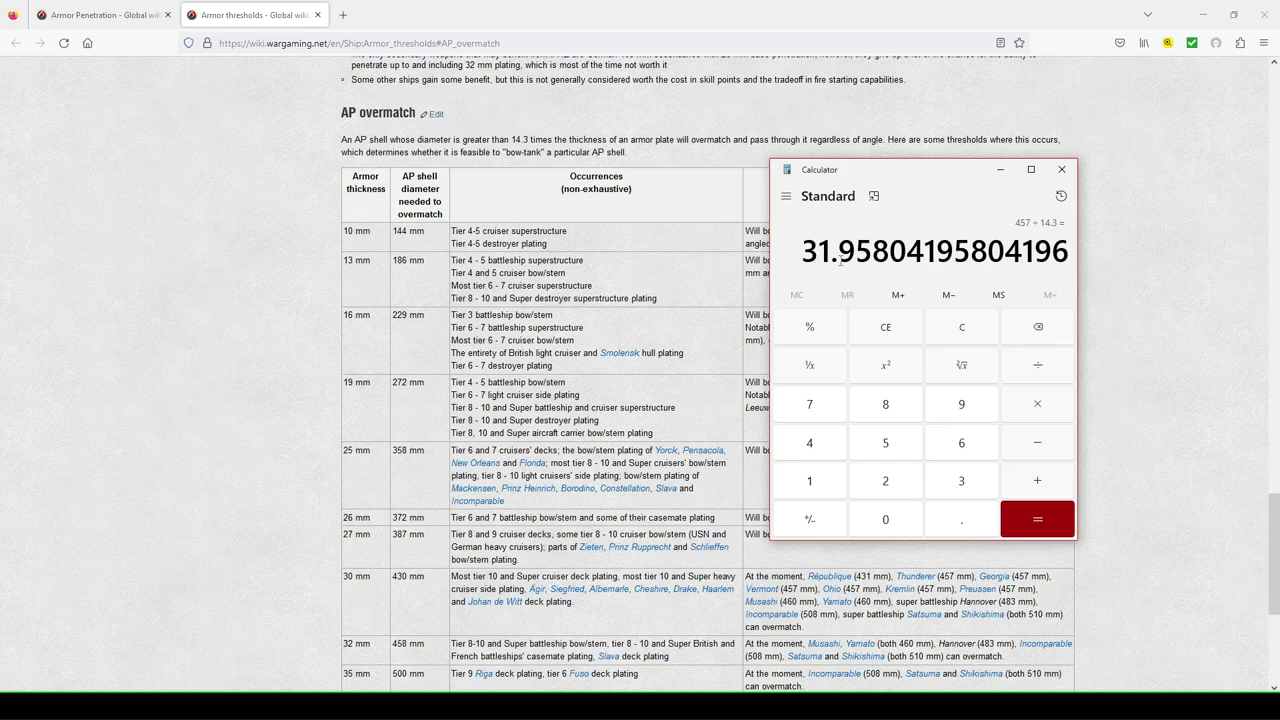
mouse_move(860, 230)
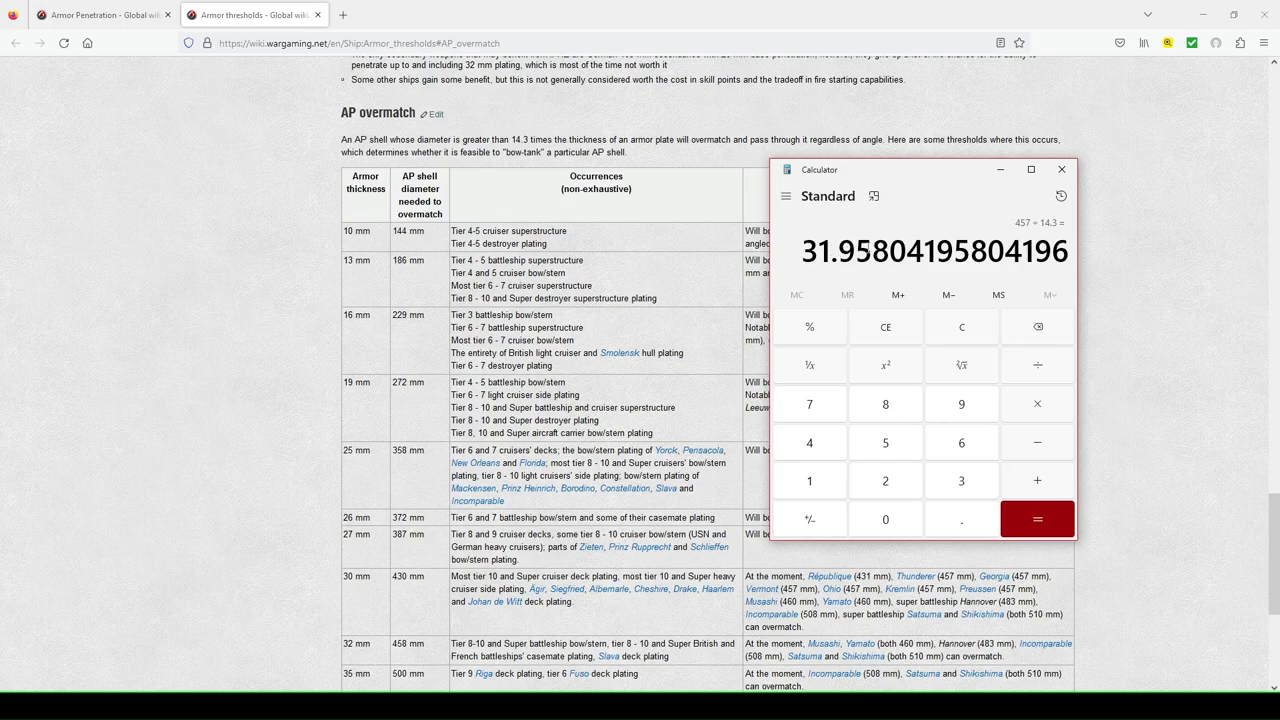
- Clear the result and compute 460 ÷ 14.3 ≈ 32.168
left_click(960, 328)
type("460")
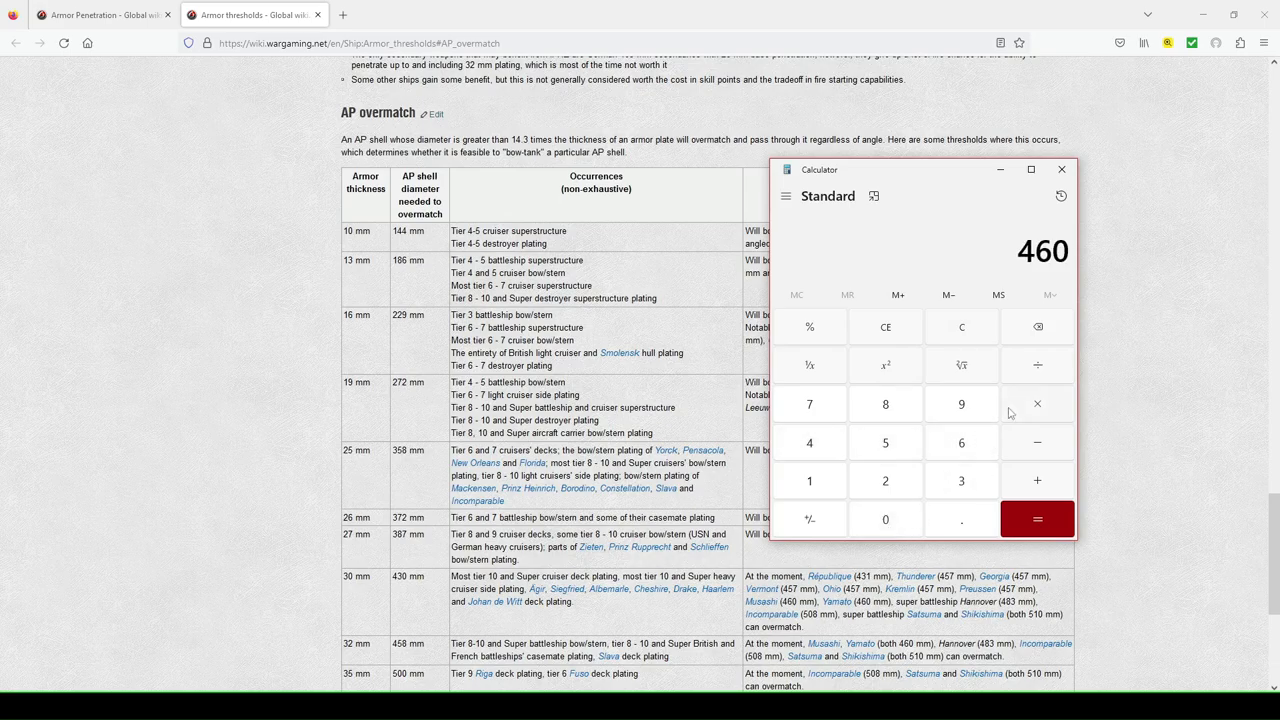
mouse_move(1004, 412)
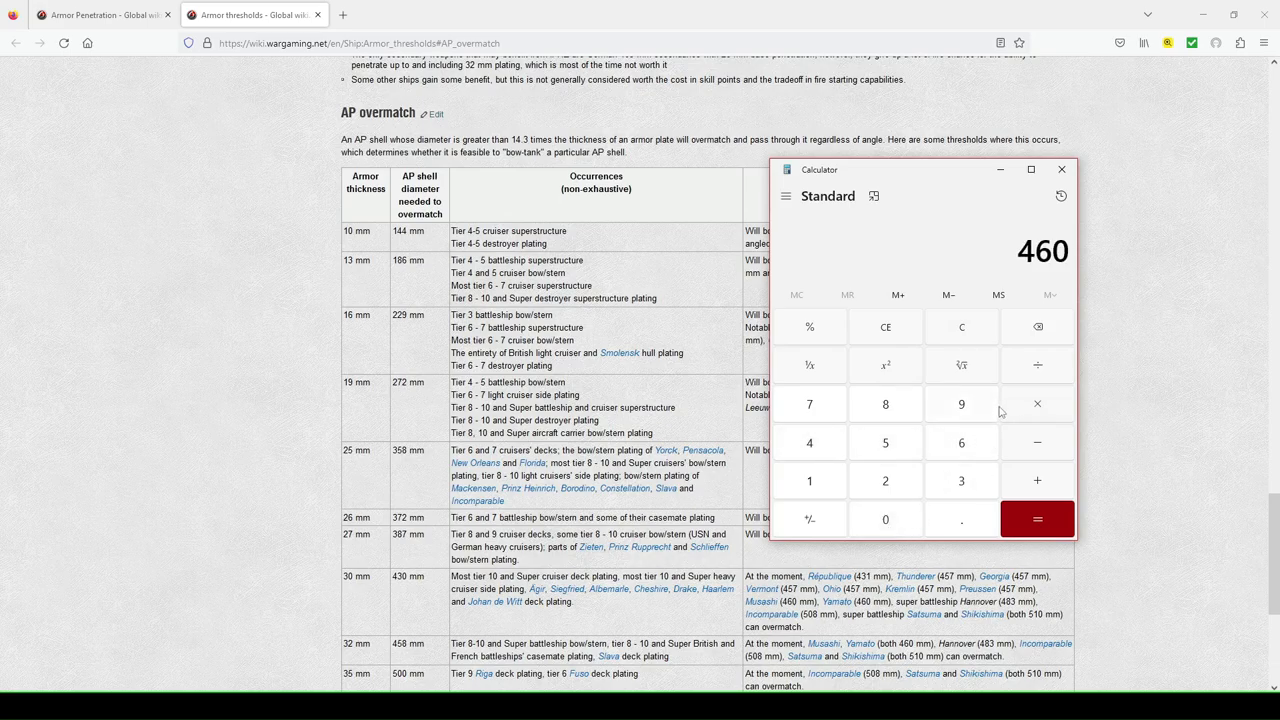
mouse_move(1048, 380)
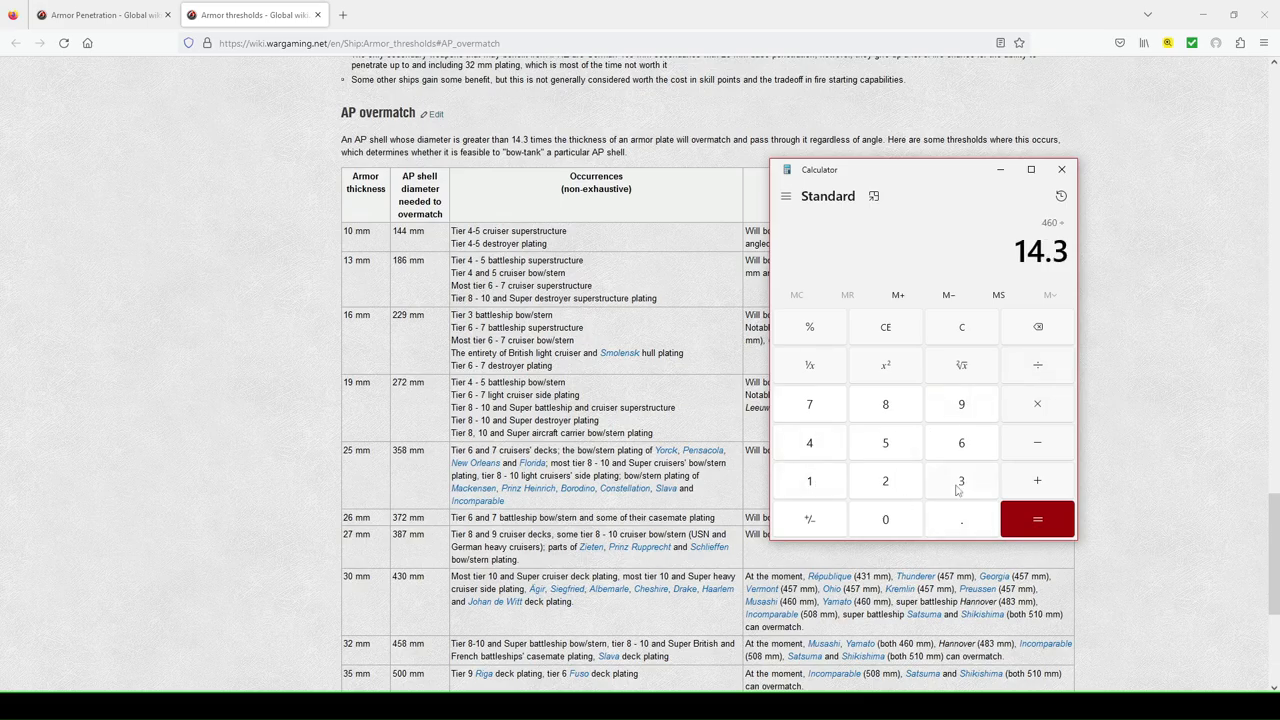
left_click(1036, 518)
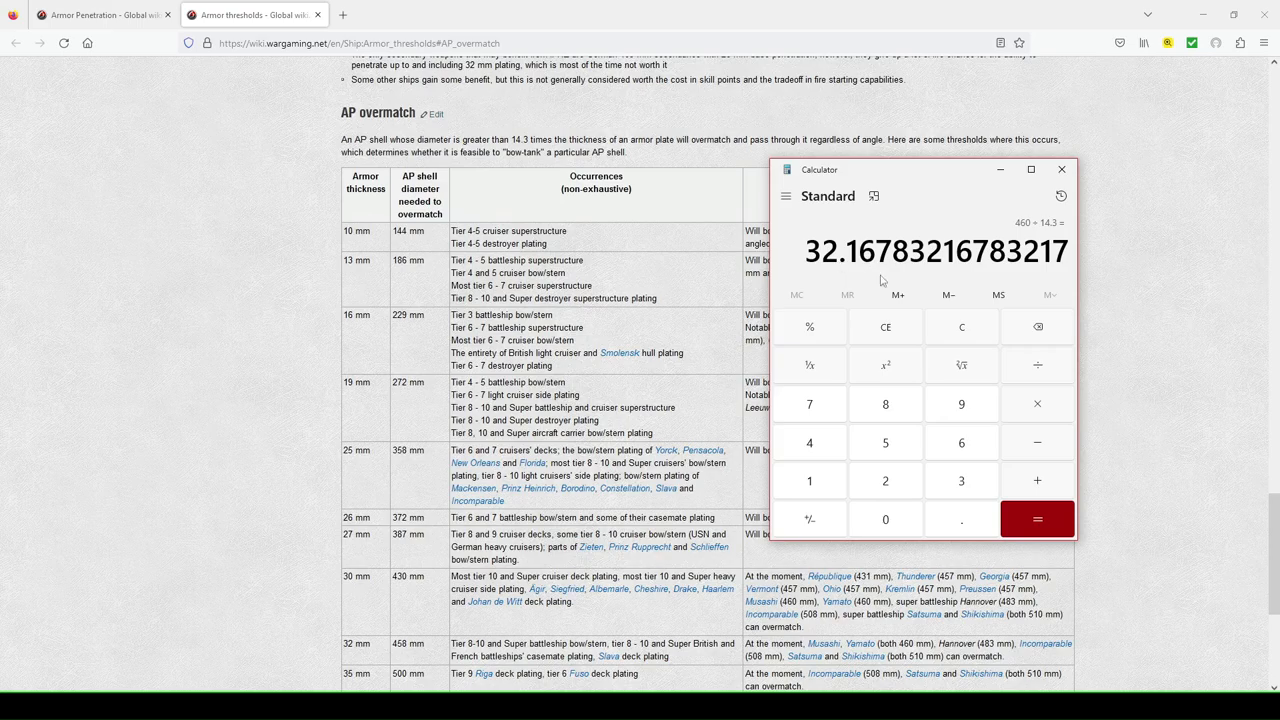
mouse_move(856, 270)
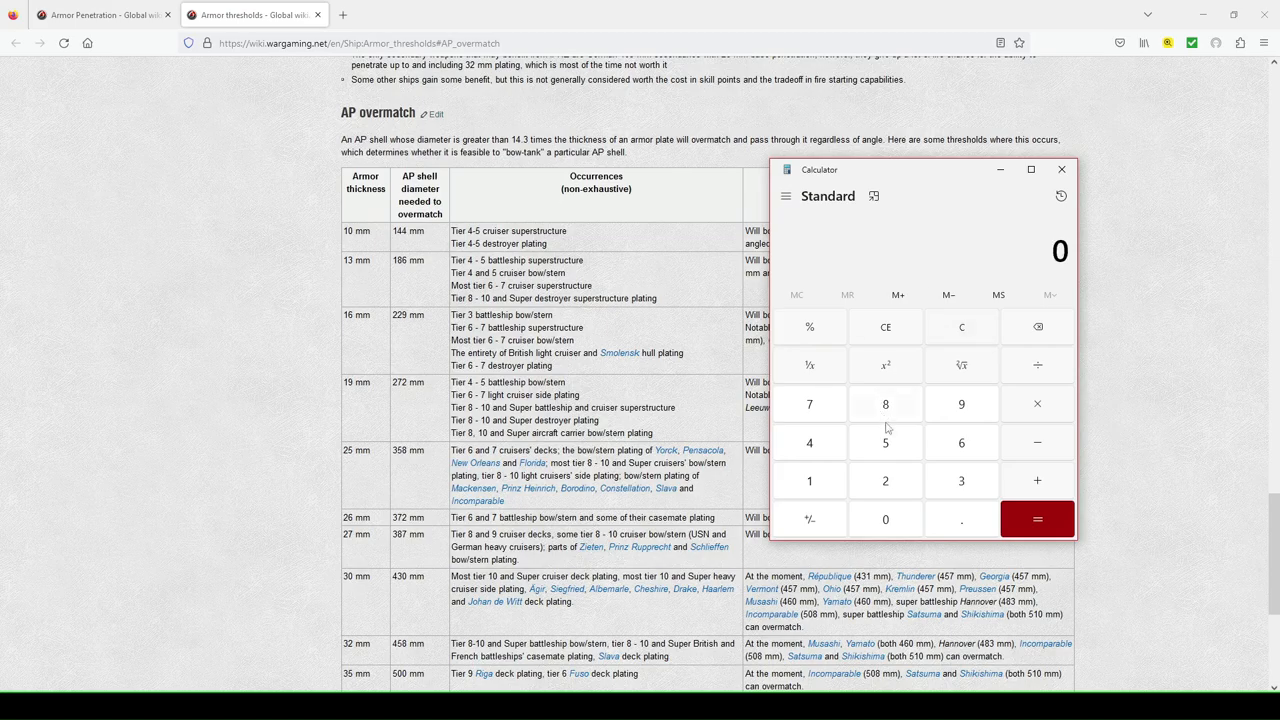
- Compute 203 ÷ 14.3 ≈ 14.196 and compare it against the wiki tables, then clear
left_click(884, 480)
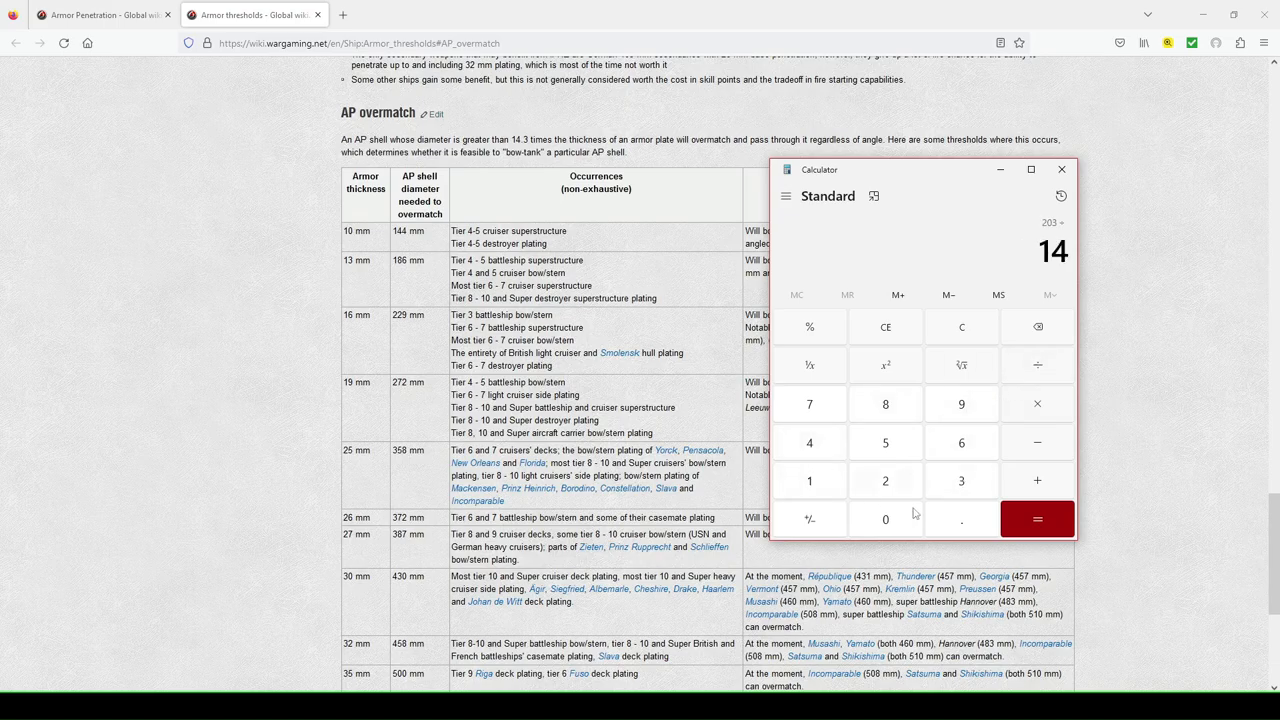
left_click(1036, 518)
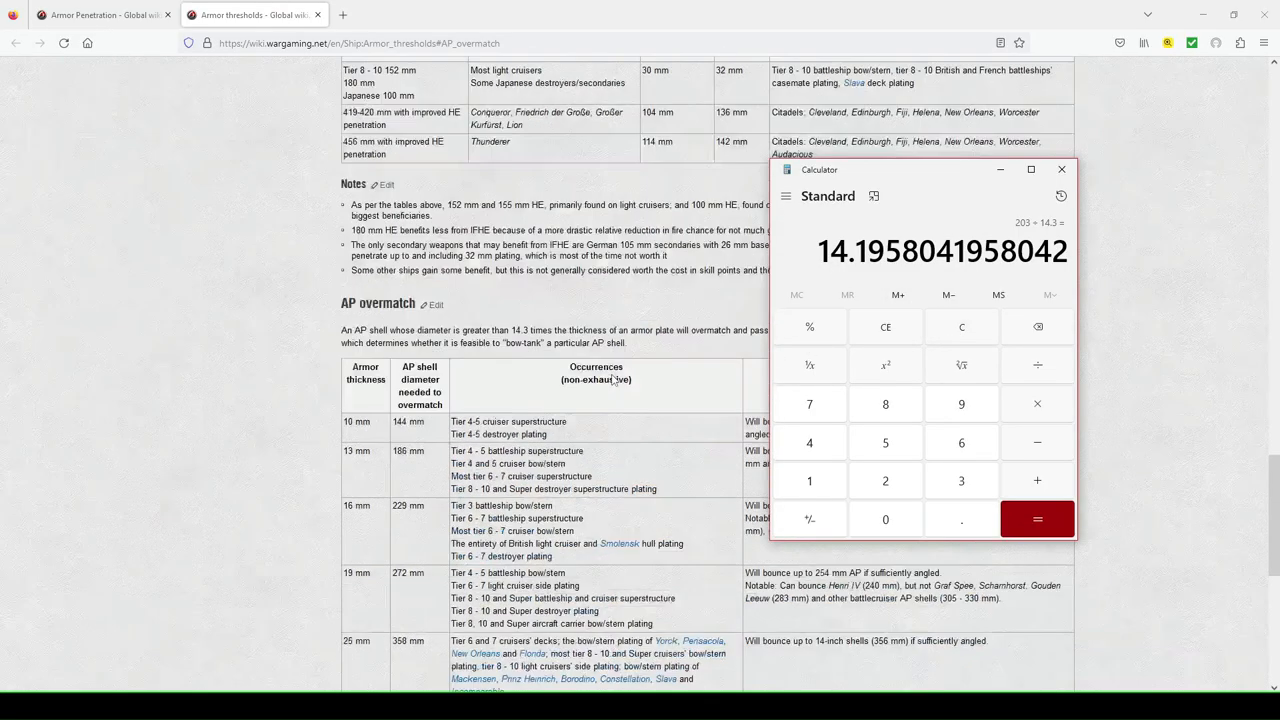
scroll("down", 3)
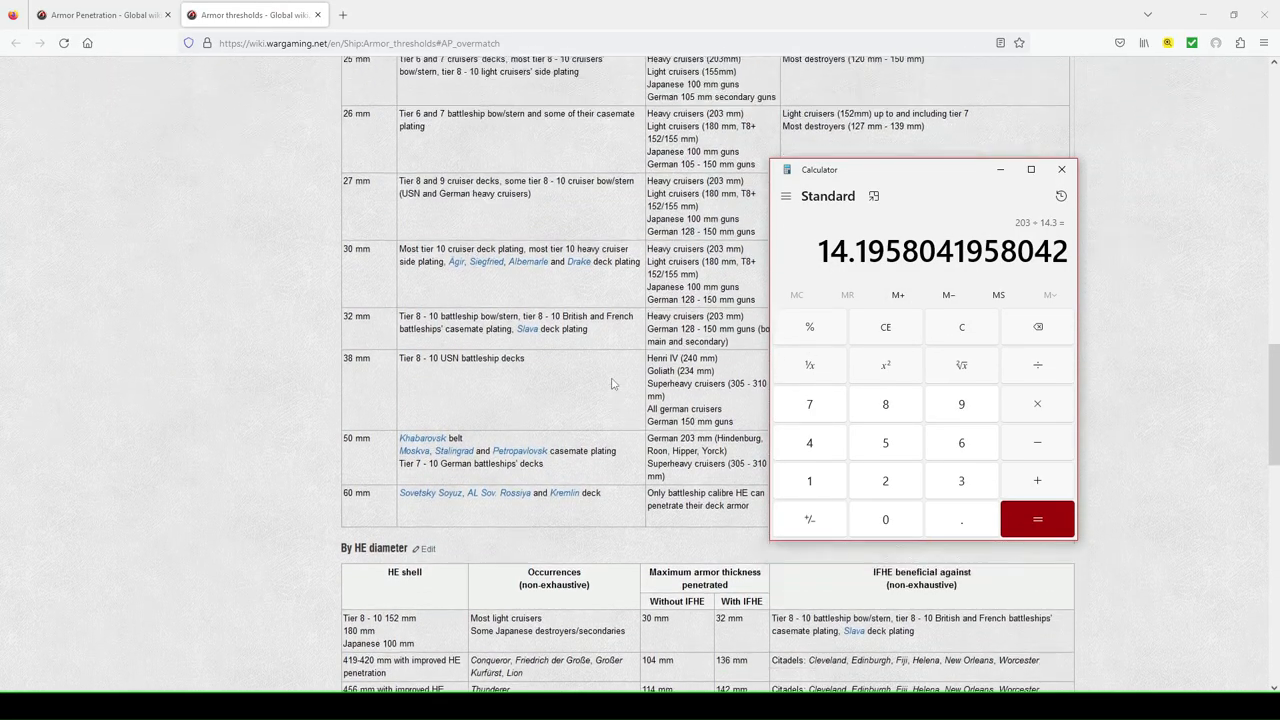
scroll("down", 3)
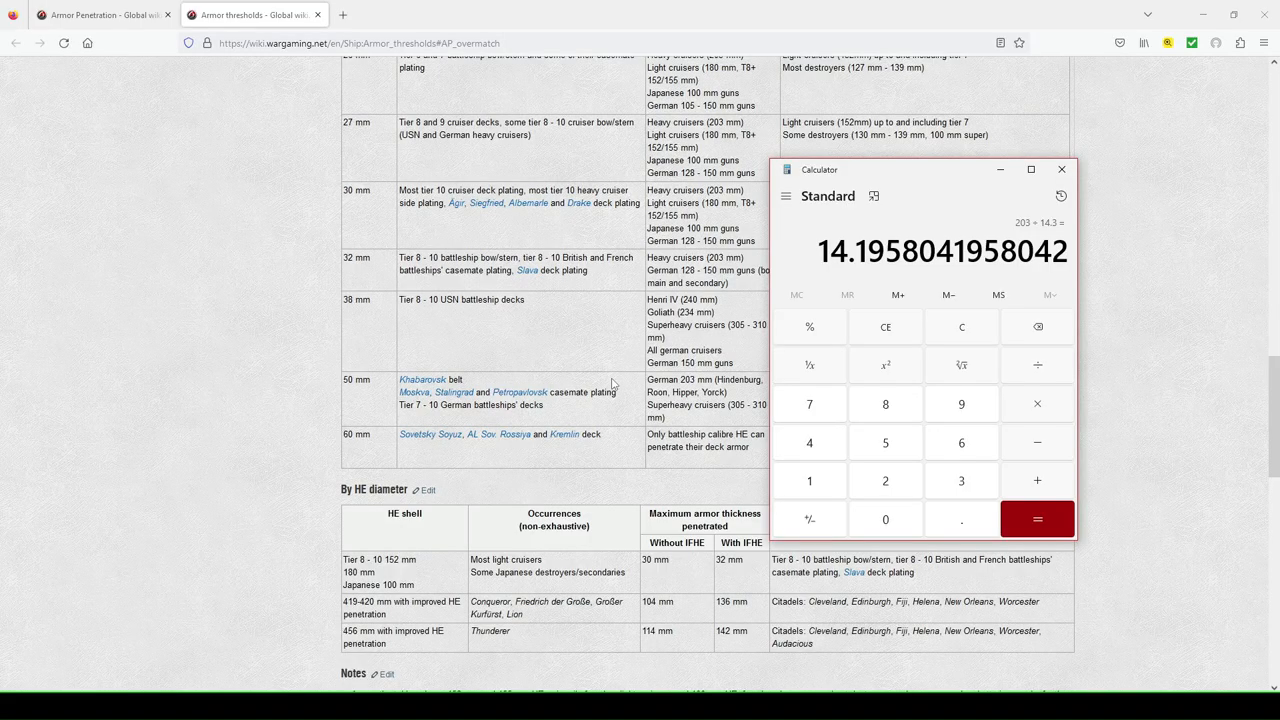
scroll("down", 3)
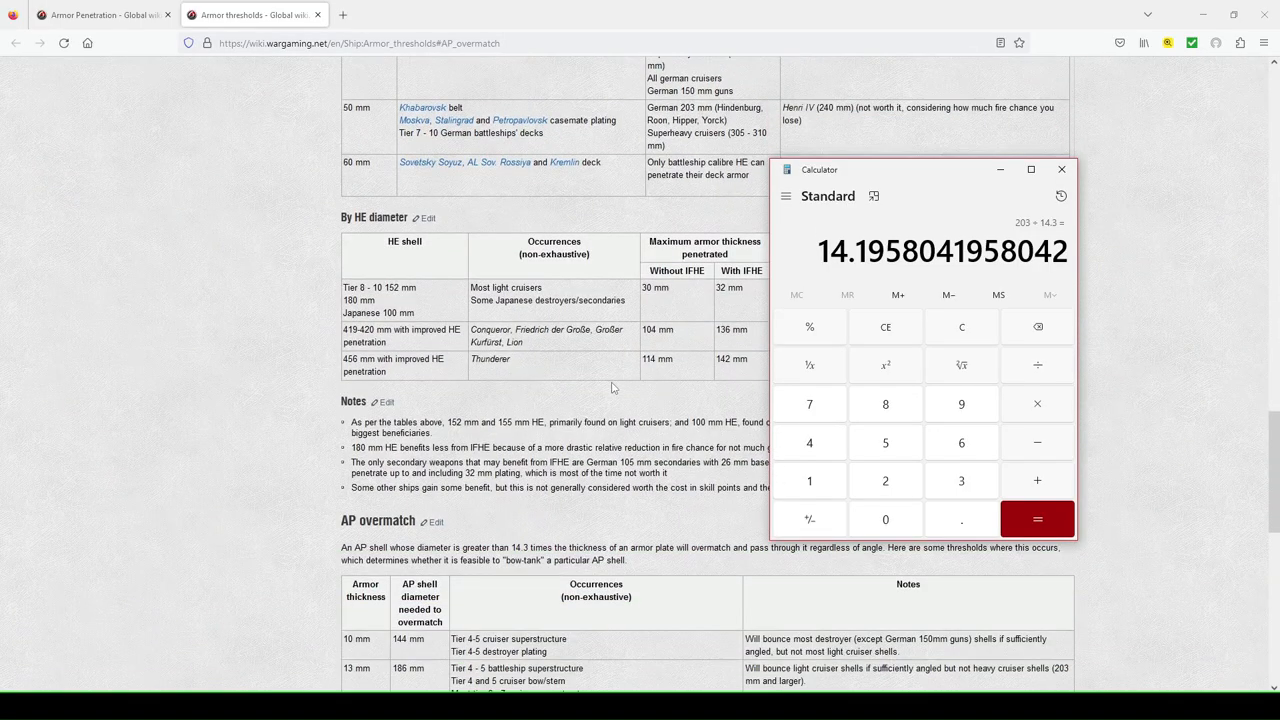
mouse_move(630, 390)
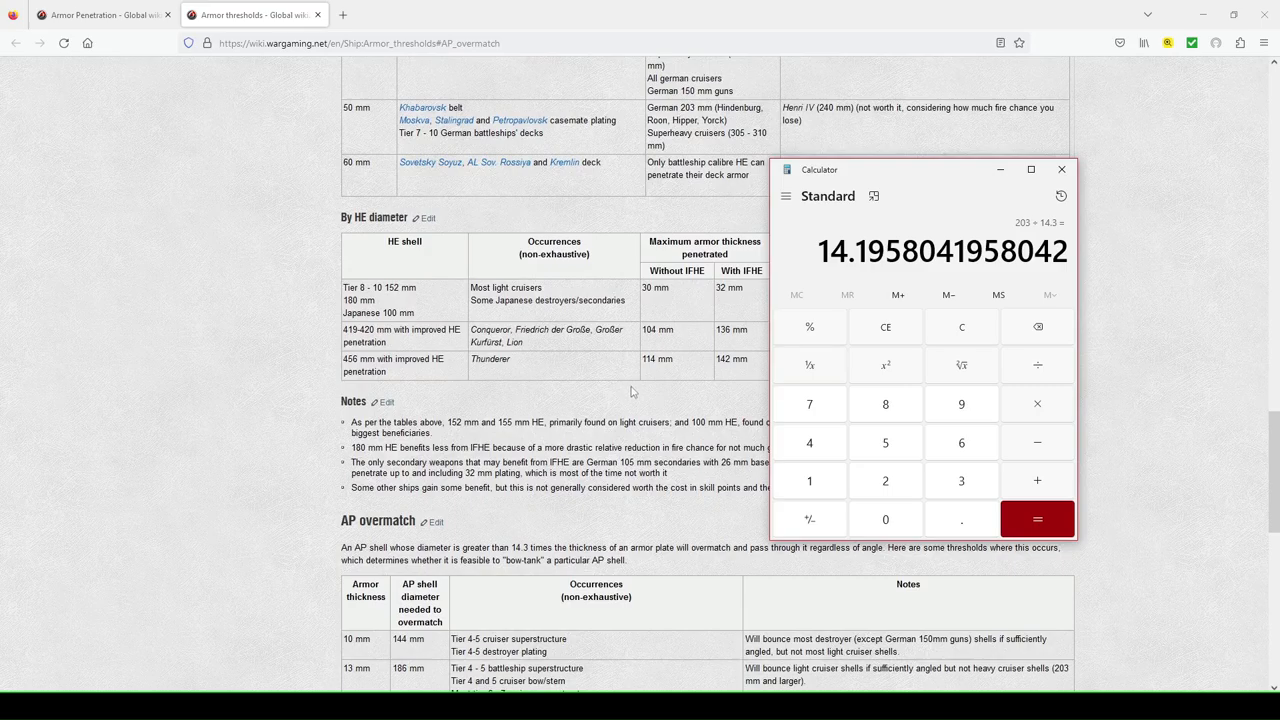
scroll("down", 3)
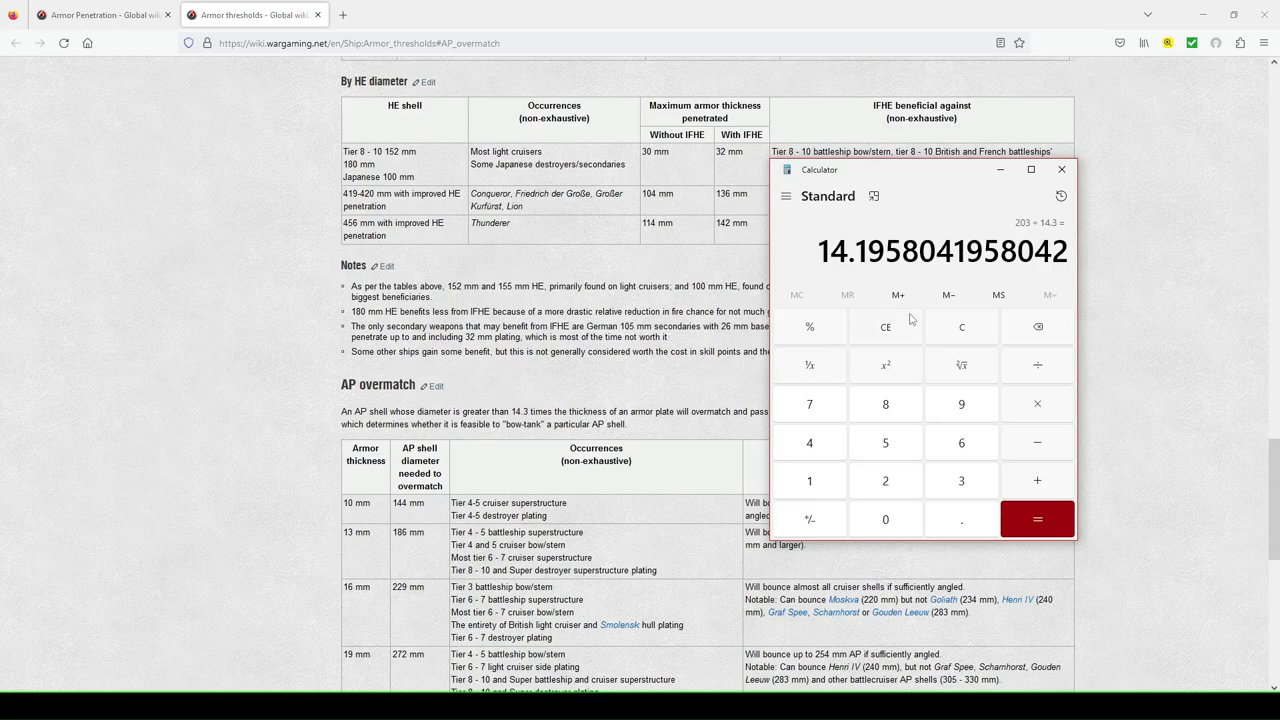
scroll("down", 3)
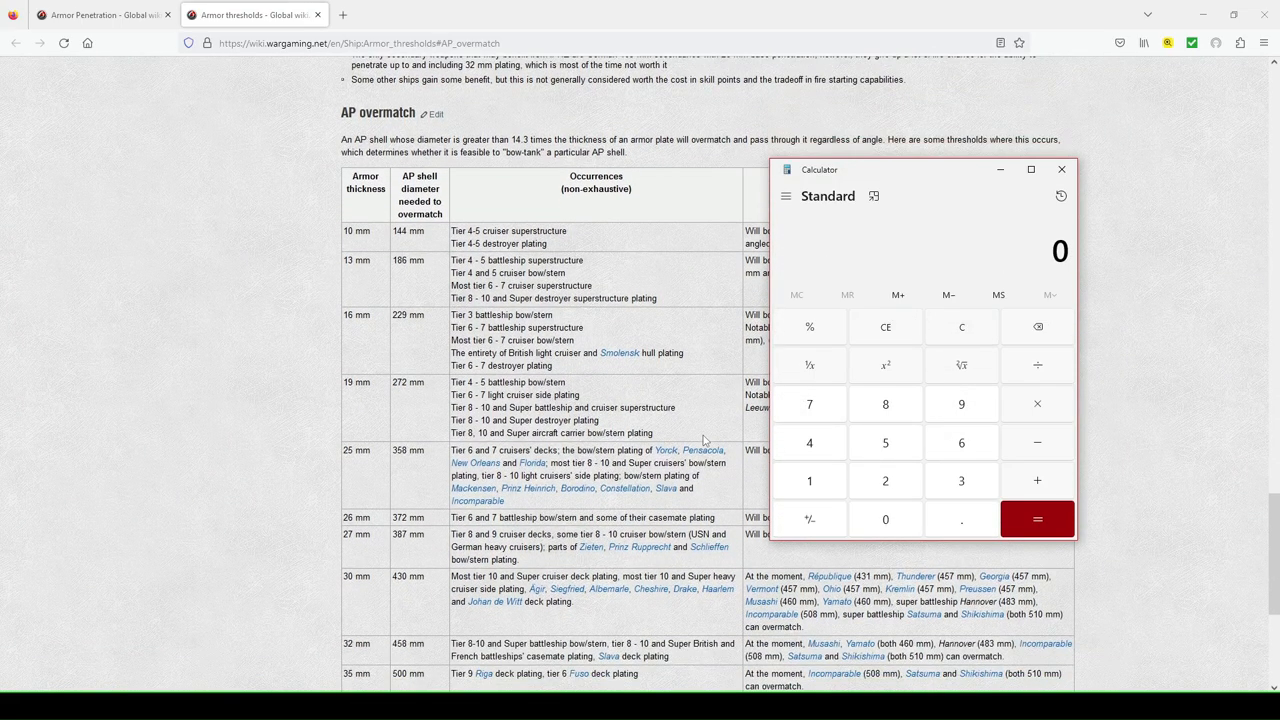
- Compute 356 ÷ 14.3 ≈ 24.895, then close the calculator
scroll("down", 3)
type("356")
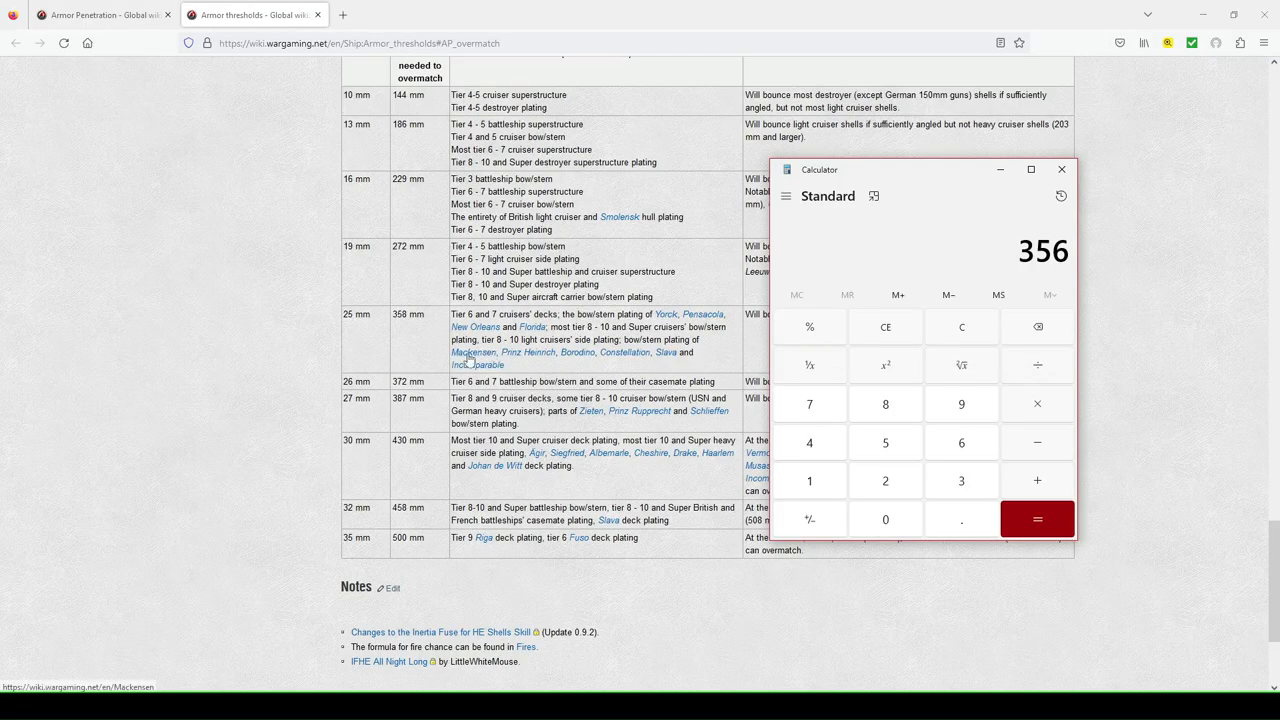
mouse_move(864, 332)
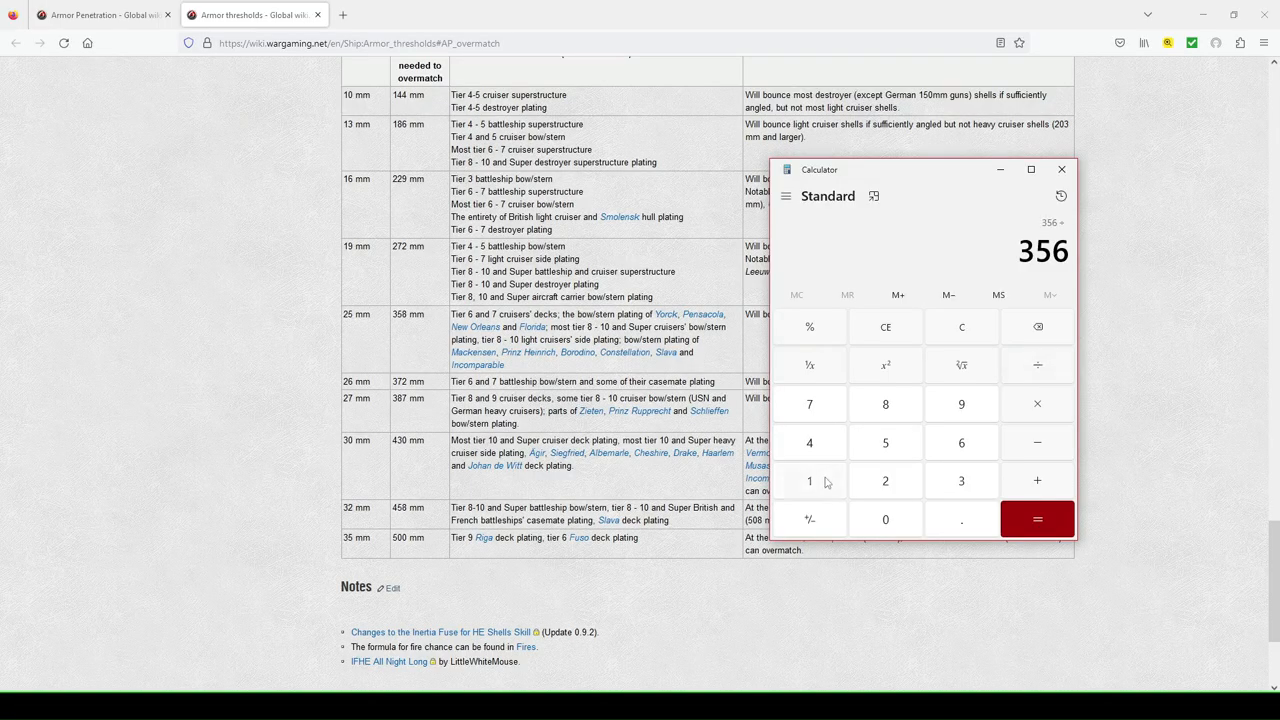
left_click(1036, 518)
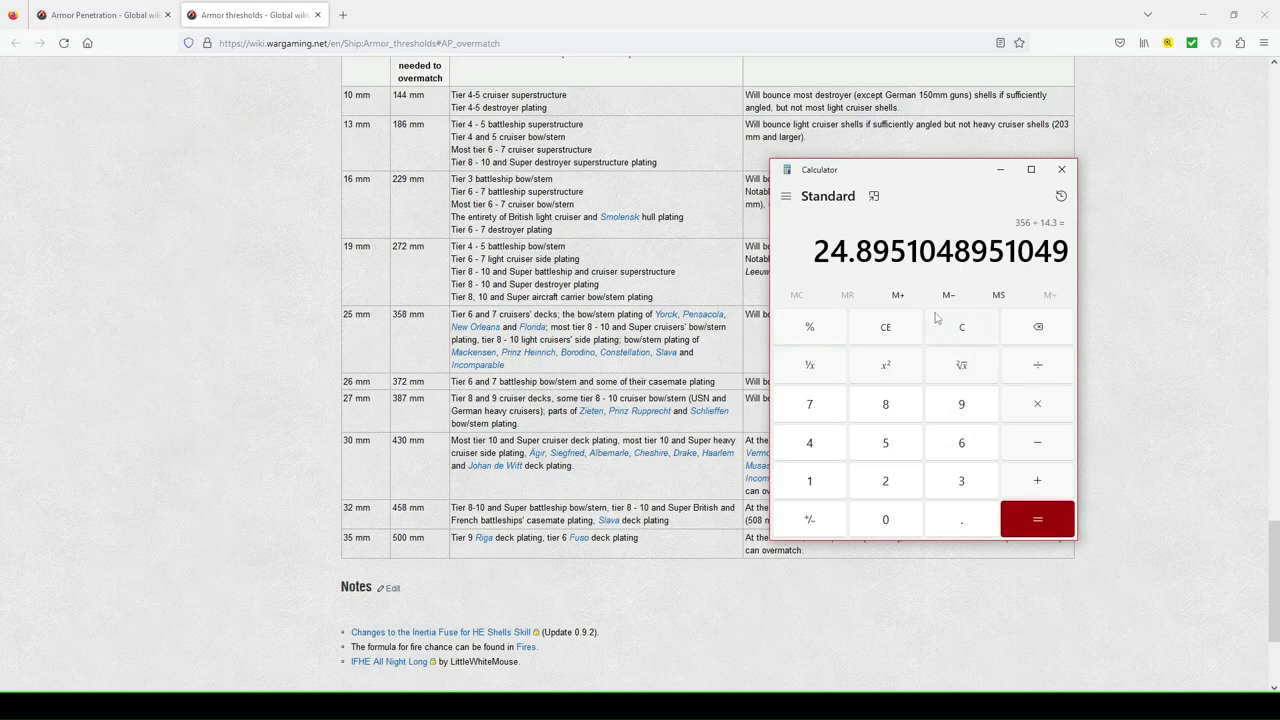
mouse_move(976, 330)
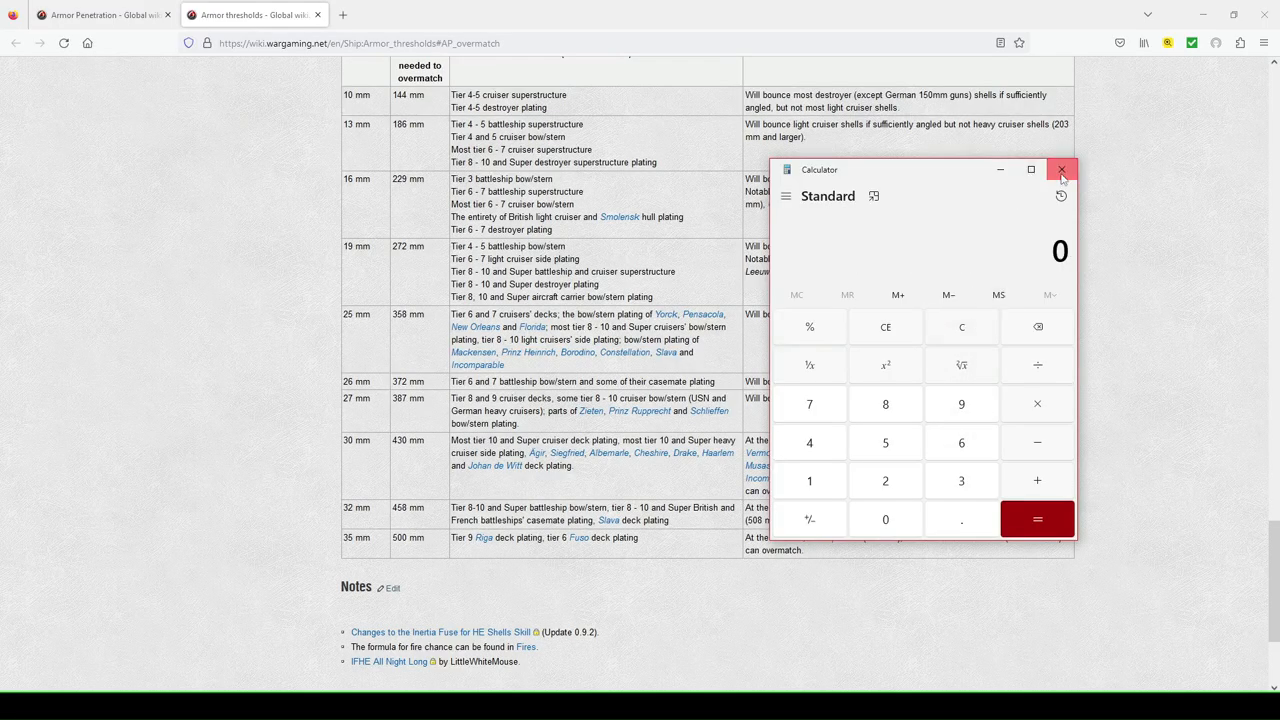
left_click(1060, 168)
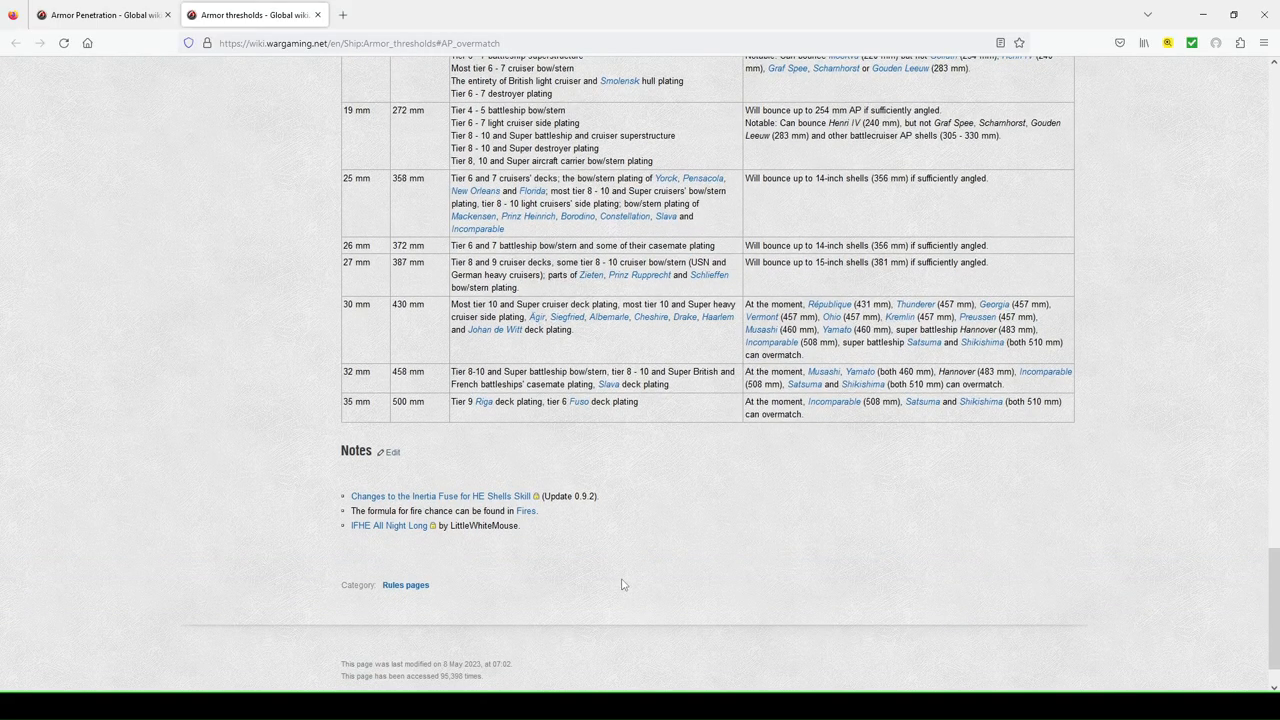
- Scroll the Armor thresholds page to the AP overmatch table beside the reopened calculator
scroll("up", 3)
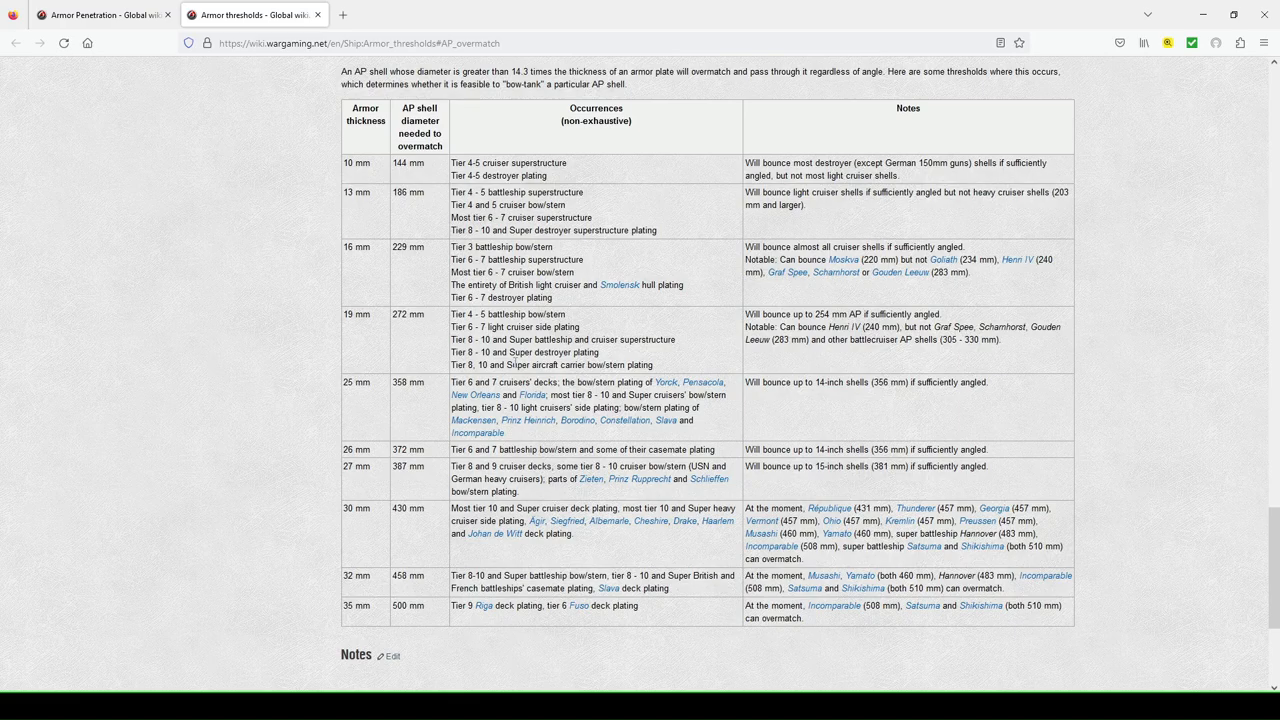
mouse_move(1116, 470)
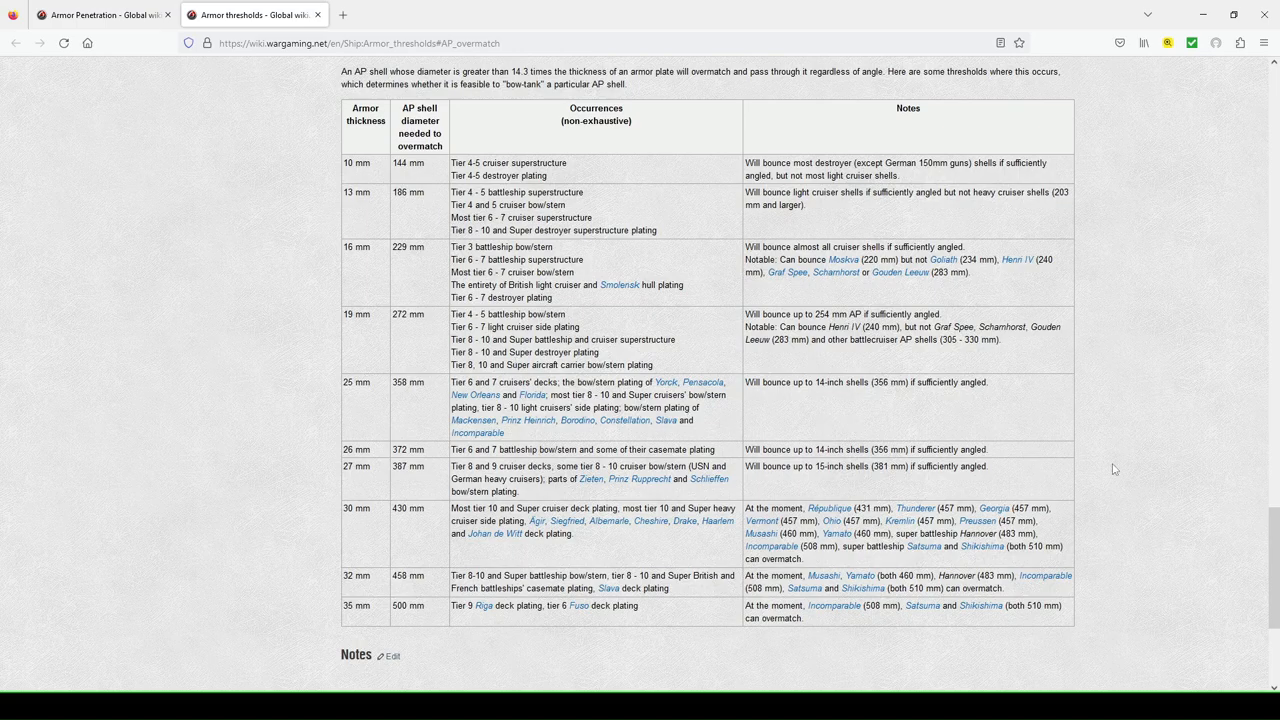
scroll("down", 3)
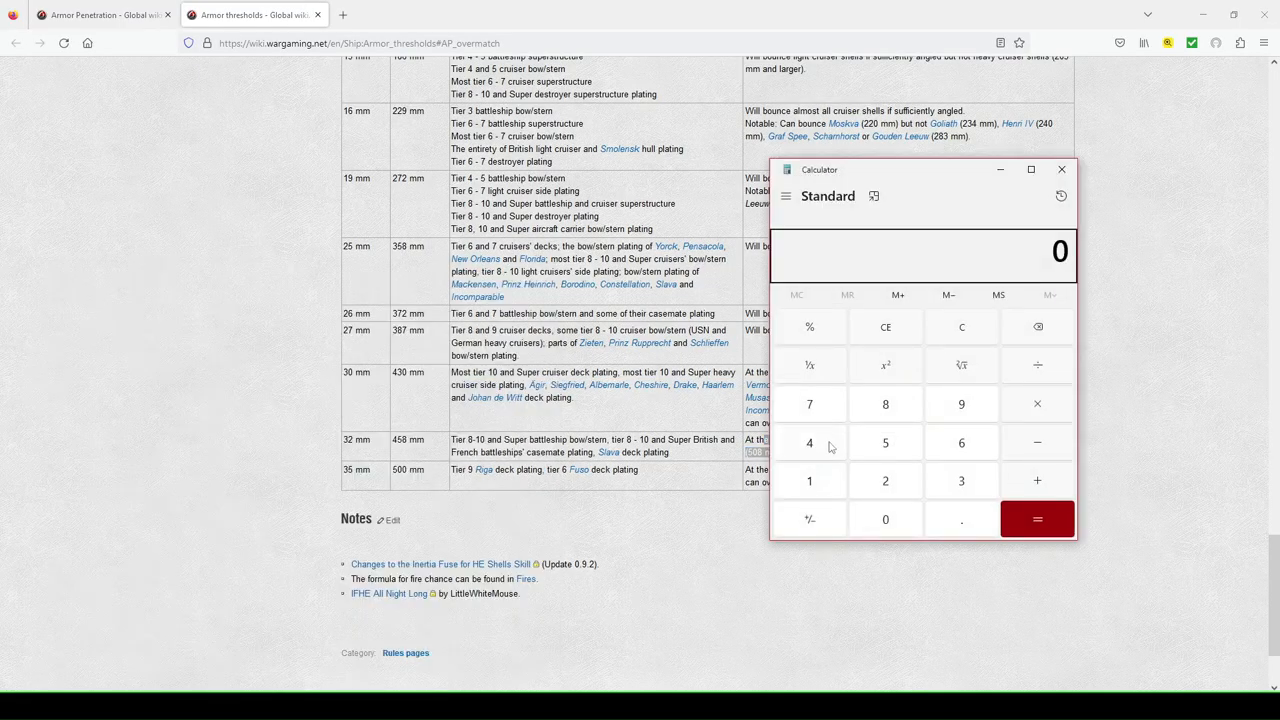
- Compute 510 ÷ 14.3 ≈ 35.664 with the calculator moved off the table, then close it
left_click_drag(900, 168, 510, 196)
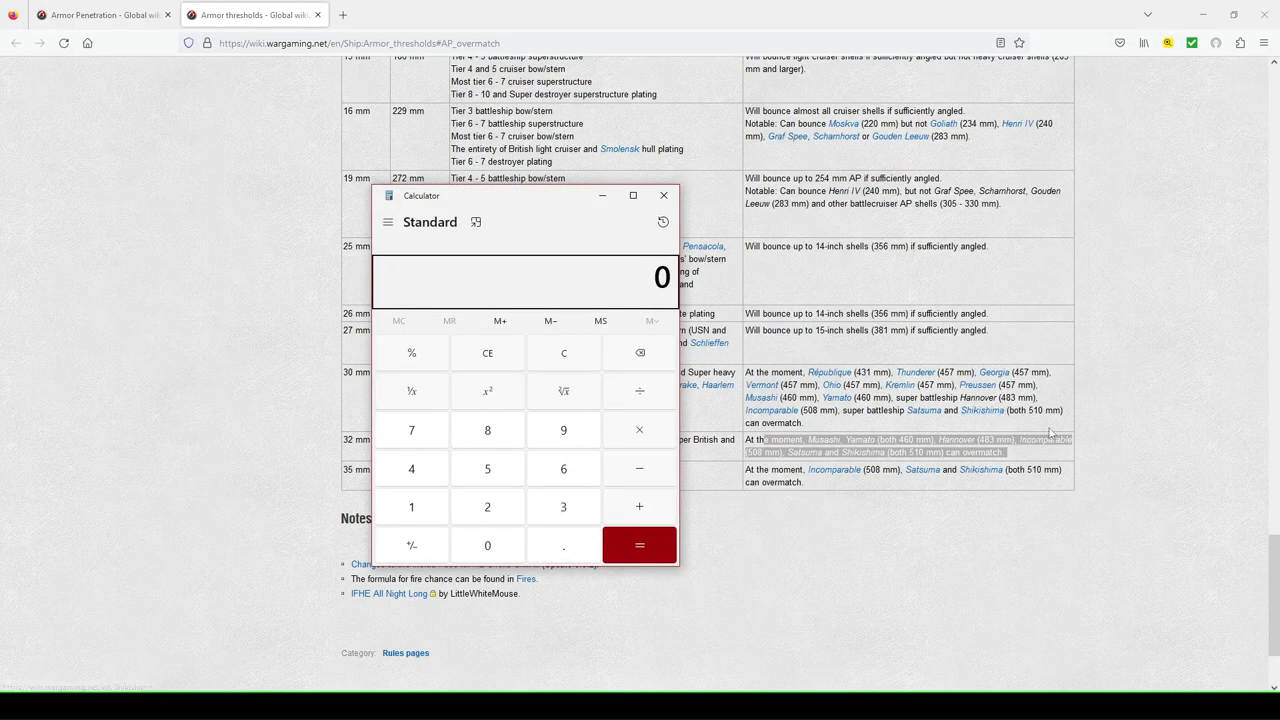
mouse_move(488, 468)
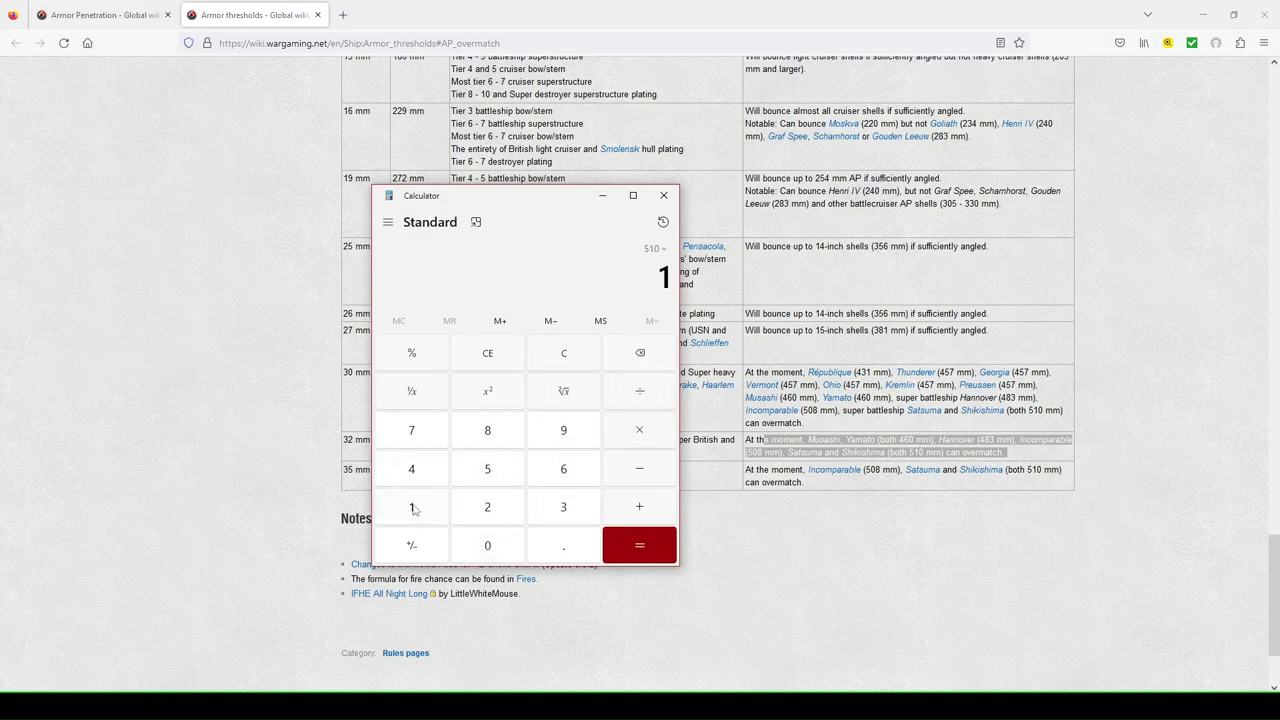
left_click(640, 544)
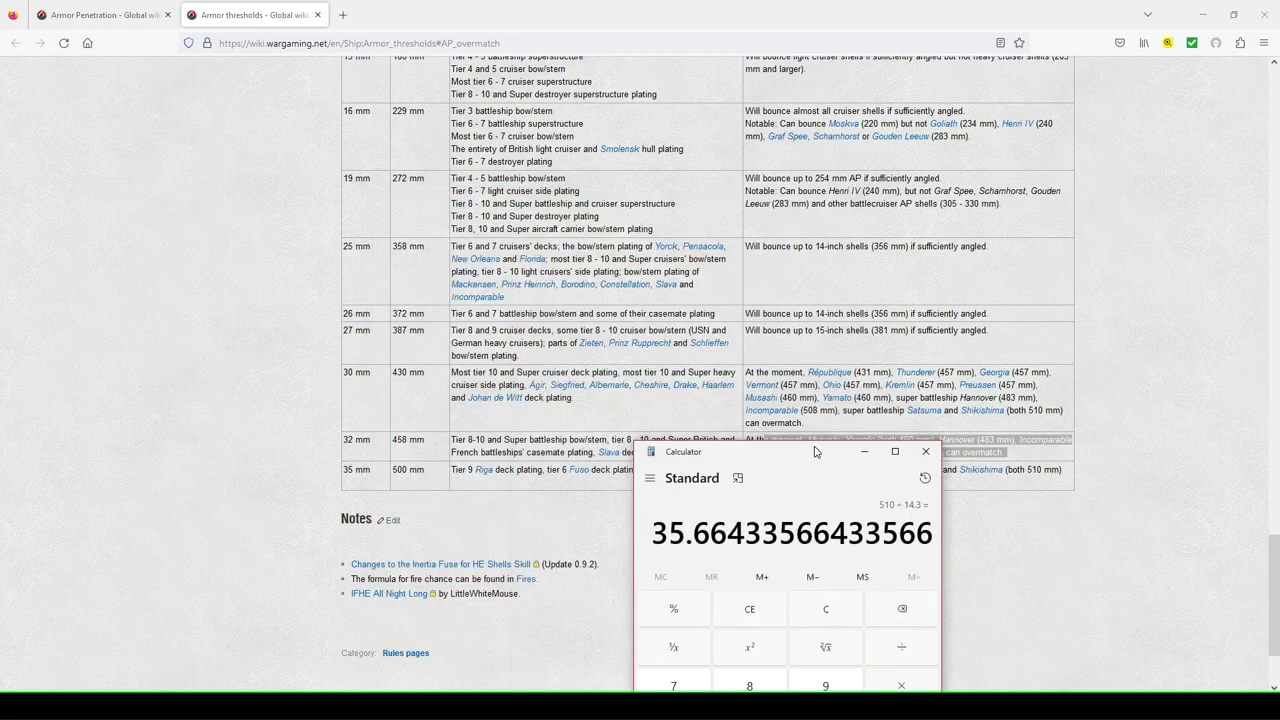
left_click_drag(816, 452, 636, 528)
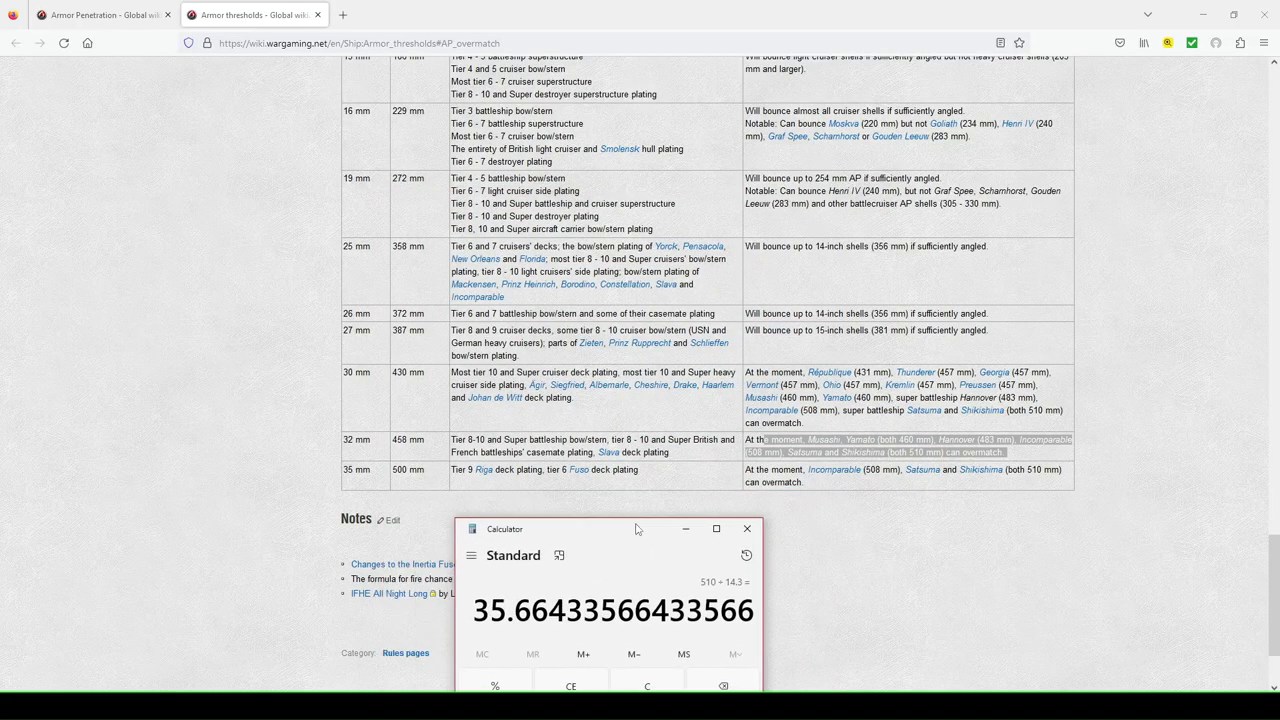
scroll("down", 3)
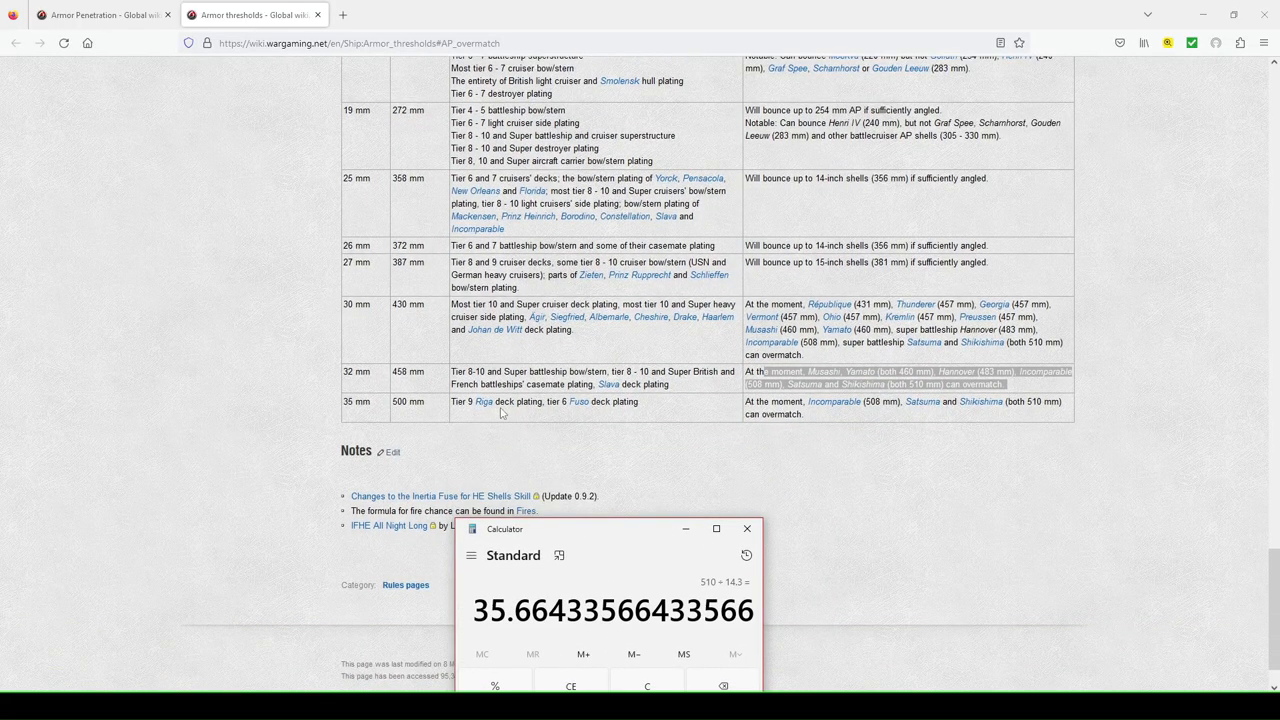
mouse_move(634, 412)
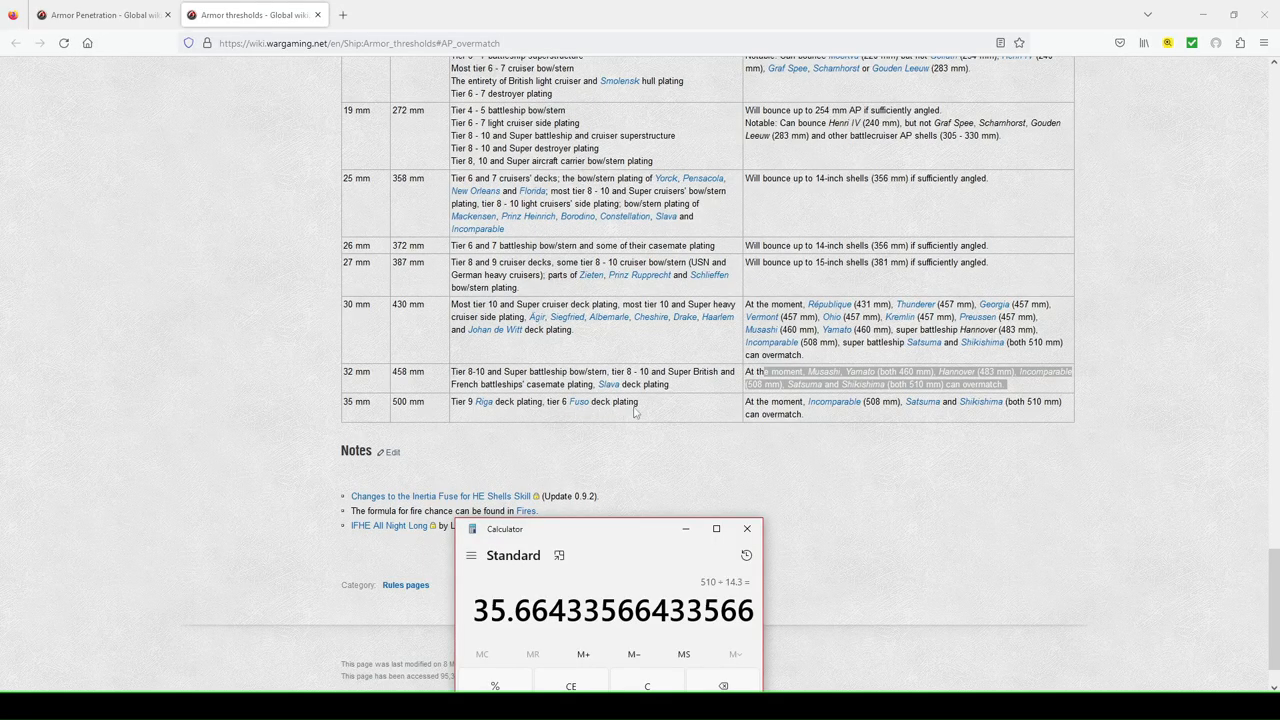
mouse_move(840, 414)
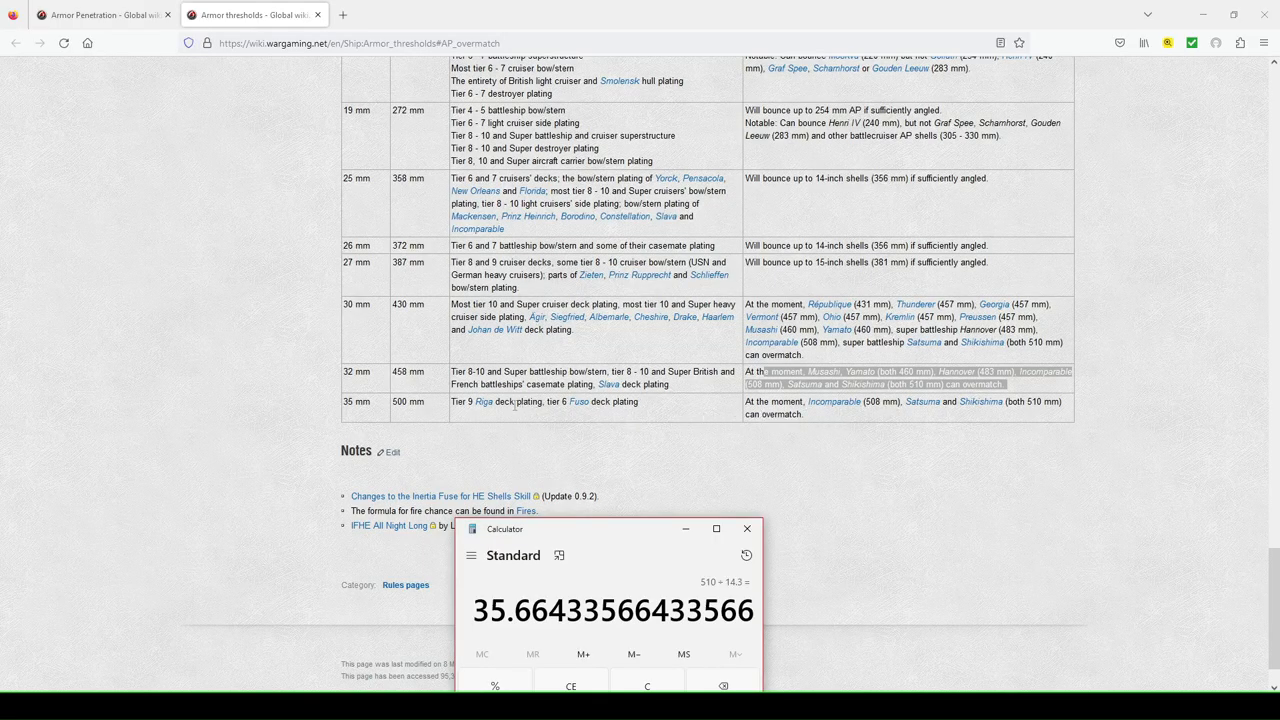
mouse_move(532, 418)
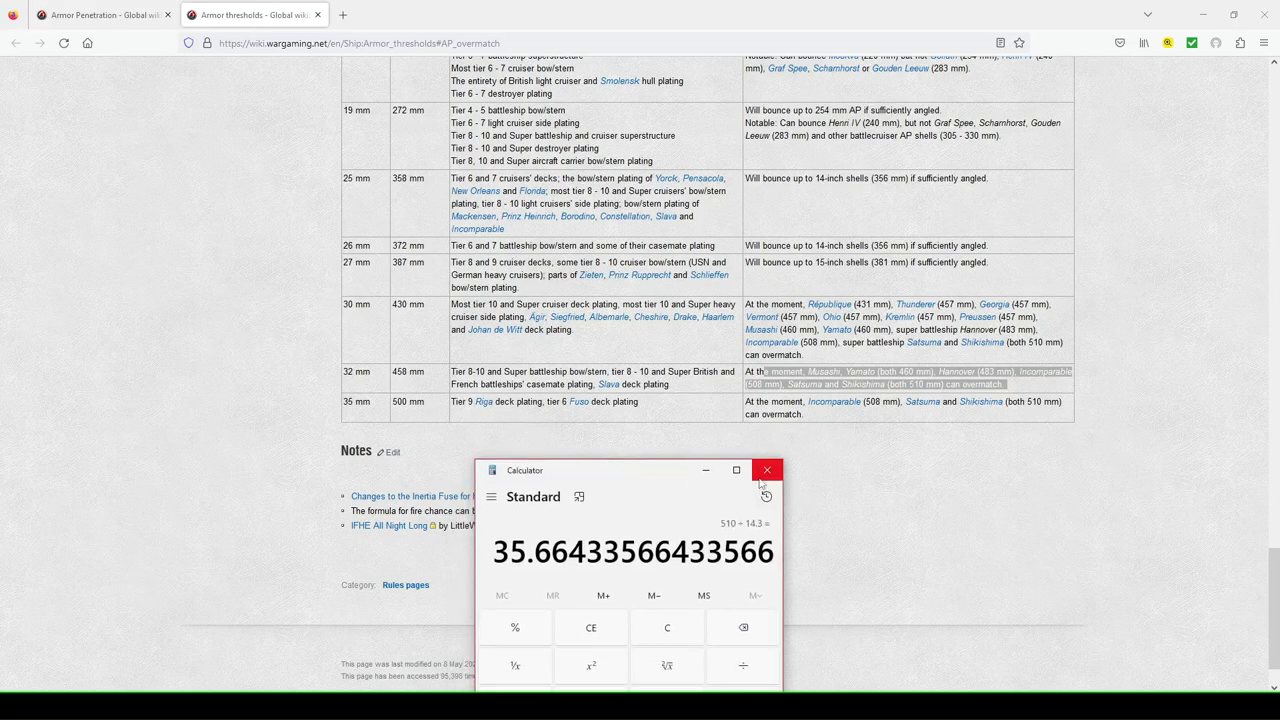
left_click(768, 470)
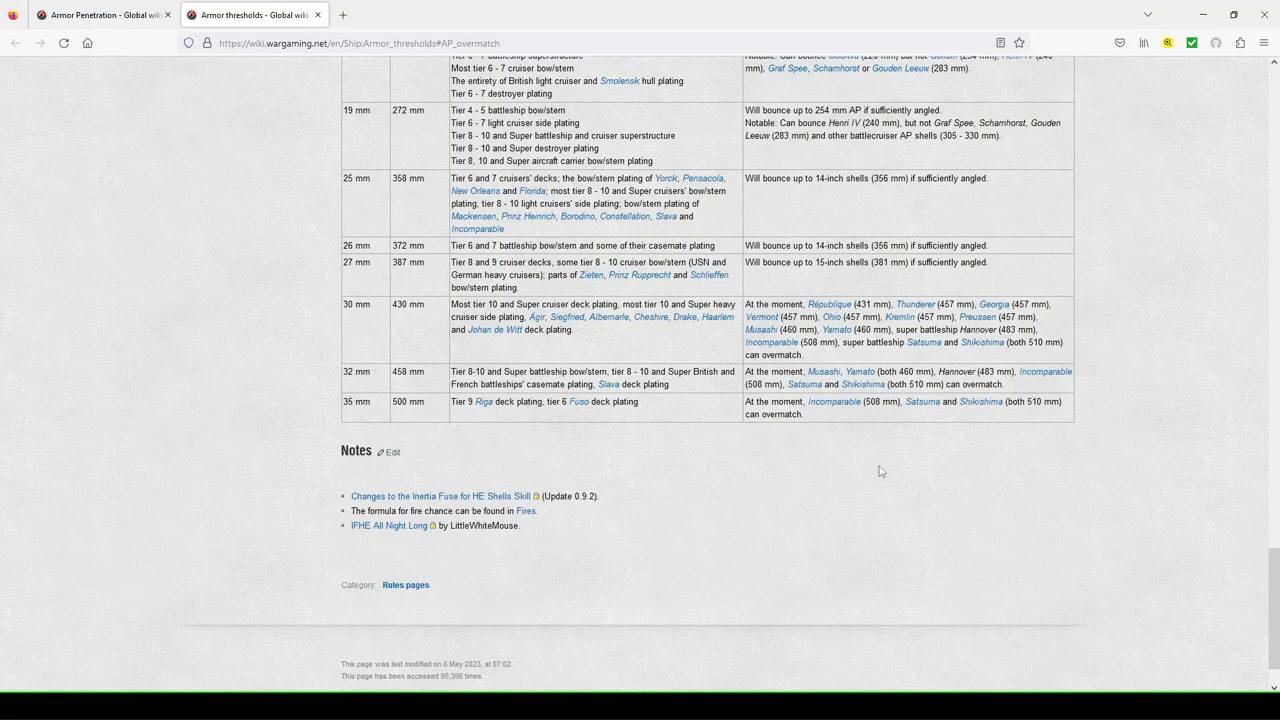
mouse_move(854, 460)
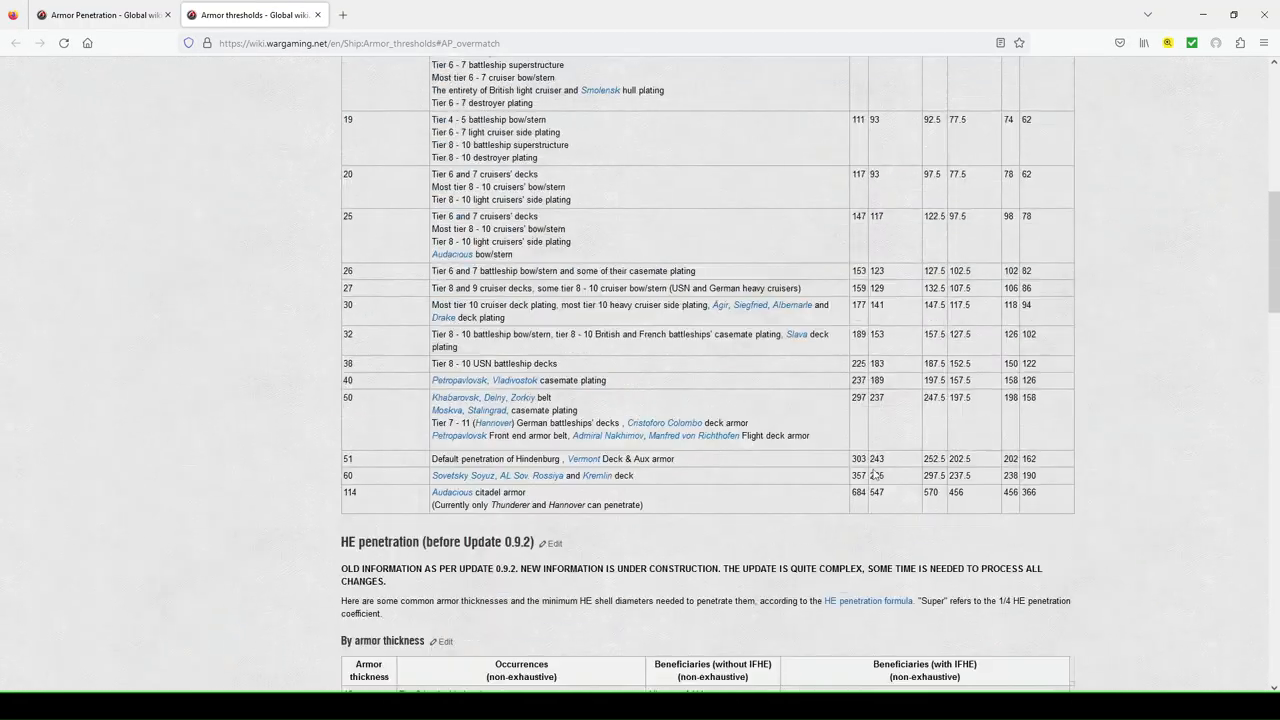
- Scroll back to the top of the Armor thresholds page
scroll("up", 3)
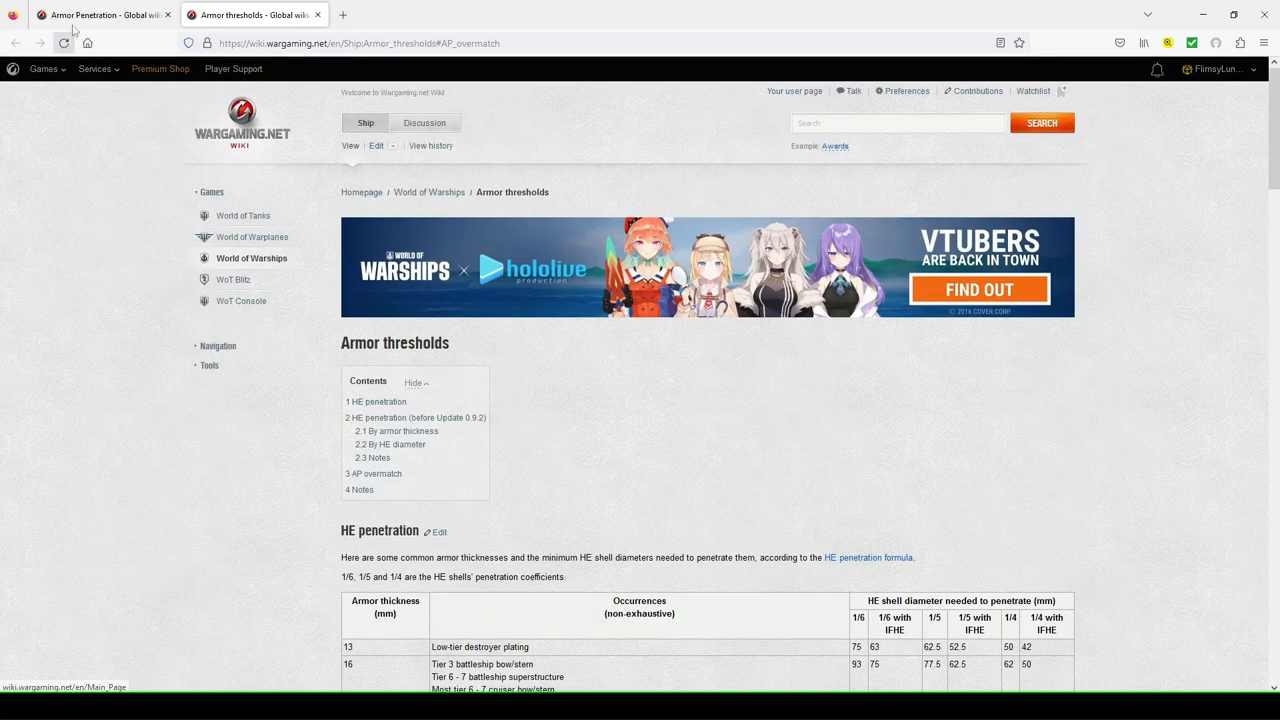
- Switch to the Armor Penetration page and scroll to its Armor section and citadel diagram
left_click(100, 14)
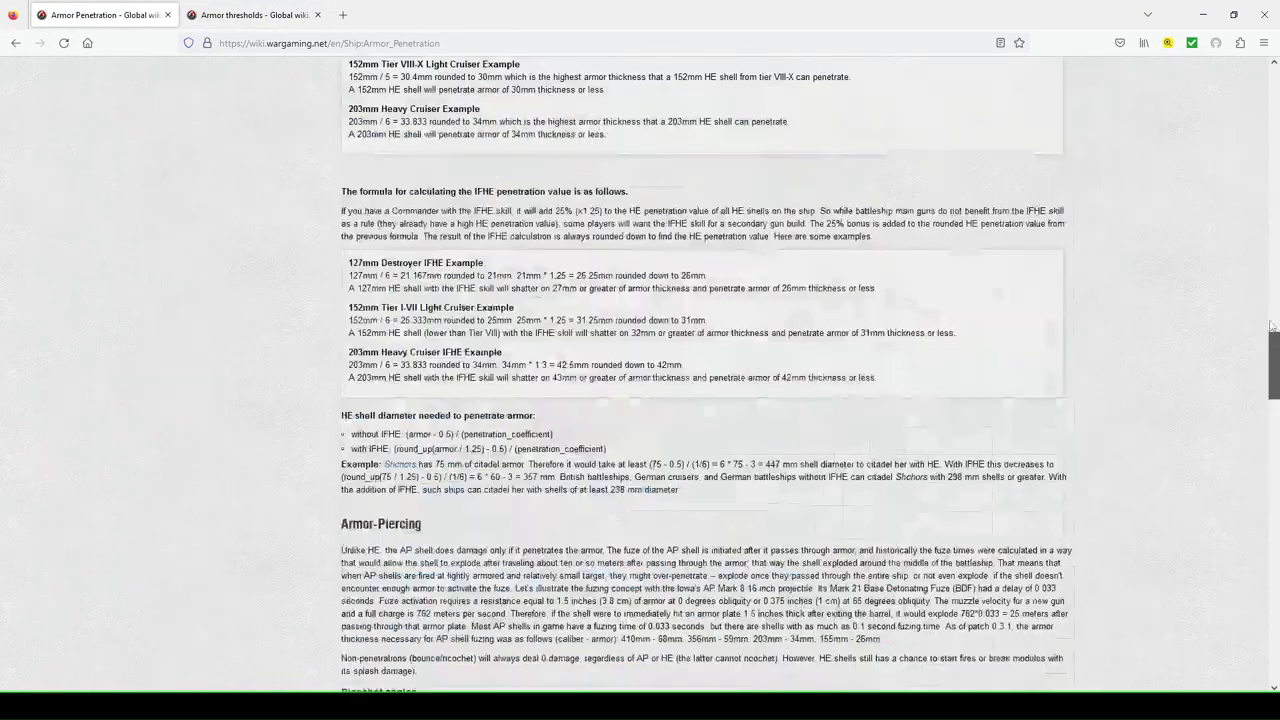
scroll("up", 3)
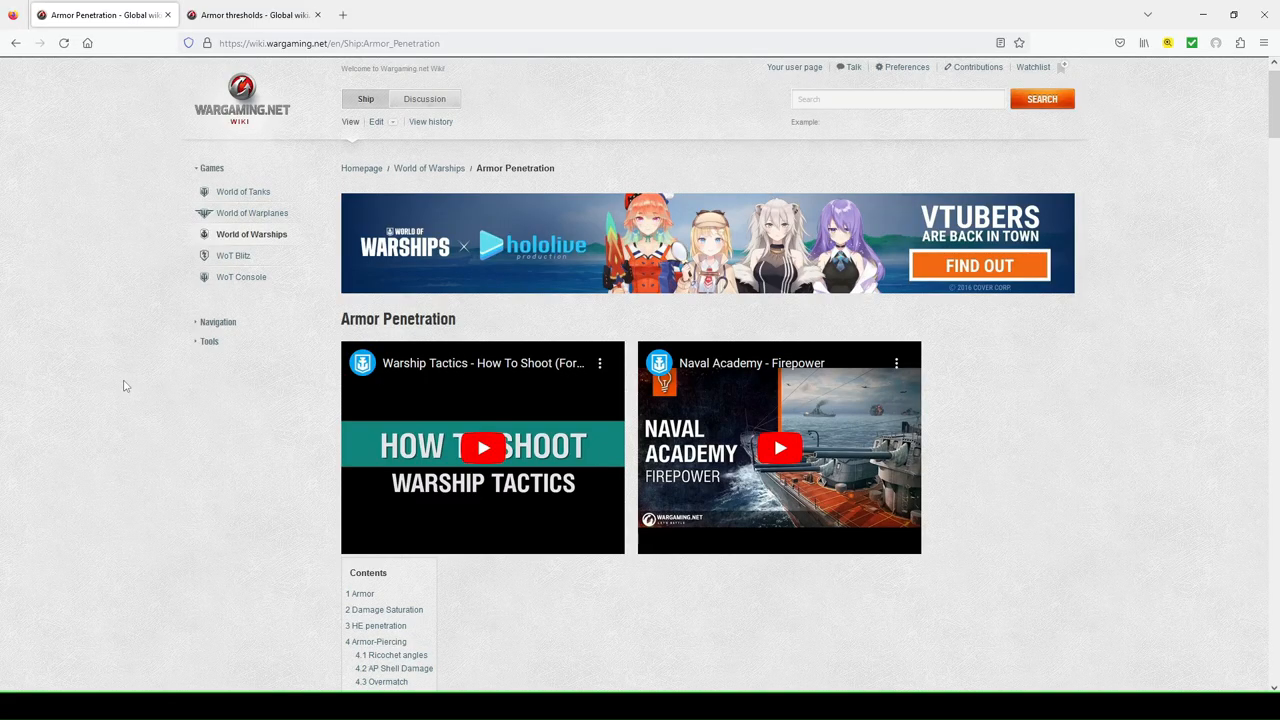
scroll("down", 3)
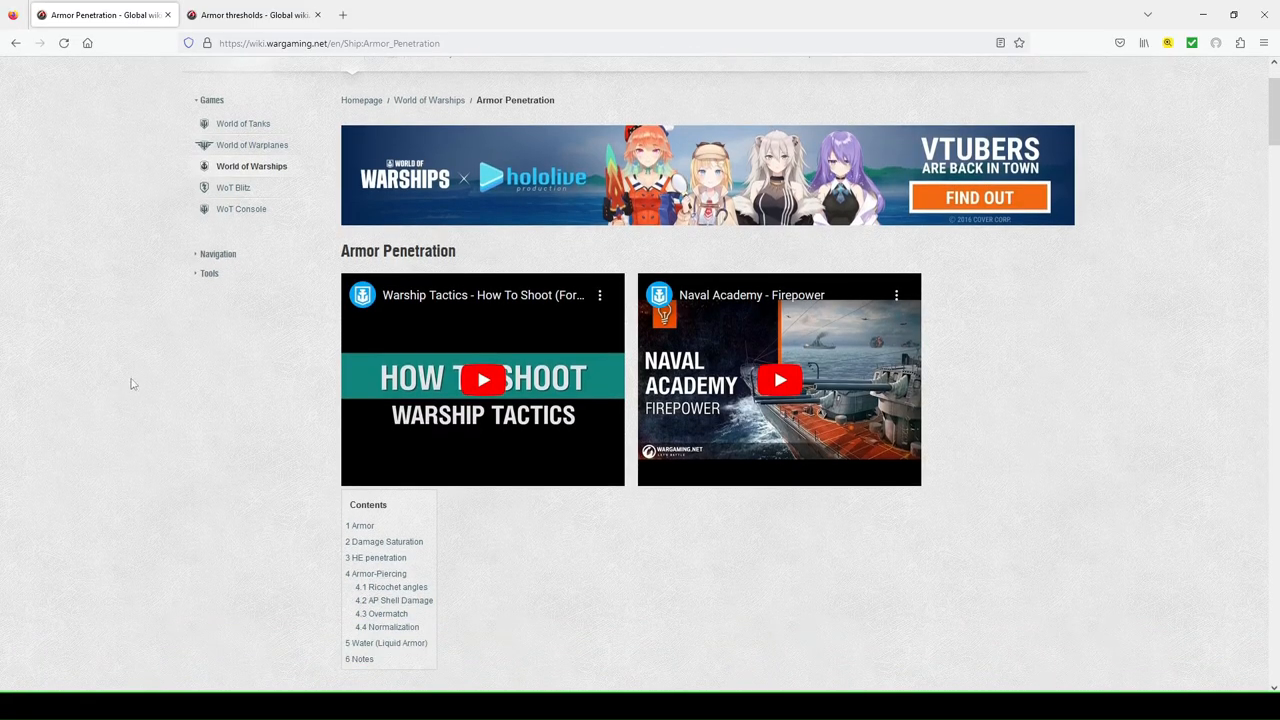
mouse_move(800, 376)
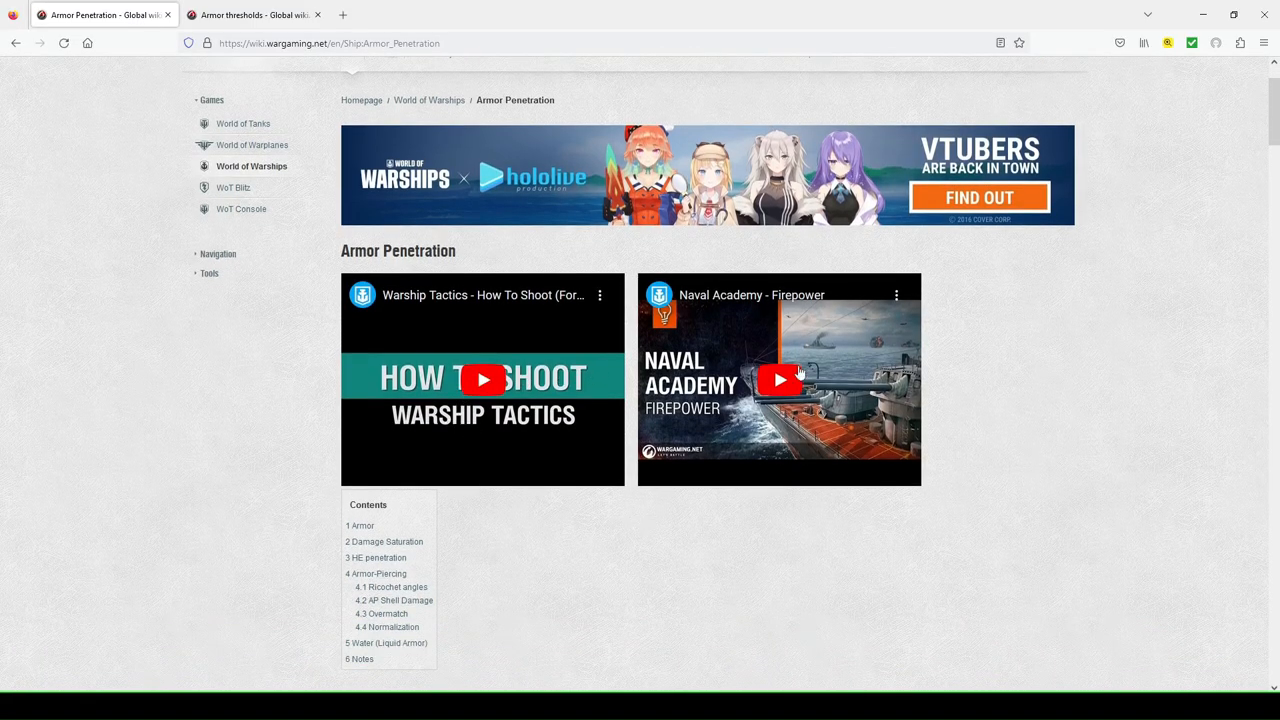
scroll("down", 3)
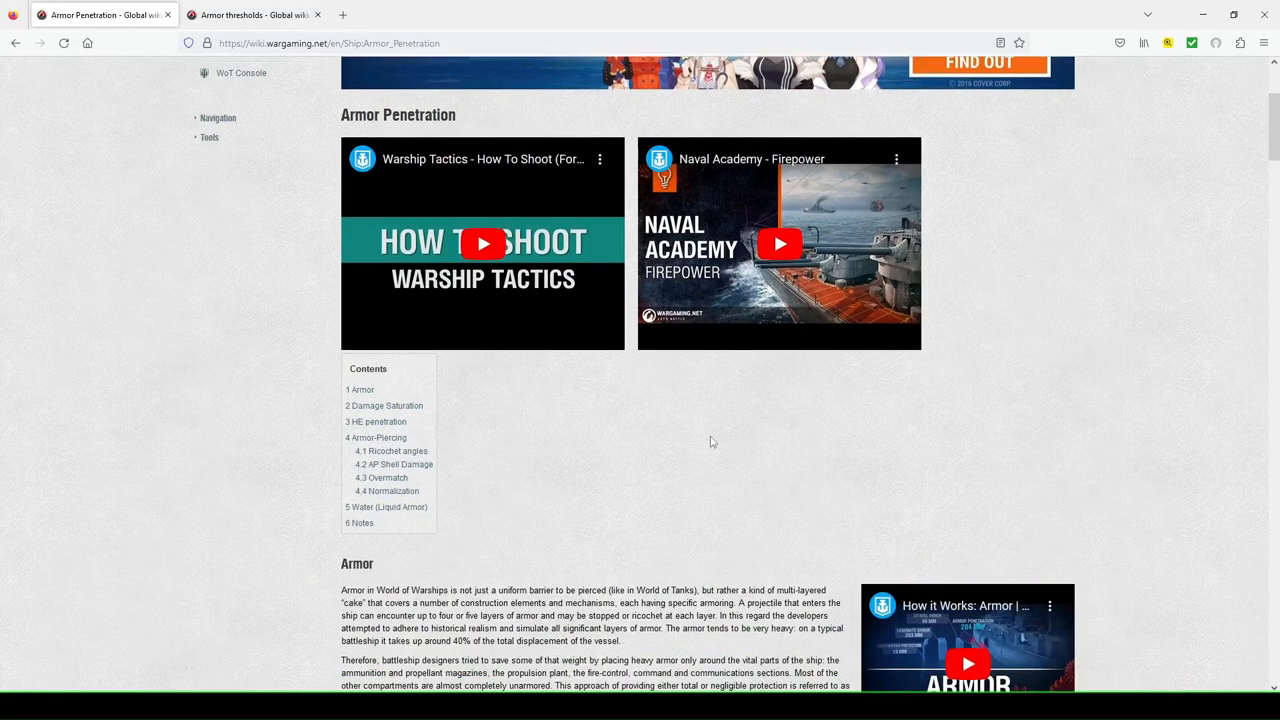
scroll("up", 3)
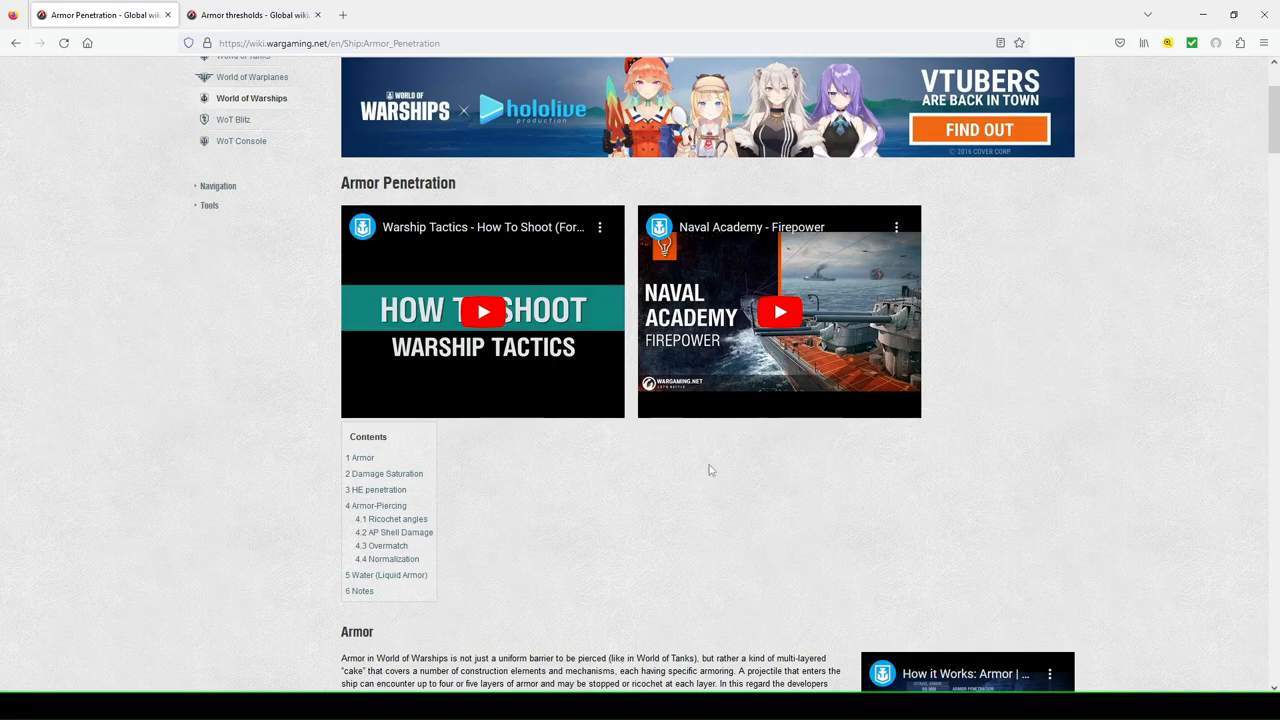
scroll("down", 3)
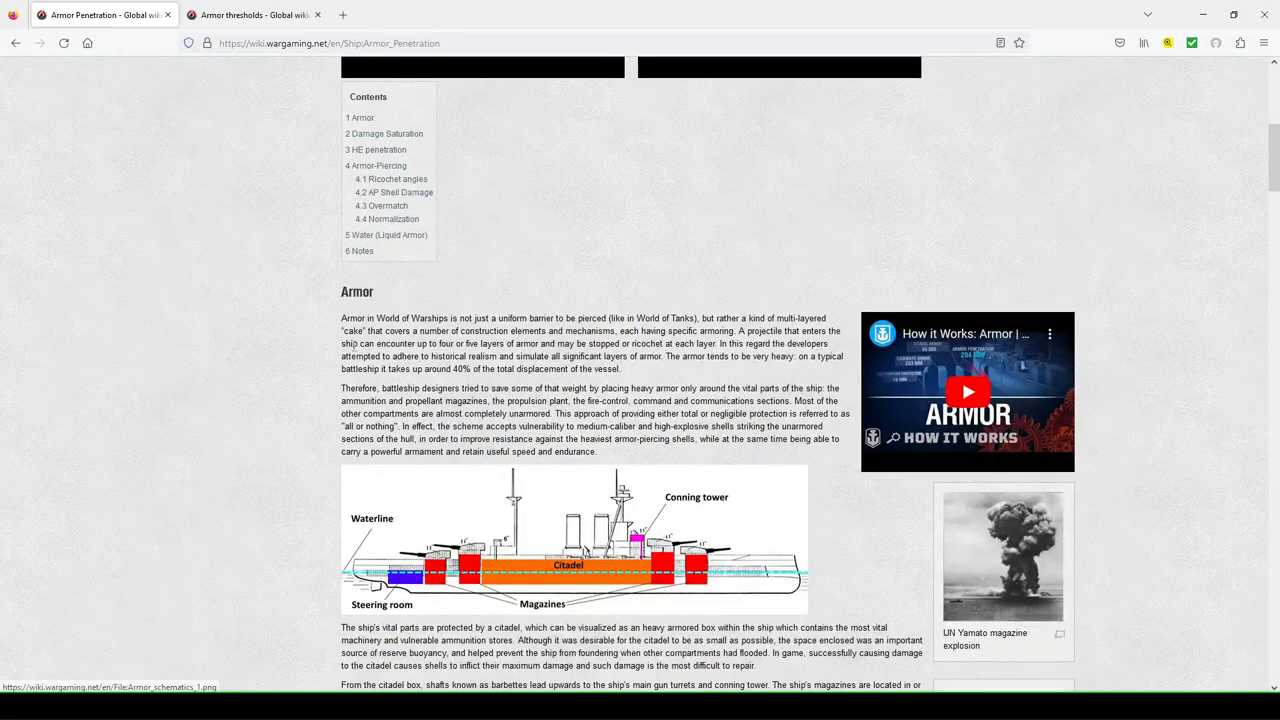
mouse_move(332, 344)
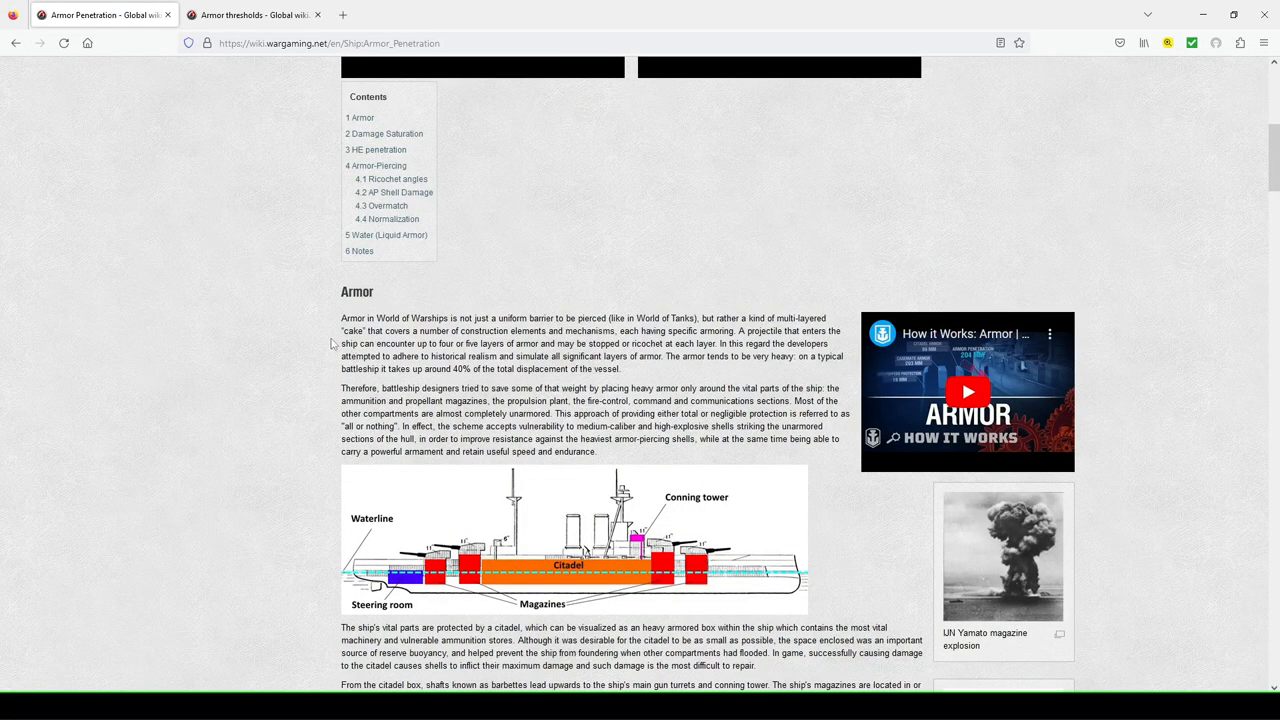
scroll("up", 3)
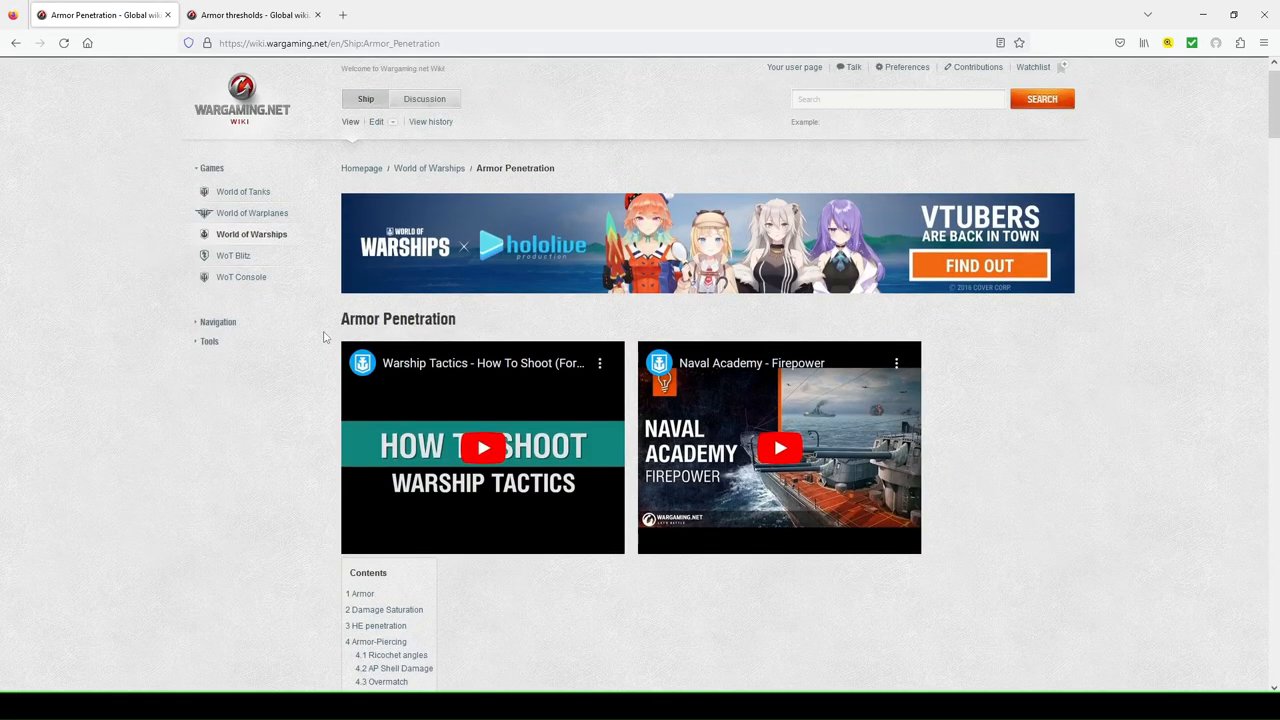
scroll("down", 3)
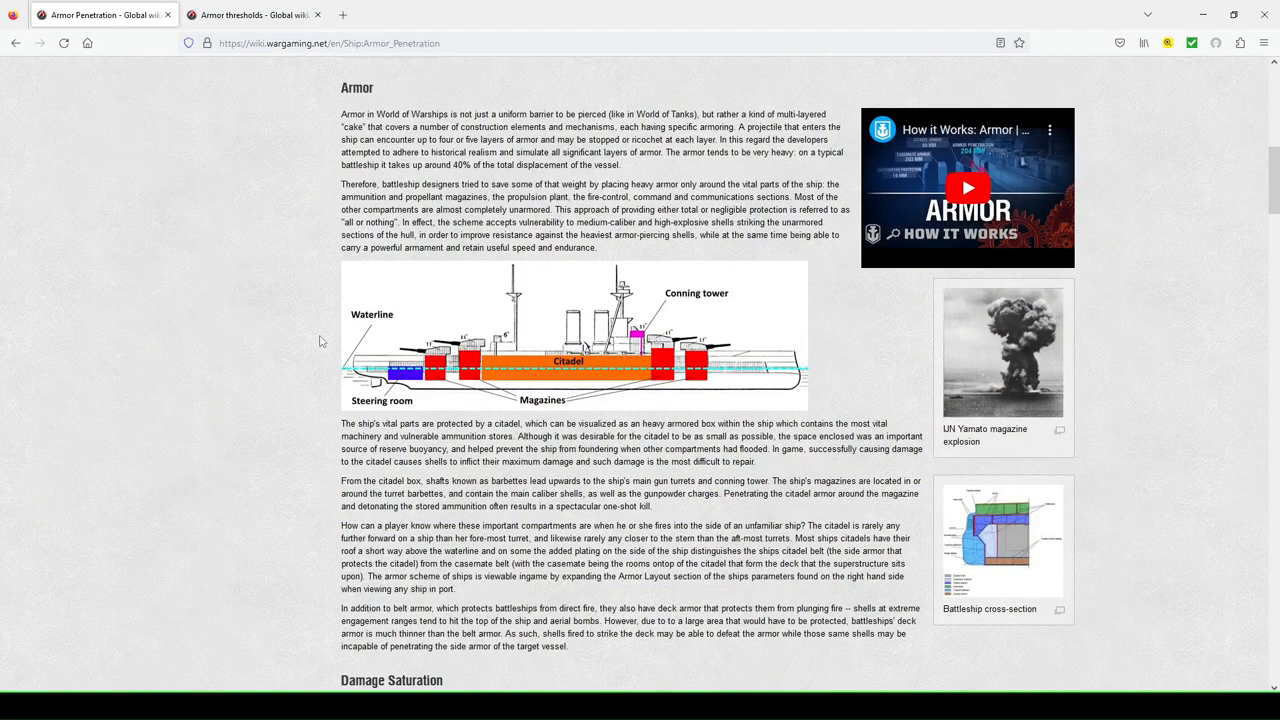